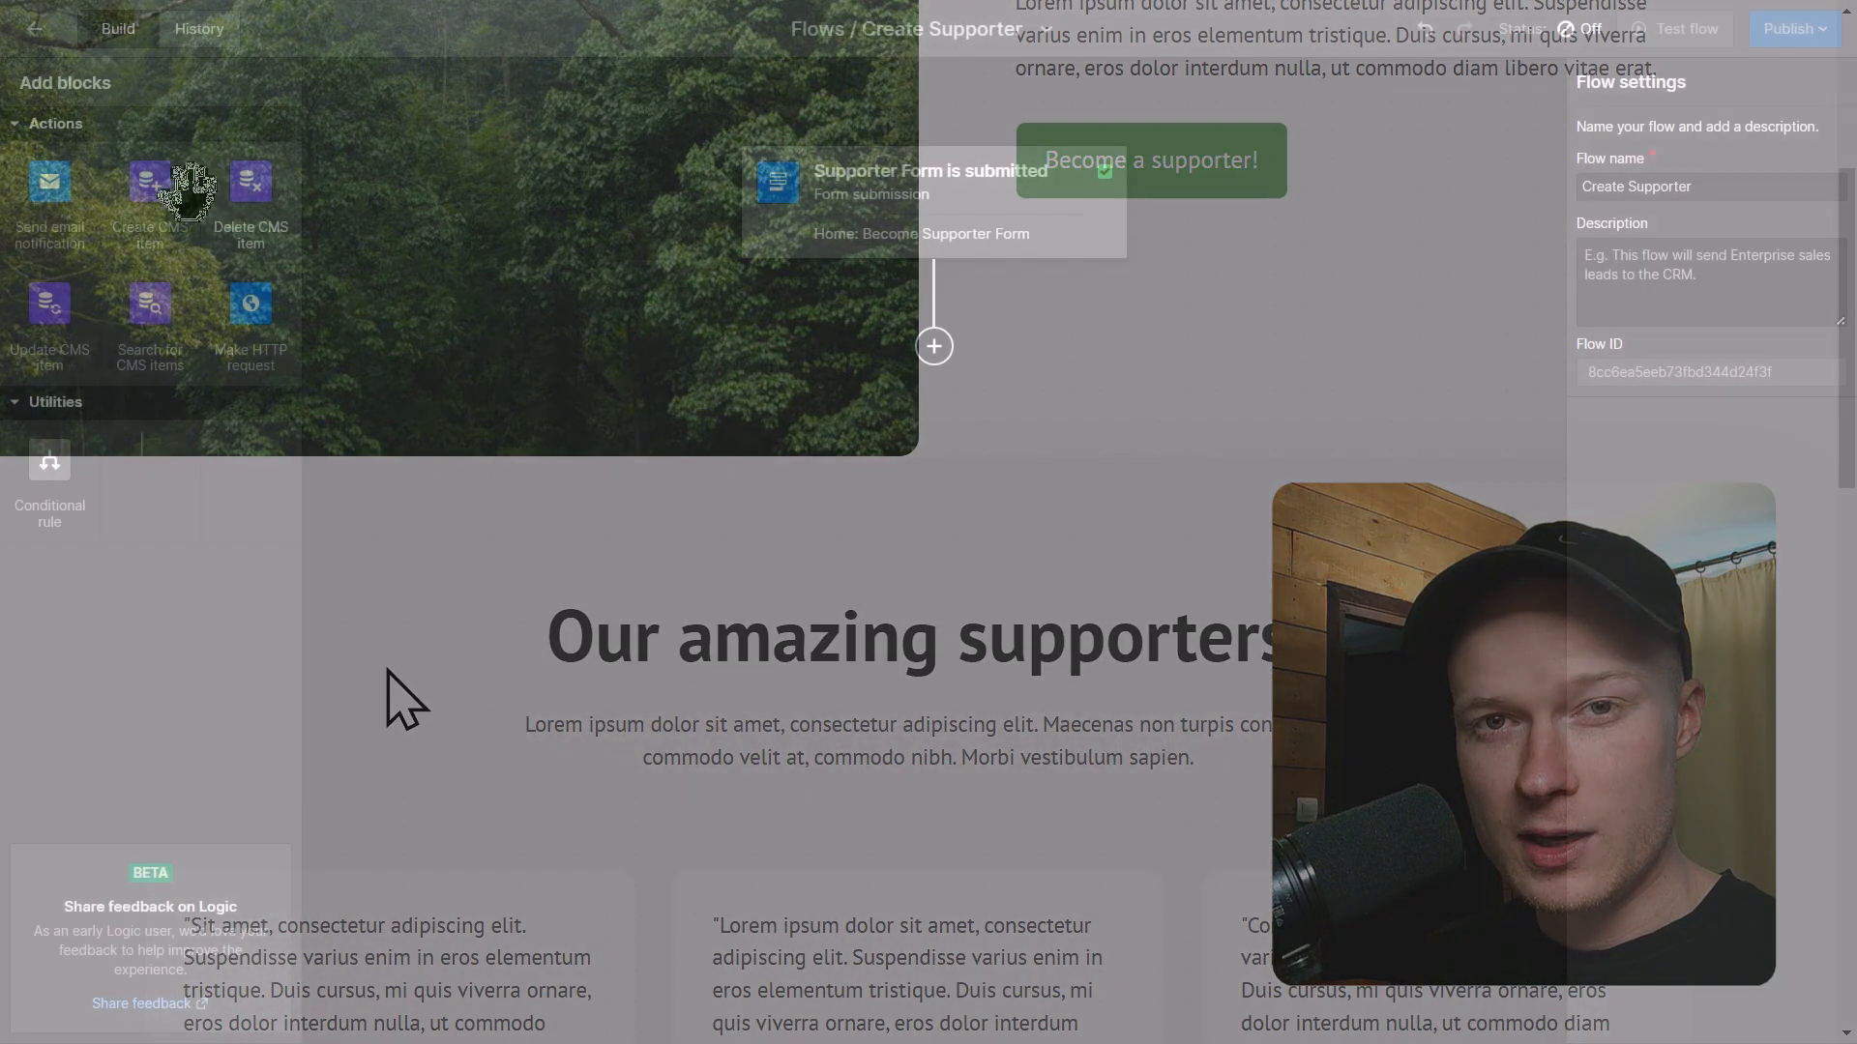
Attach a Create CMS item block below the Supporter Form submission trigger.
click(150, 184)
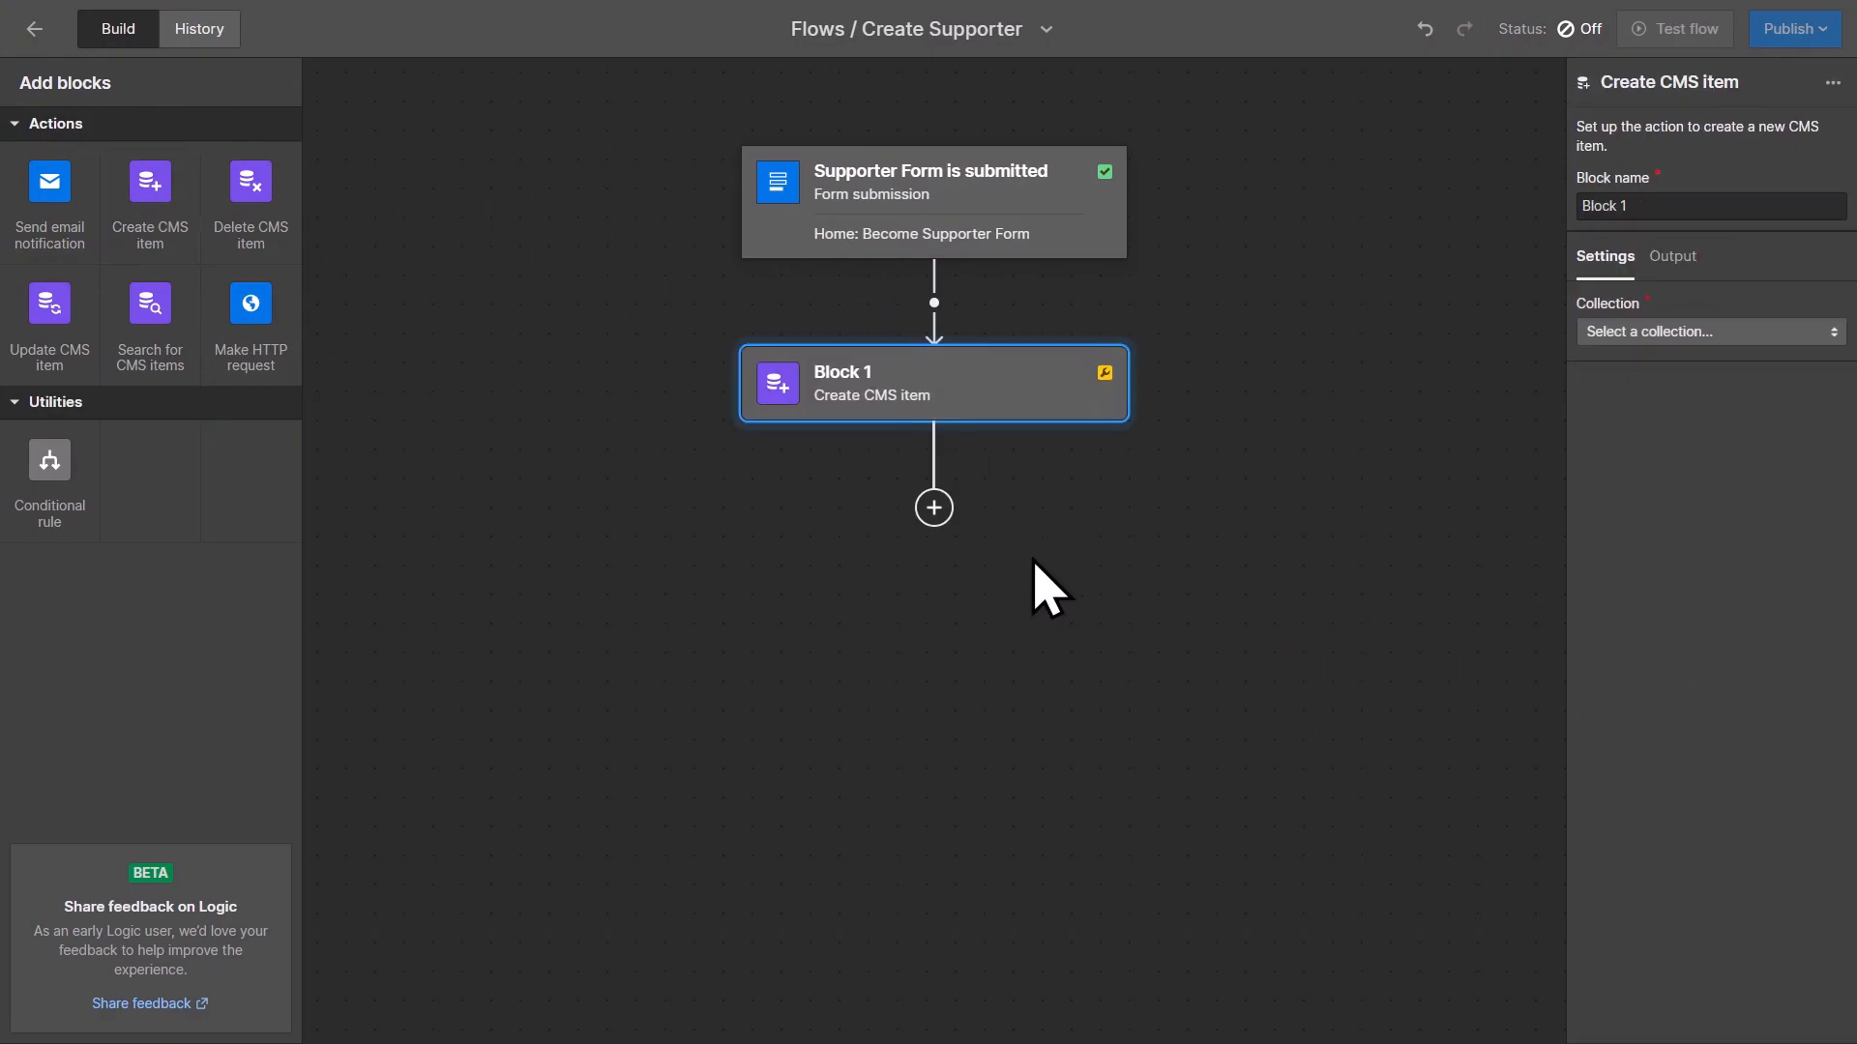
text(Create CMS sup)
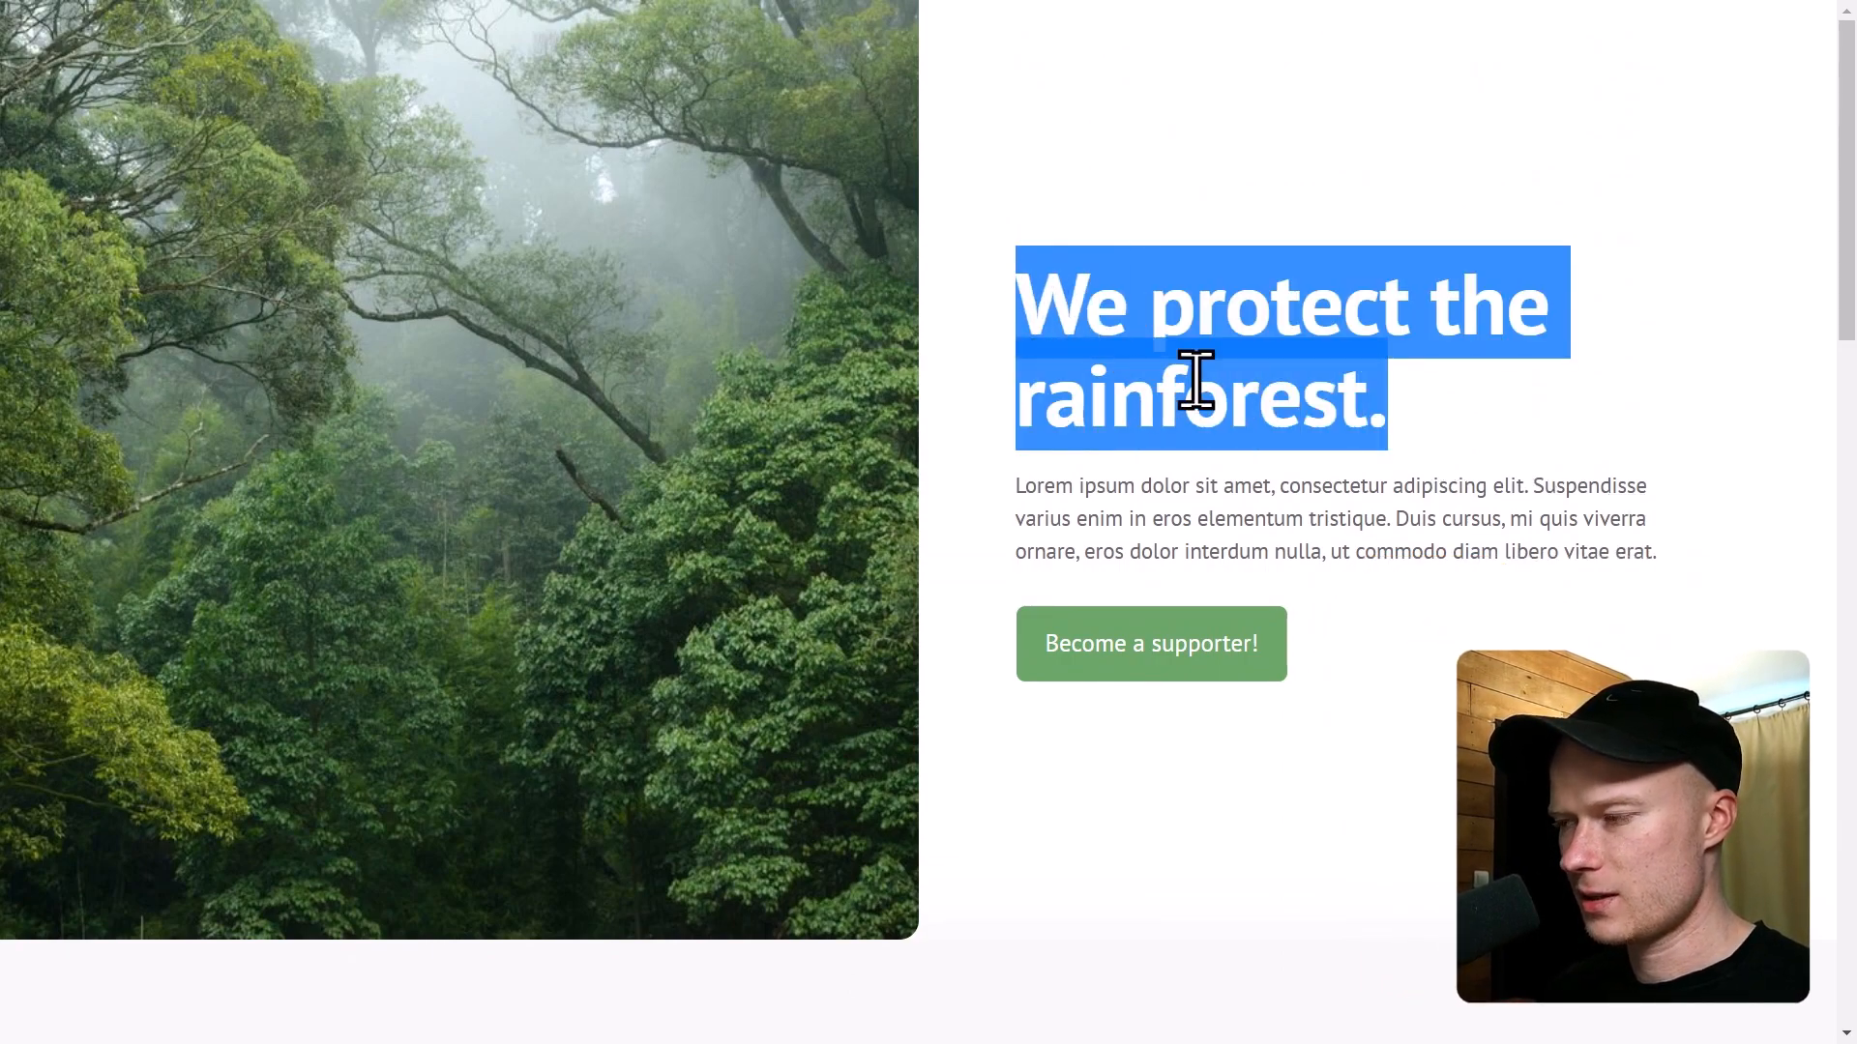
scroll(down, 3)
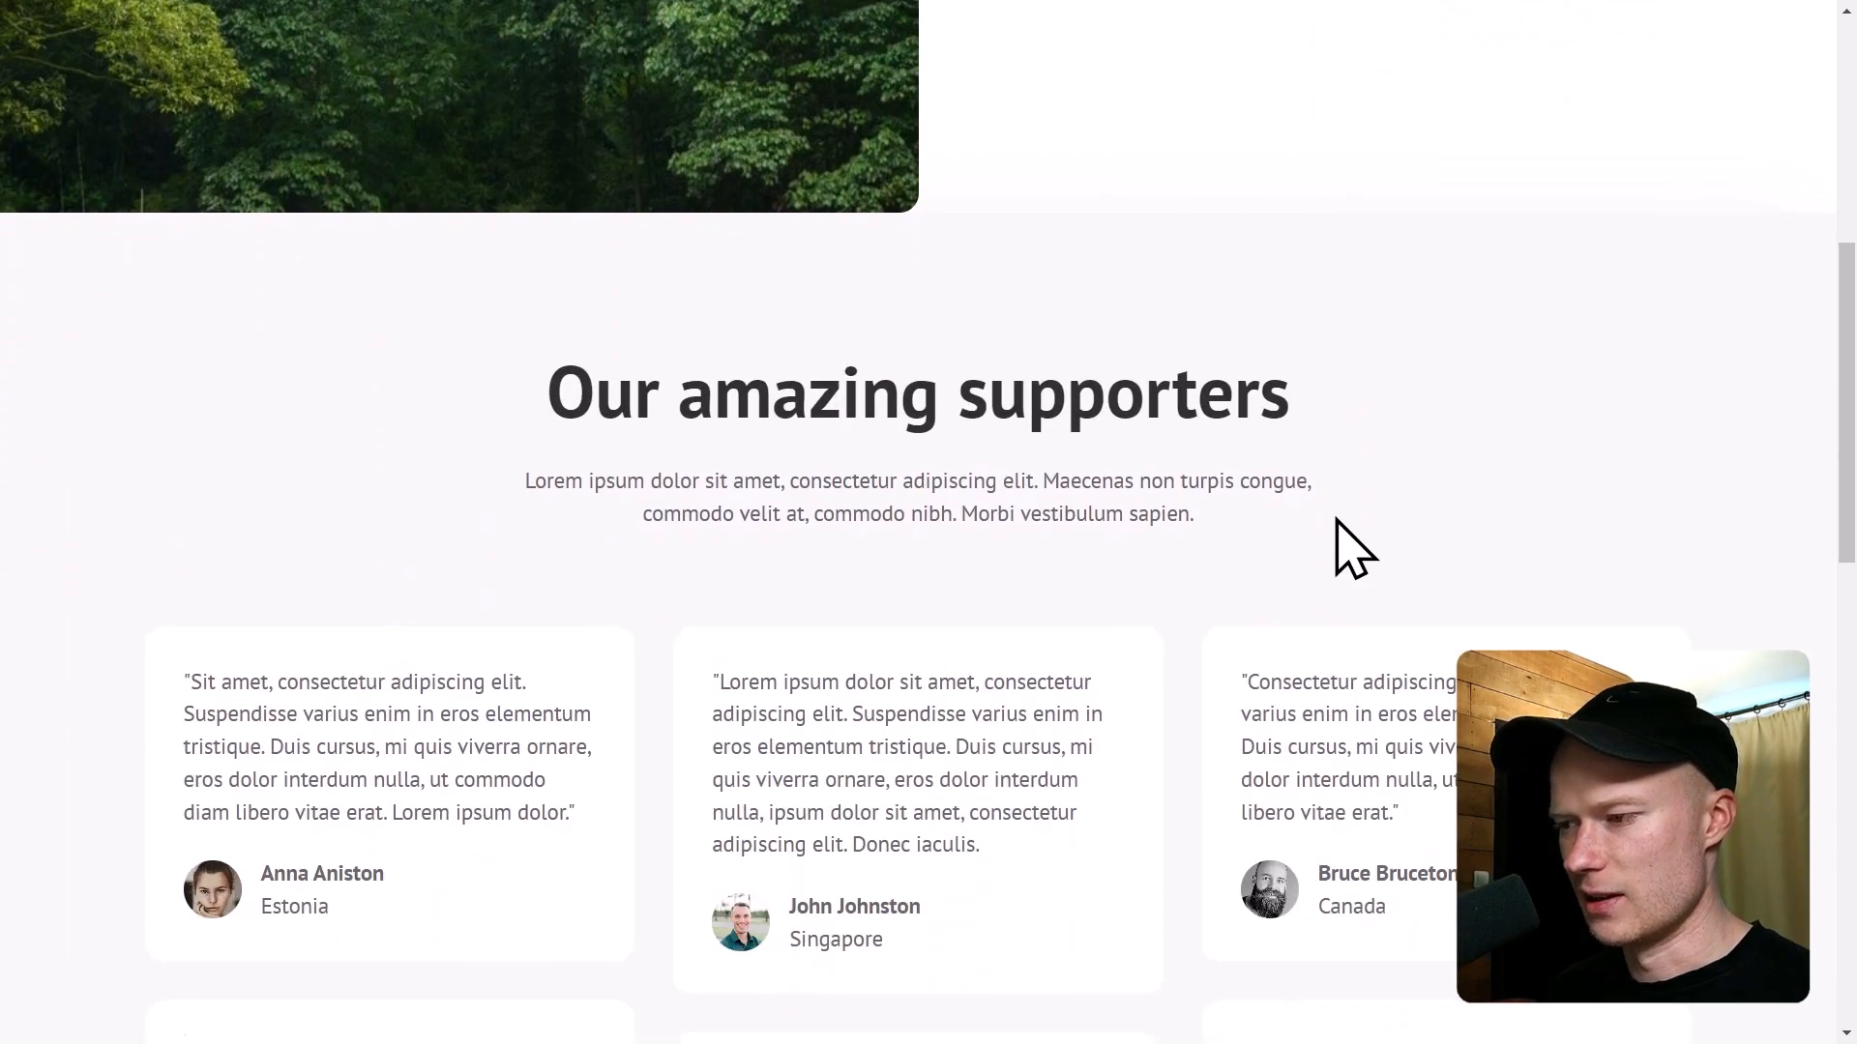
scroll(down, 3)
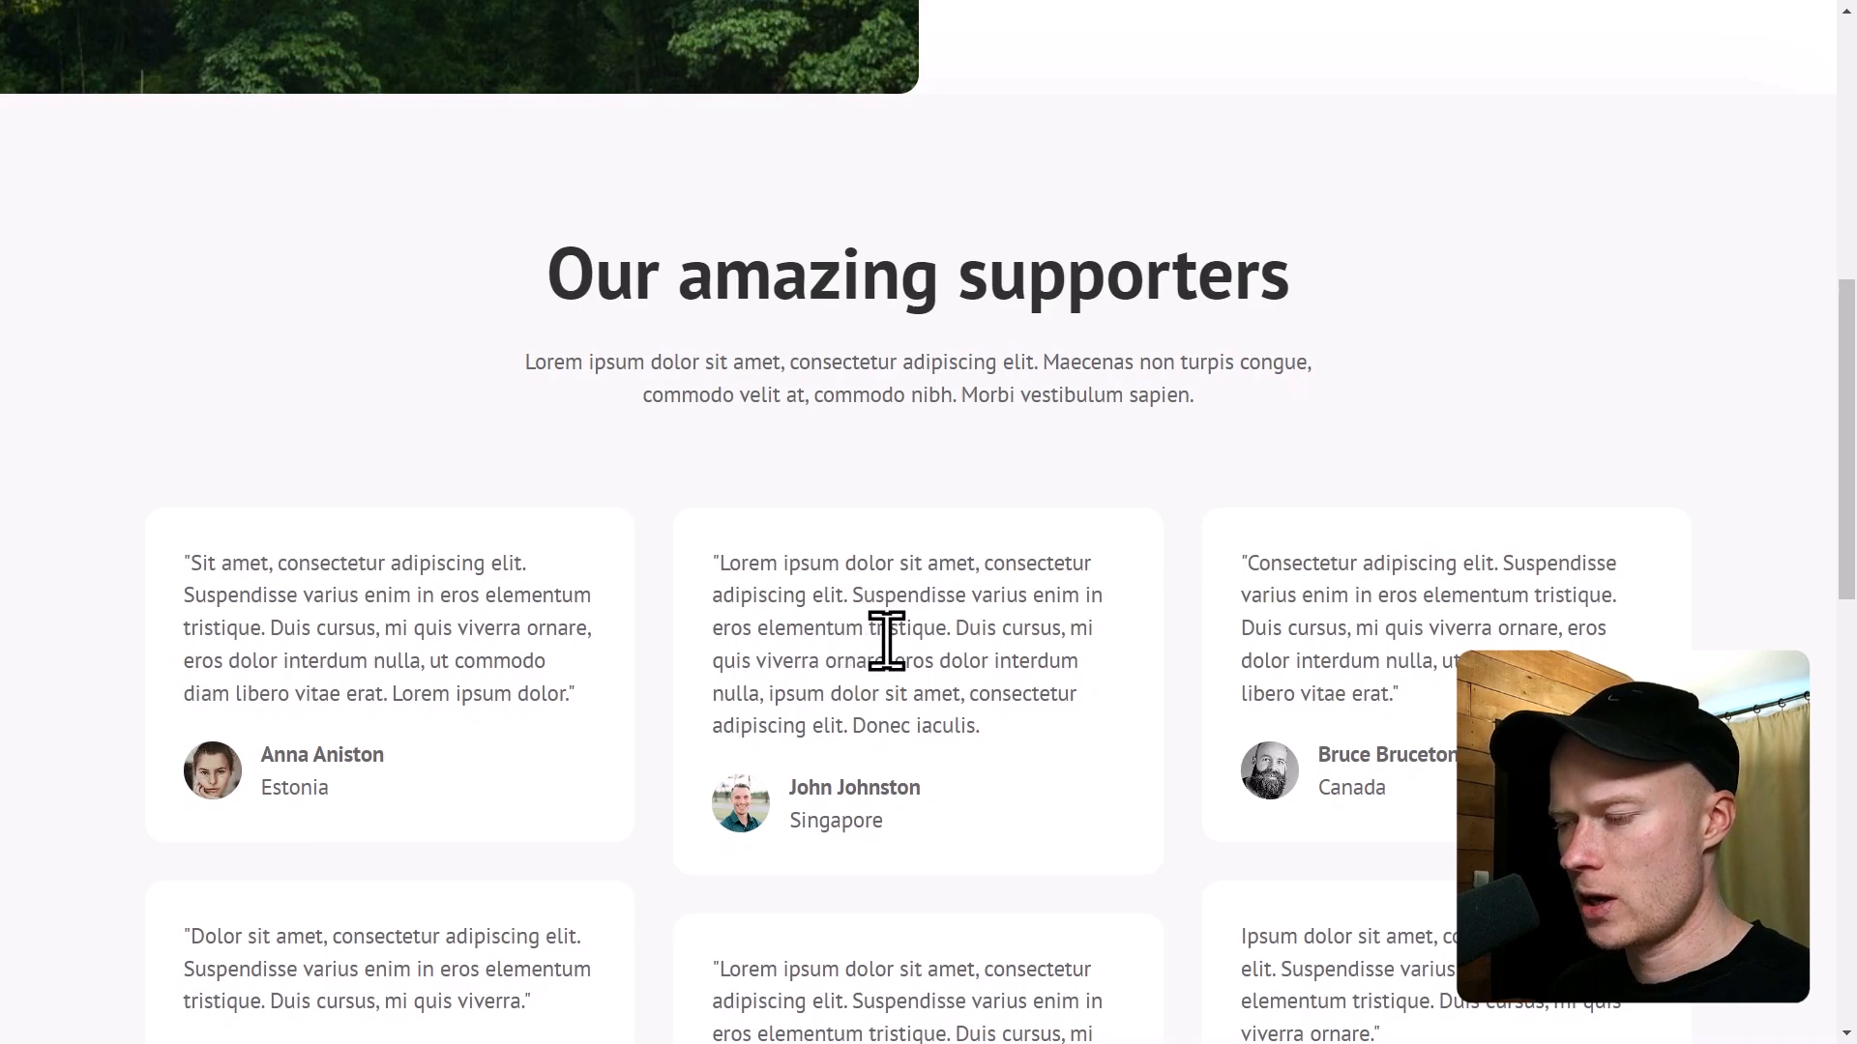
mouse_move(768, 681)
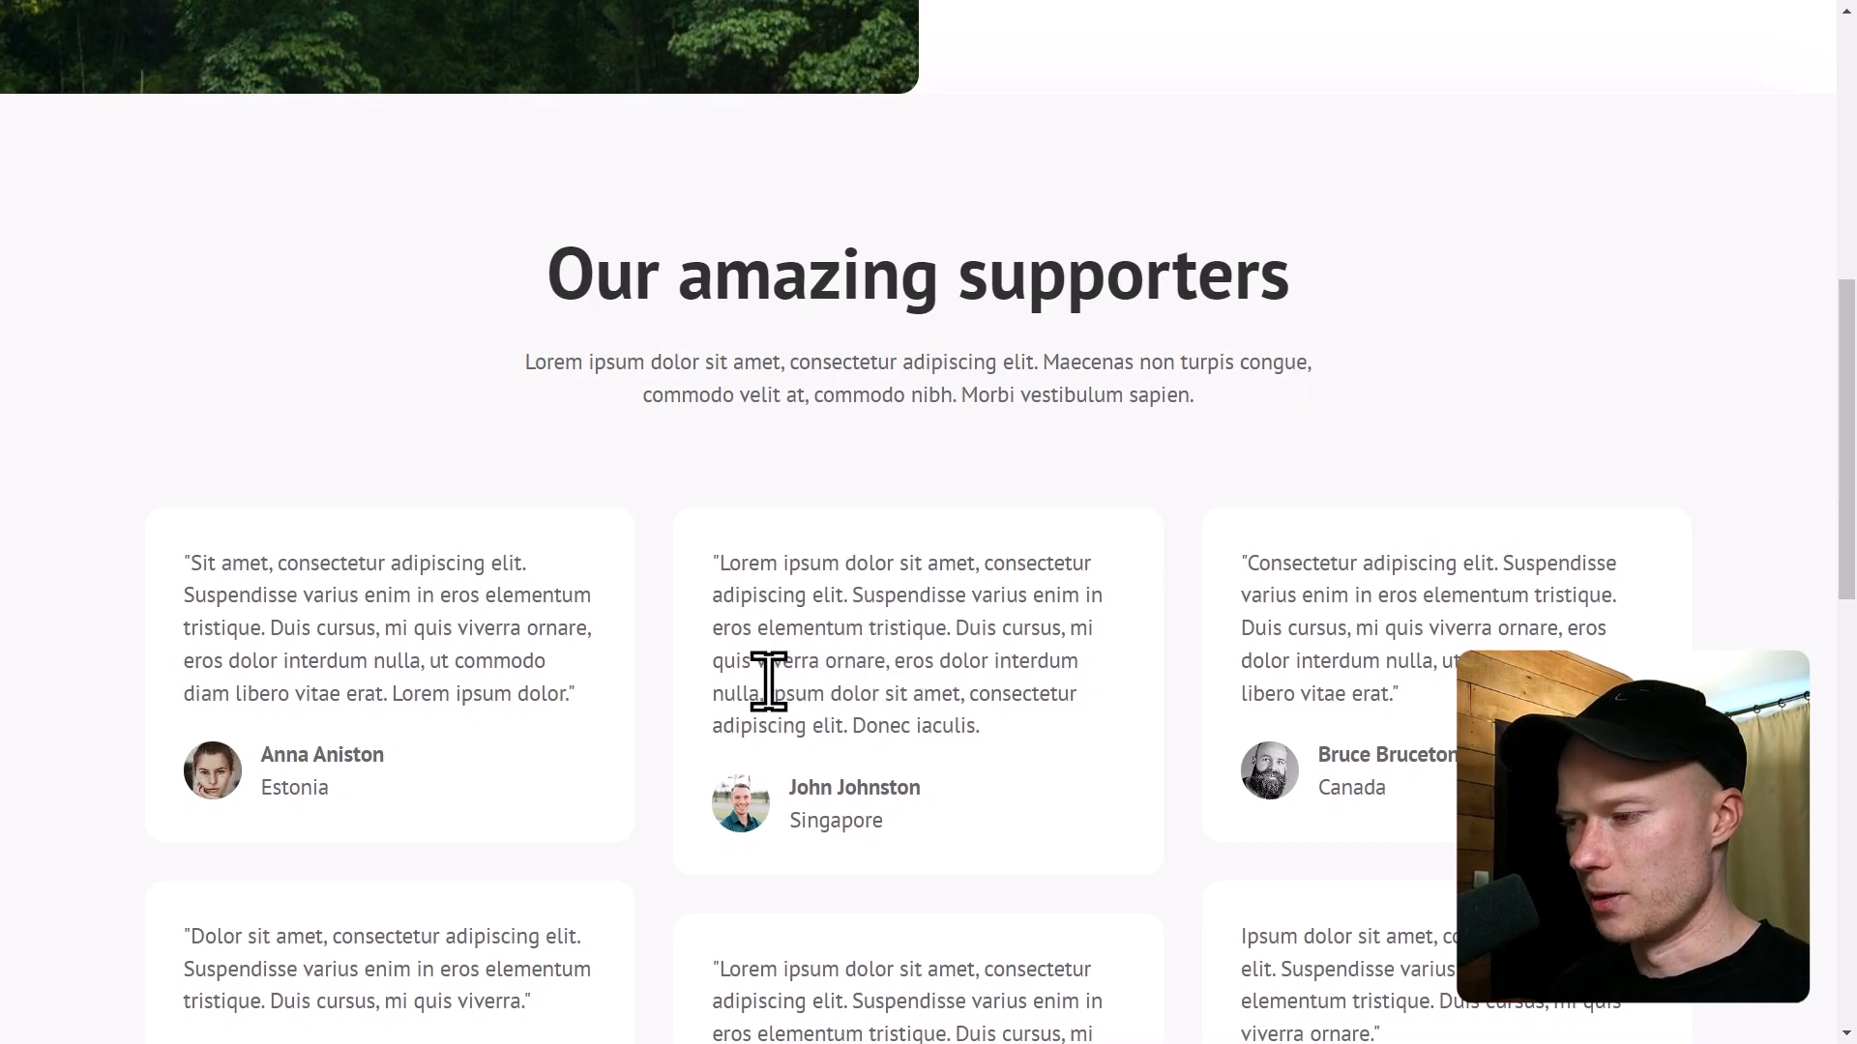
mouse_move(1007, 752)
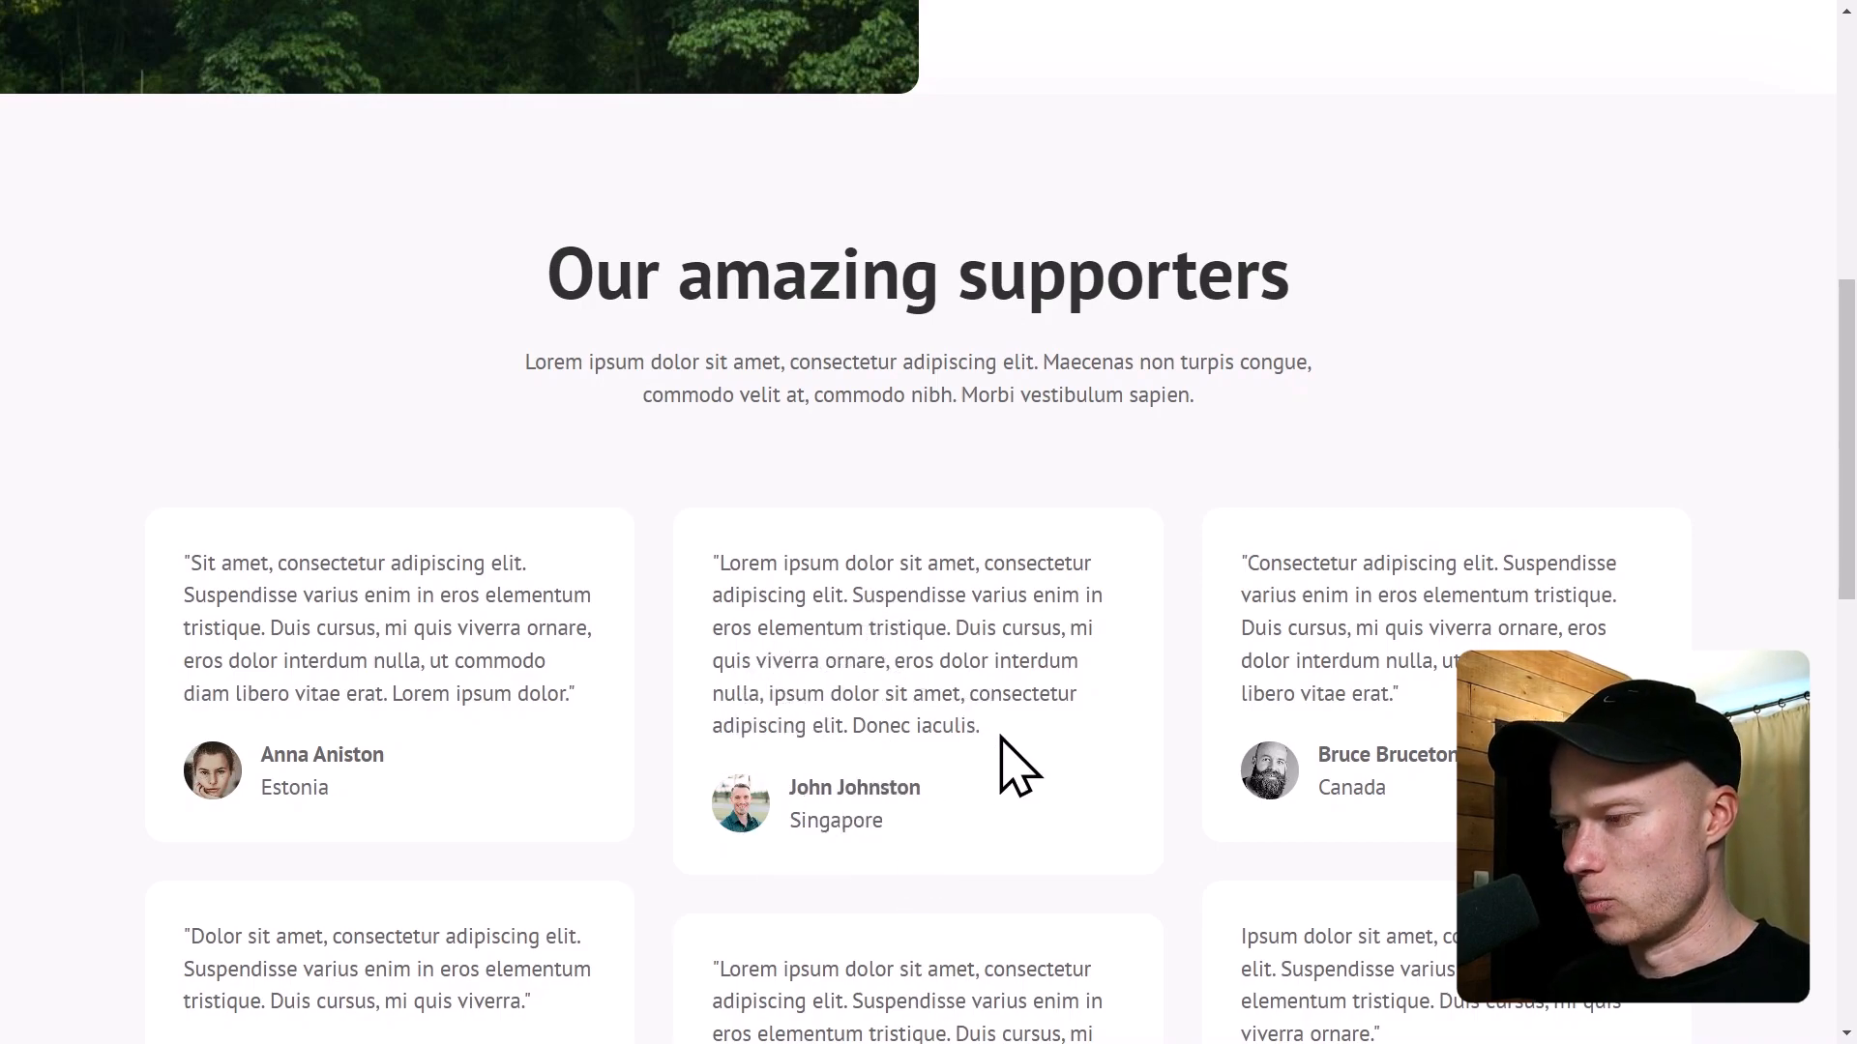
drag(743, 628, 979, 726)
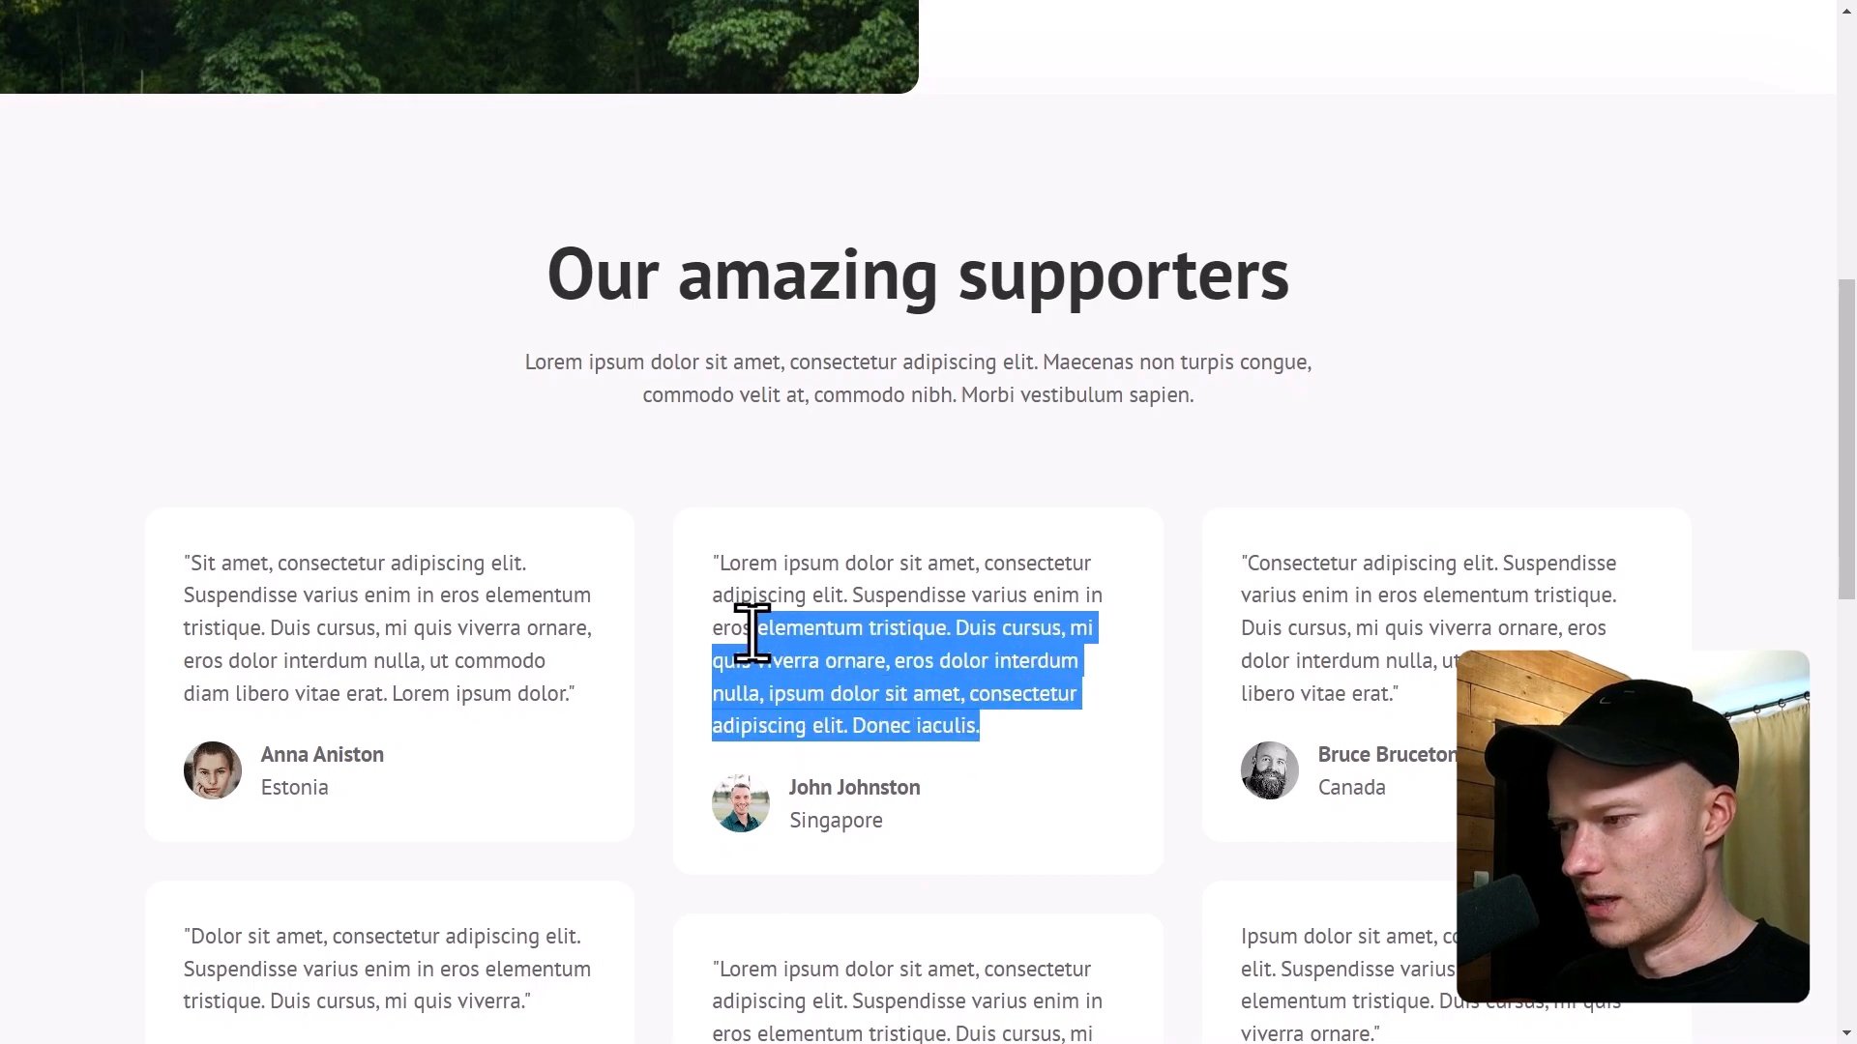
scroll(down, 3)
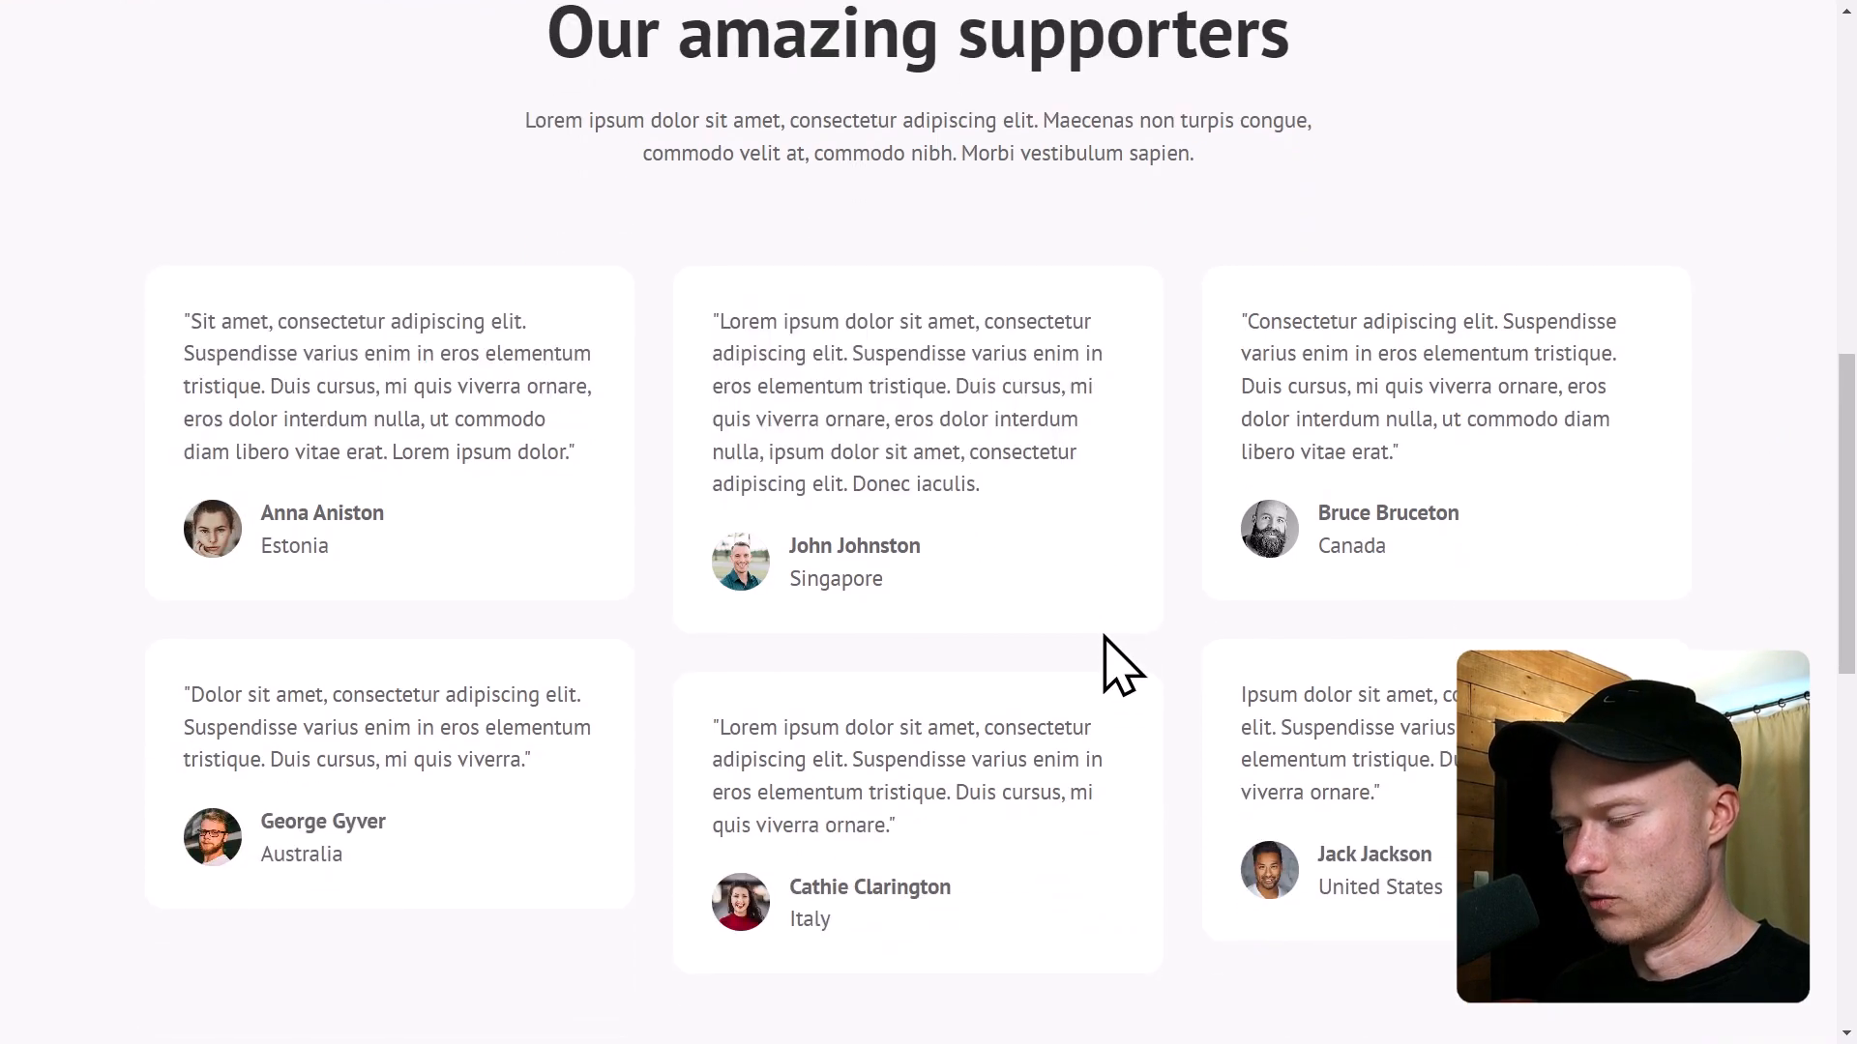
mouse_move(298, 554)
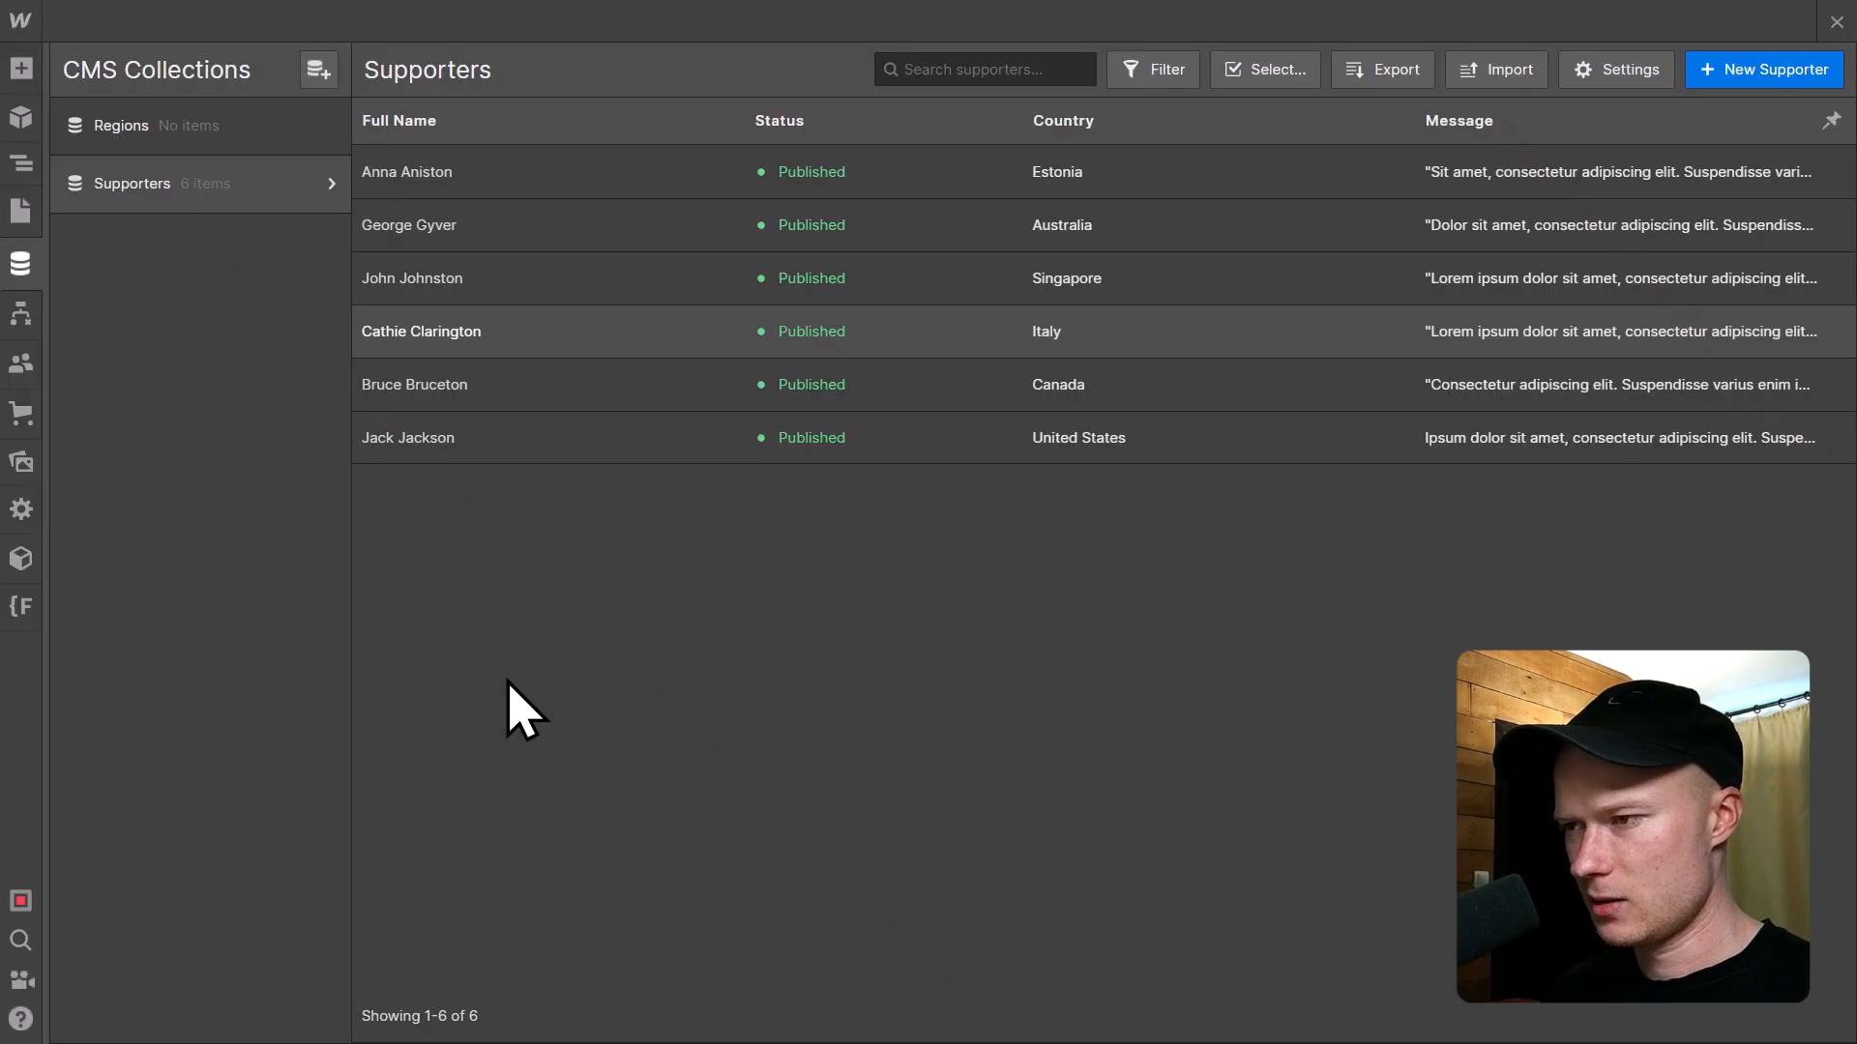
mouse_move(542, 275)
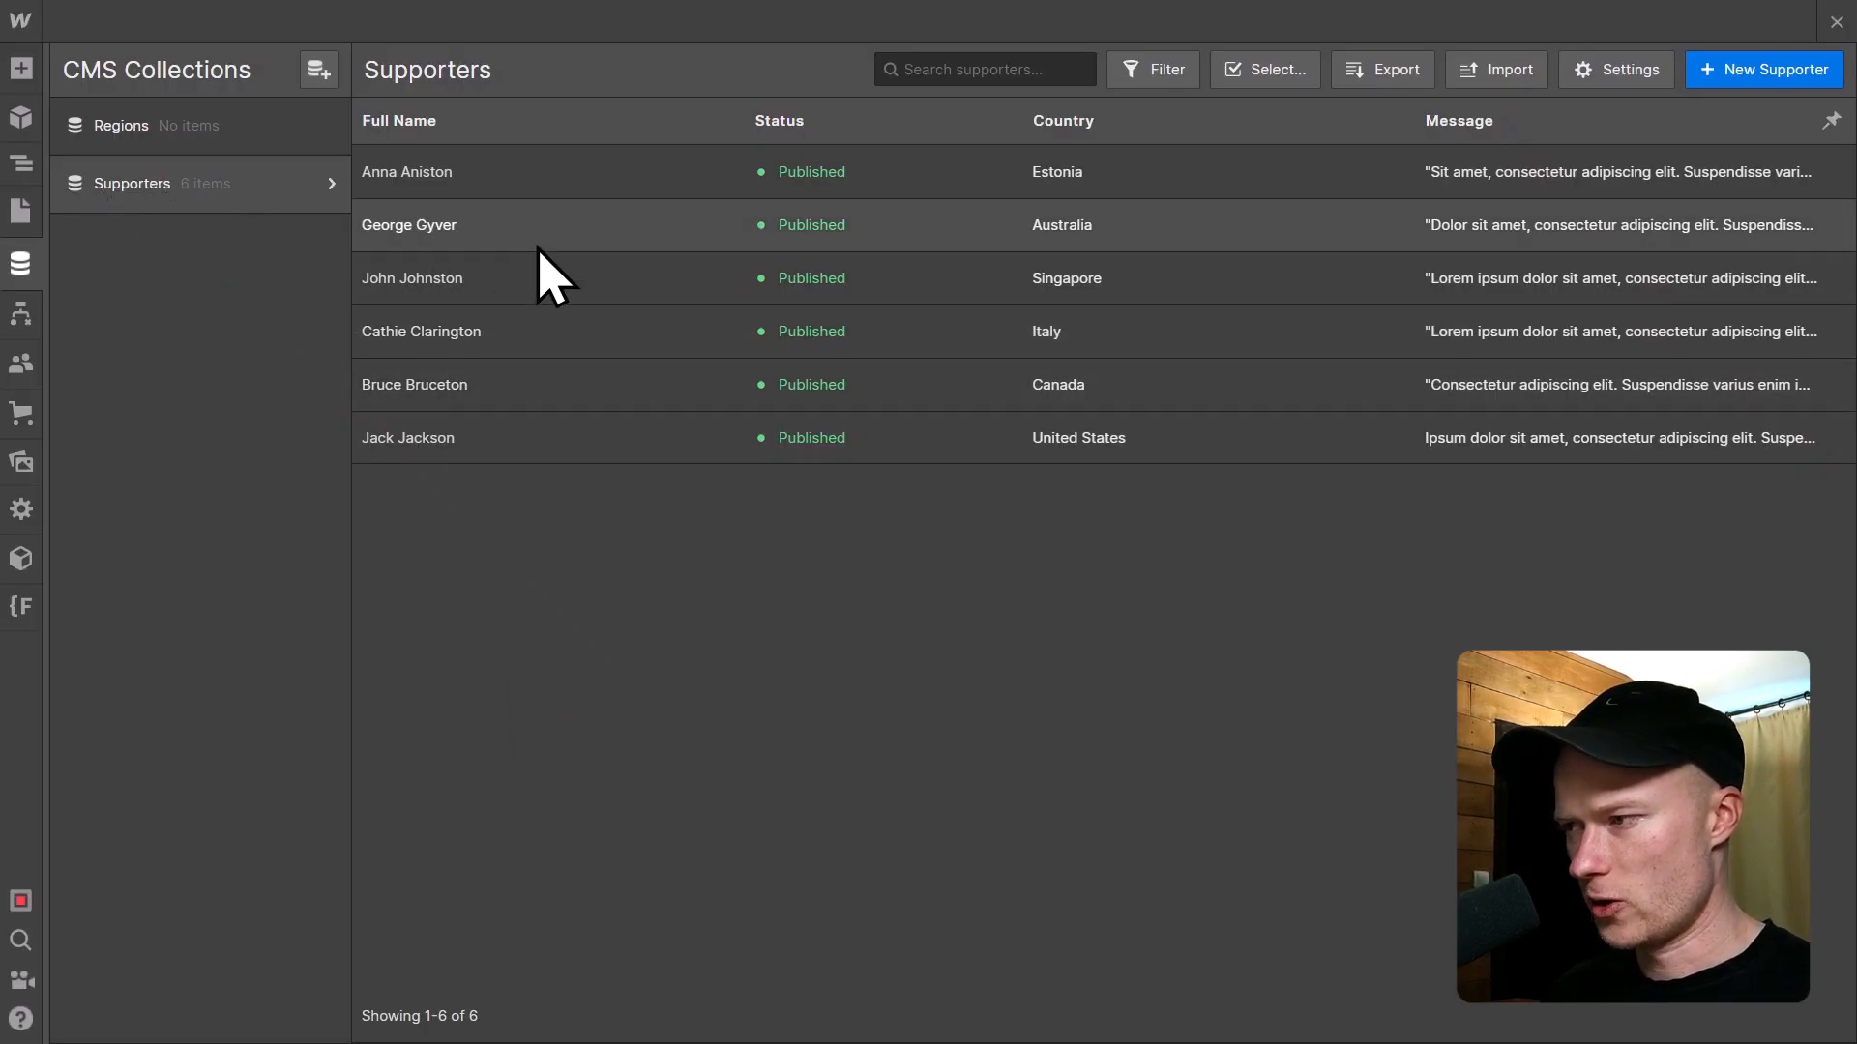
mouse_move(625, 424)
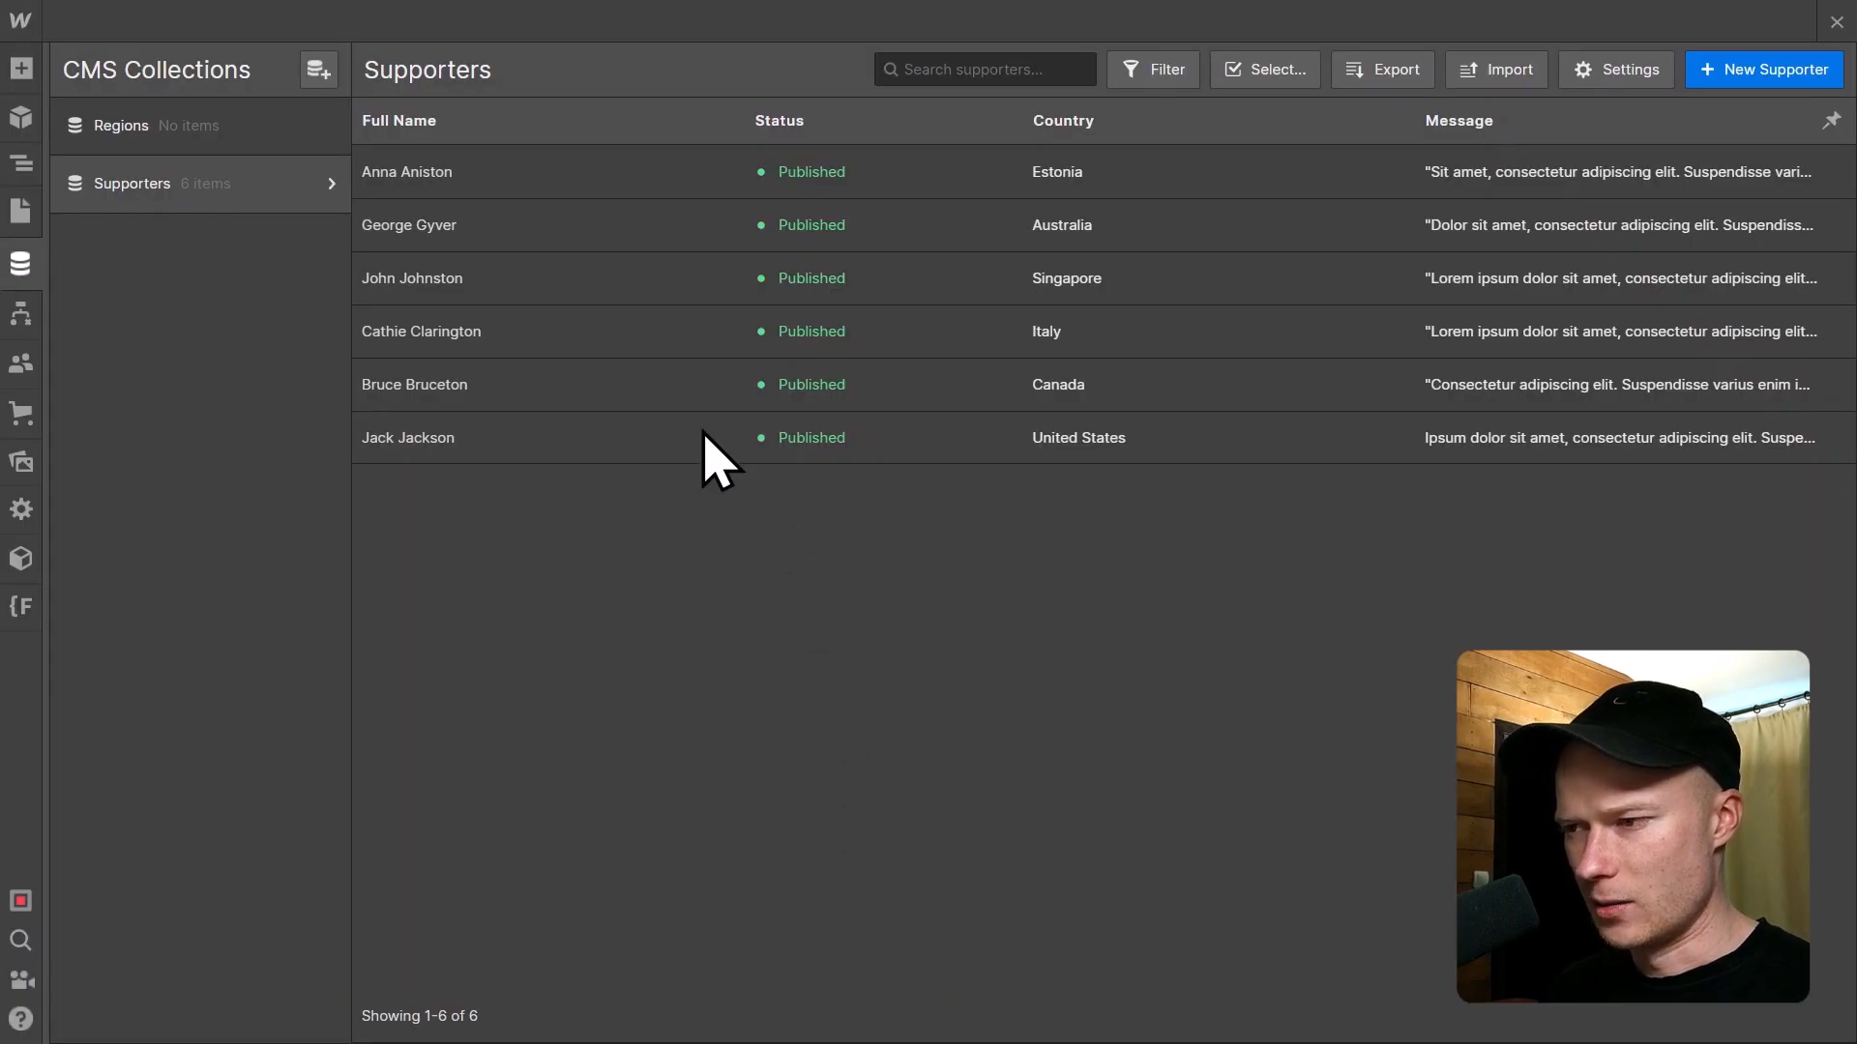
mouse_move(620, 542)
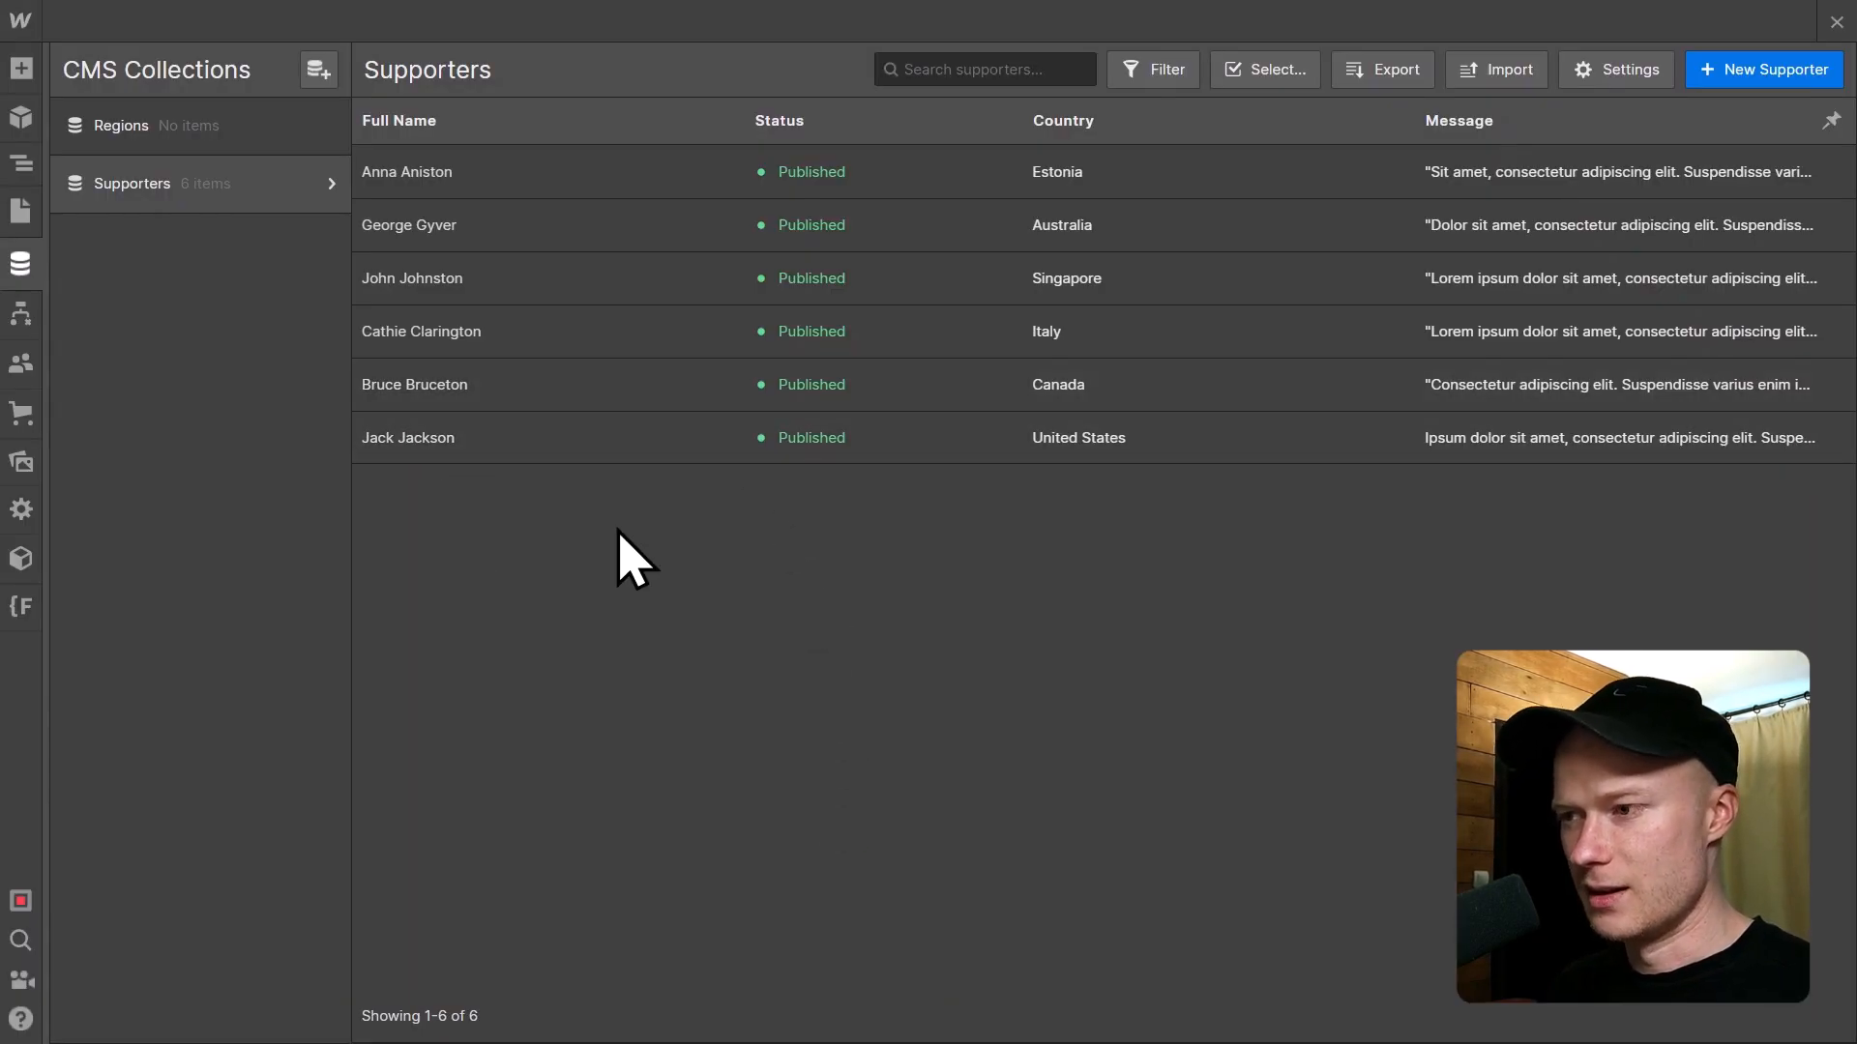
mouse_move(553, 465)
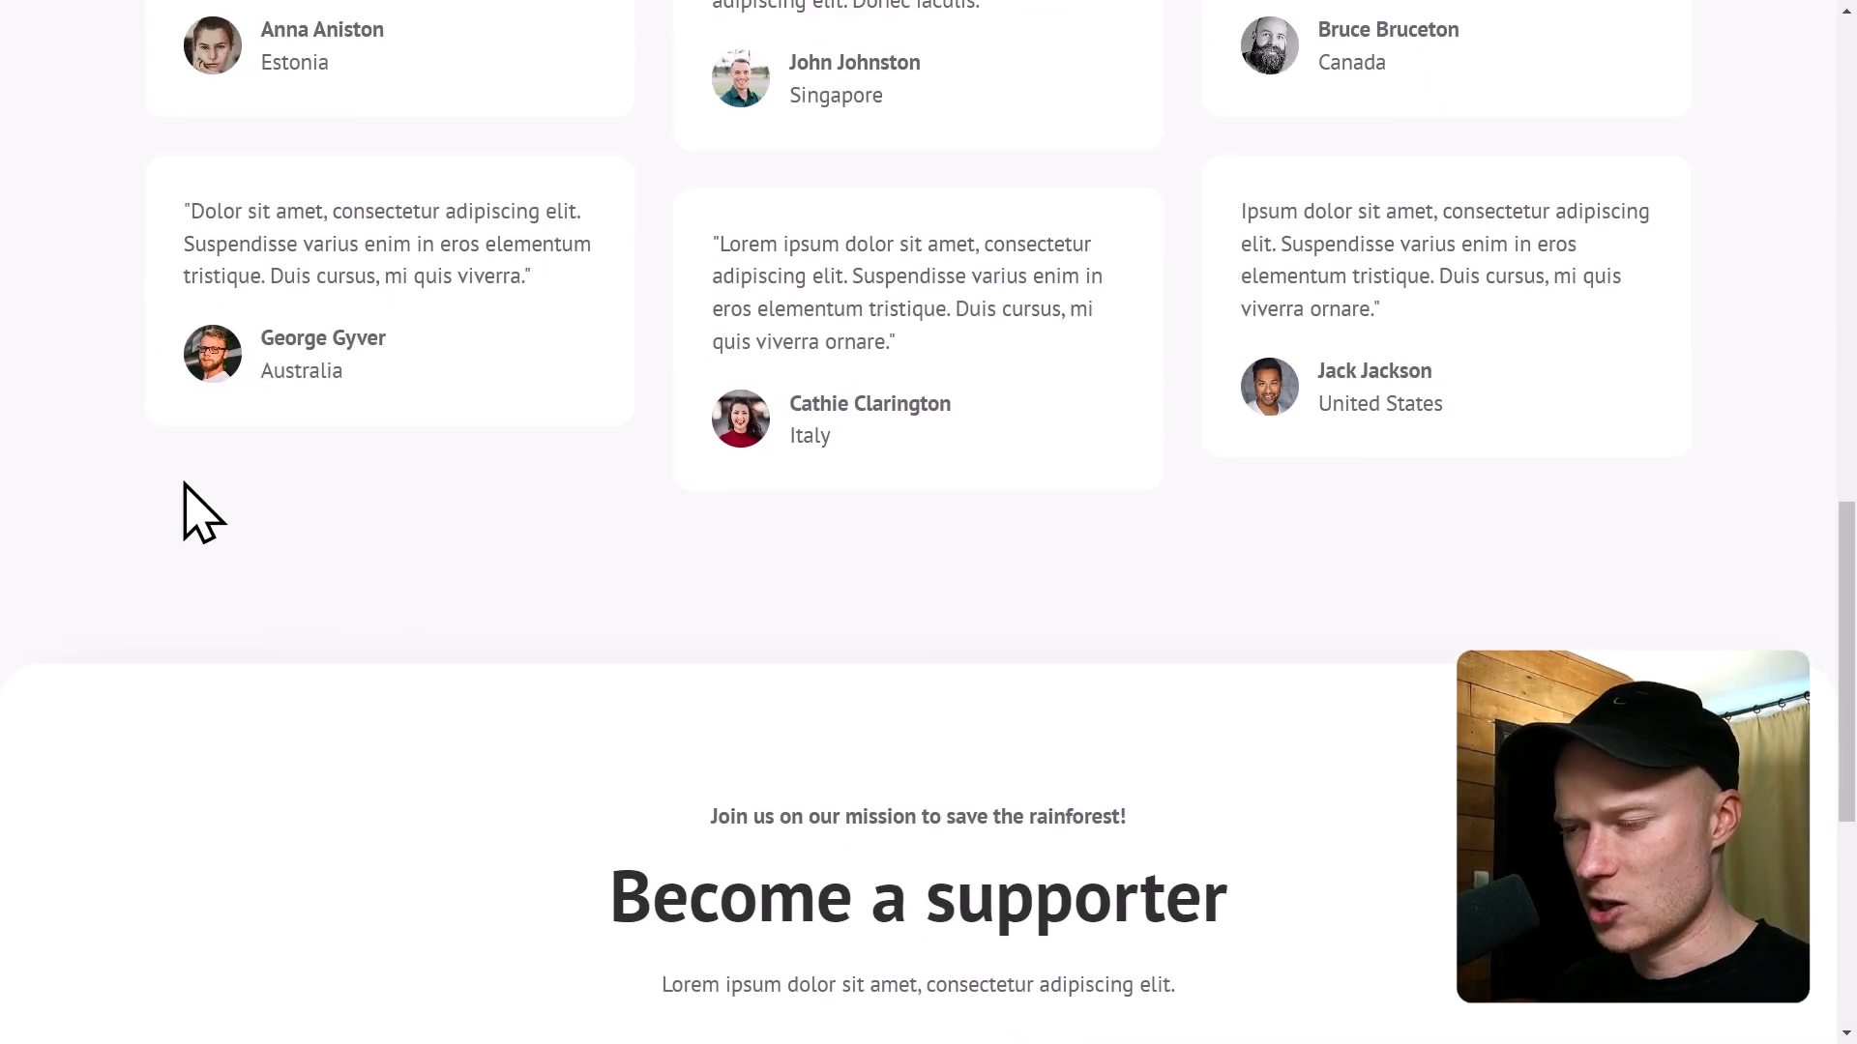
mouse_move(579, 782)
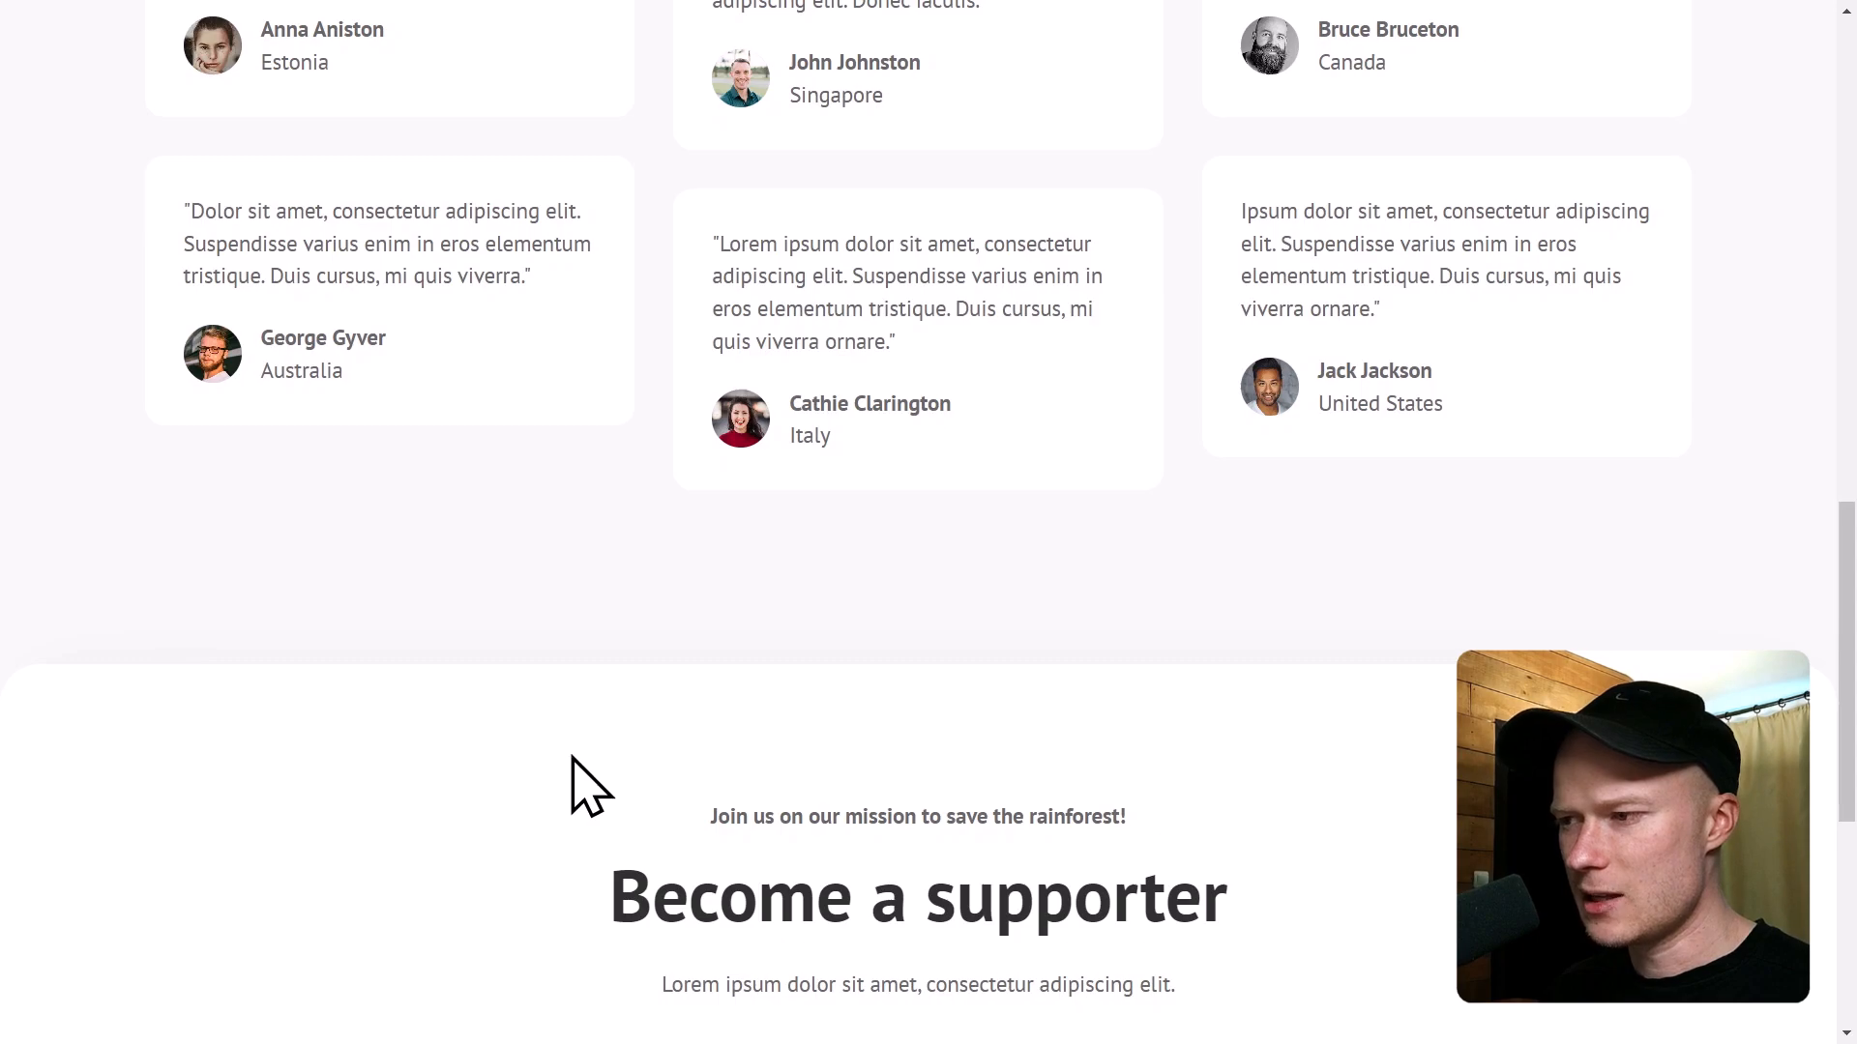
mouse_move(209, 690)
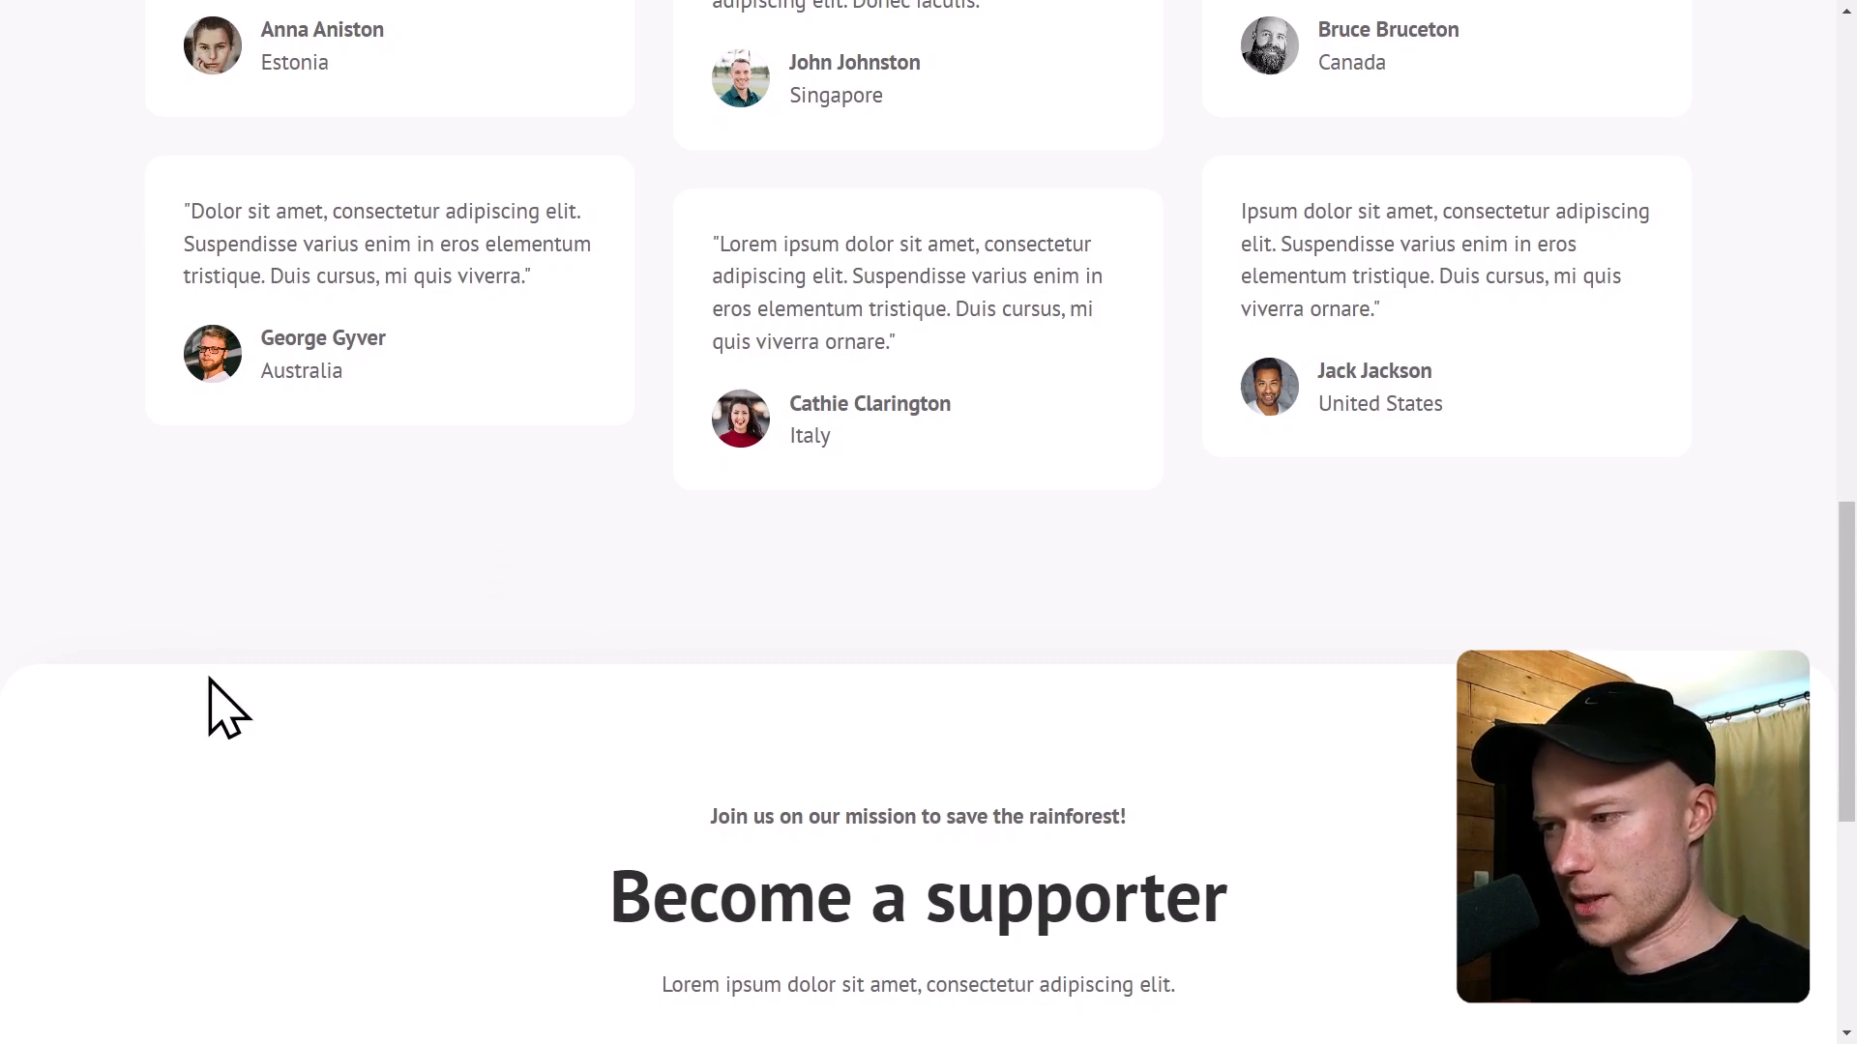
mouse_move(295, 689)
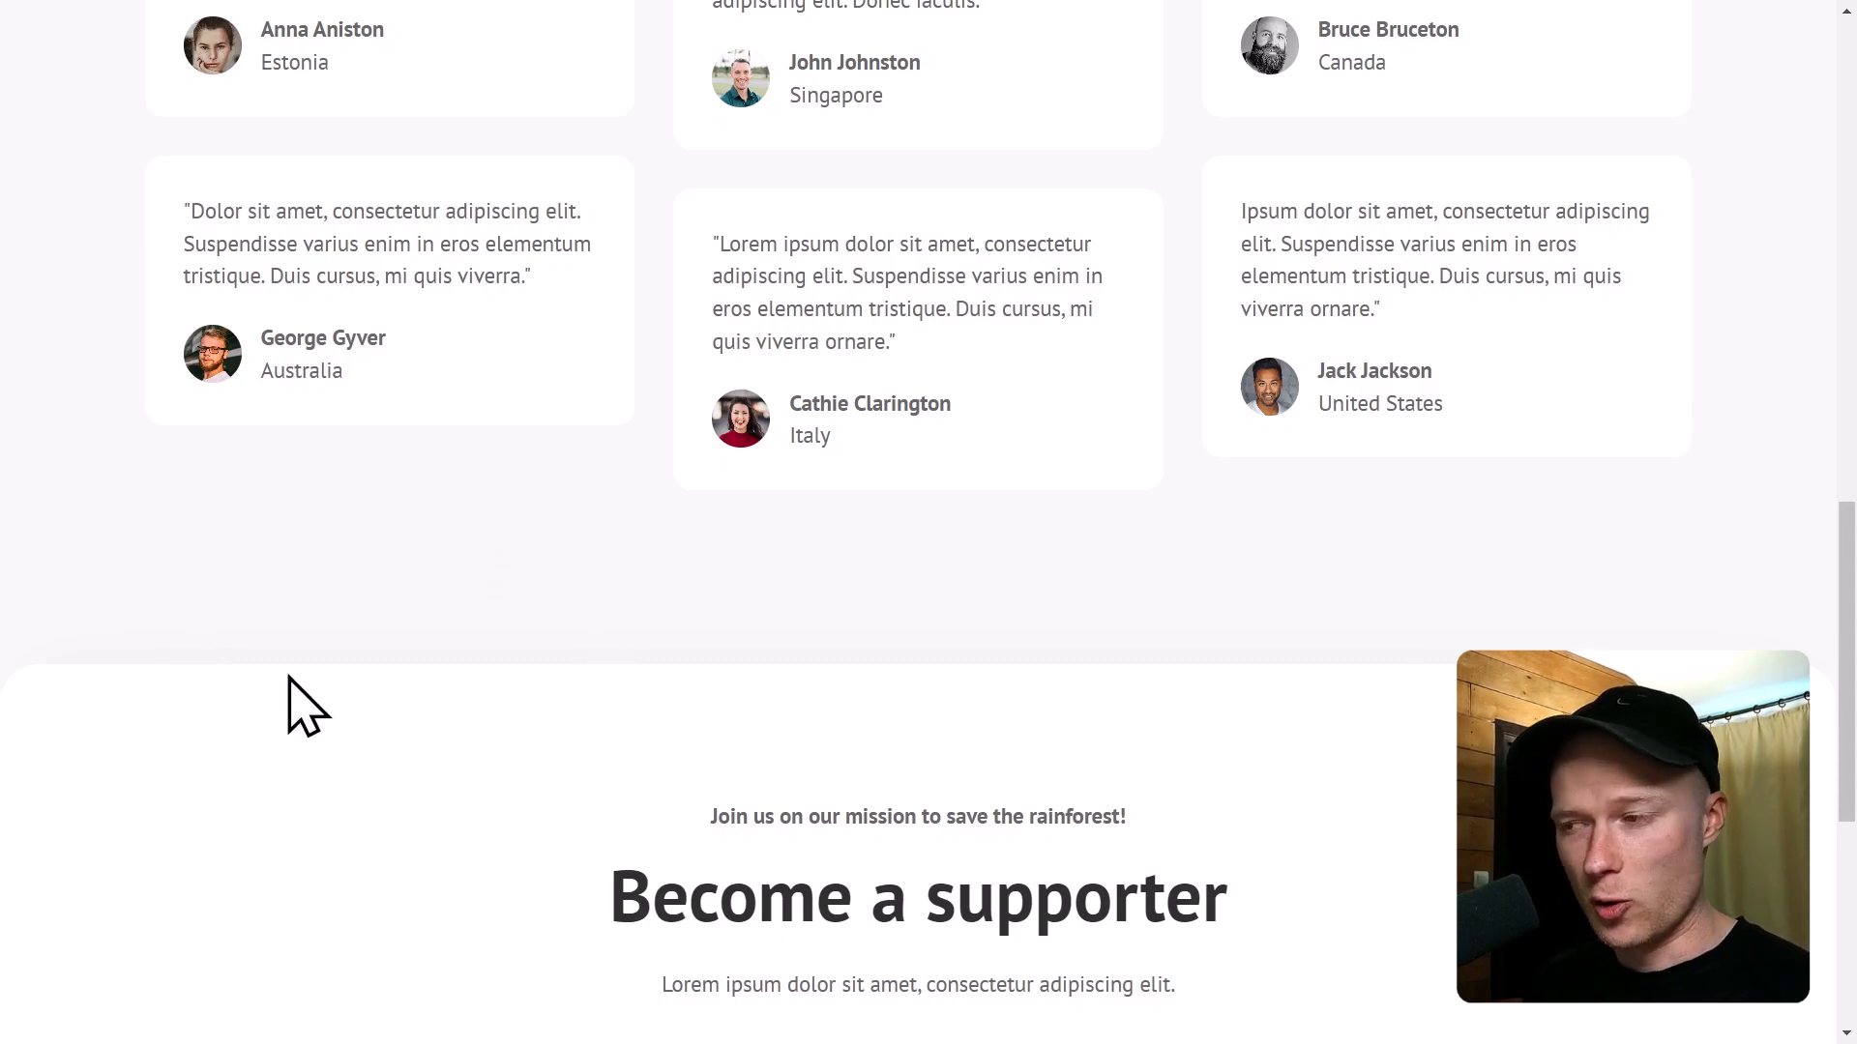
mouse_move(638, 672)
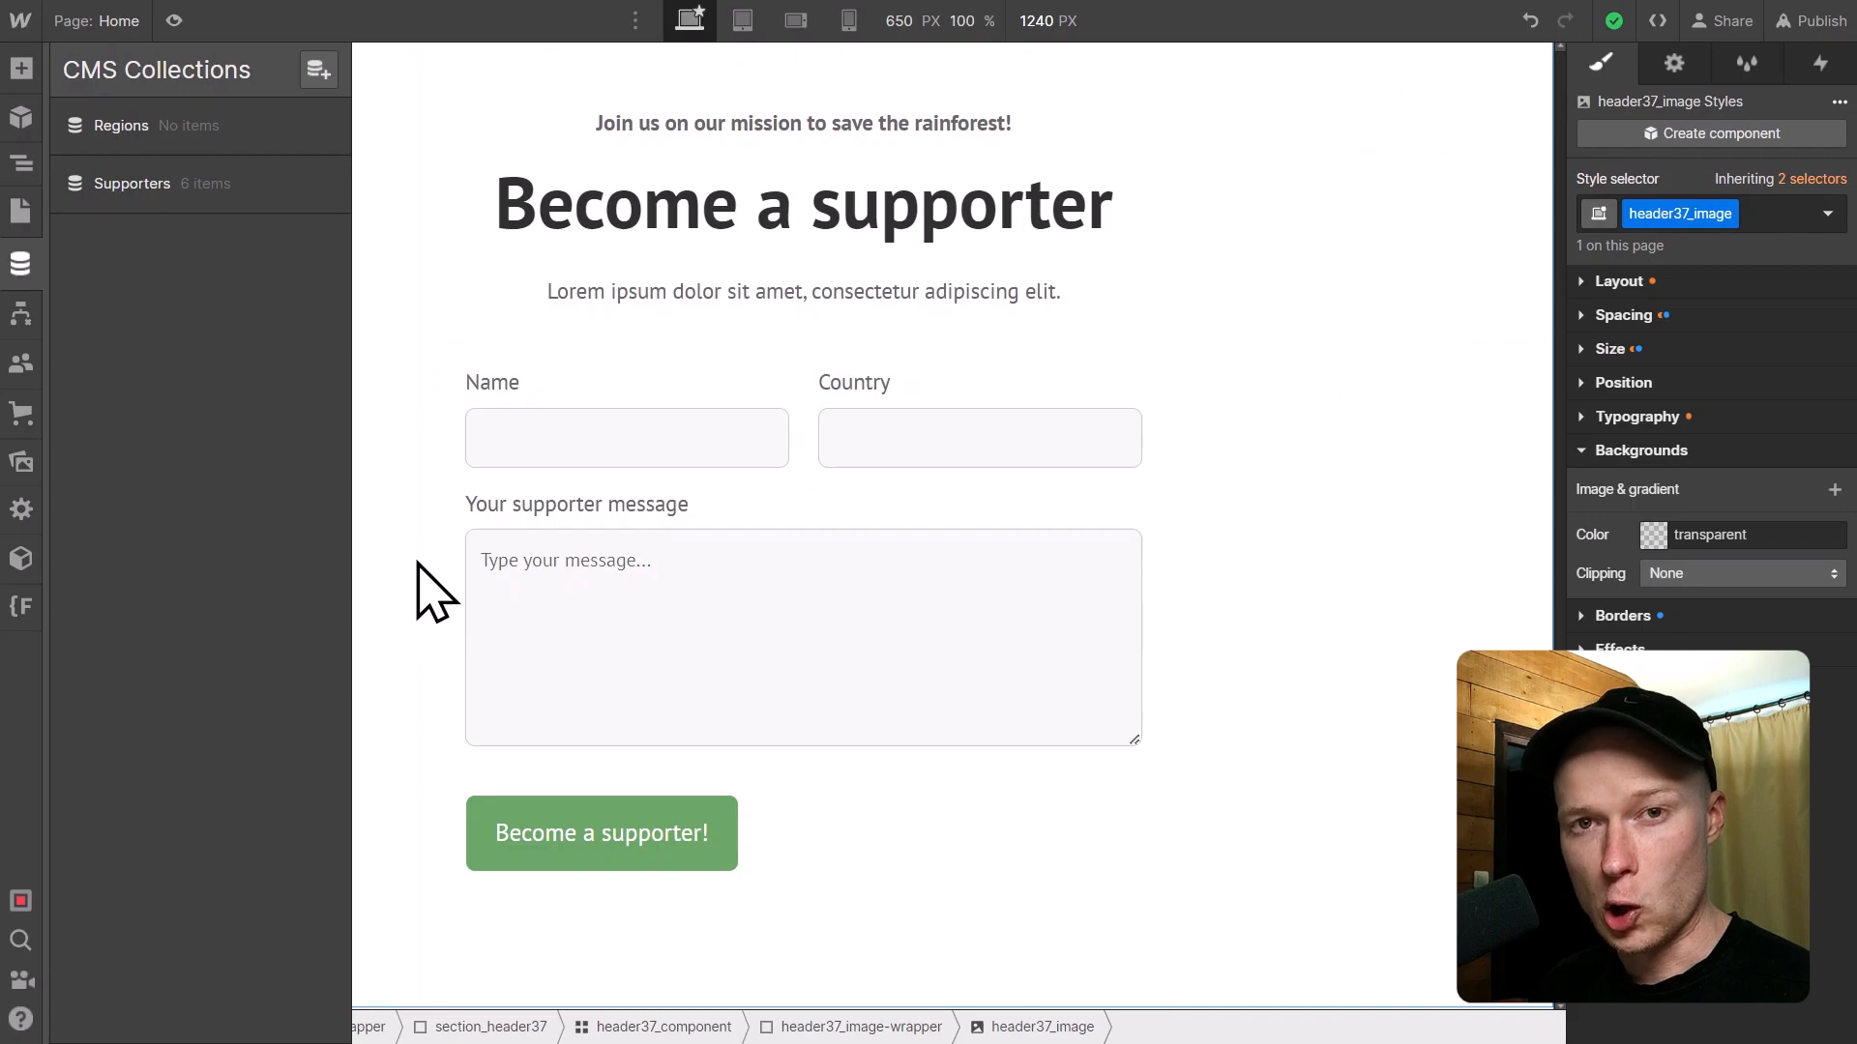
mouse_move(208, 479)
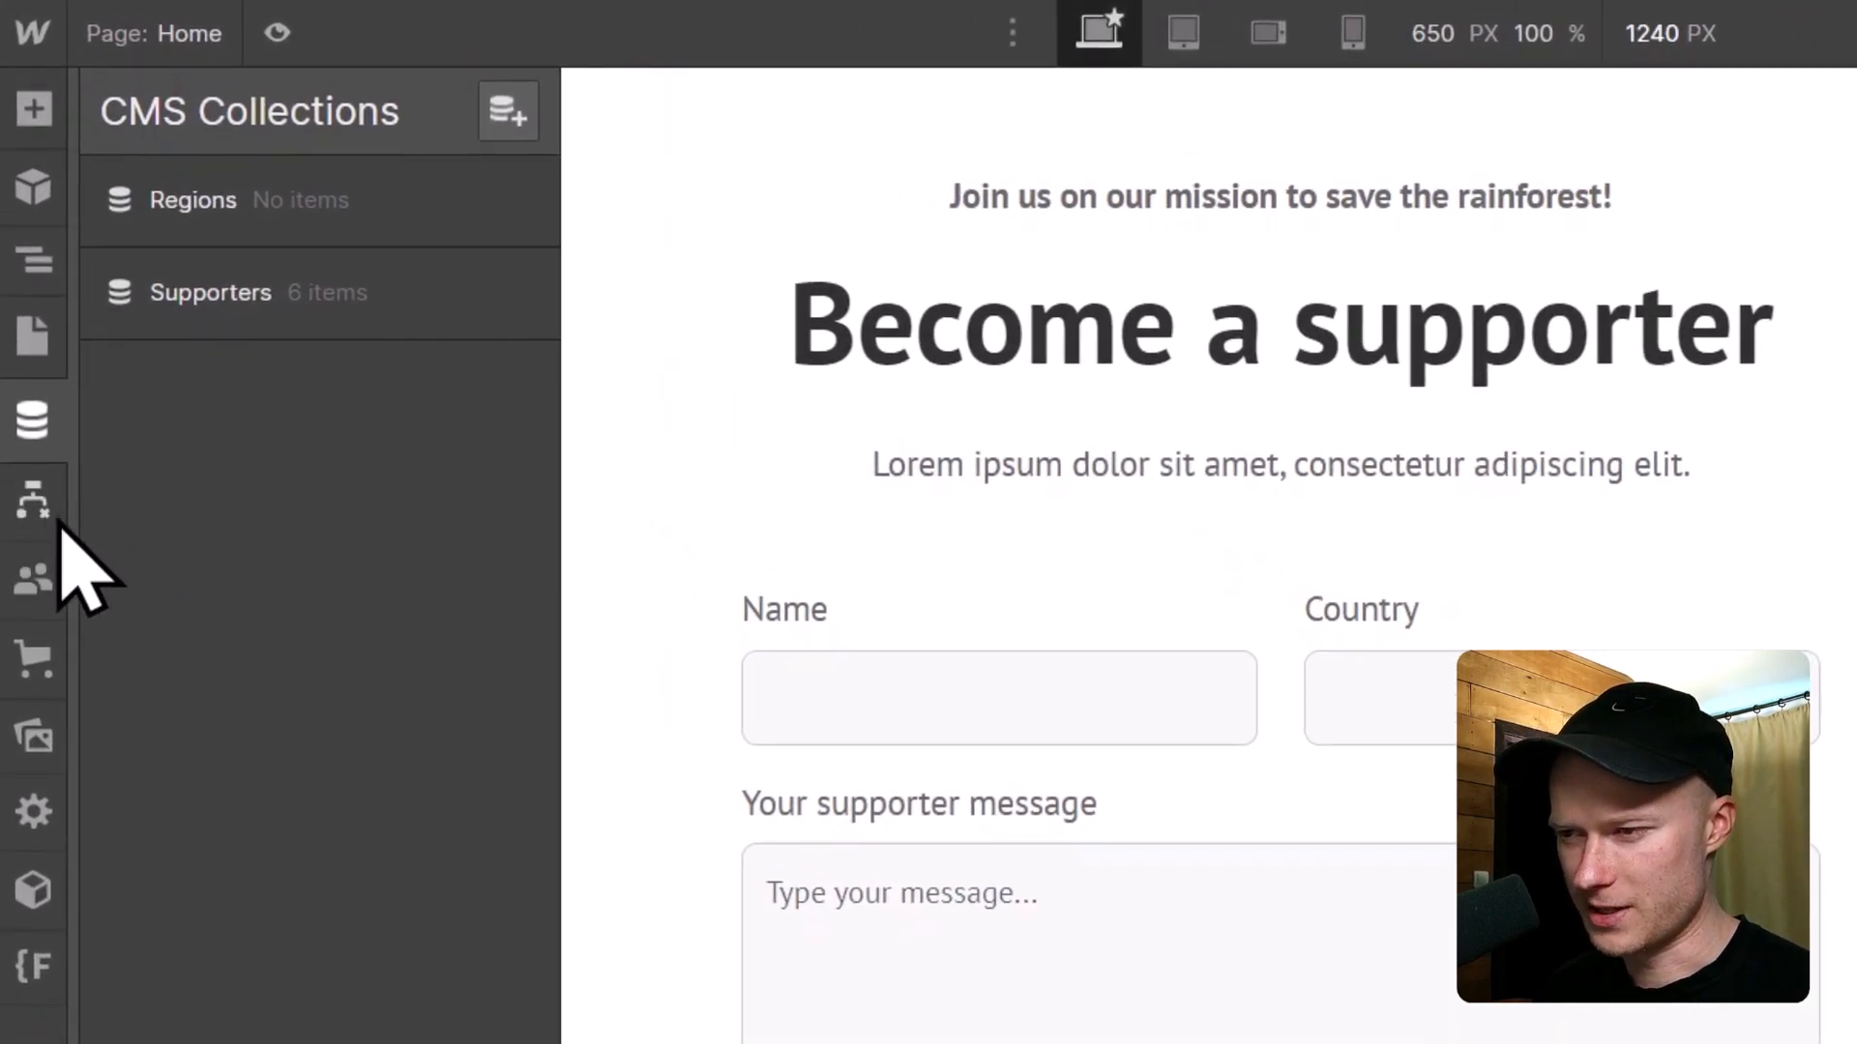
mouse_move(32, 502)
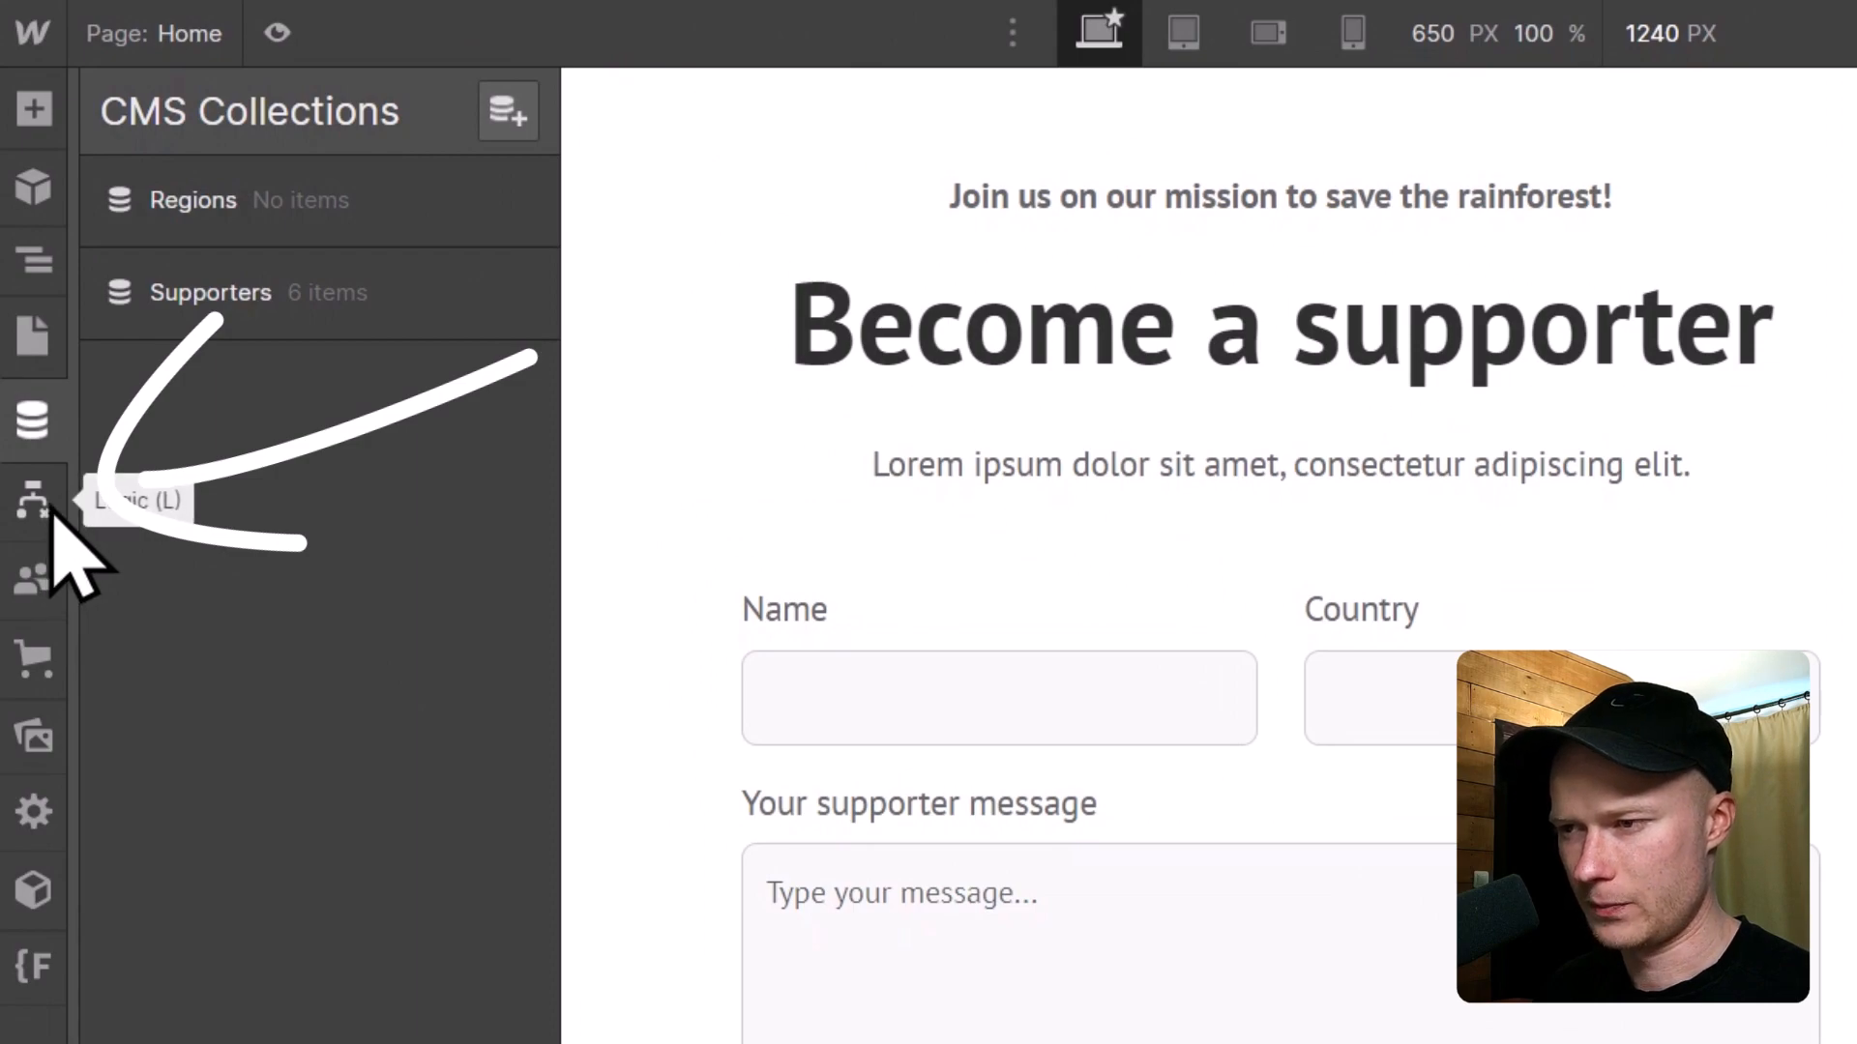
Open the Logic panel from the Designer toolbar to view the empty Flows list.
click(29, 504)
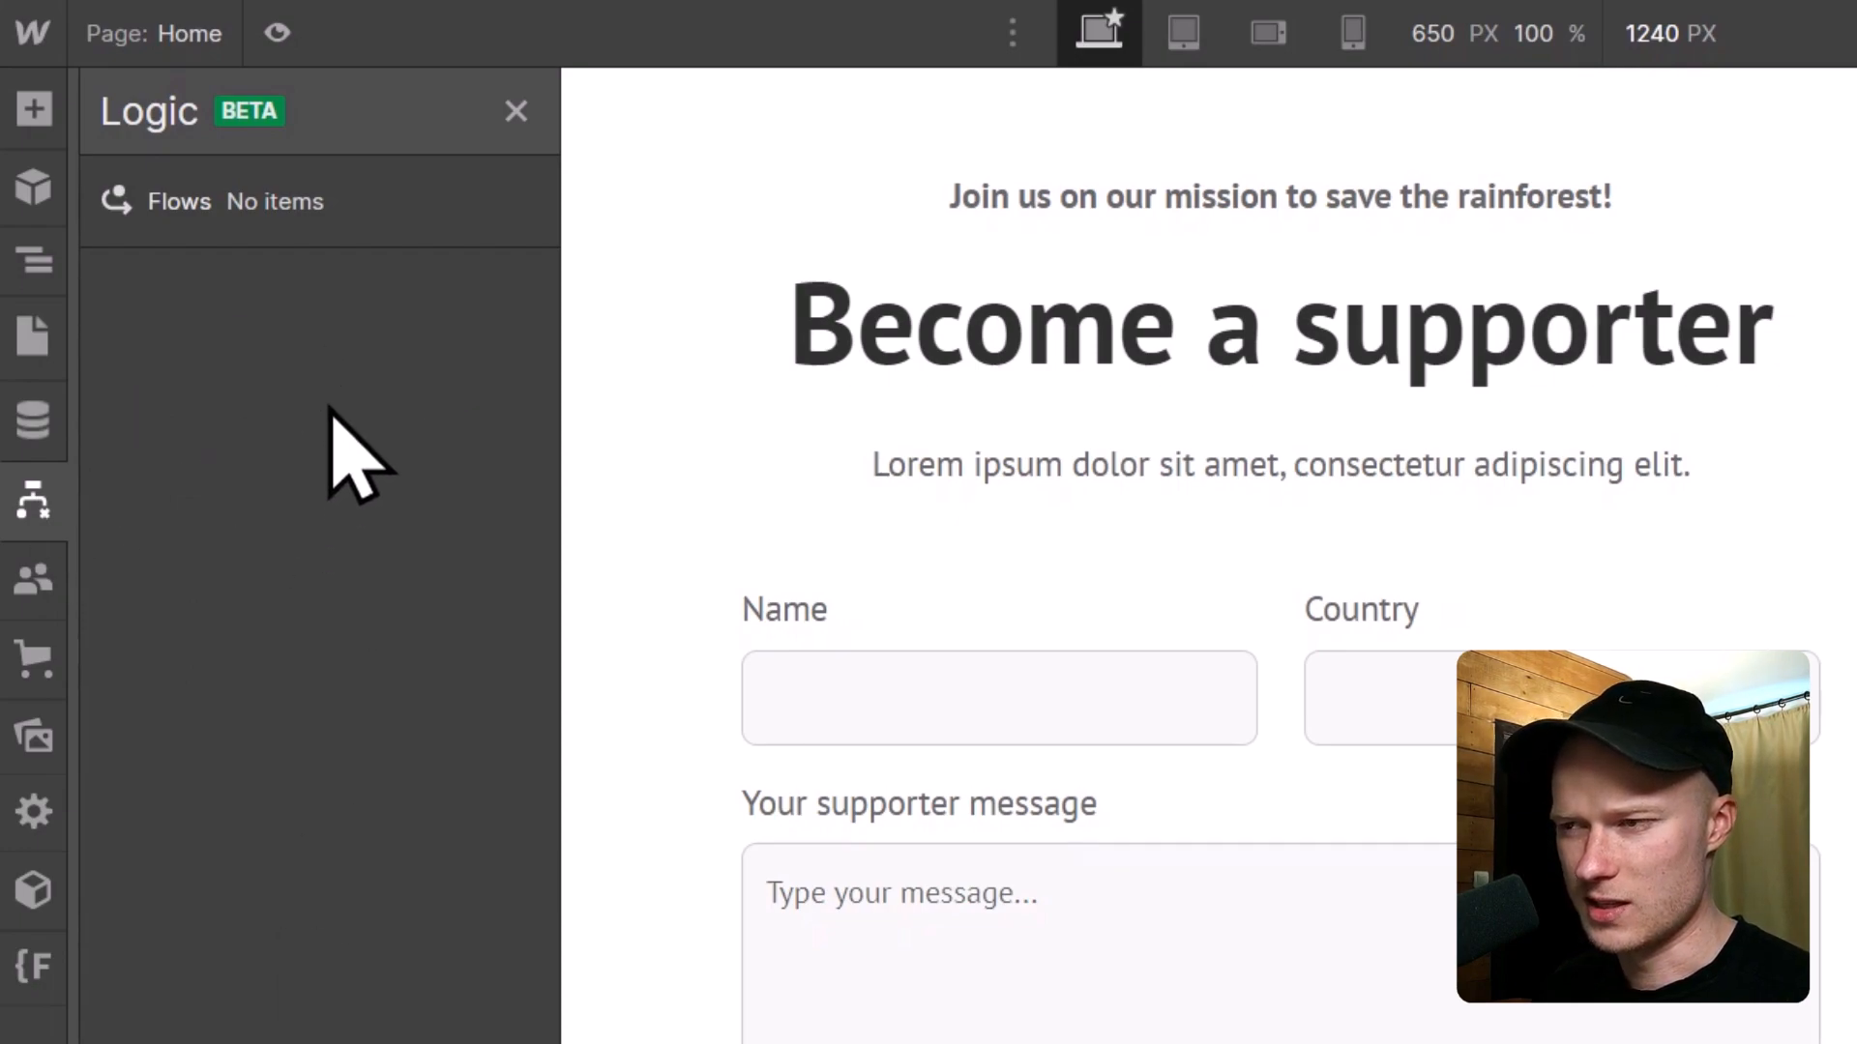
mouse_move(249, 506)
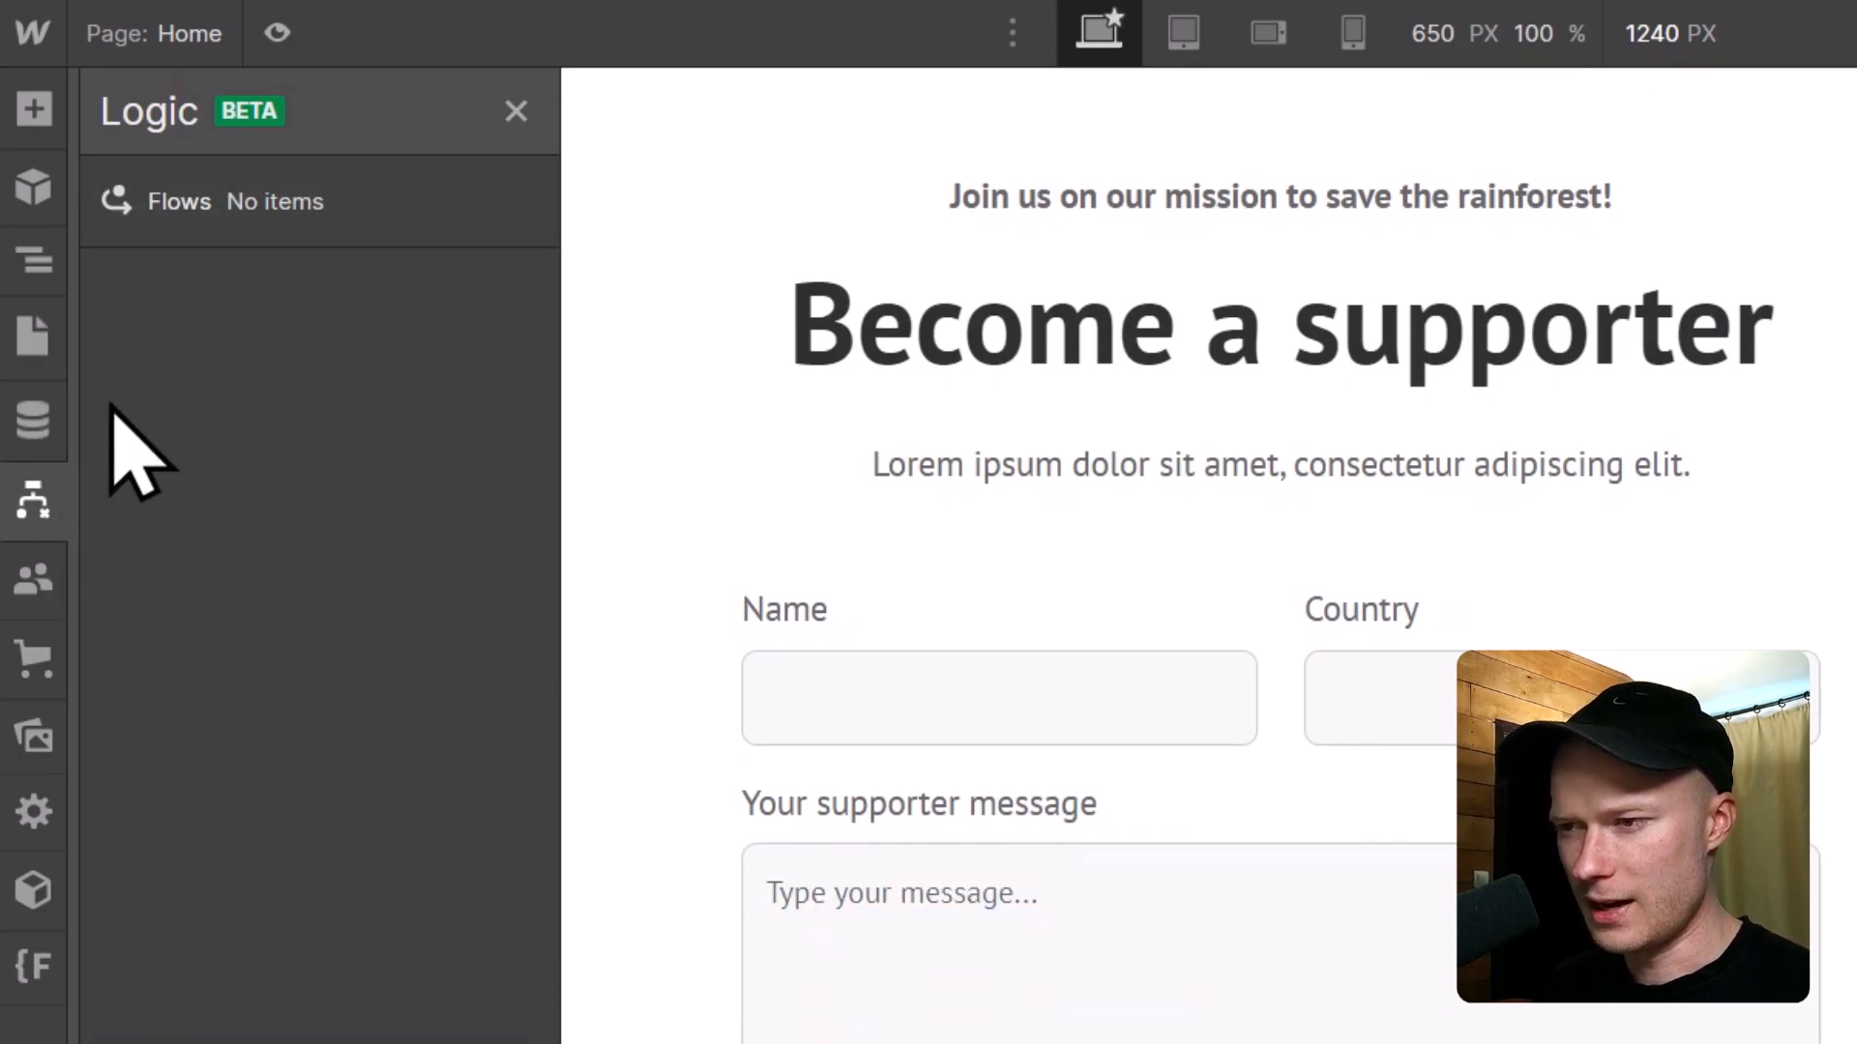
mouse_move(53, 504)
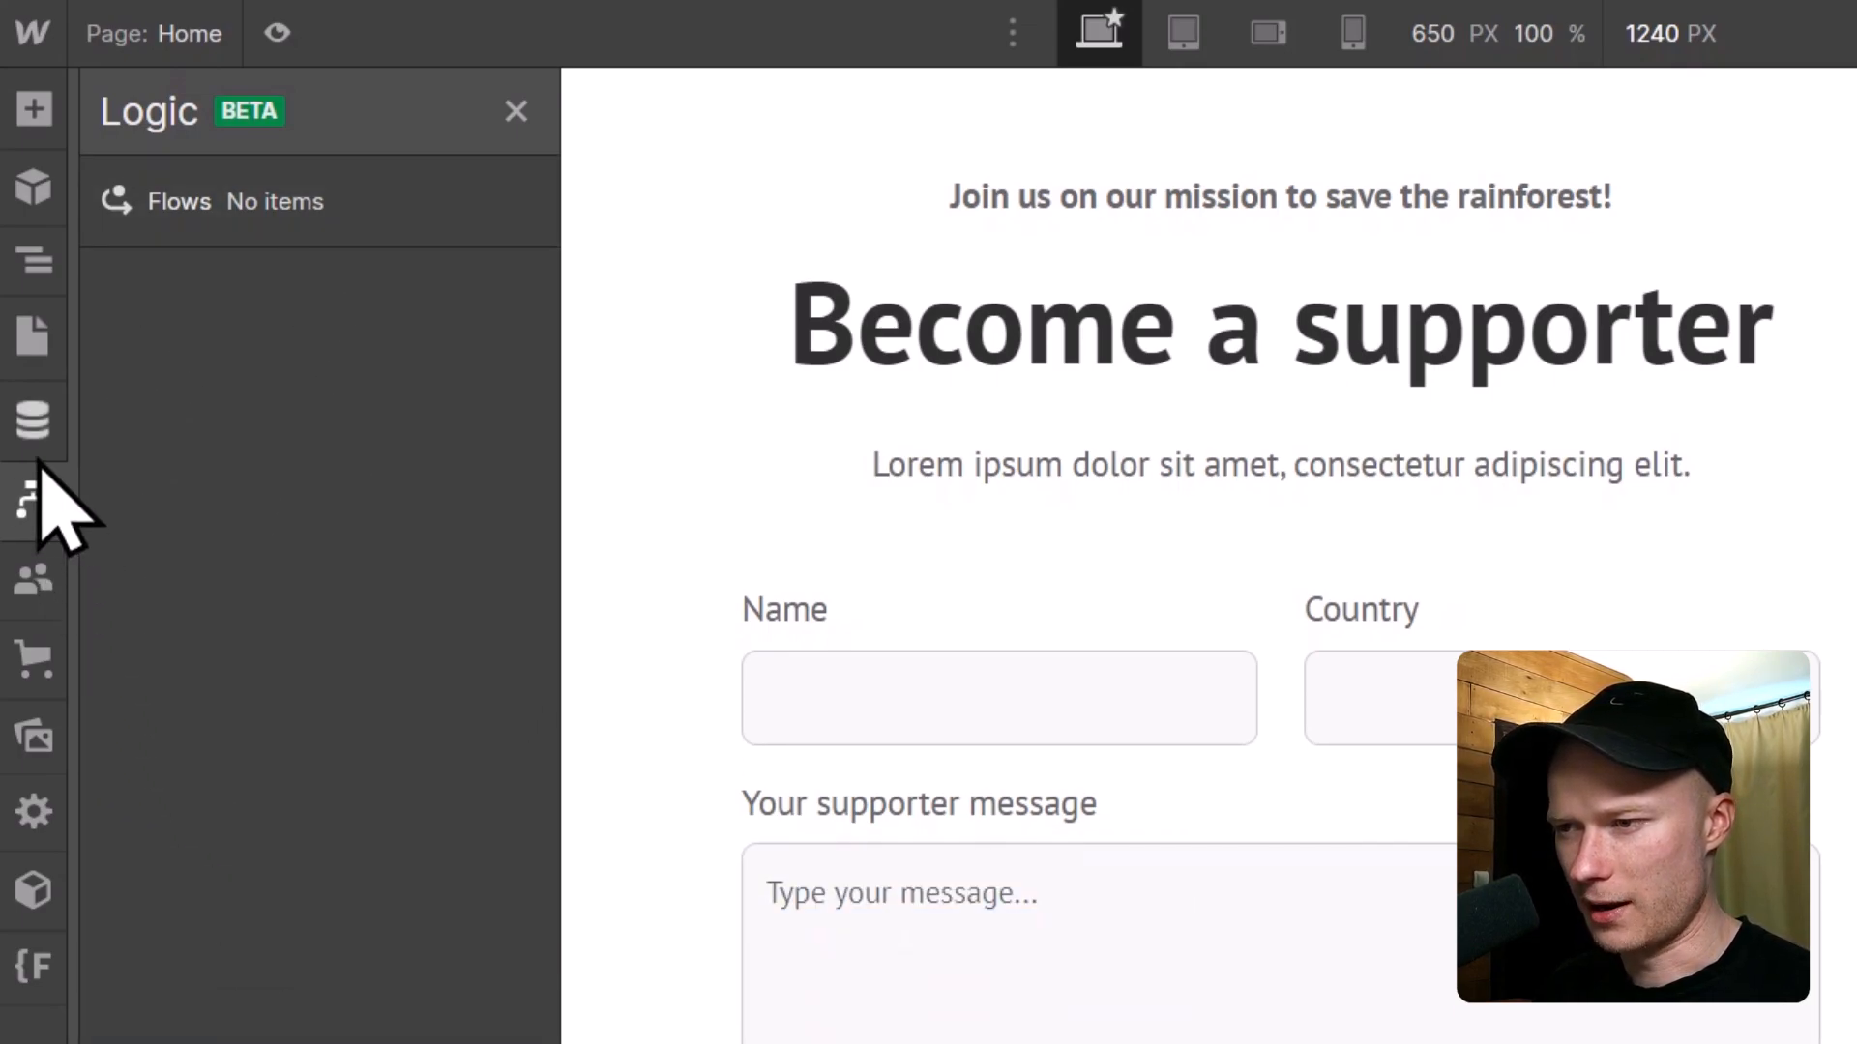
mouse_move(222, 222)
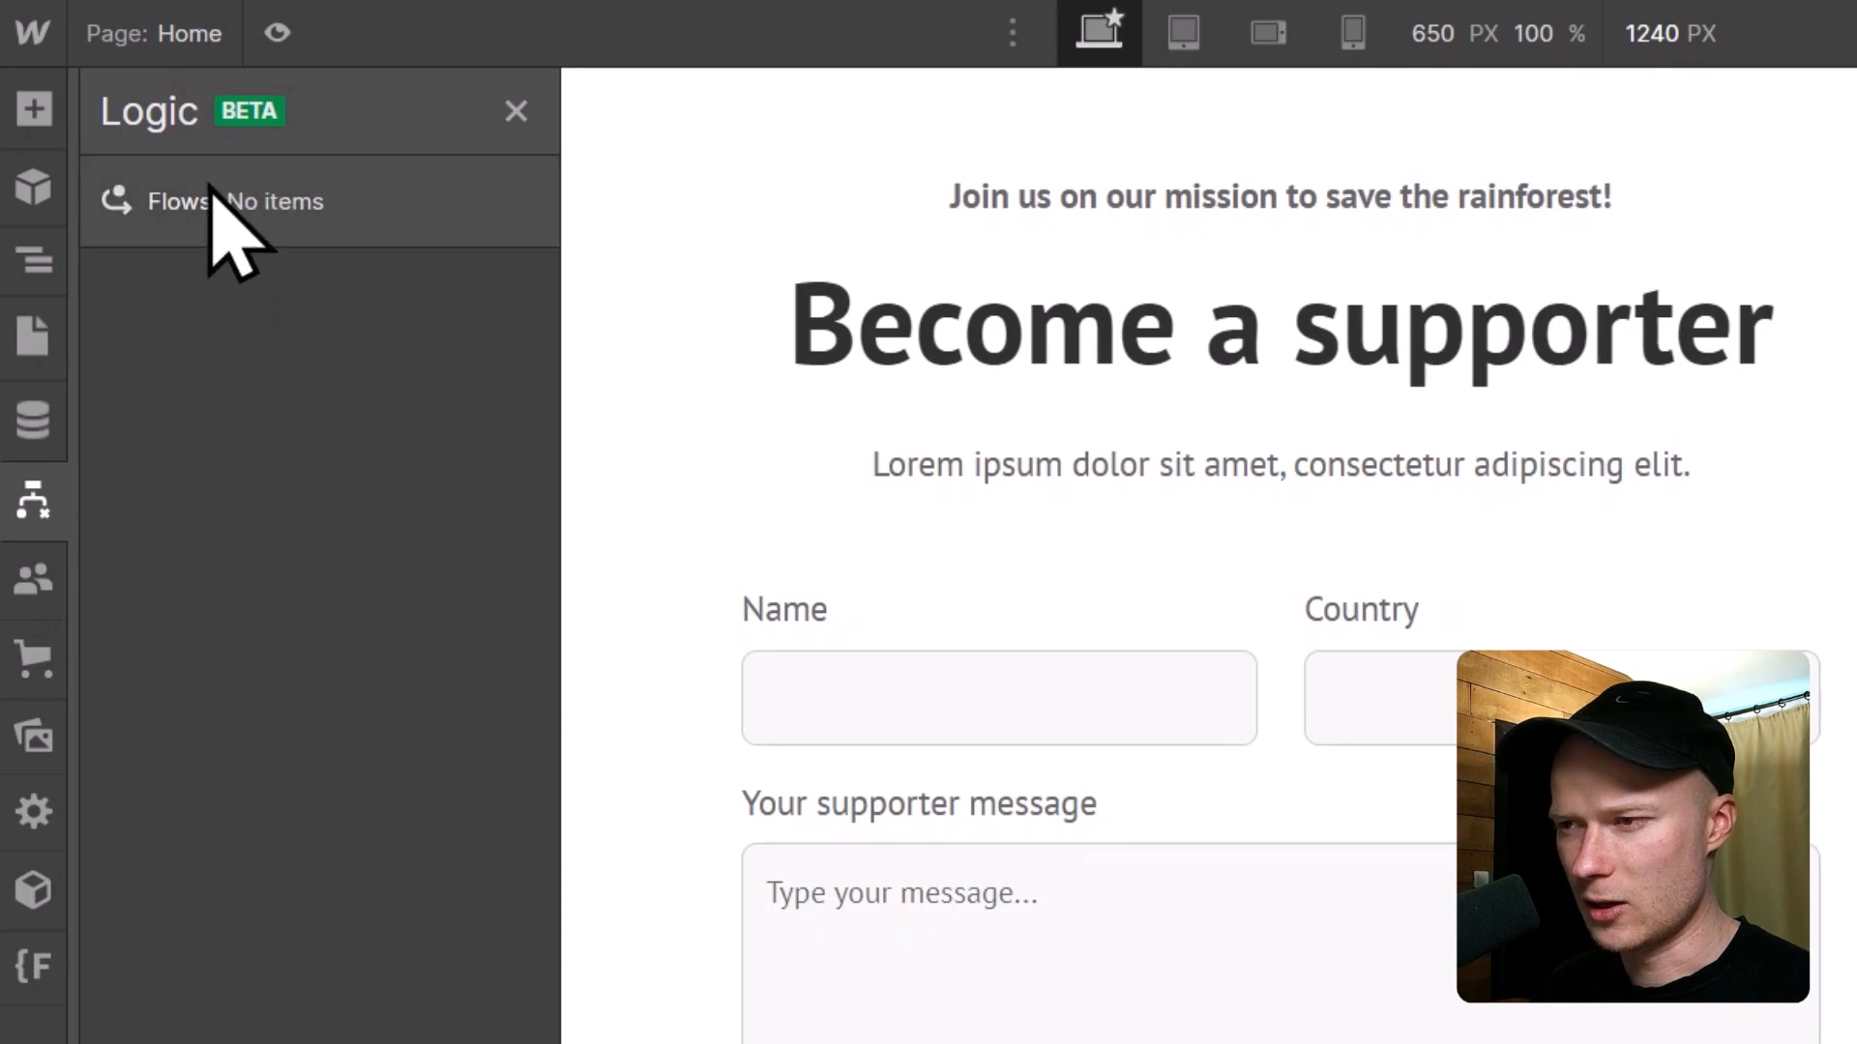
click(271, 201)
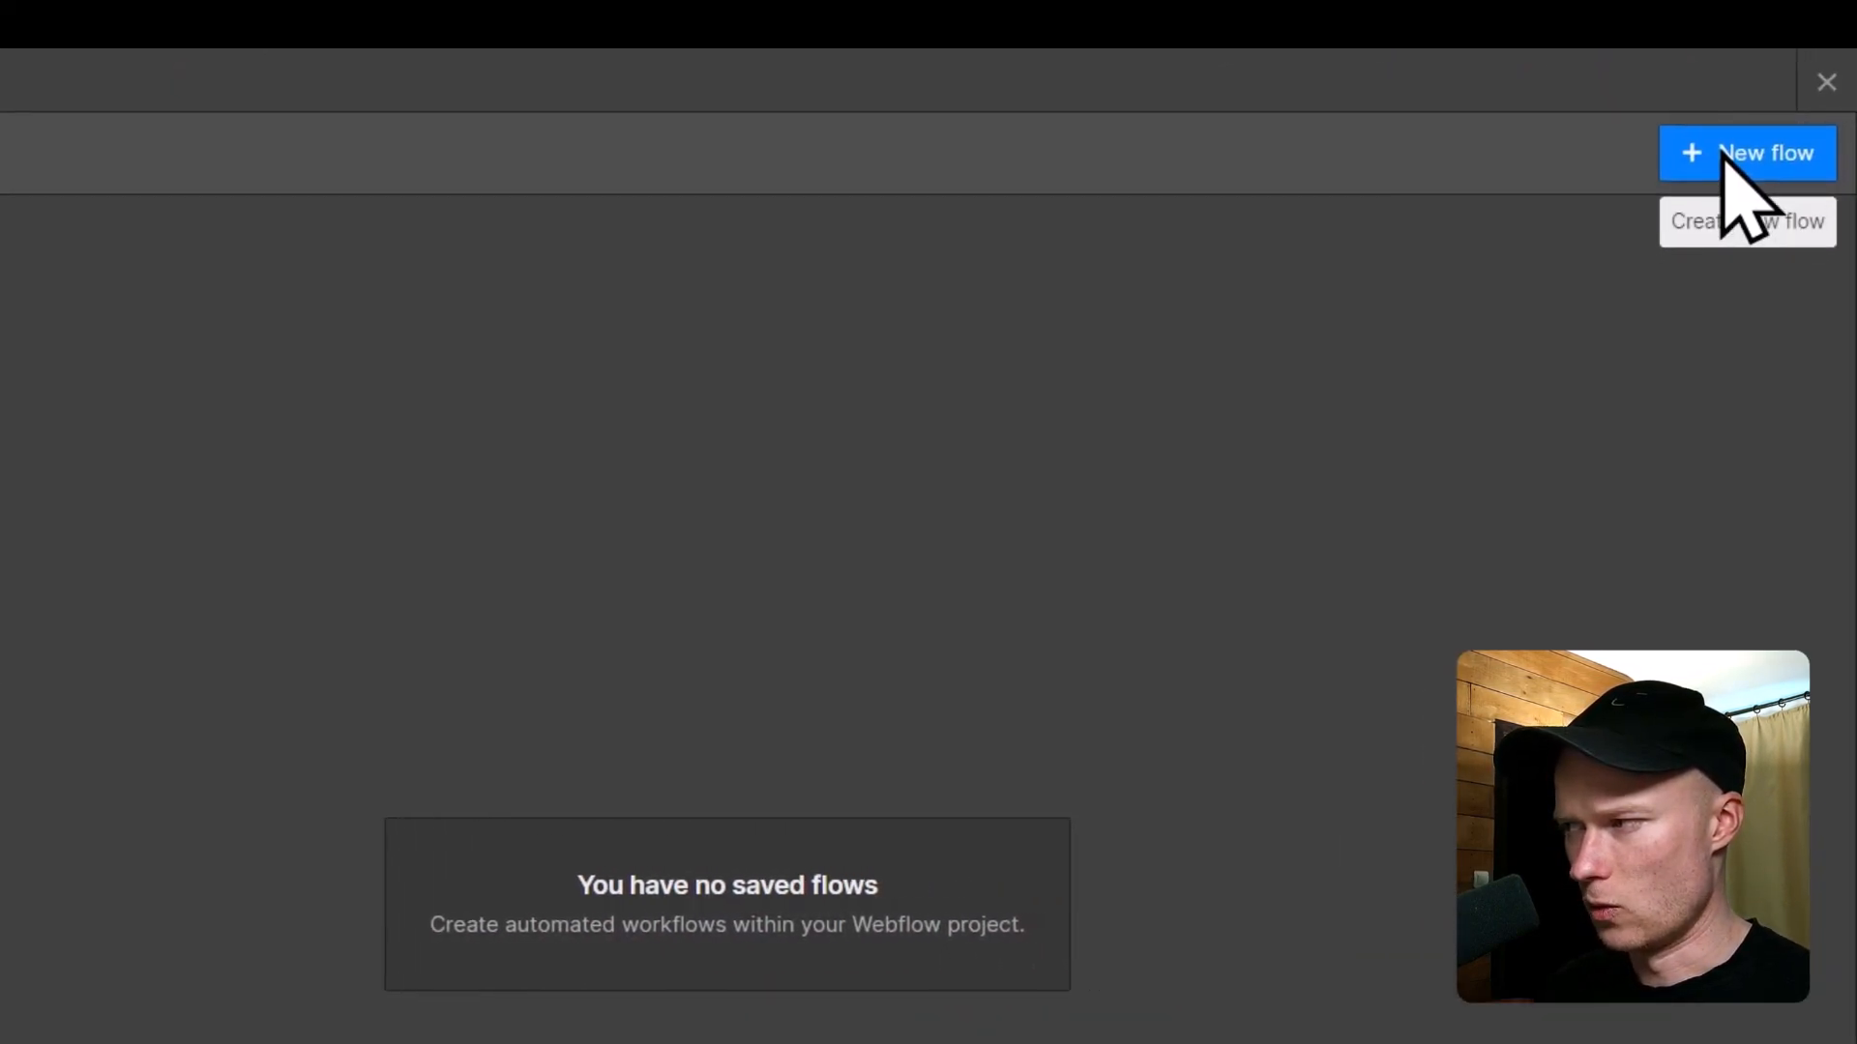
click(1745, 152)
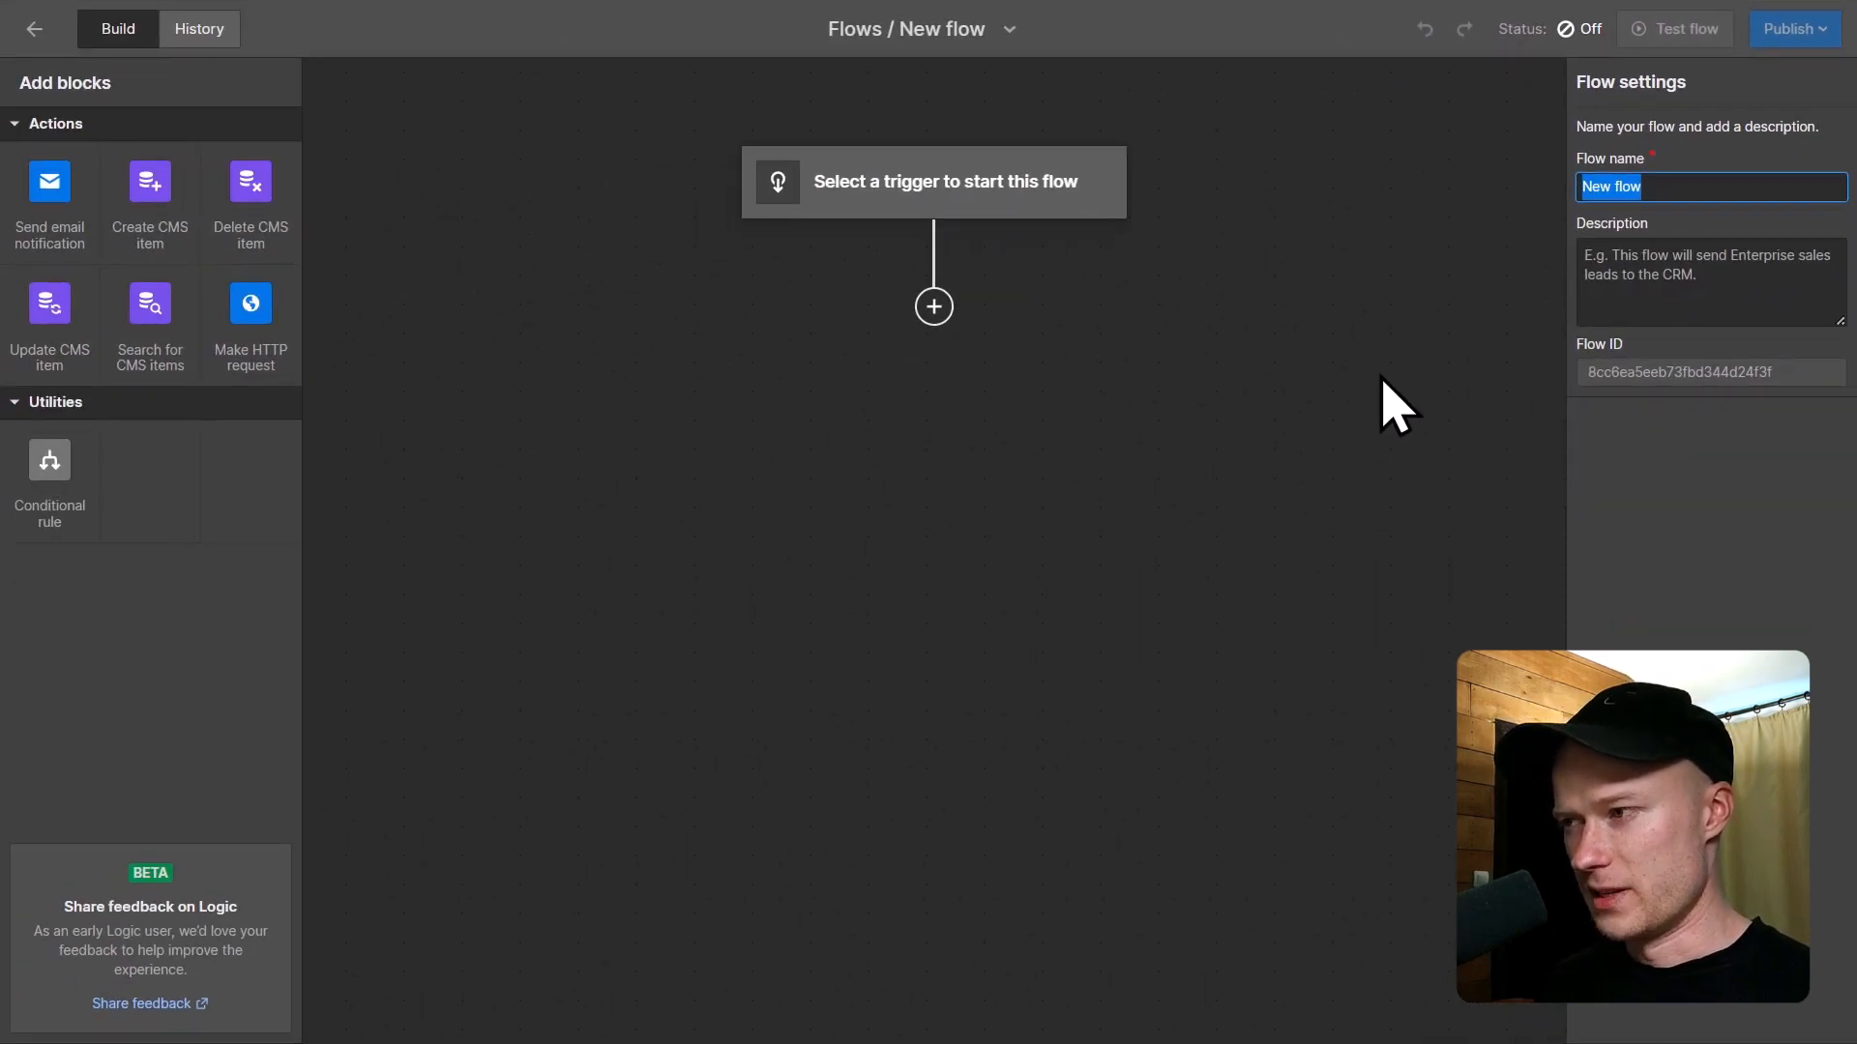
mouse_move(1414, 333)
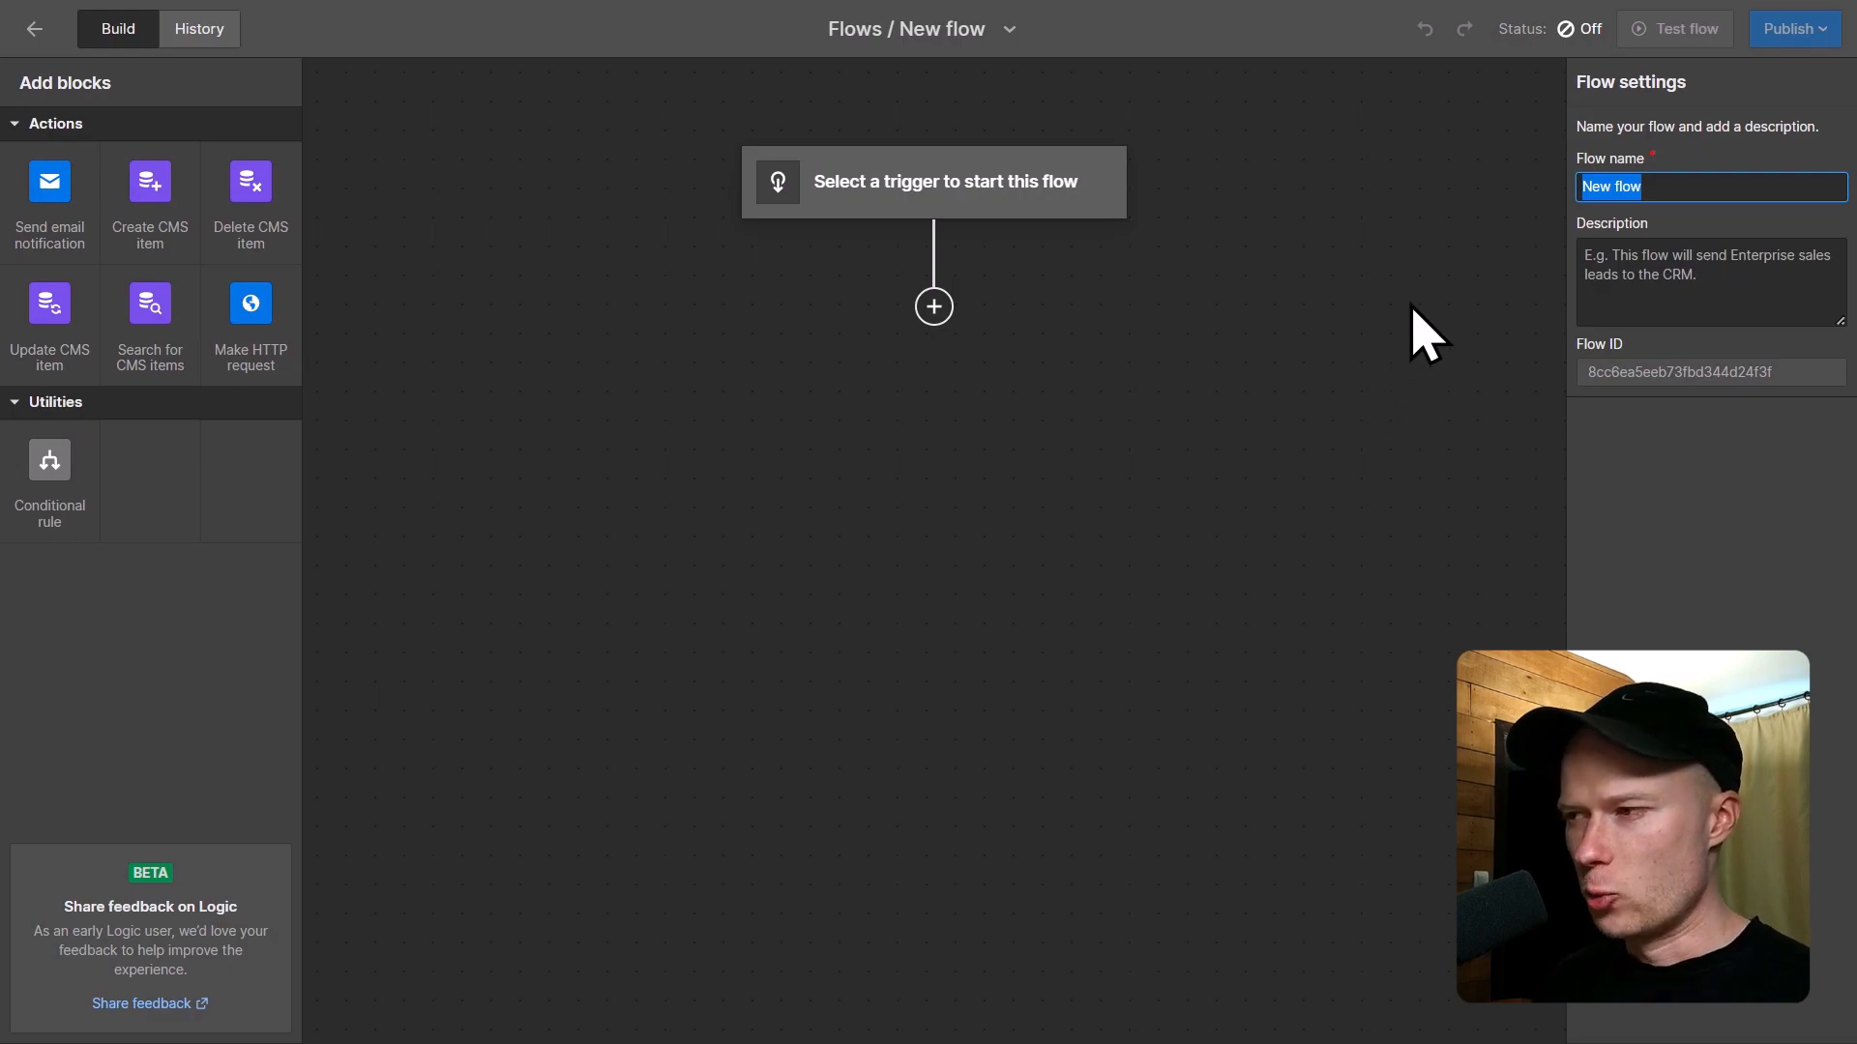
mouse_move(1359, 184)
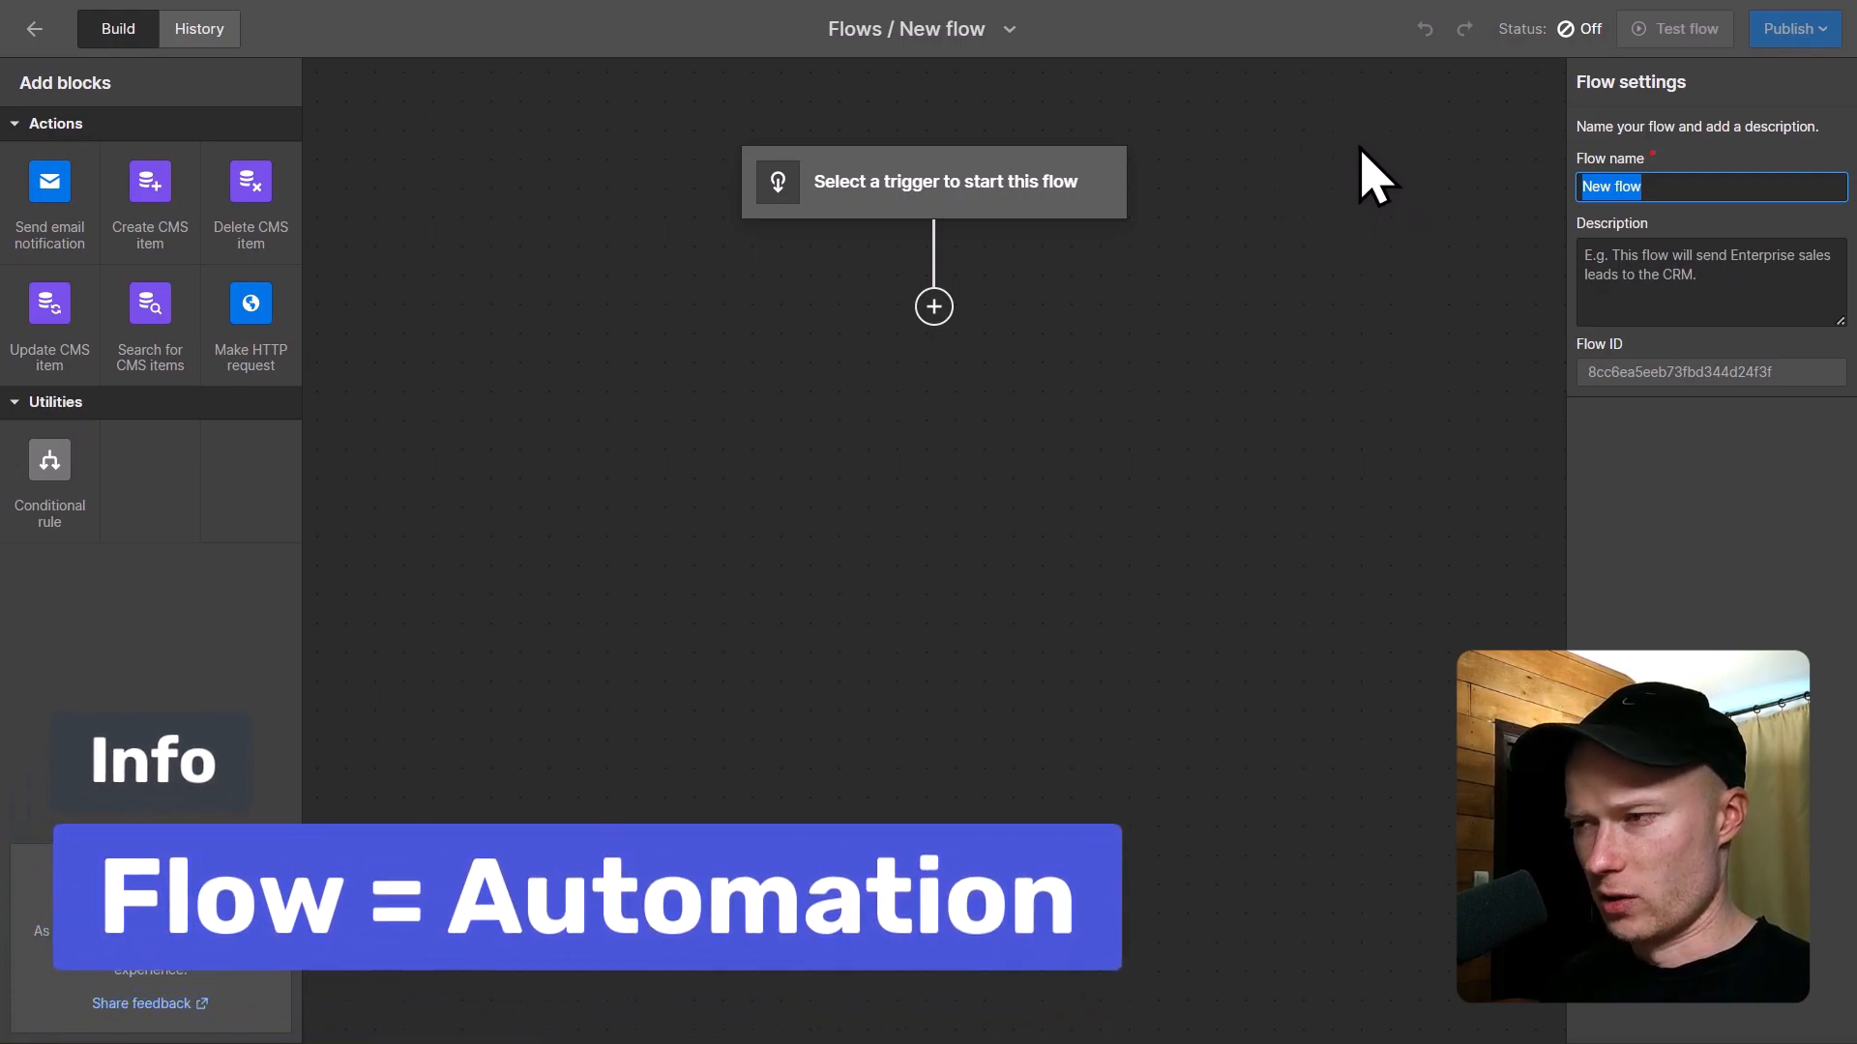
mouse_move(1279, 236)
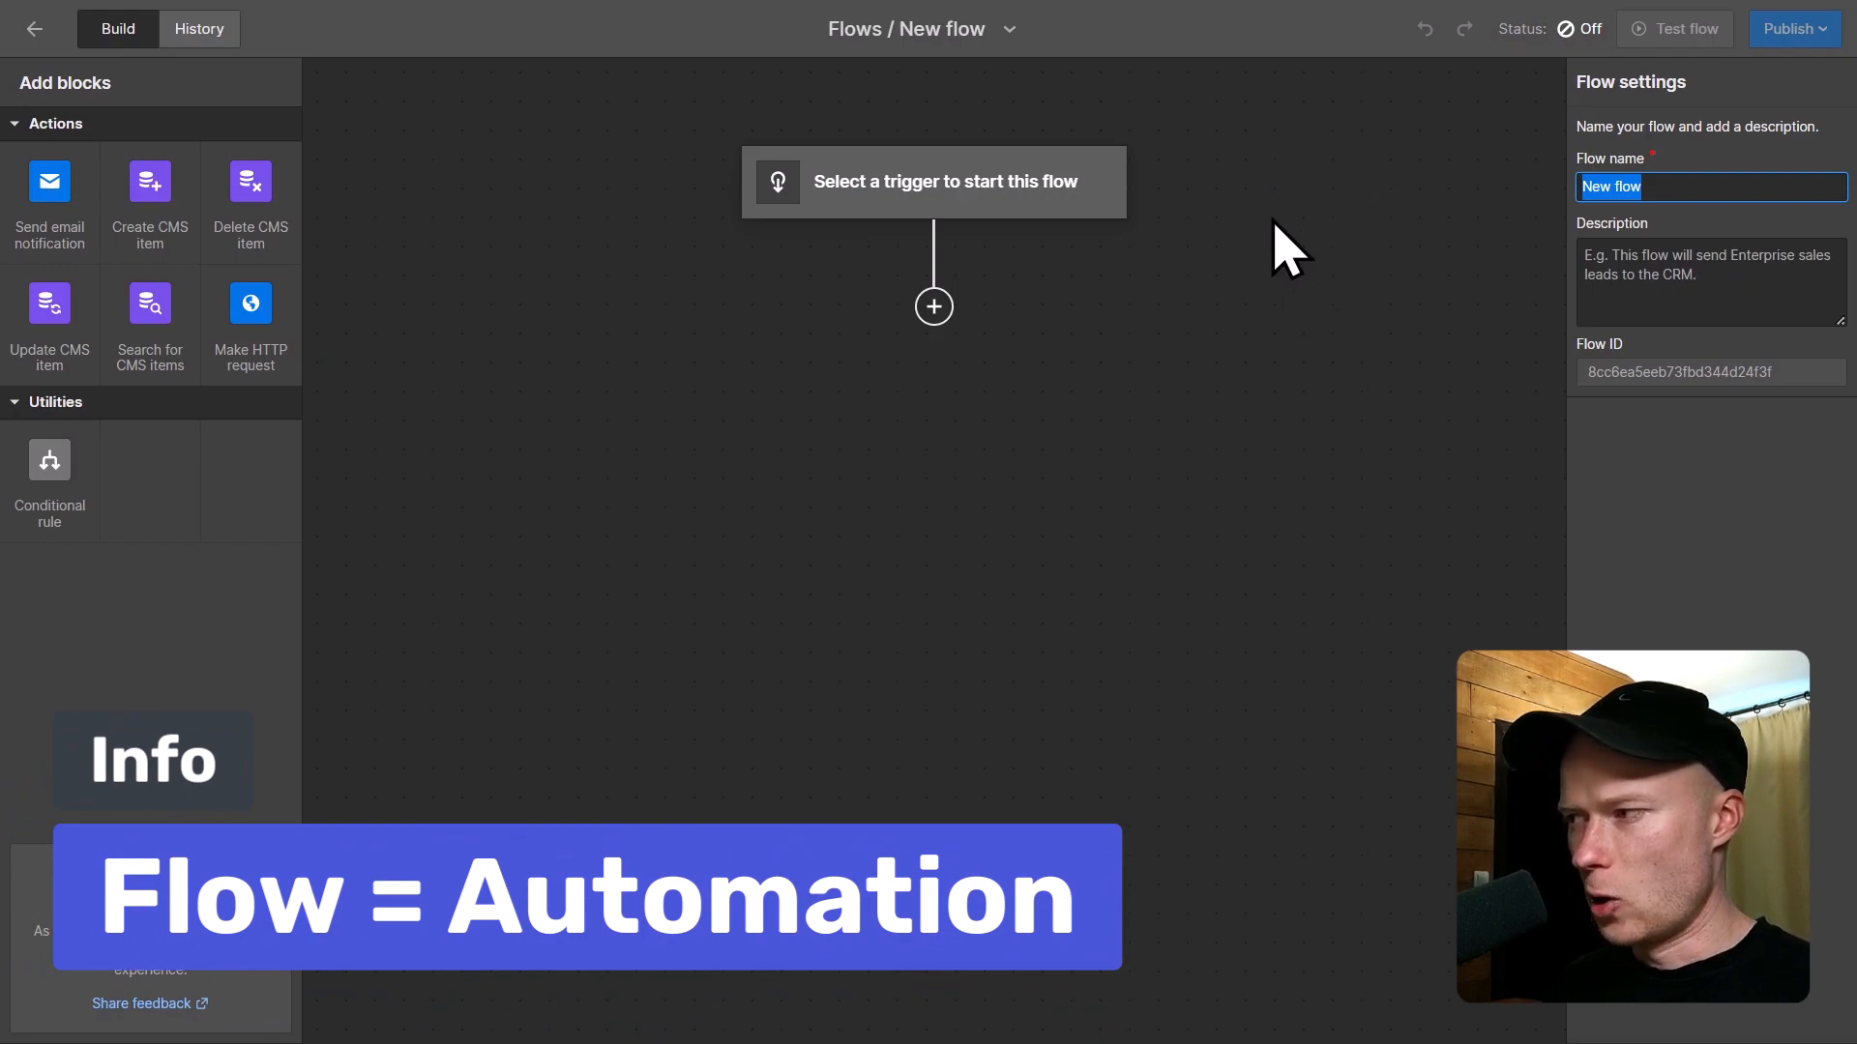
mouse_move(1129, 278)
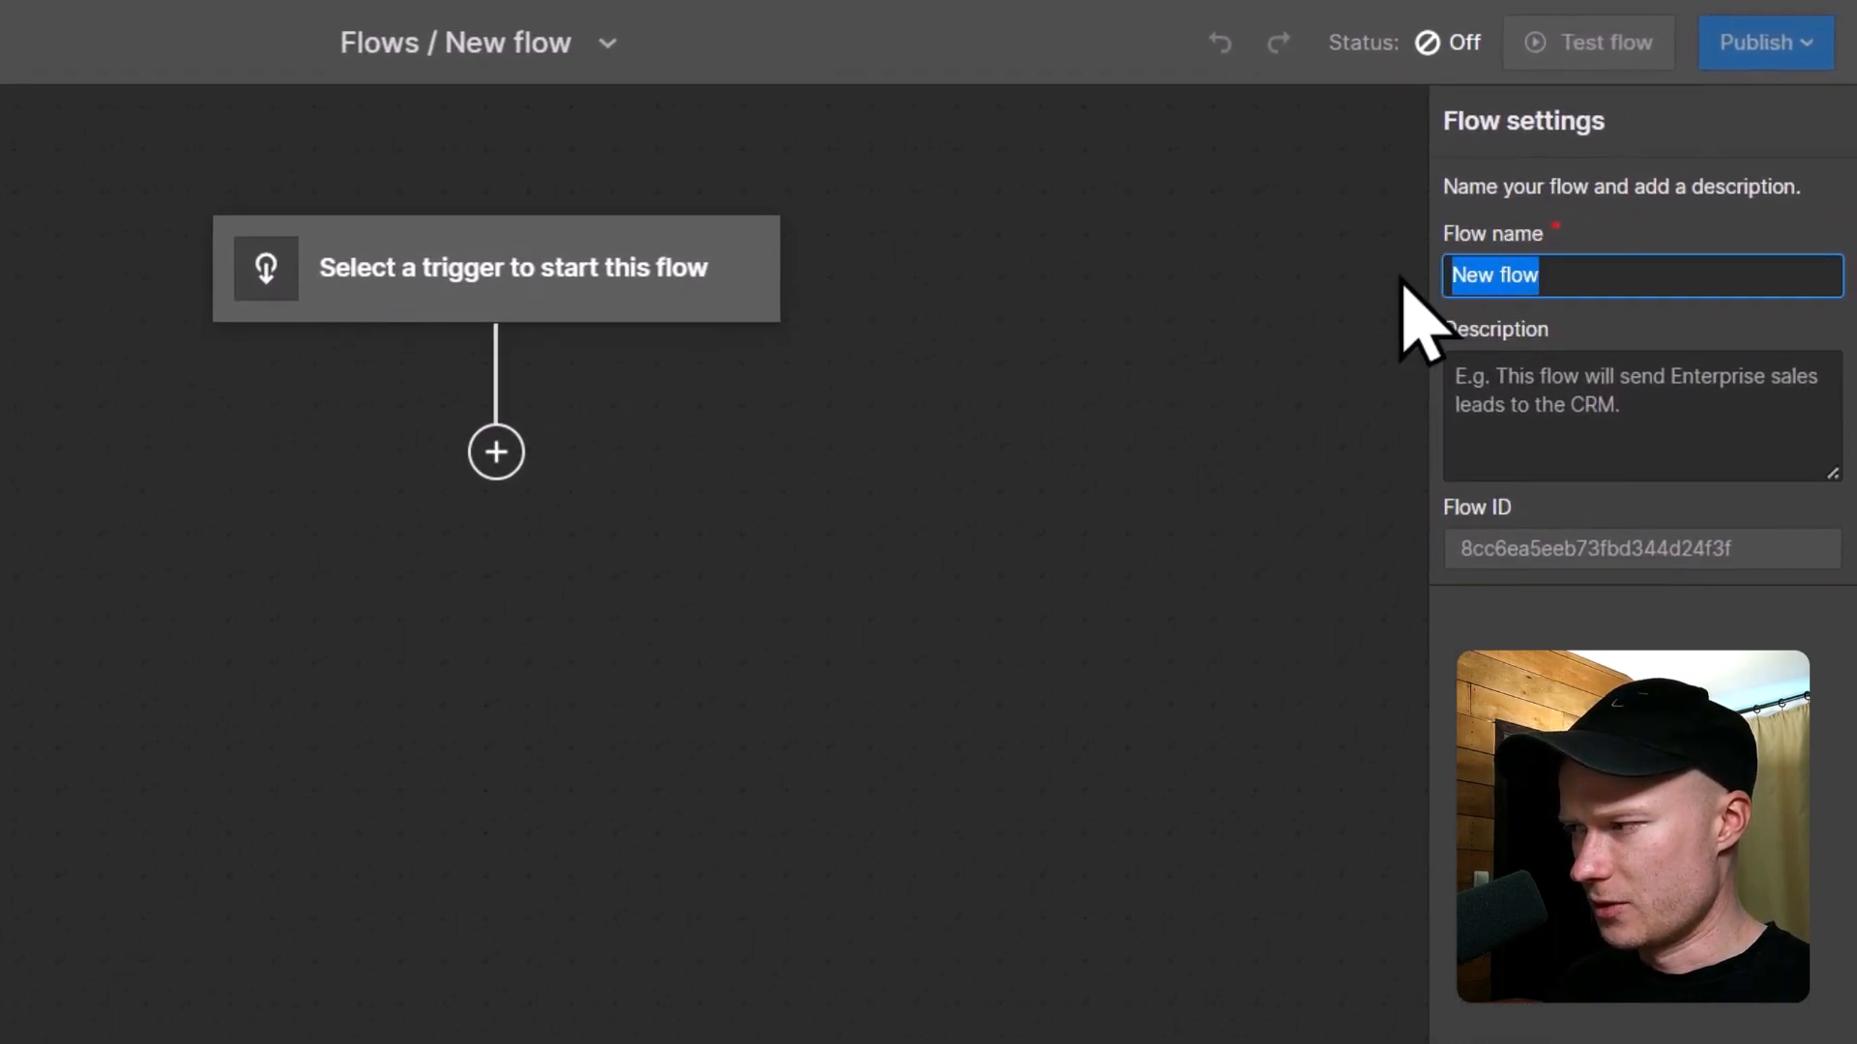
mouse_move(1465, 461)
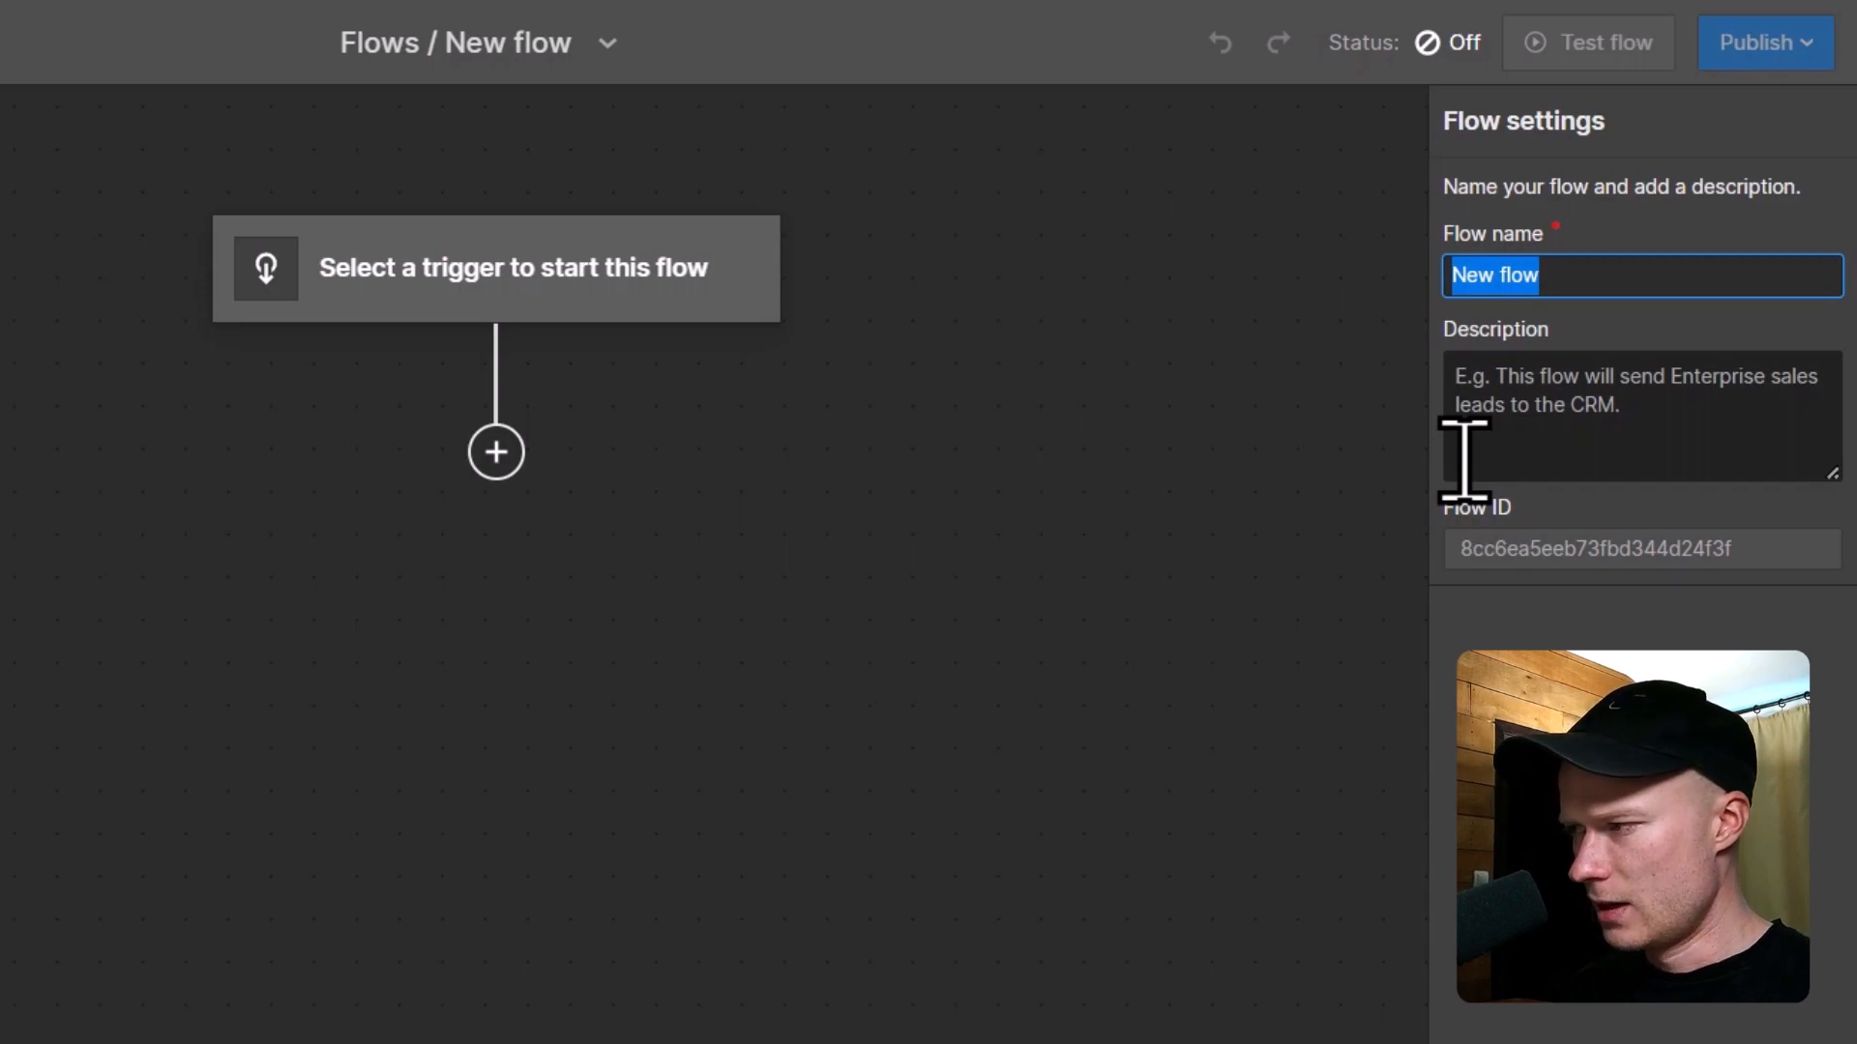
Enter 'Create Supporter' as the flow name.
text(Crea)
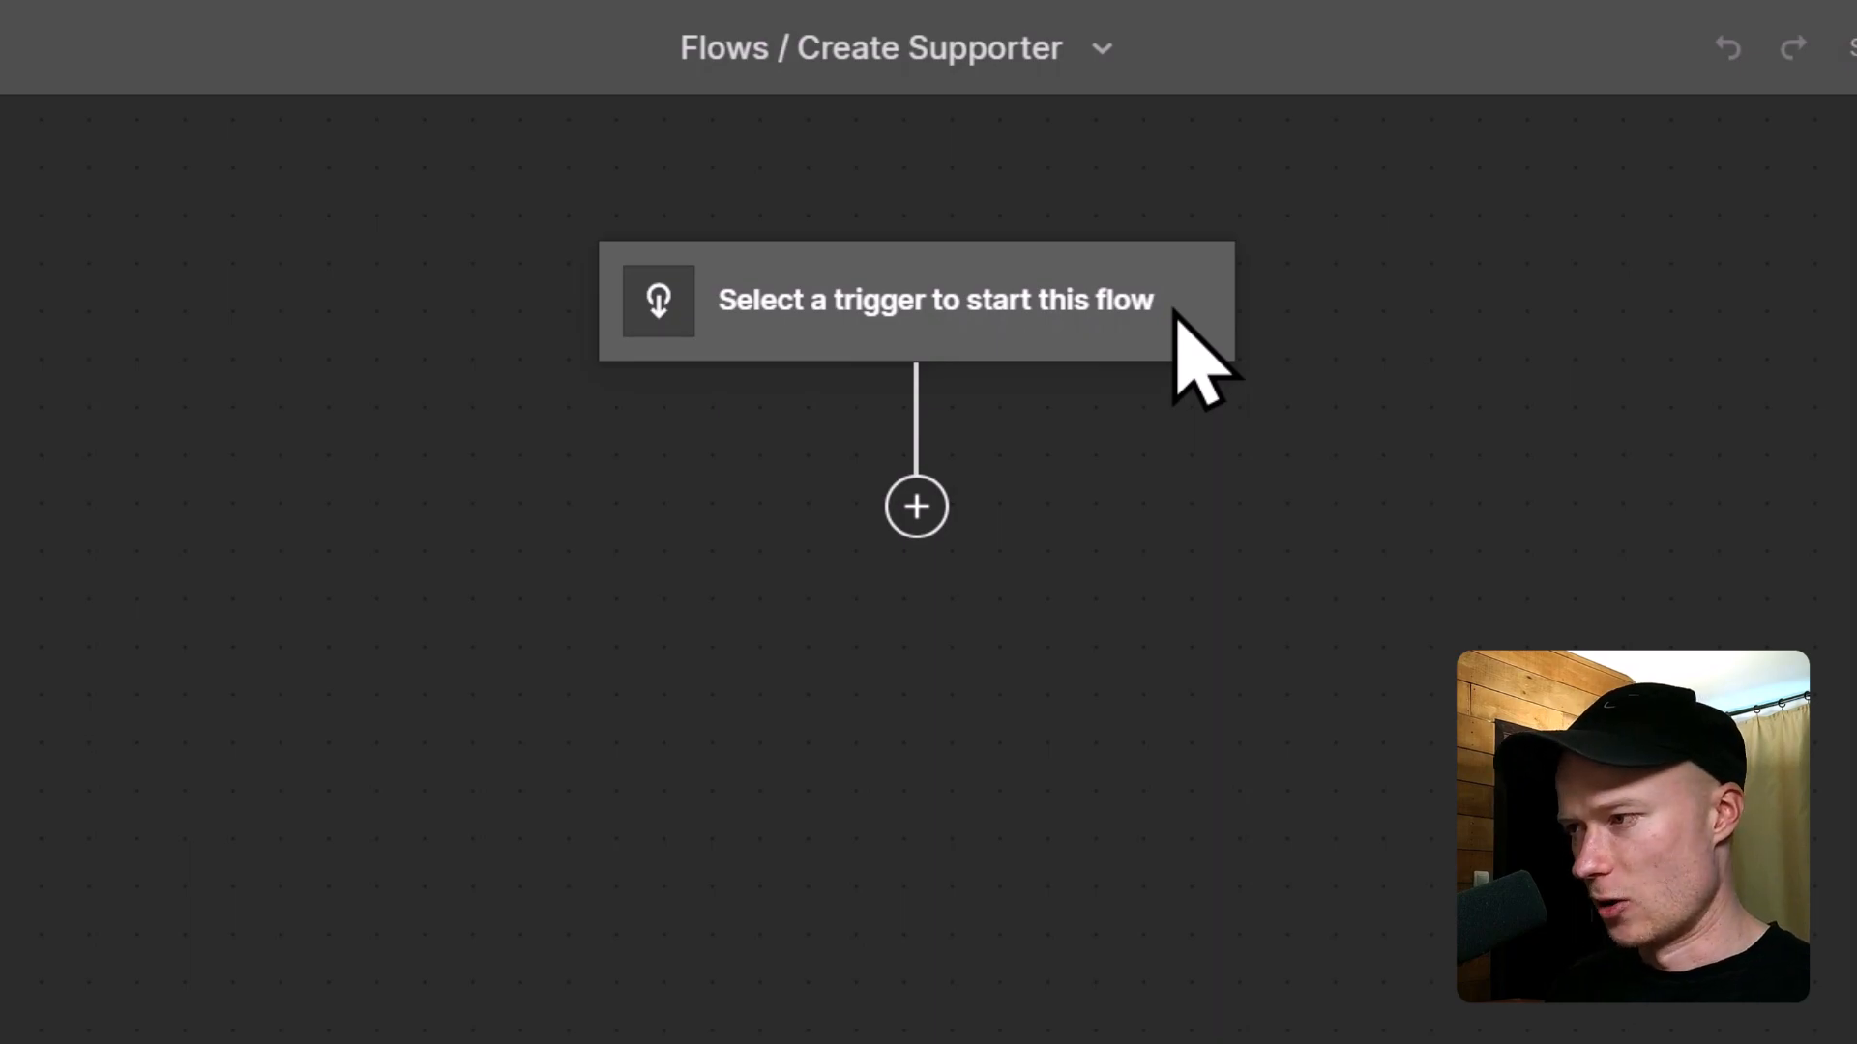
mouse_move(1200, 319)
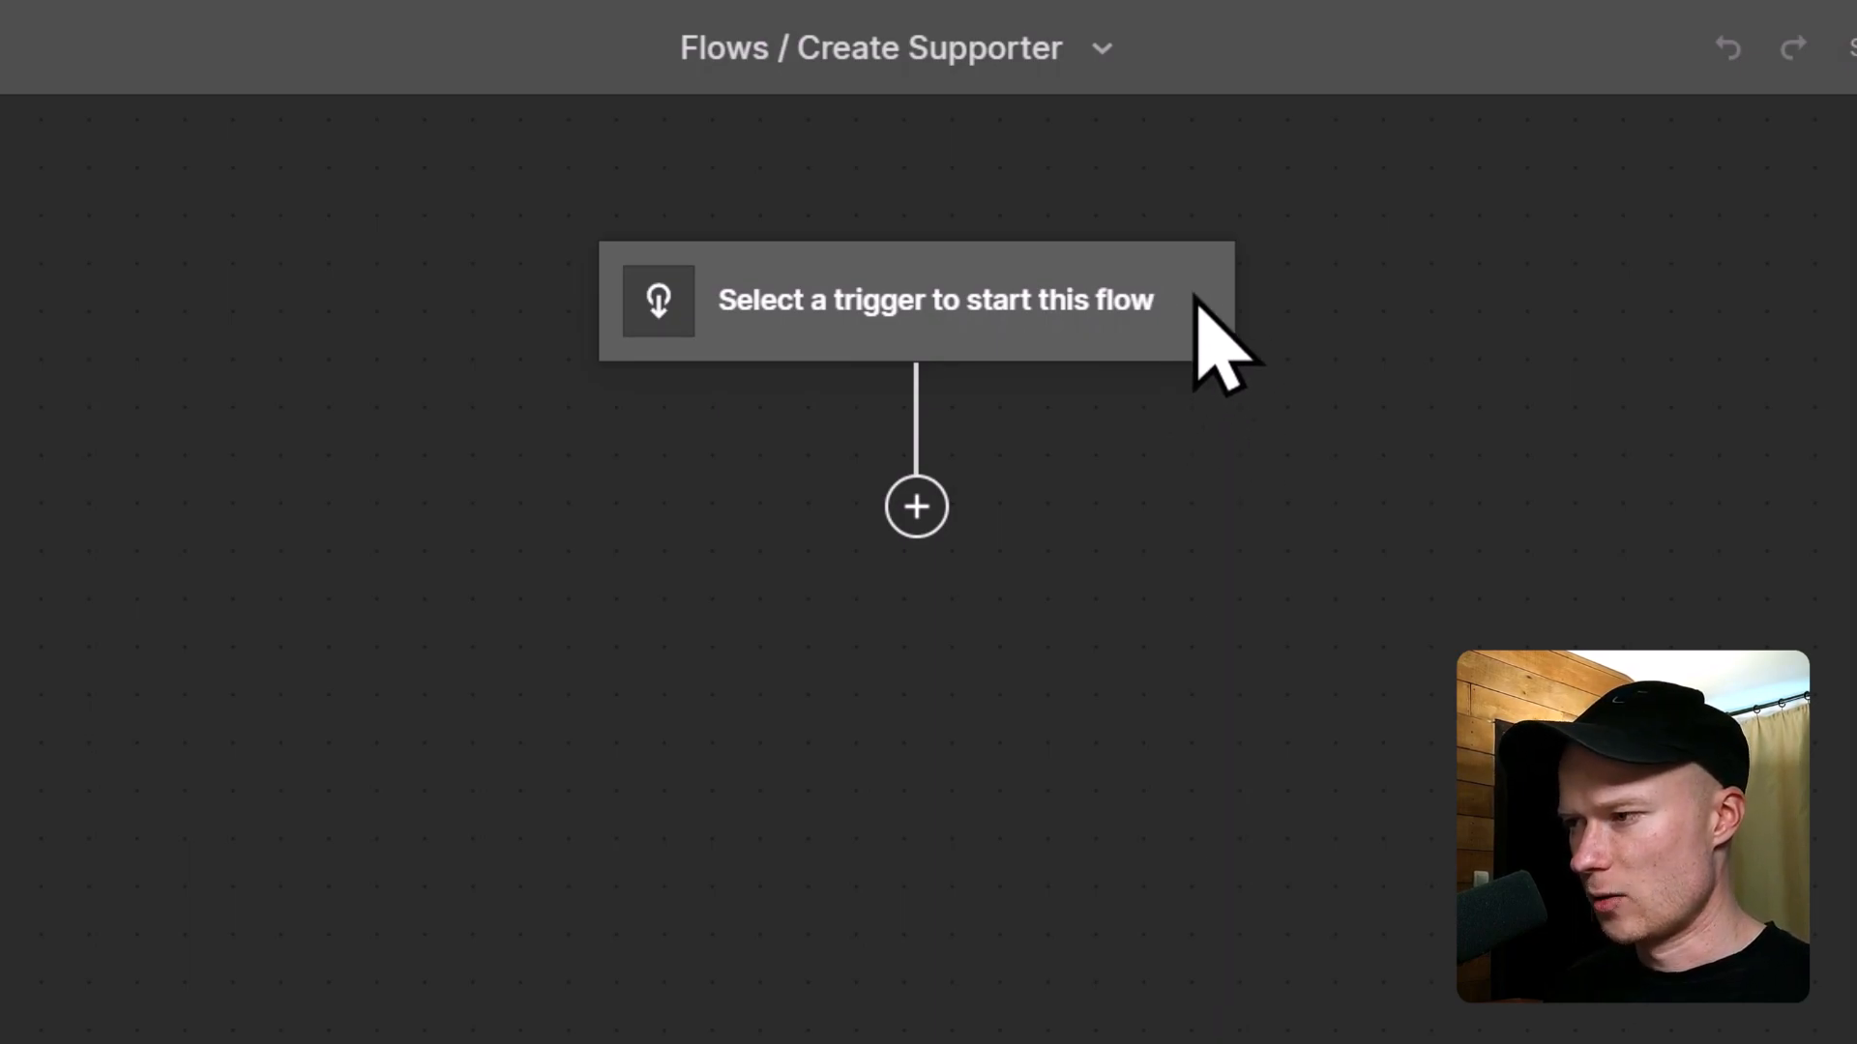
Set a form submission trigger named 'Supporter Form is submitted' using Become Supporter Form.
click(927, 299)
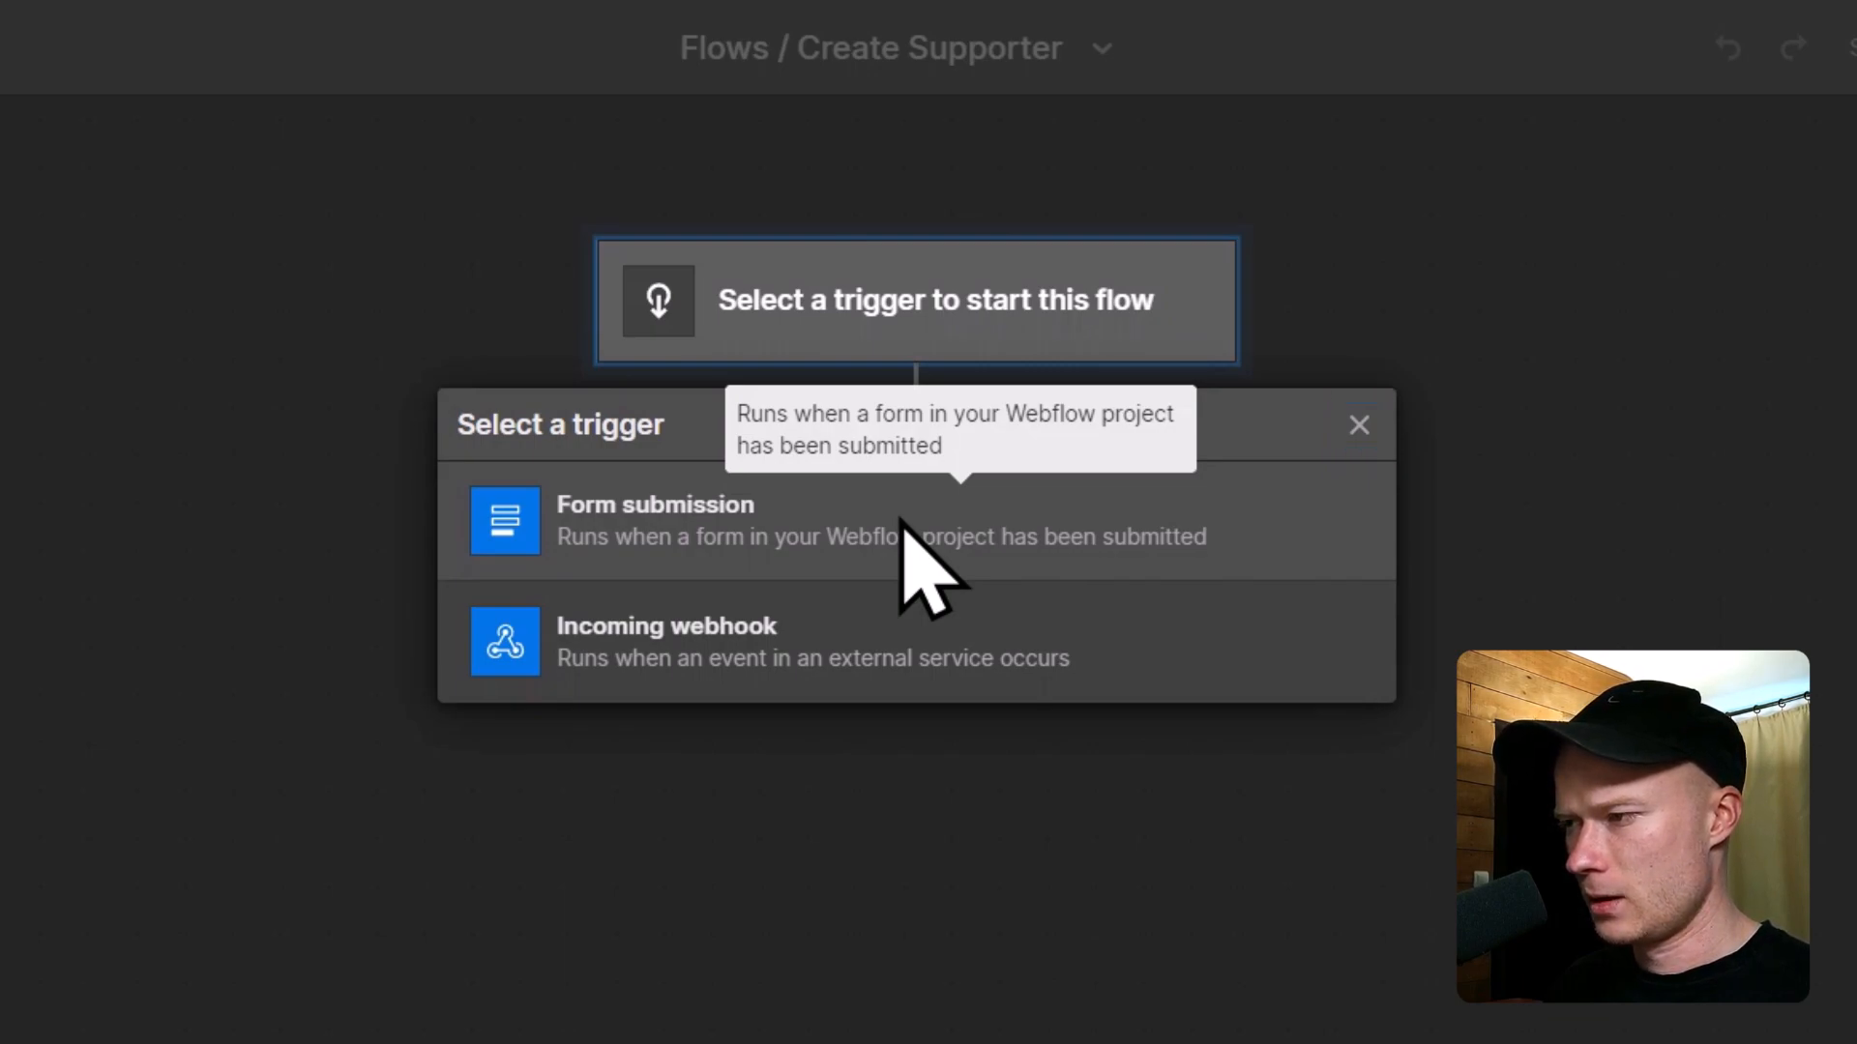
click(654, 519)
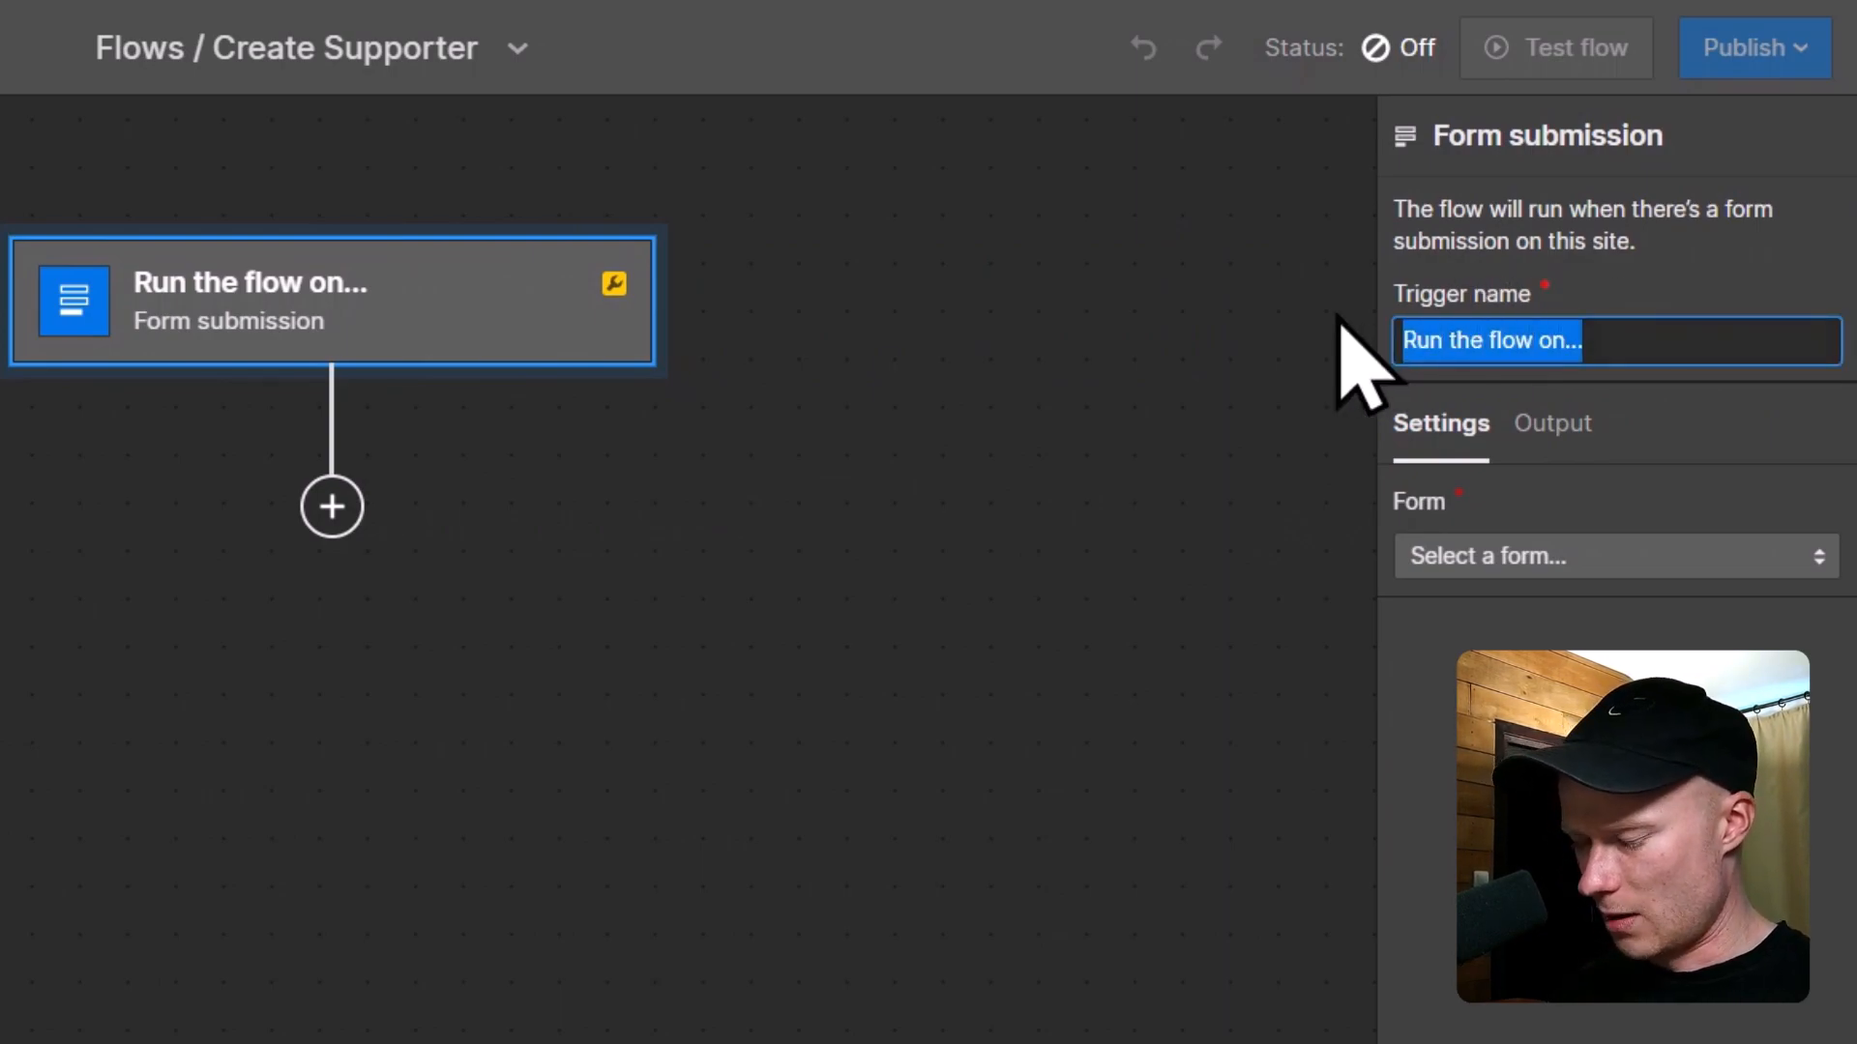
text(Supporter Form is submitted)
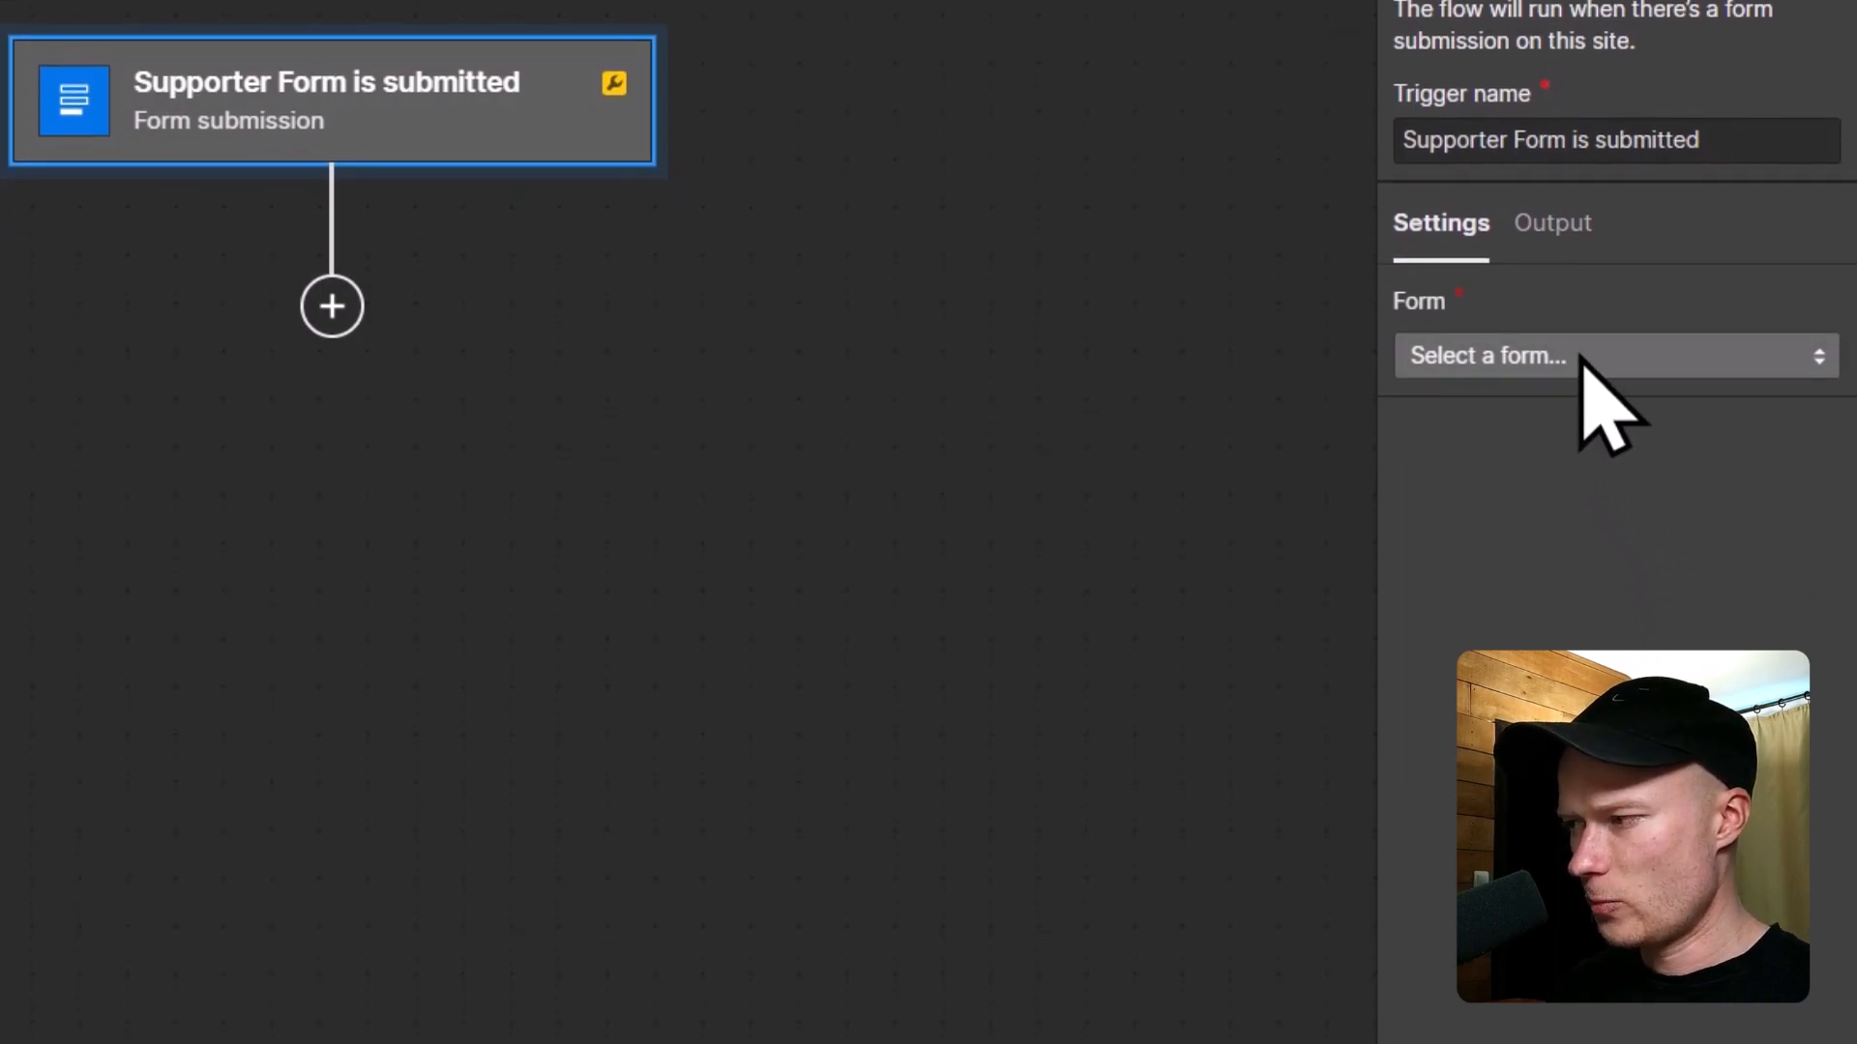
click(1615, 356)
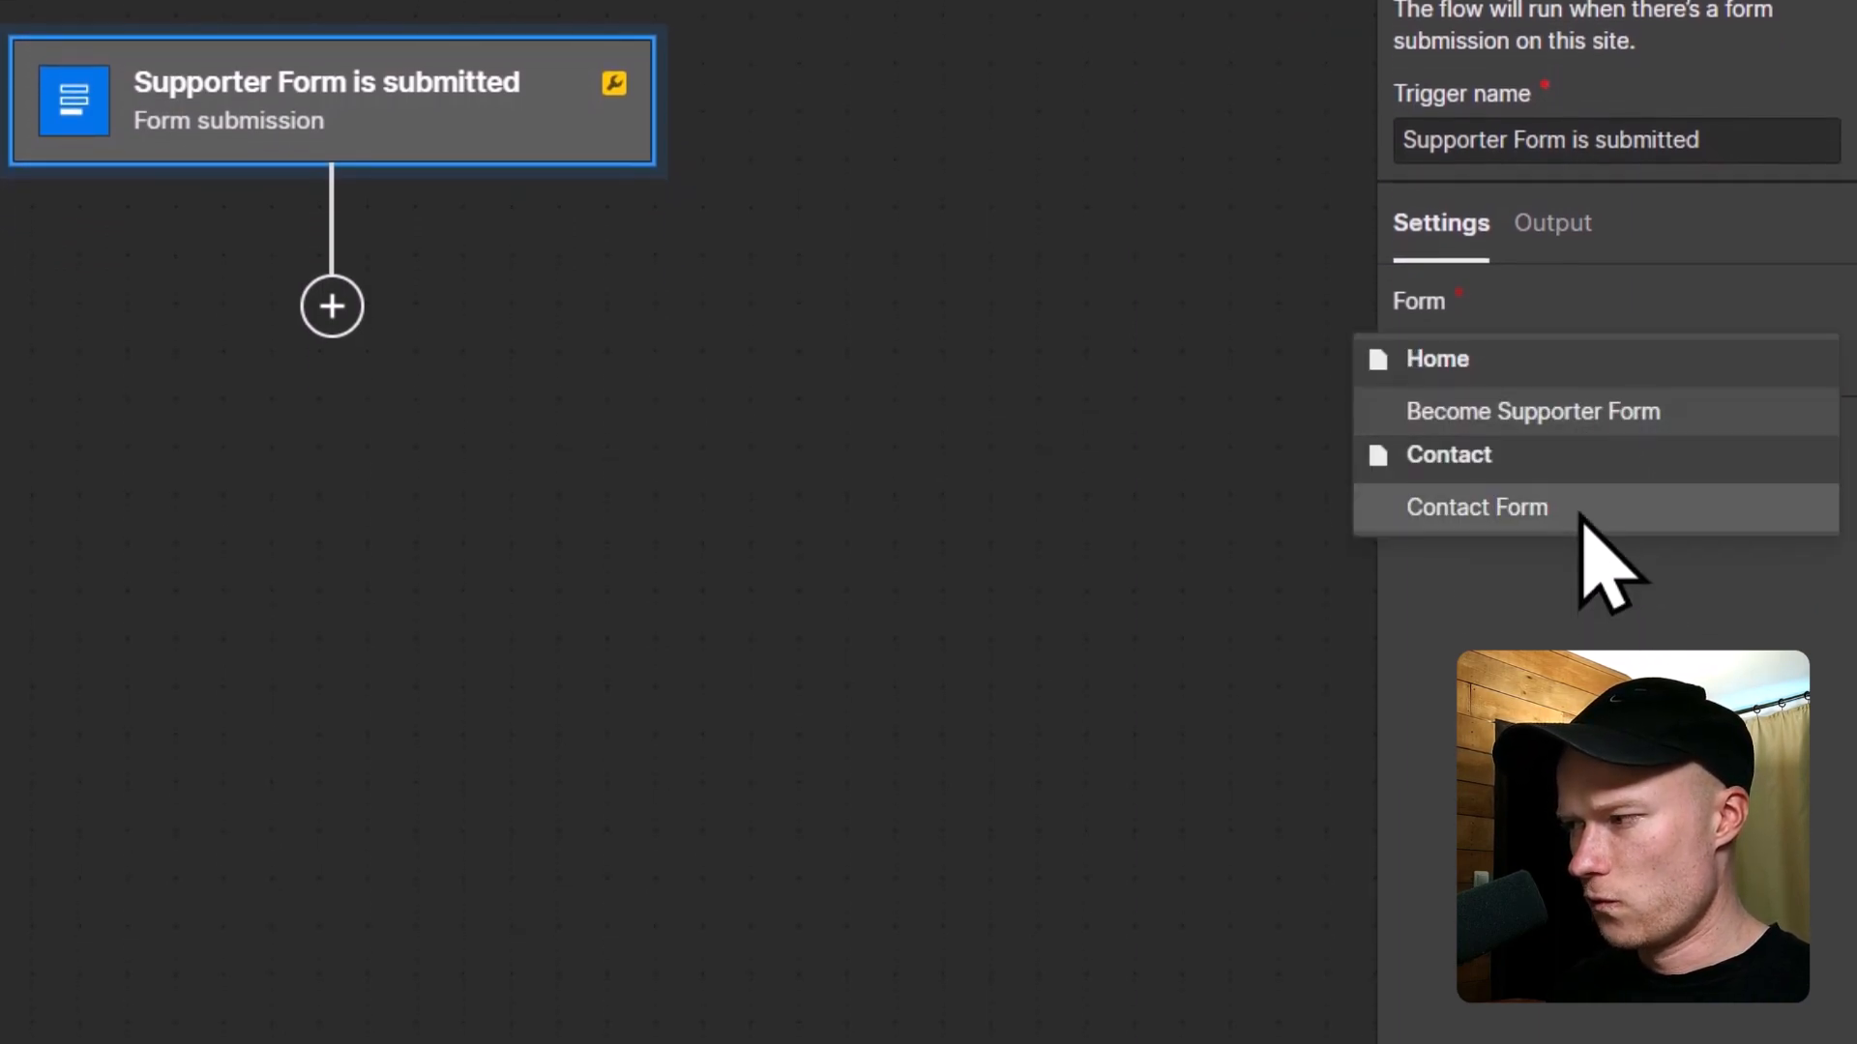
mouse_move(1474, 460)
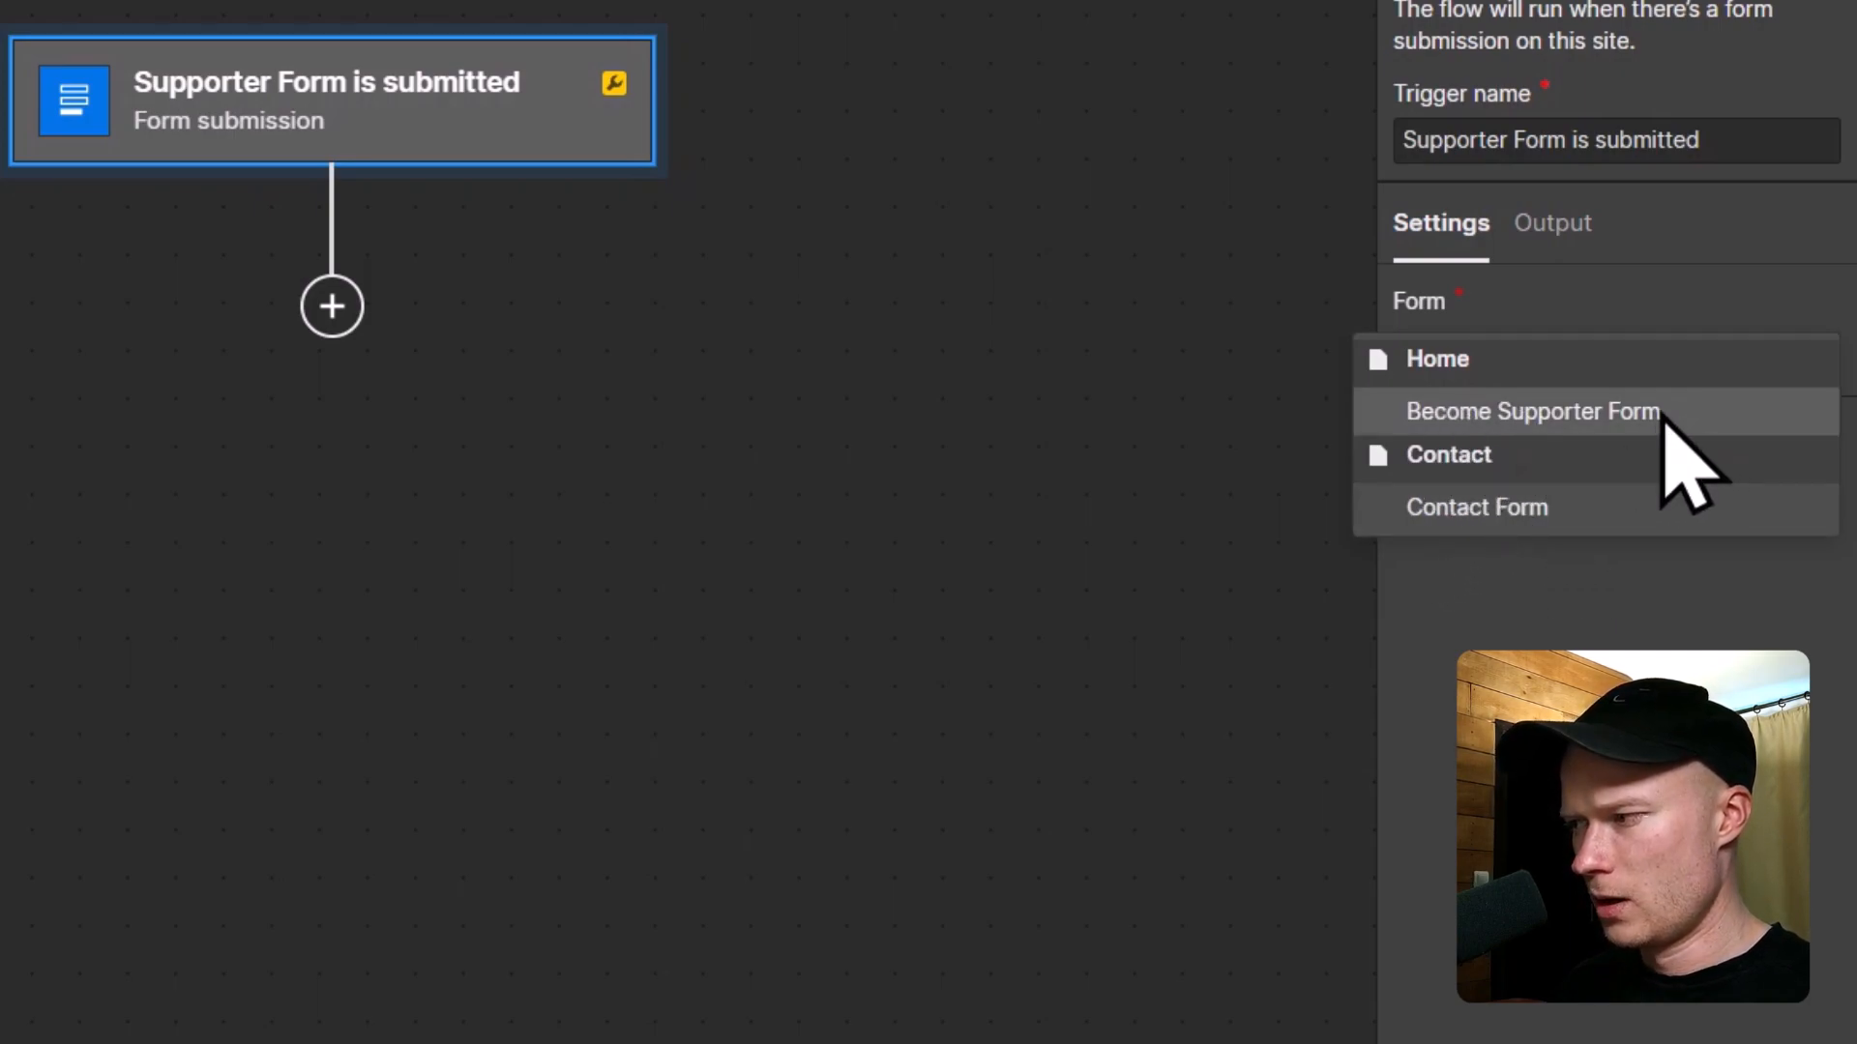
mouse_move(1706, 453)
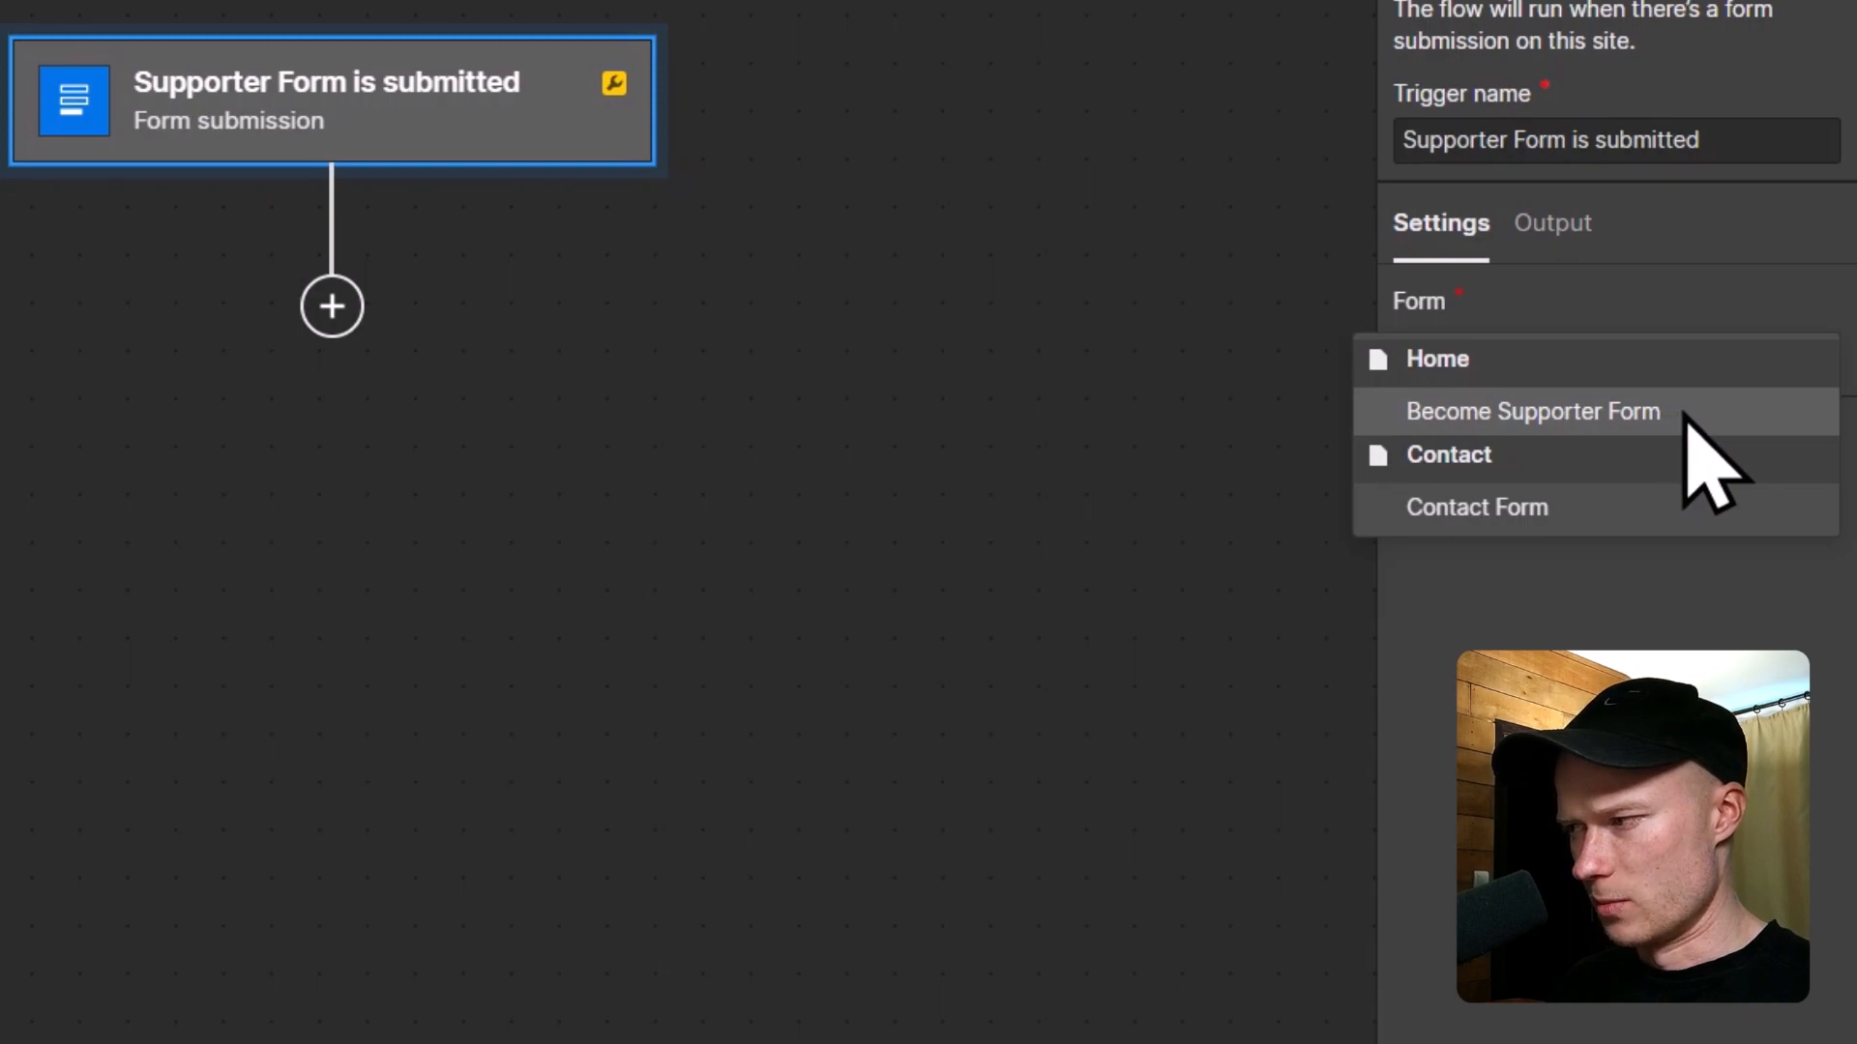
click(1531, 411)
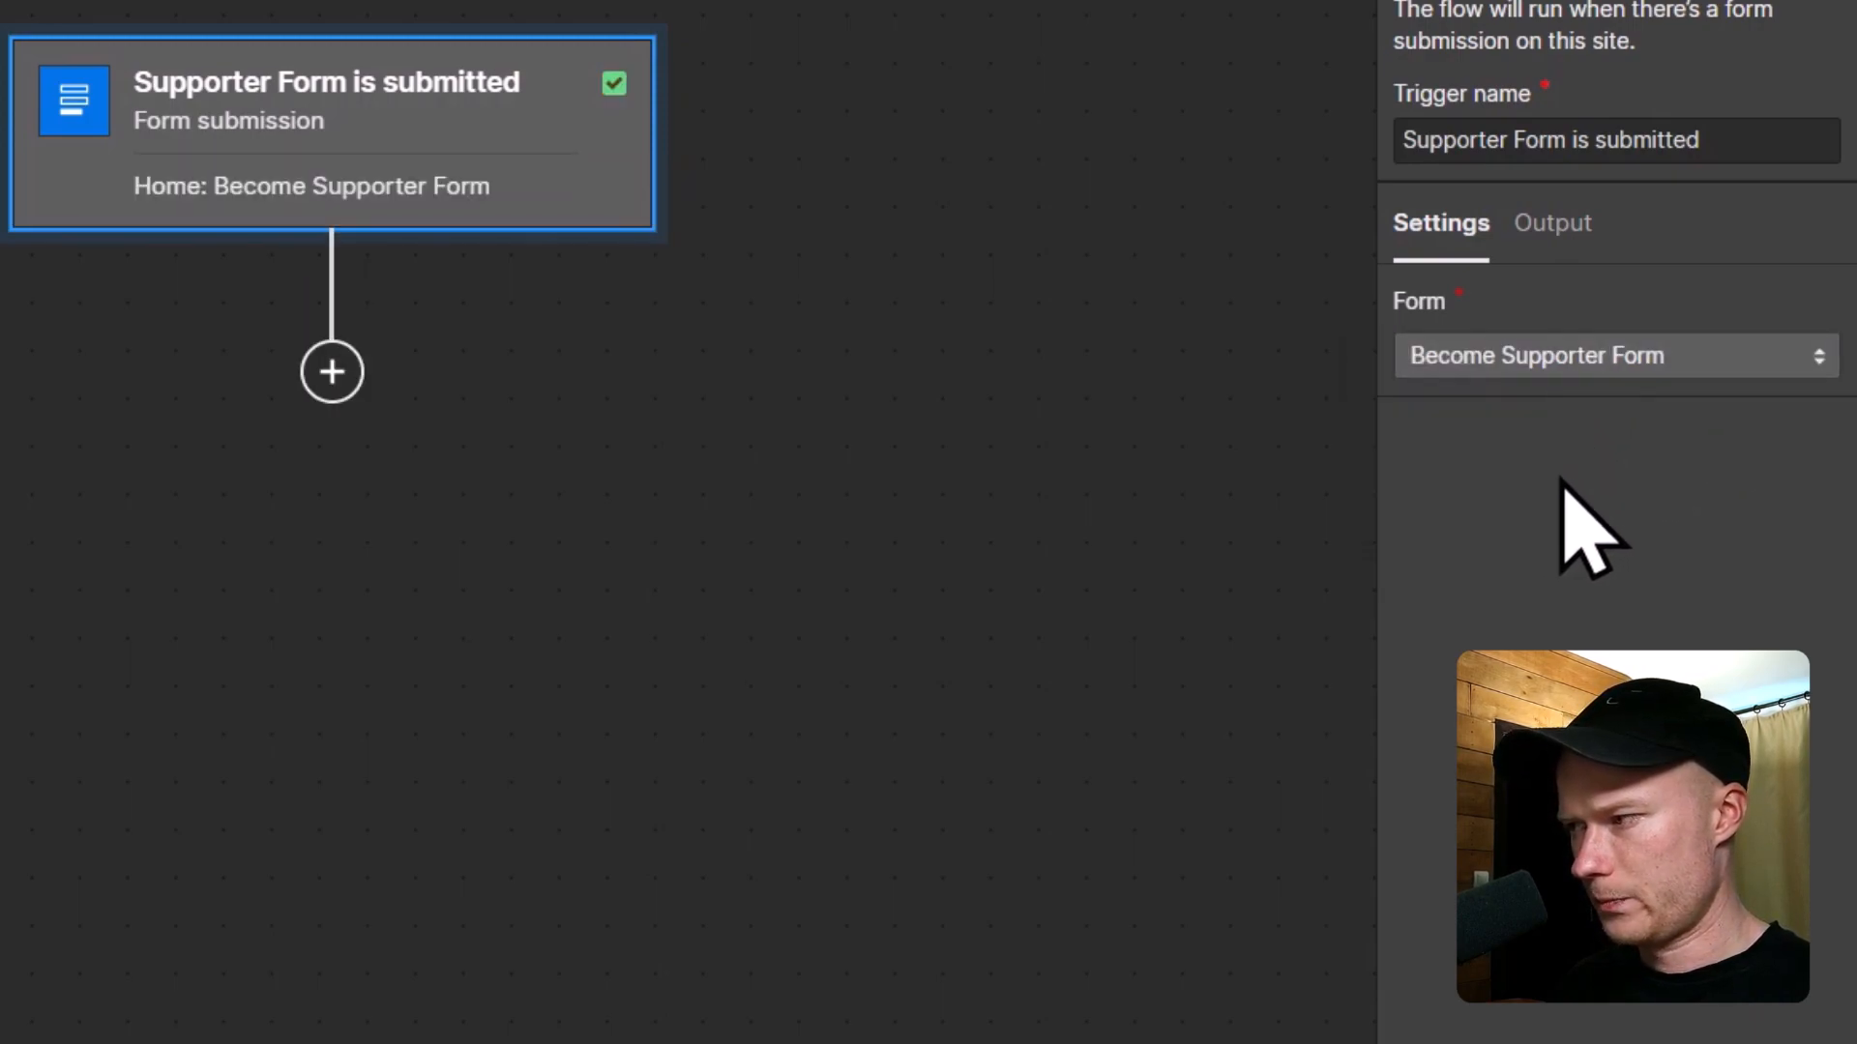
mouse_move(786, 926)
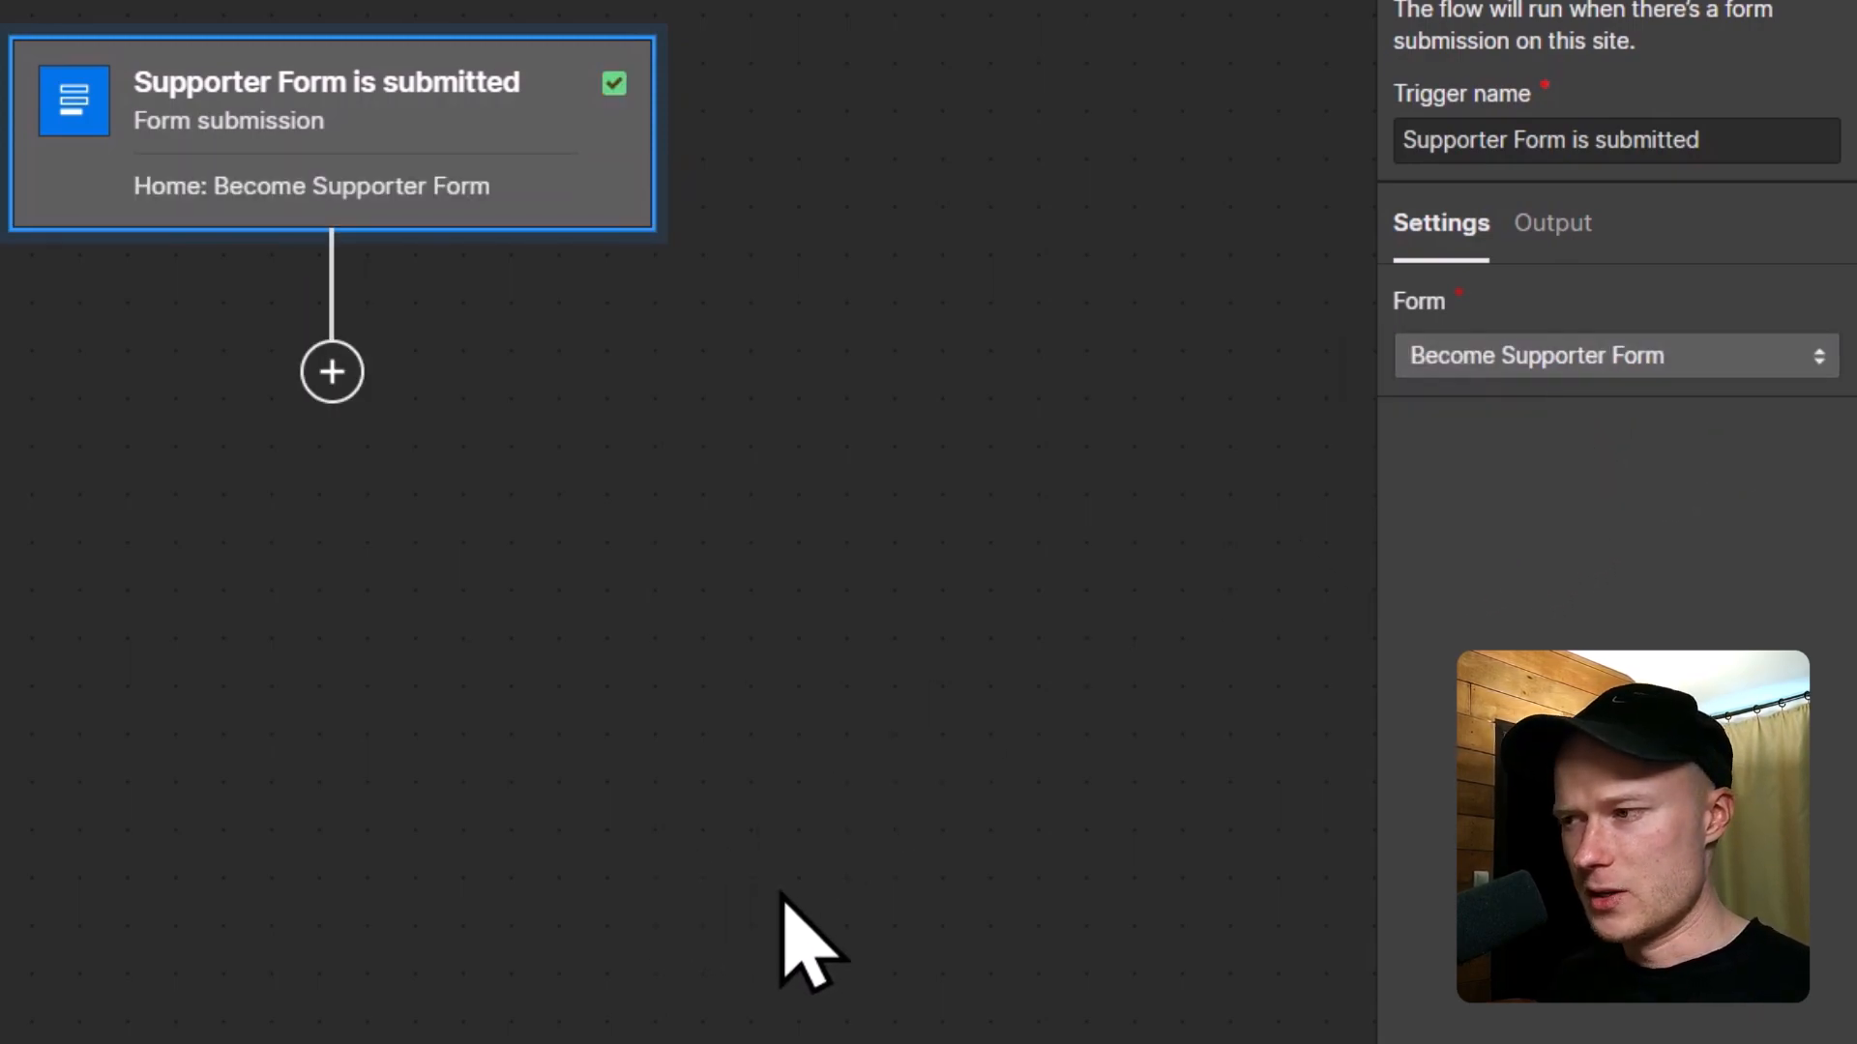
mouse_move(583, 818)
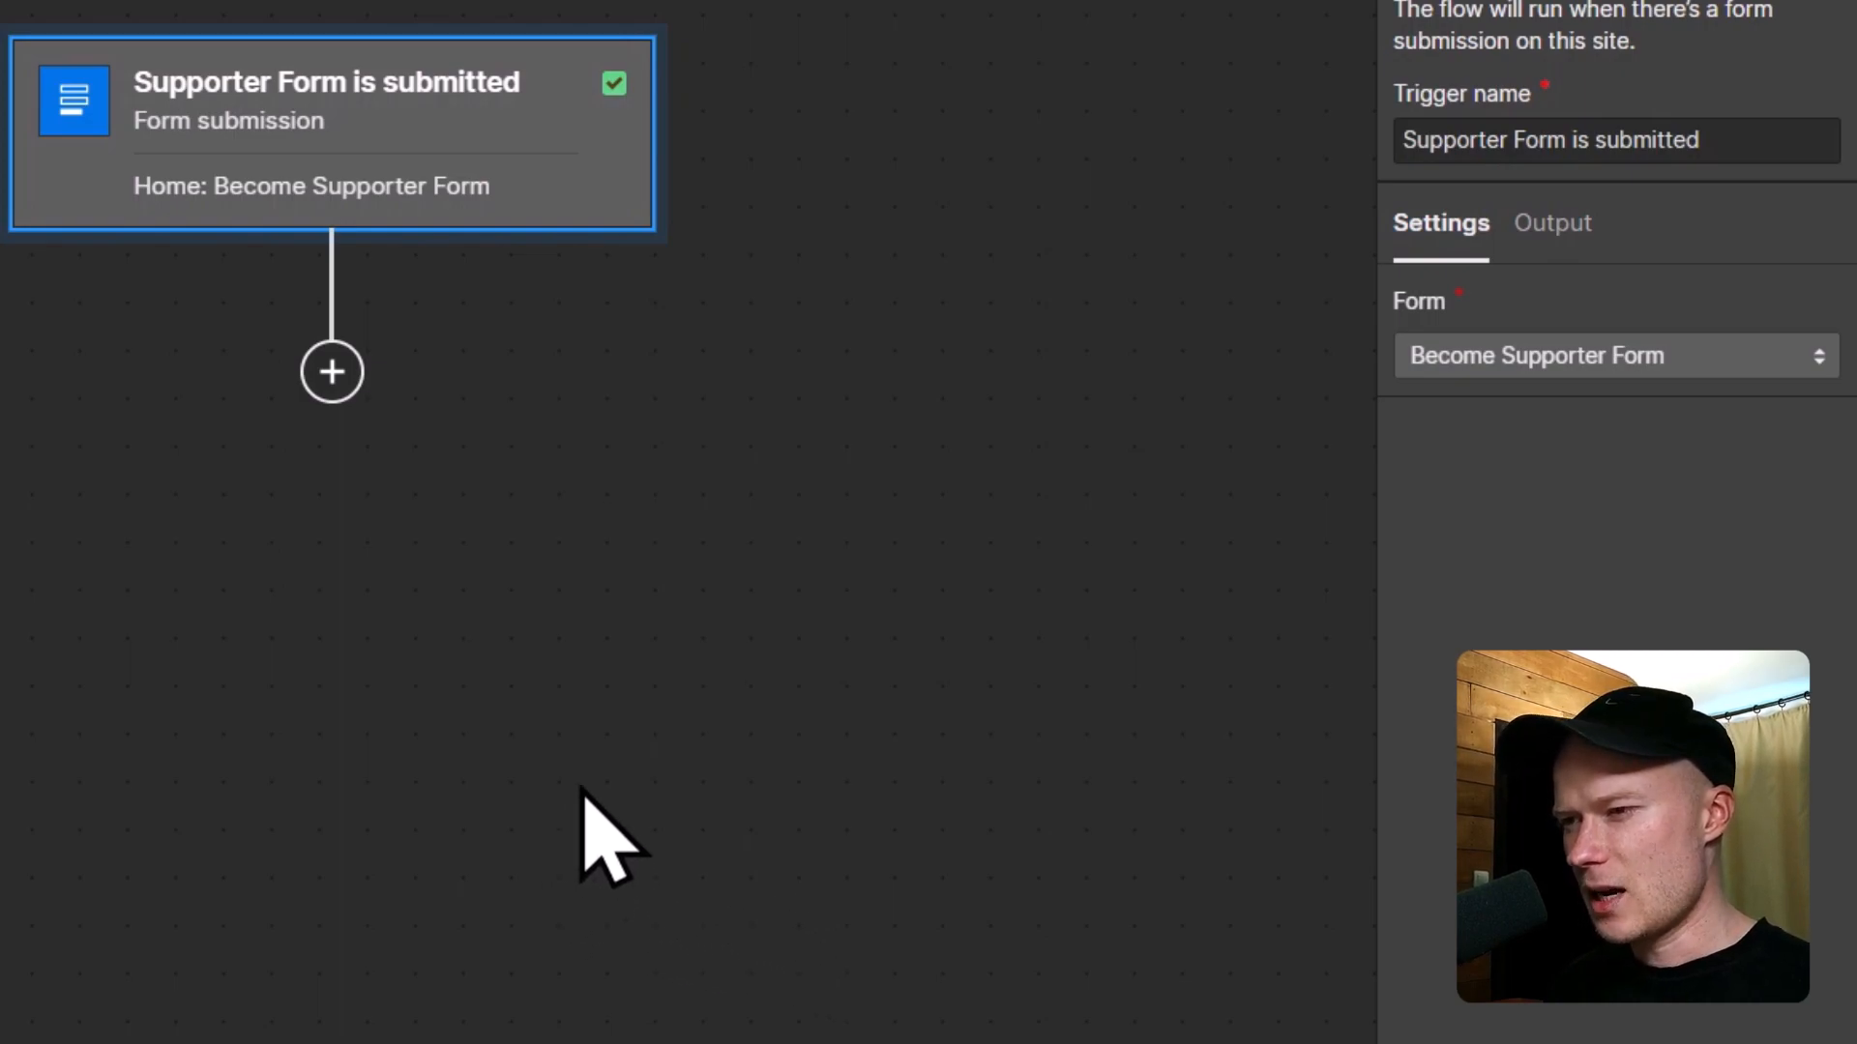
mouse_move(94, 606)
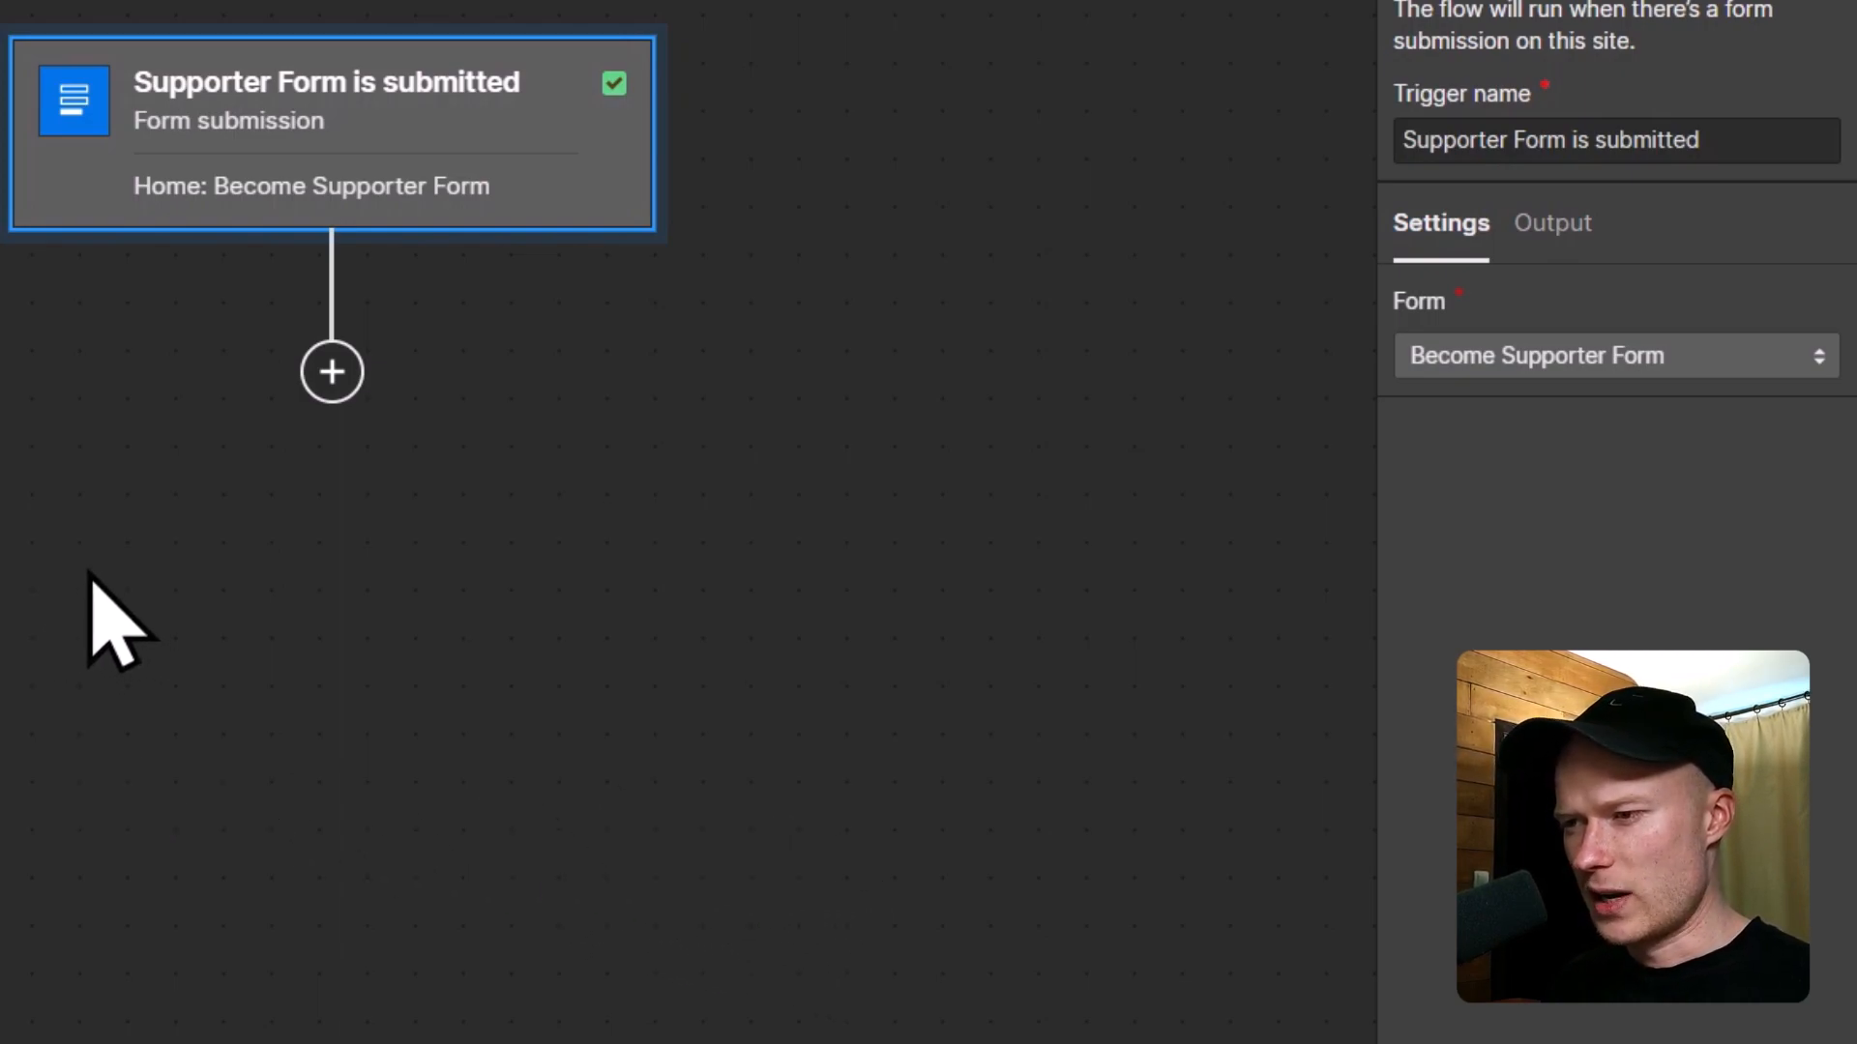
mouse_move(104, 642)
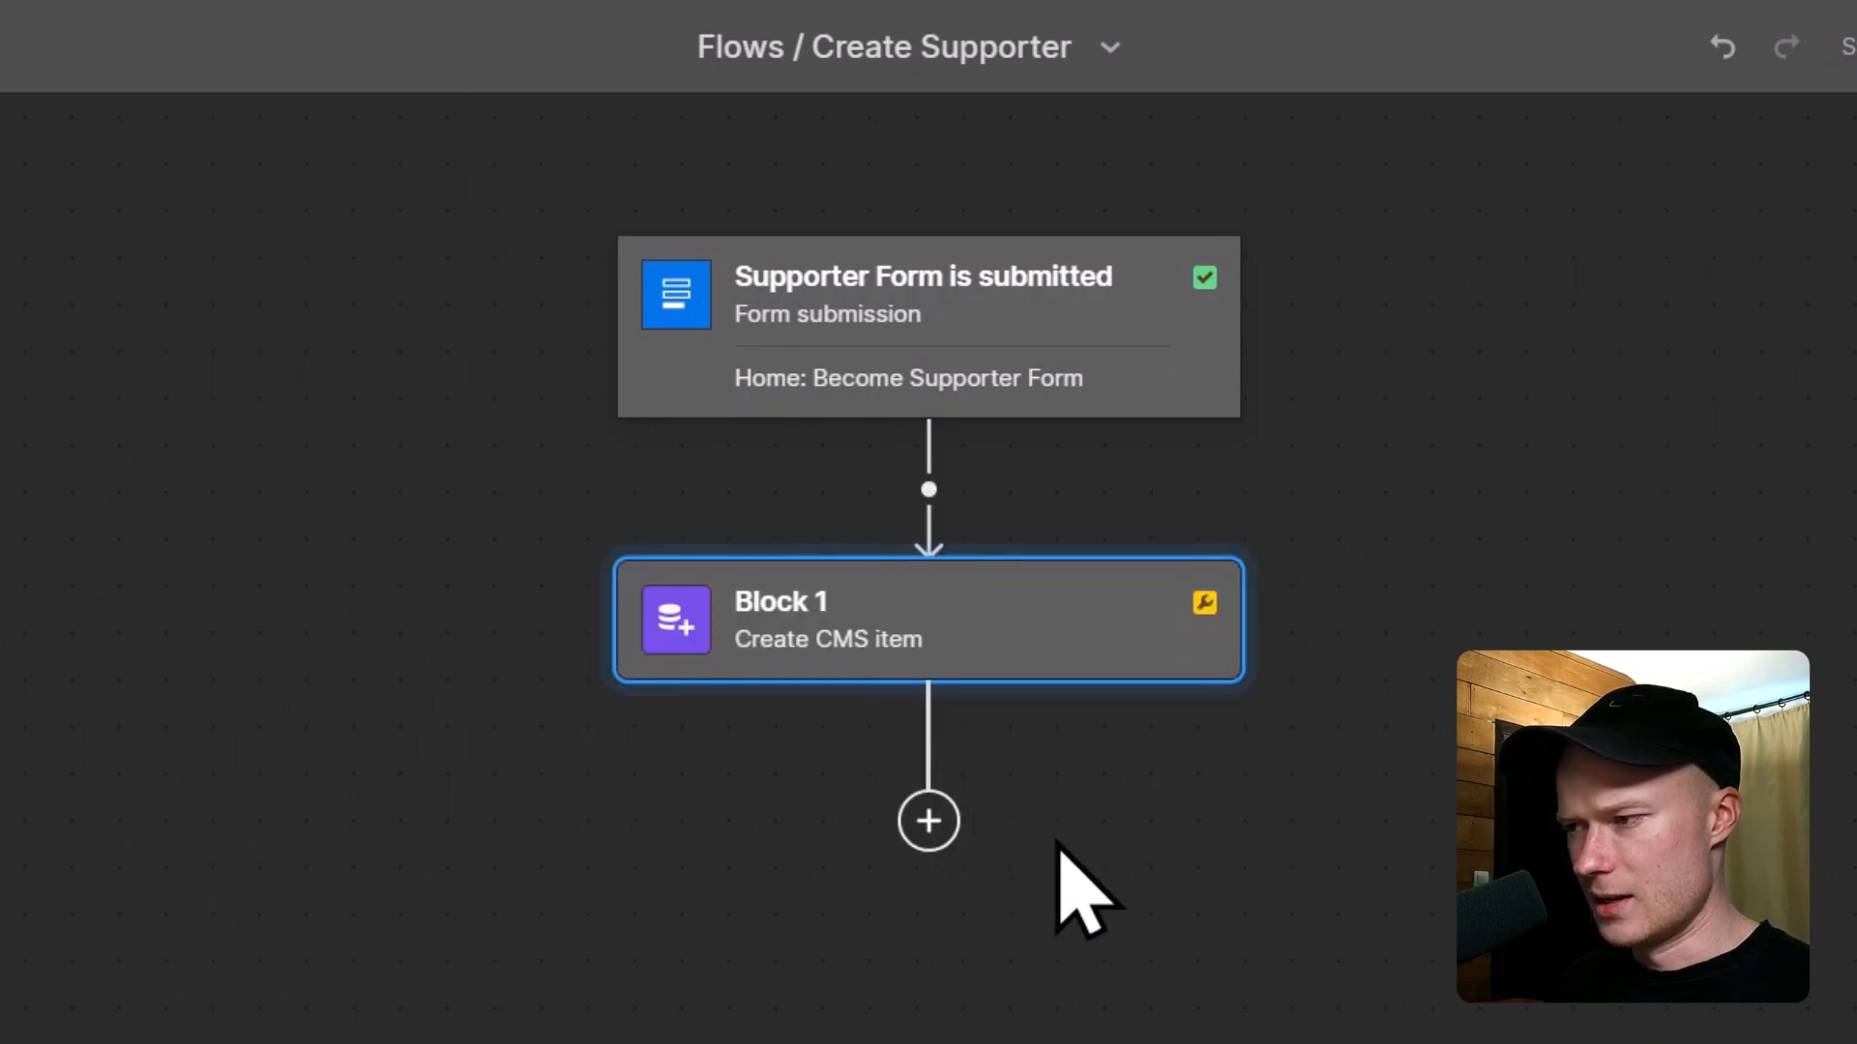
Open the settings of the new Create CMS item step, Block 1.
click(928, 619)
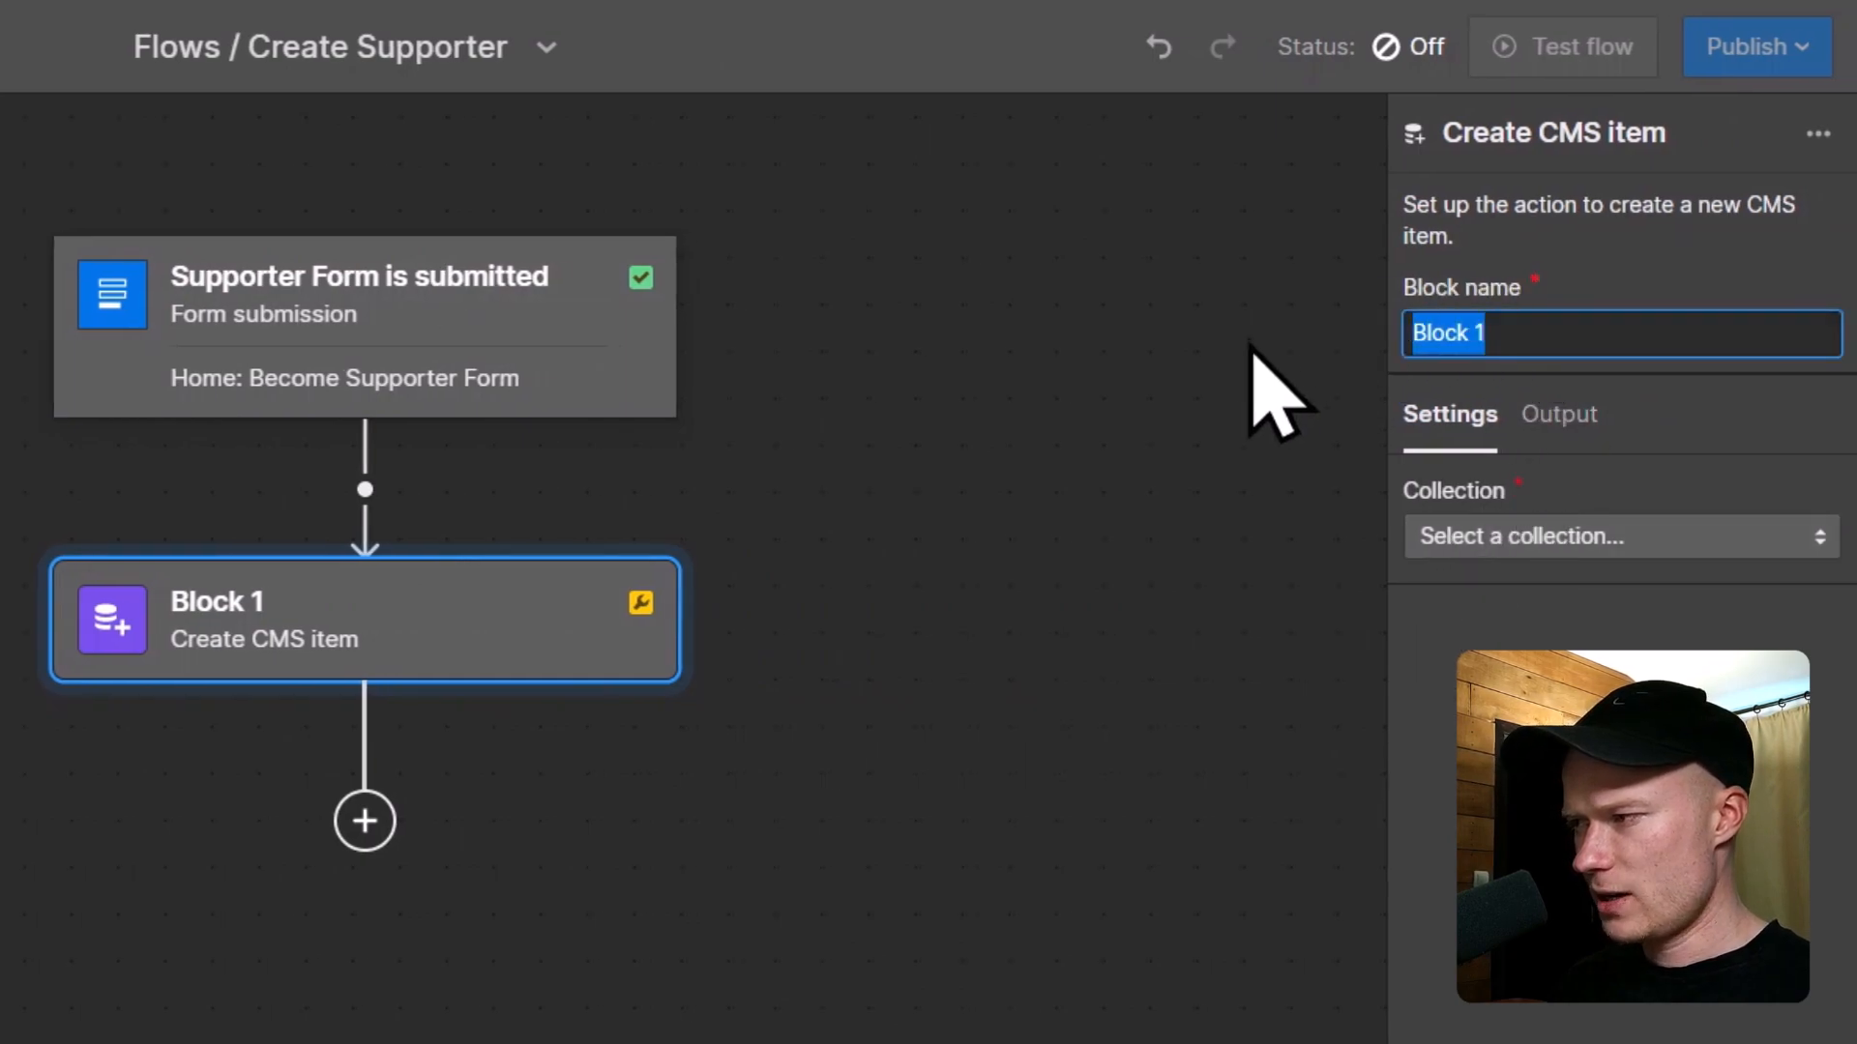
Name the block 'Create CMS supporter item' and target the Supporters collection.
text(C)
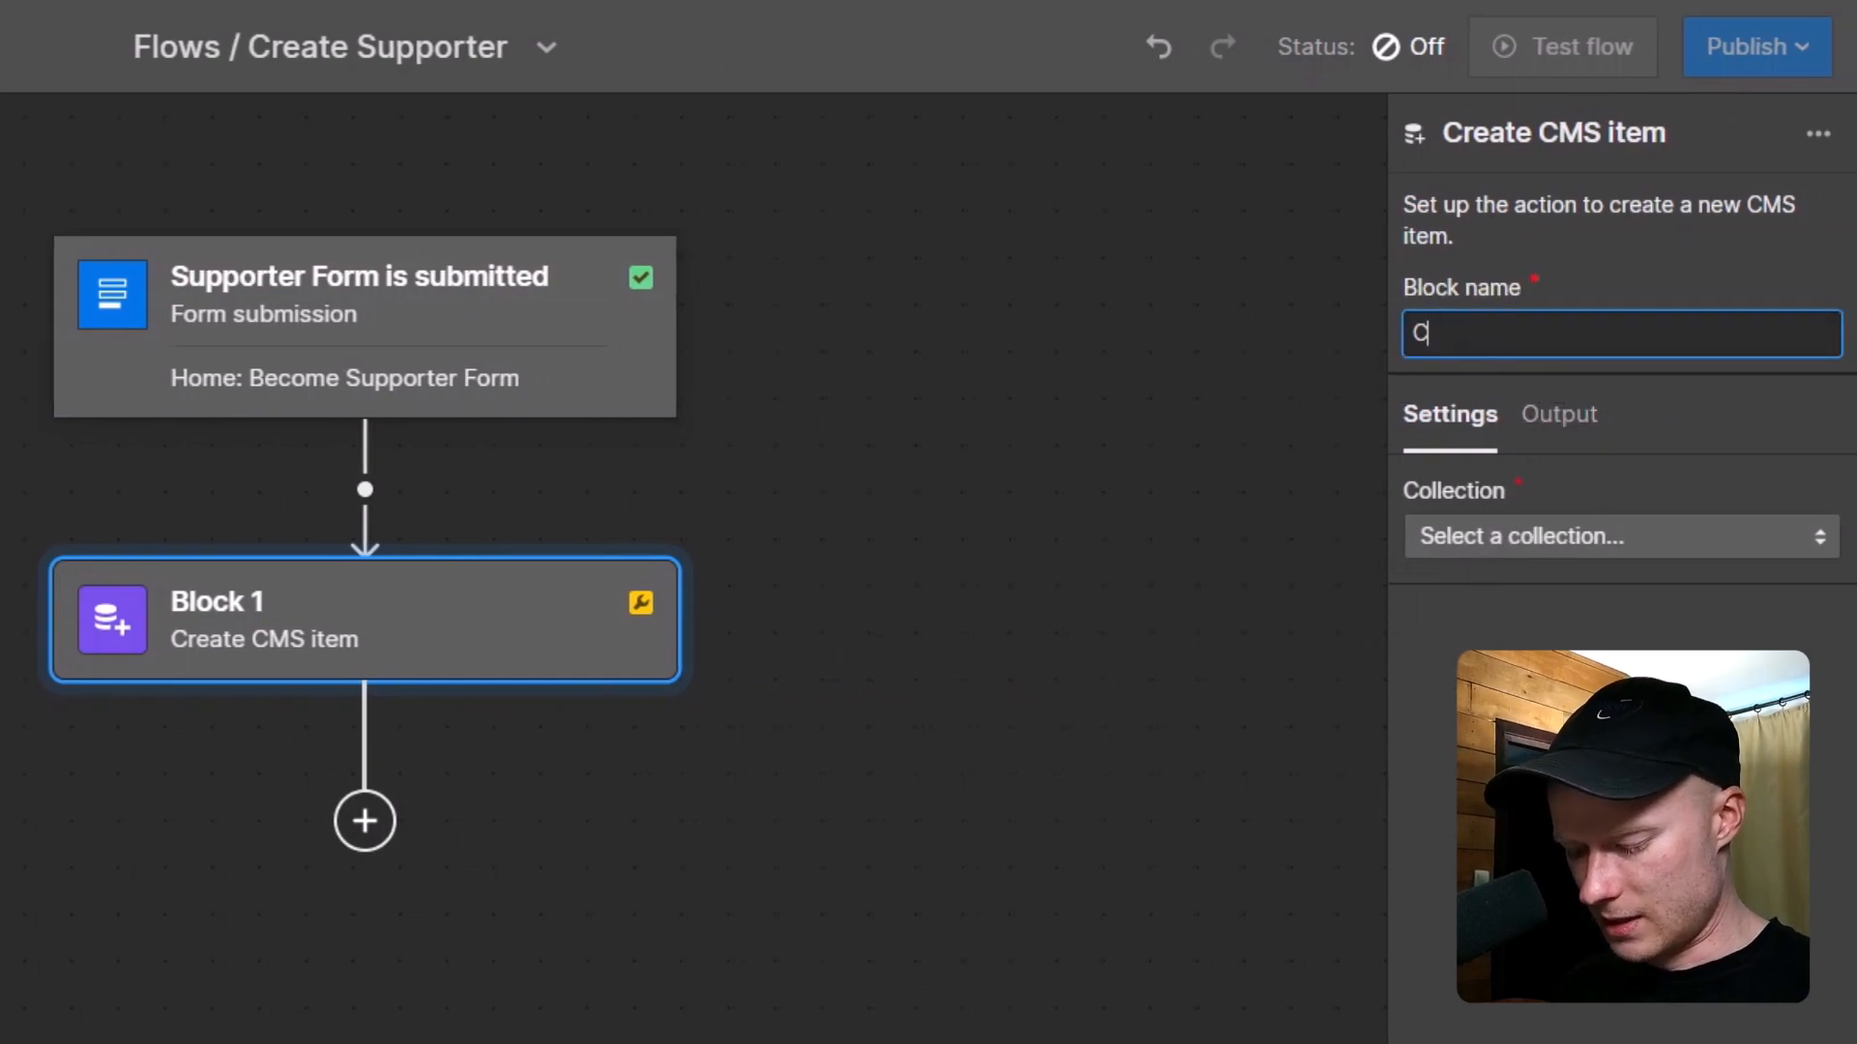
text(reate CMS supporter item)
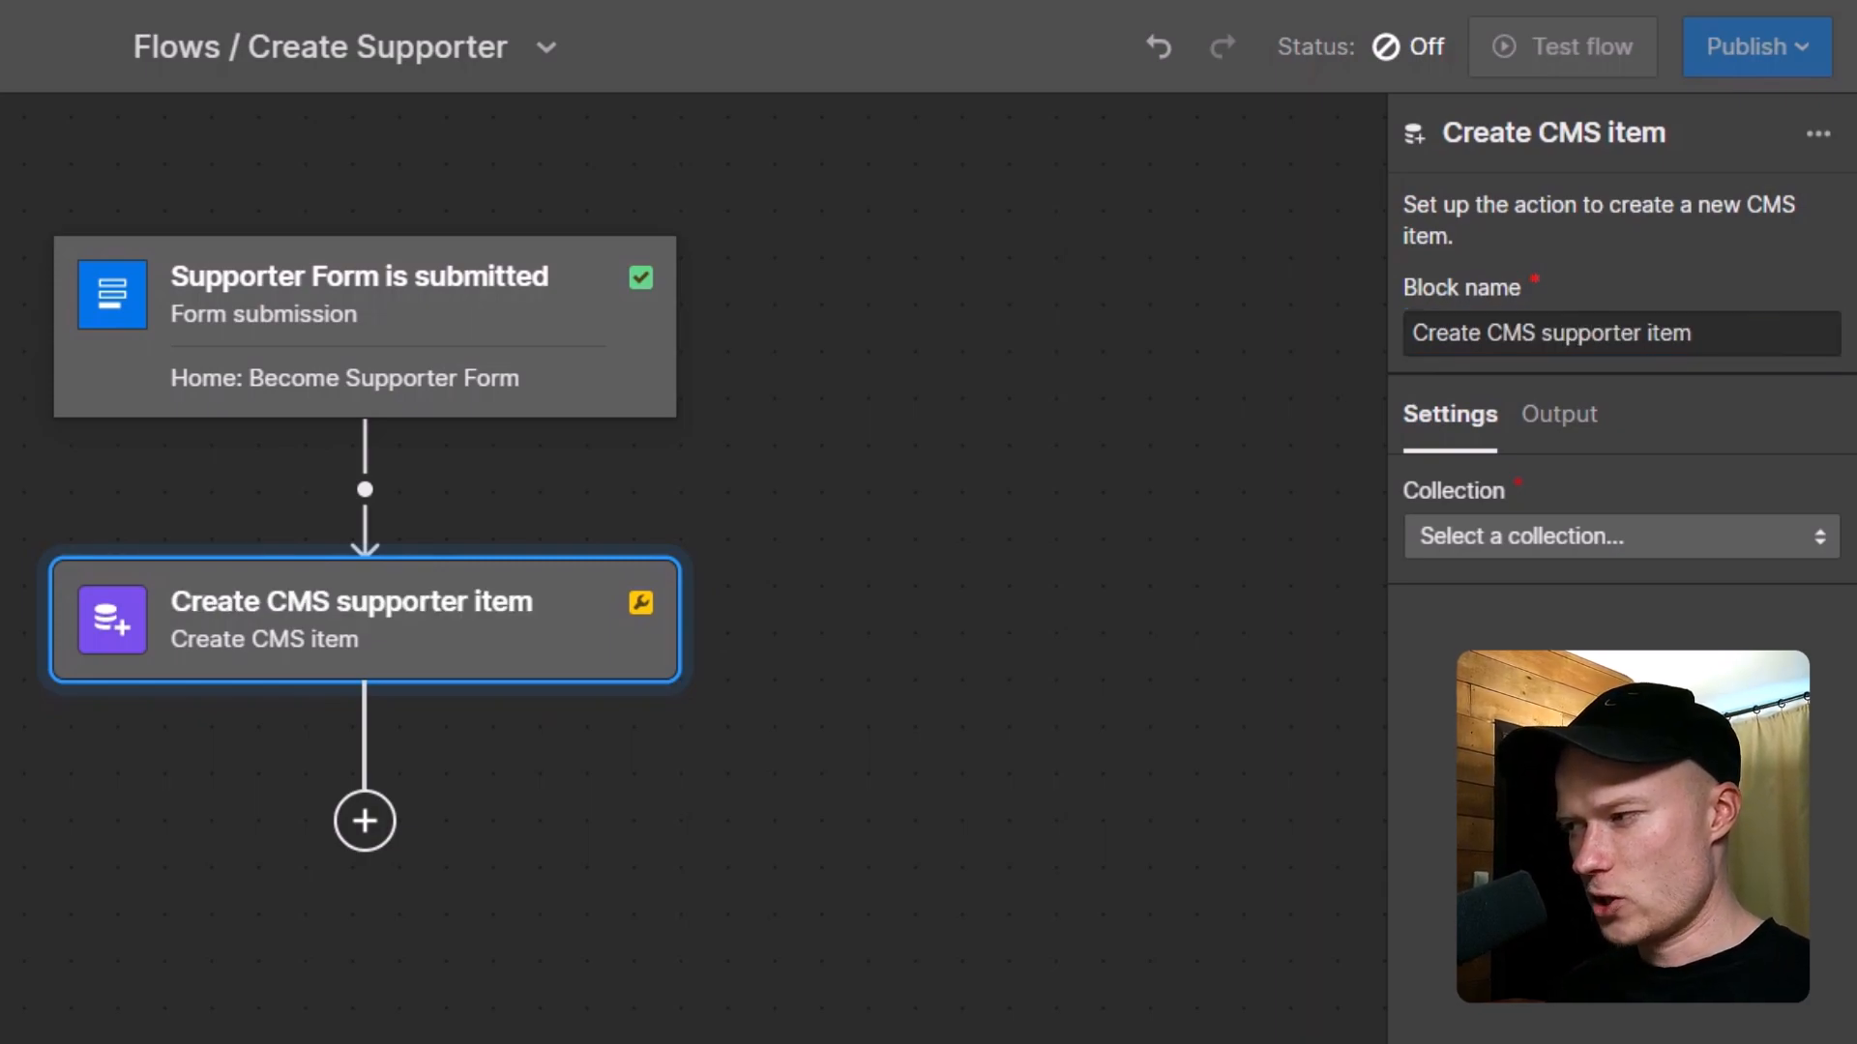
mouse_move(1519, 582)
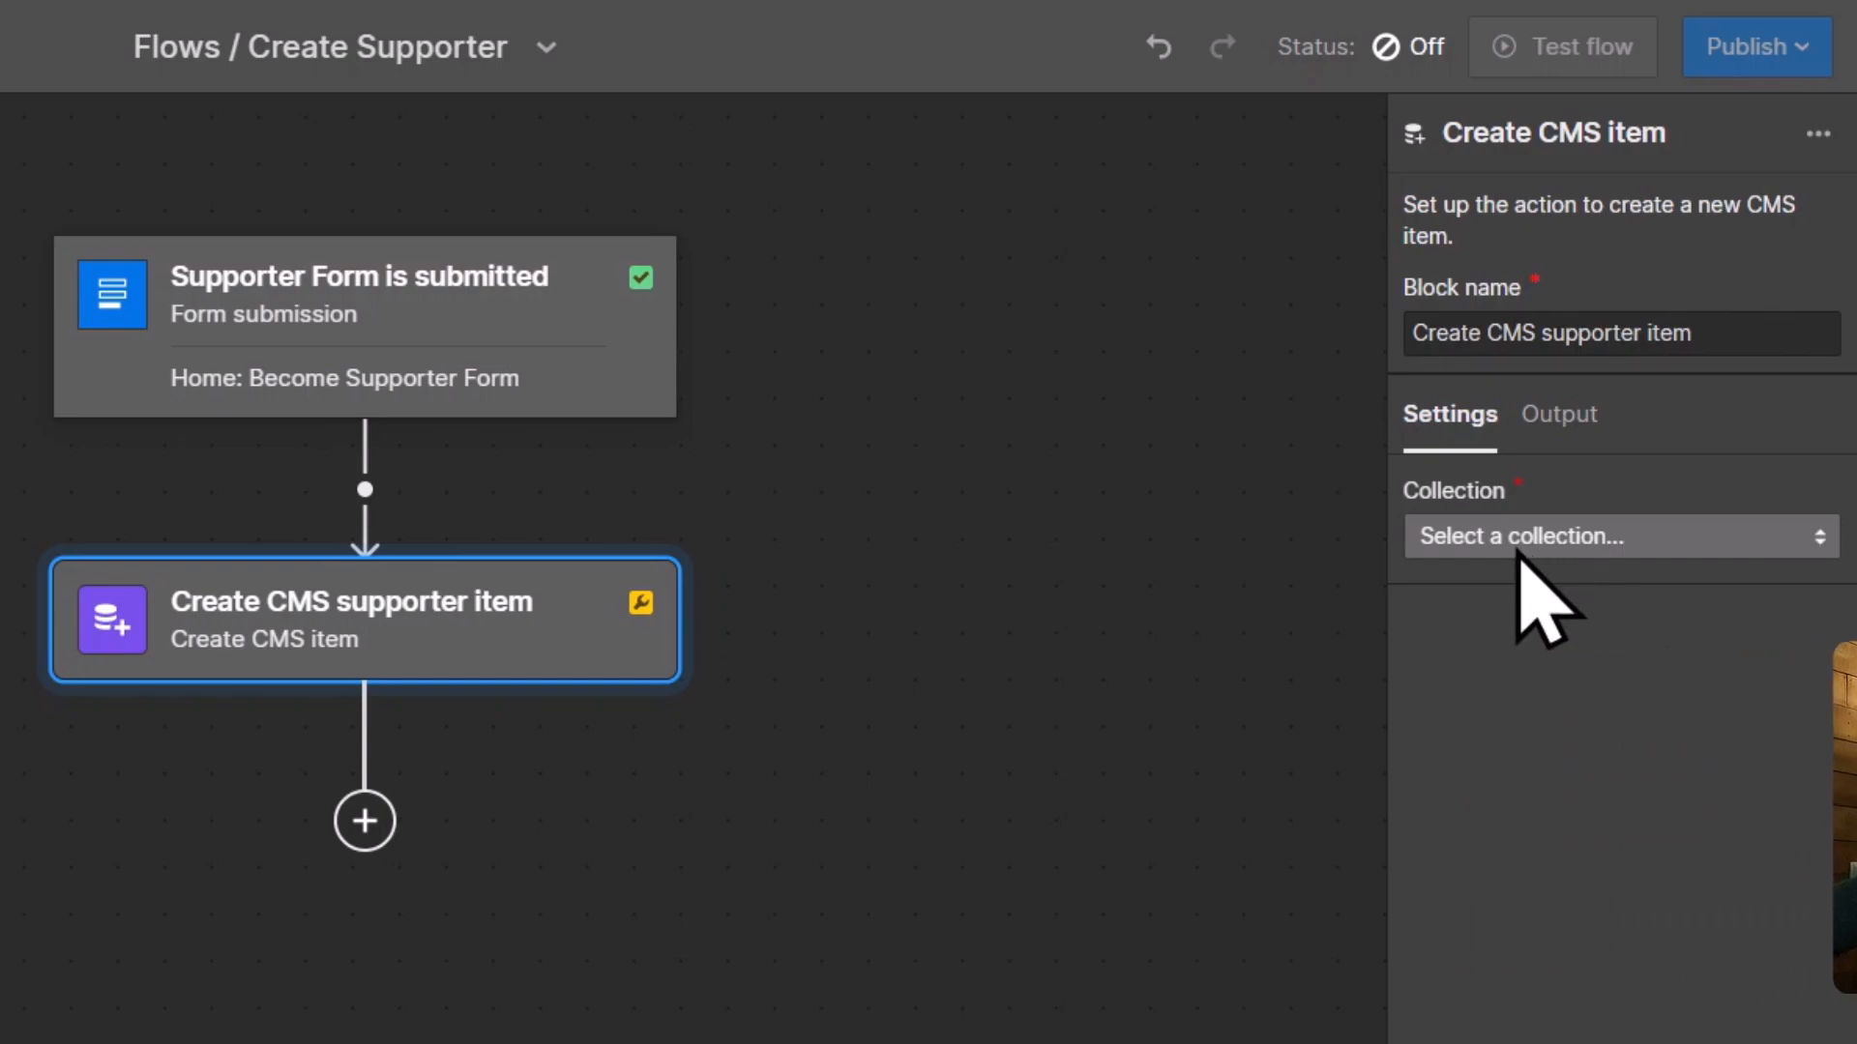
click(1621, 536)
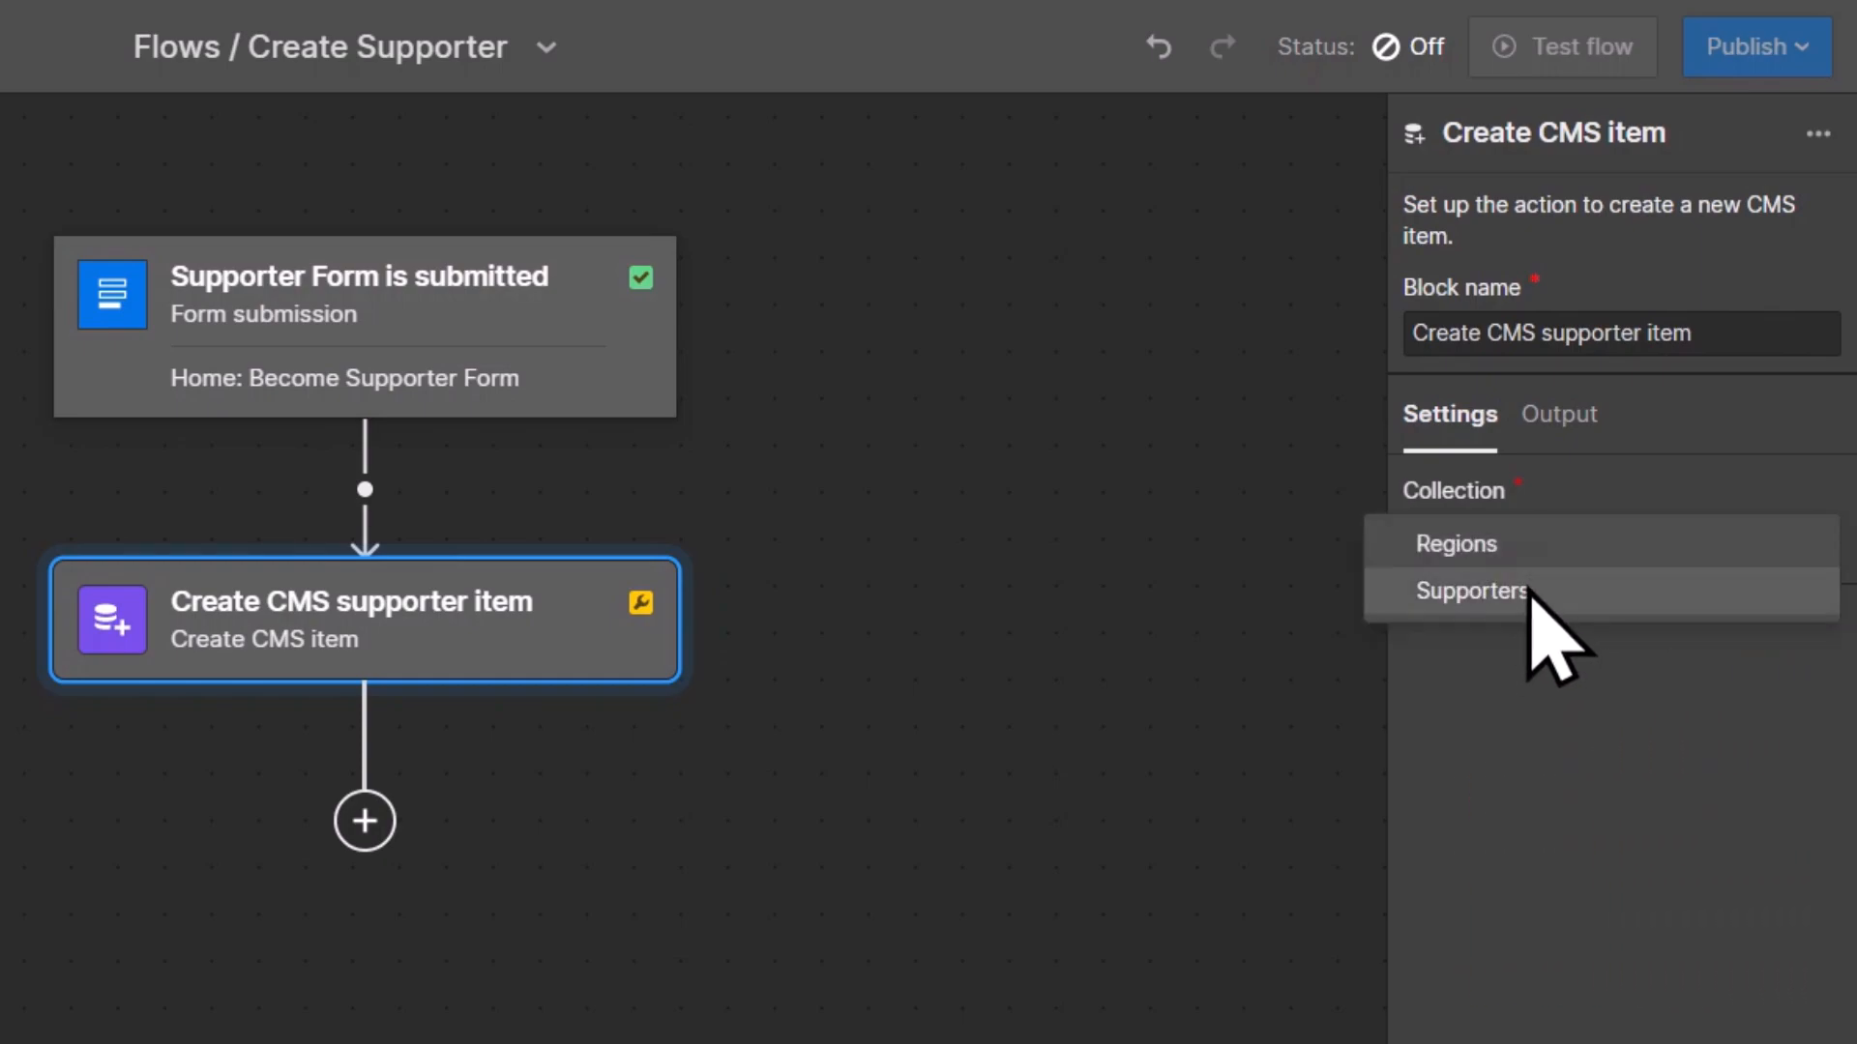
click(1471, 591)
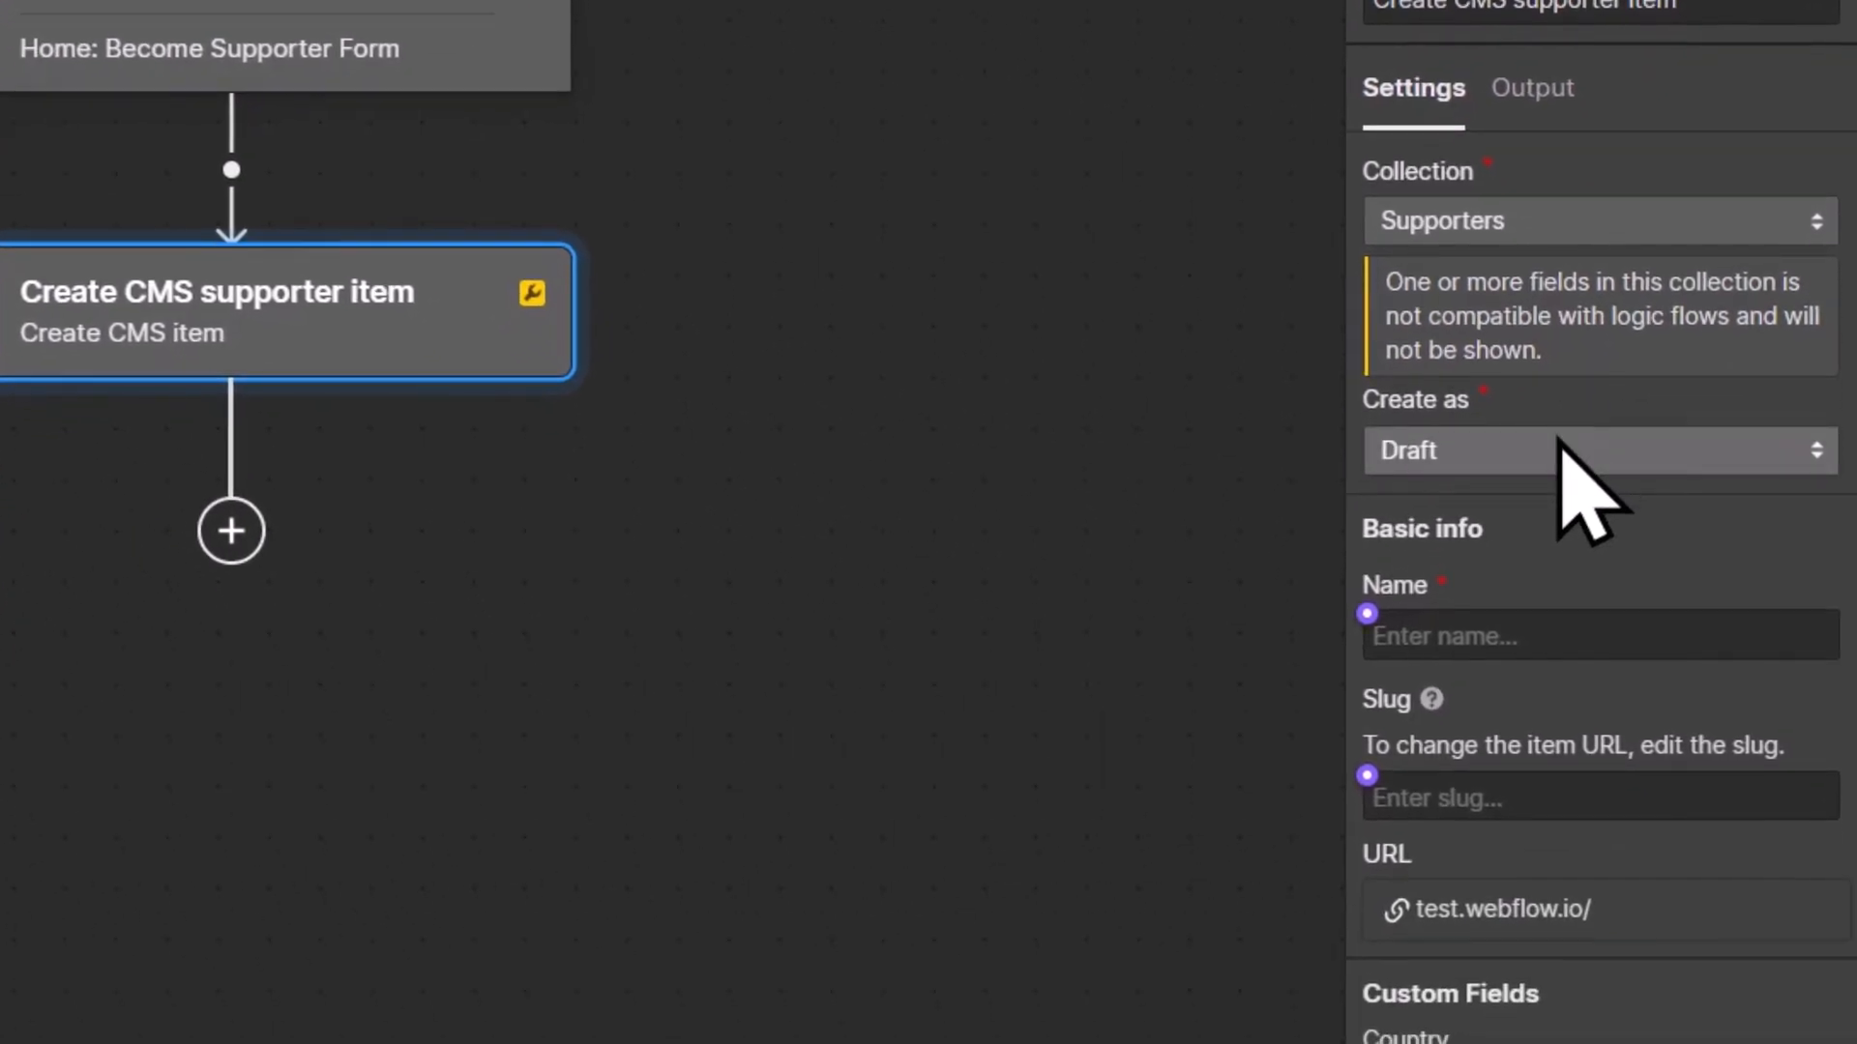
click(1600, 450)
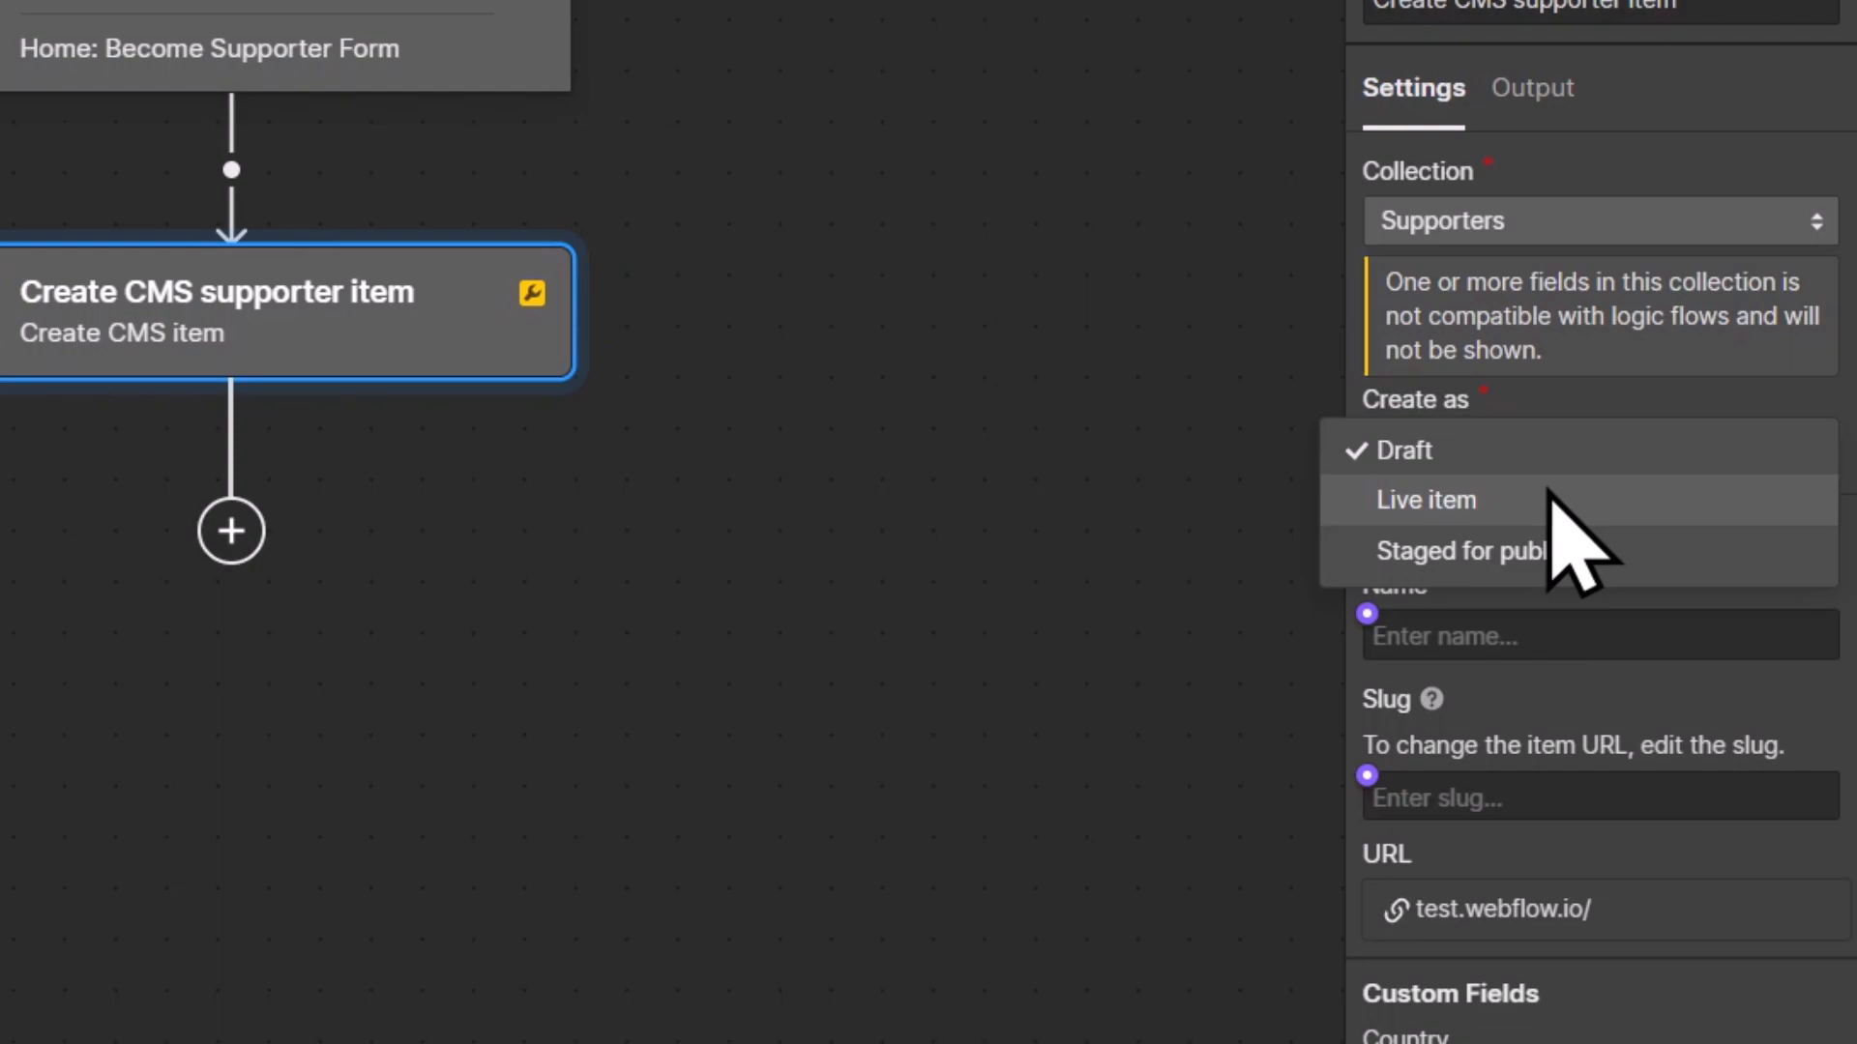
click(1426, 500)
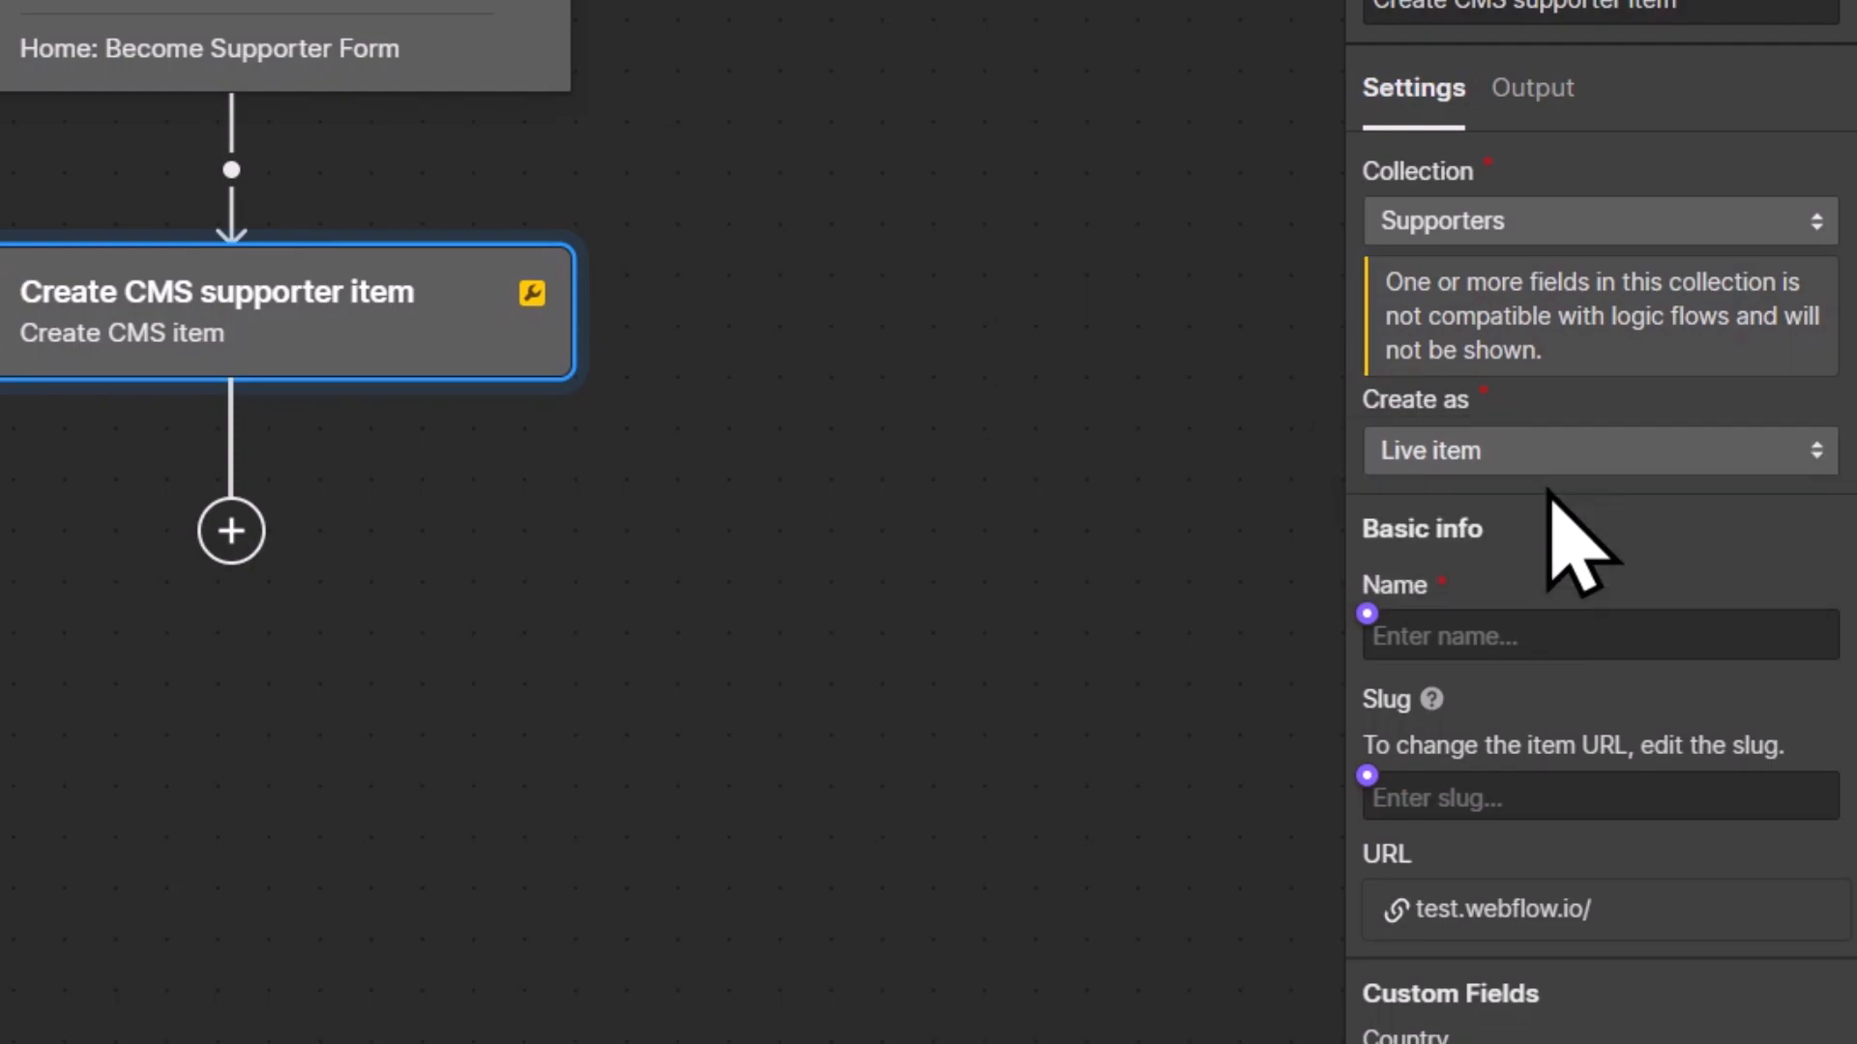
mouse_move(1330, 826)
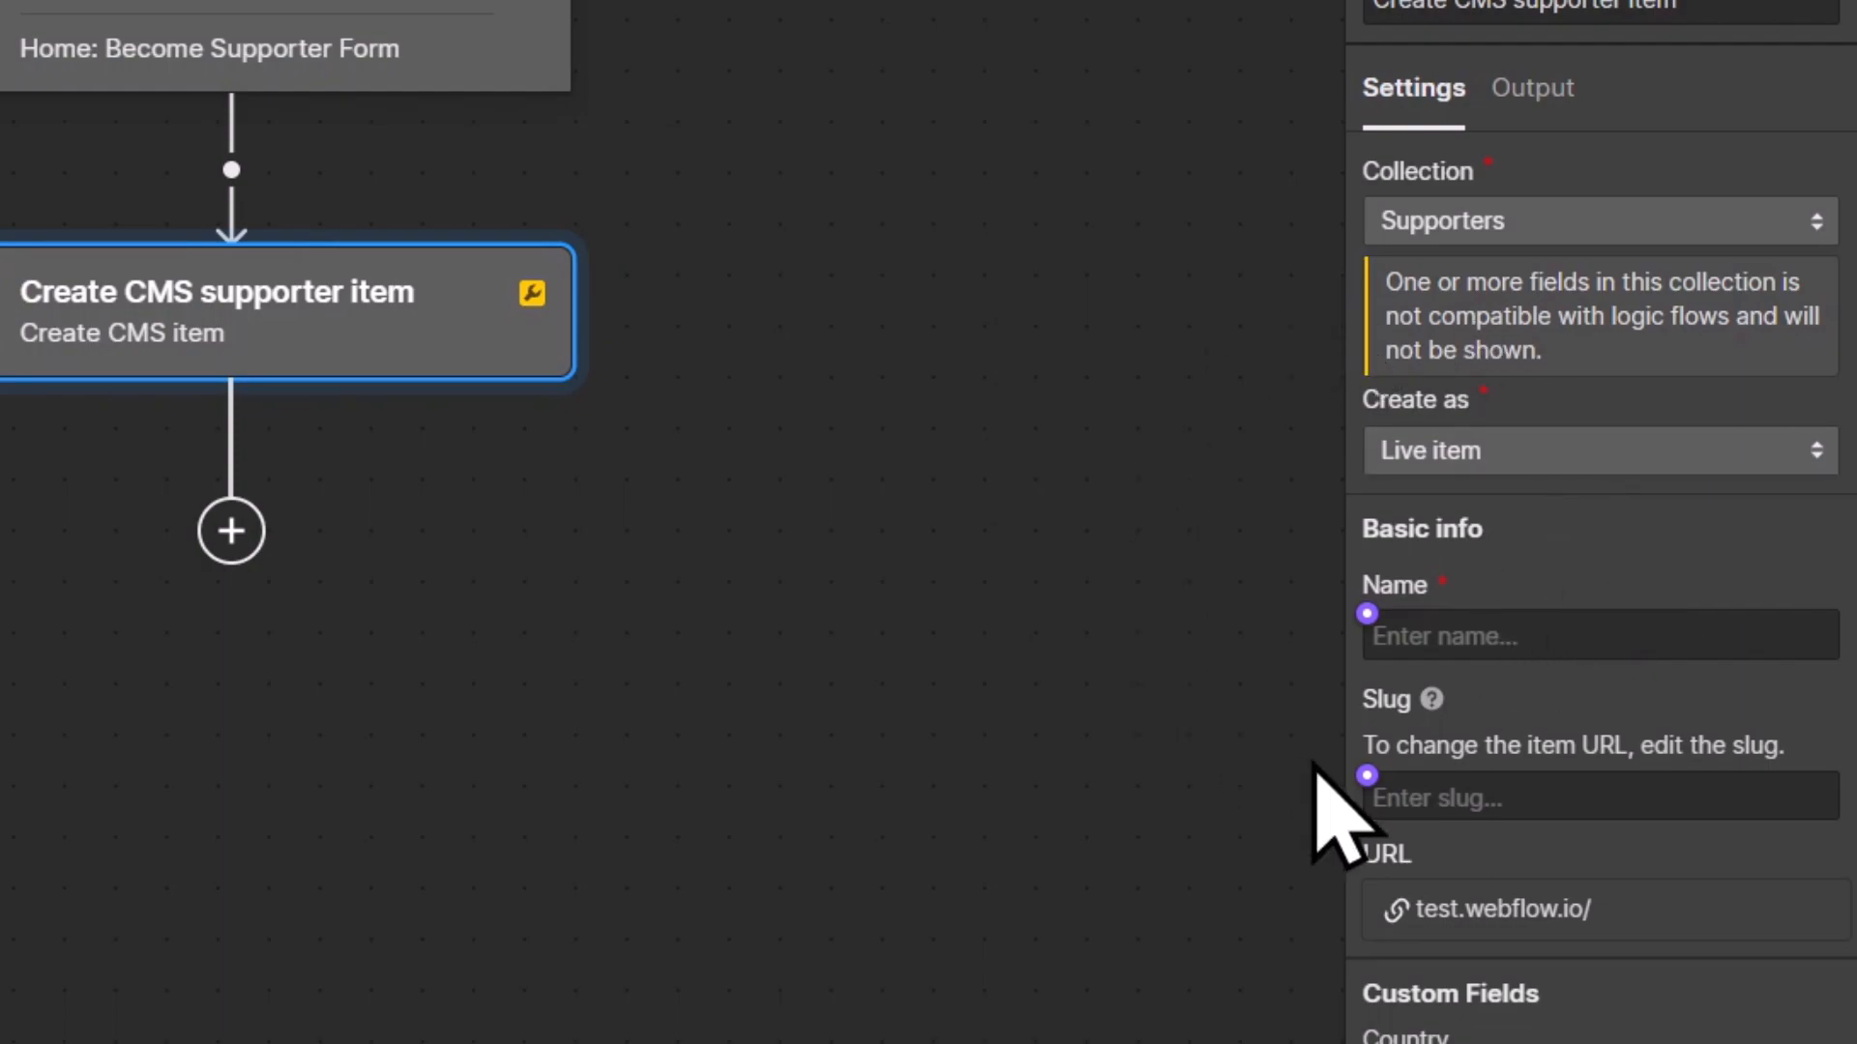
mouse_move(1629, 581)
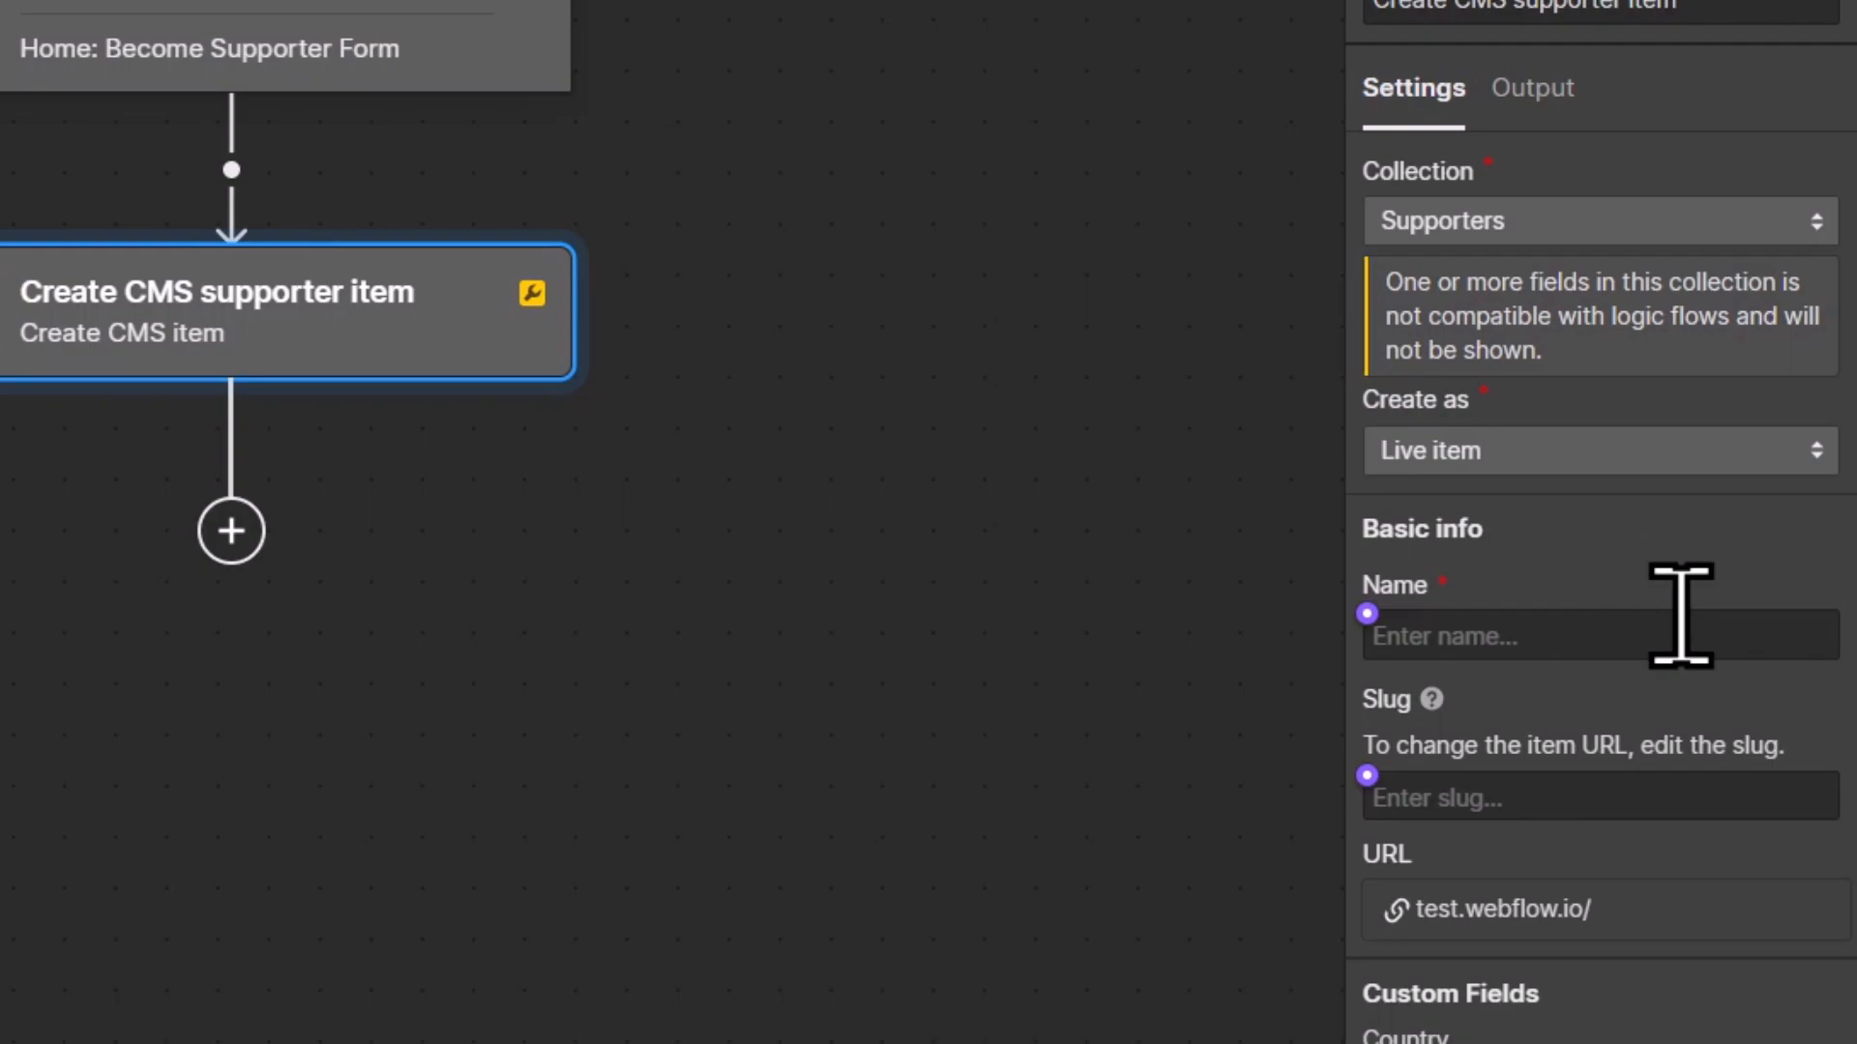
mouse_move(1602, 479)
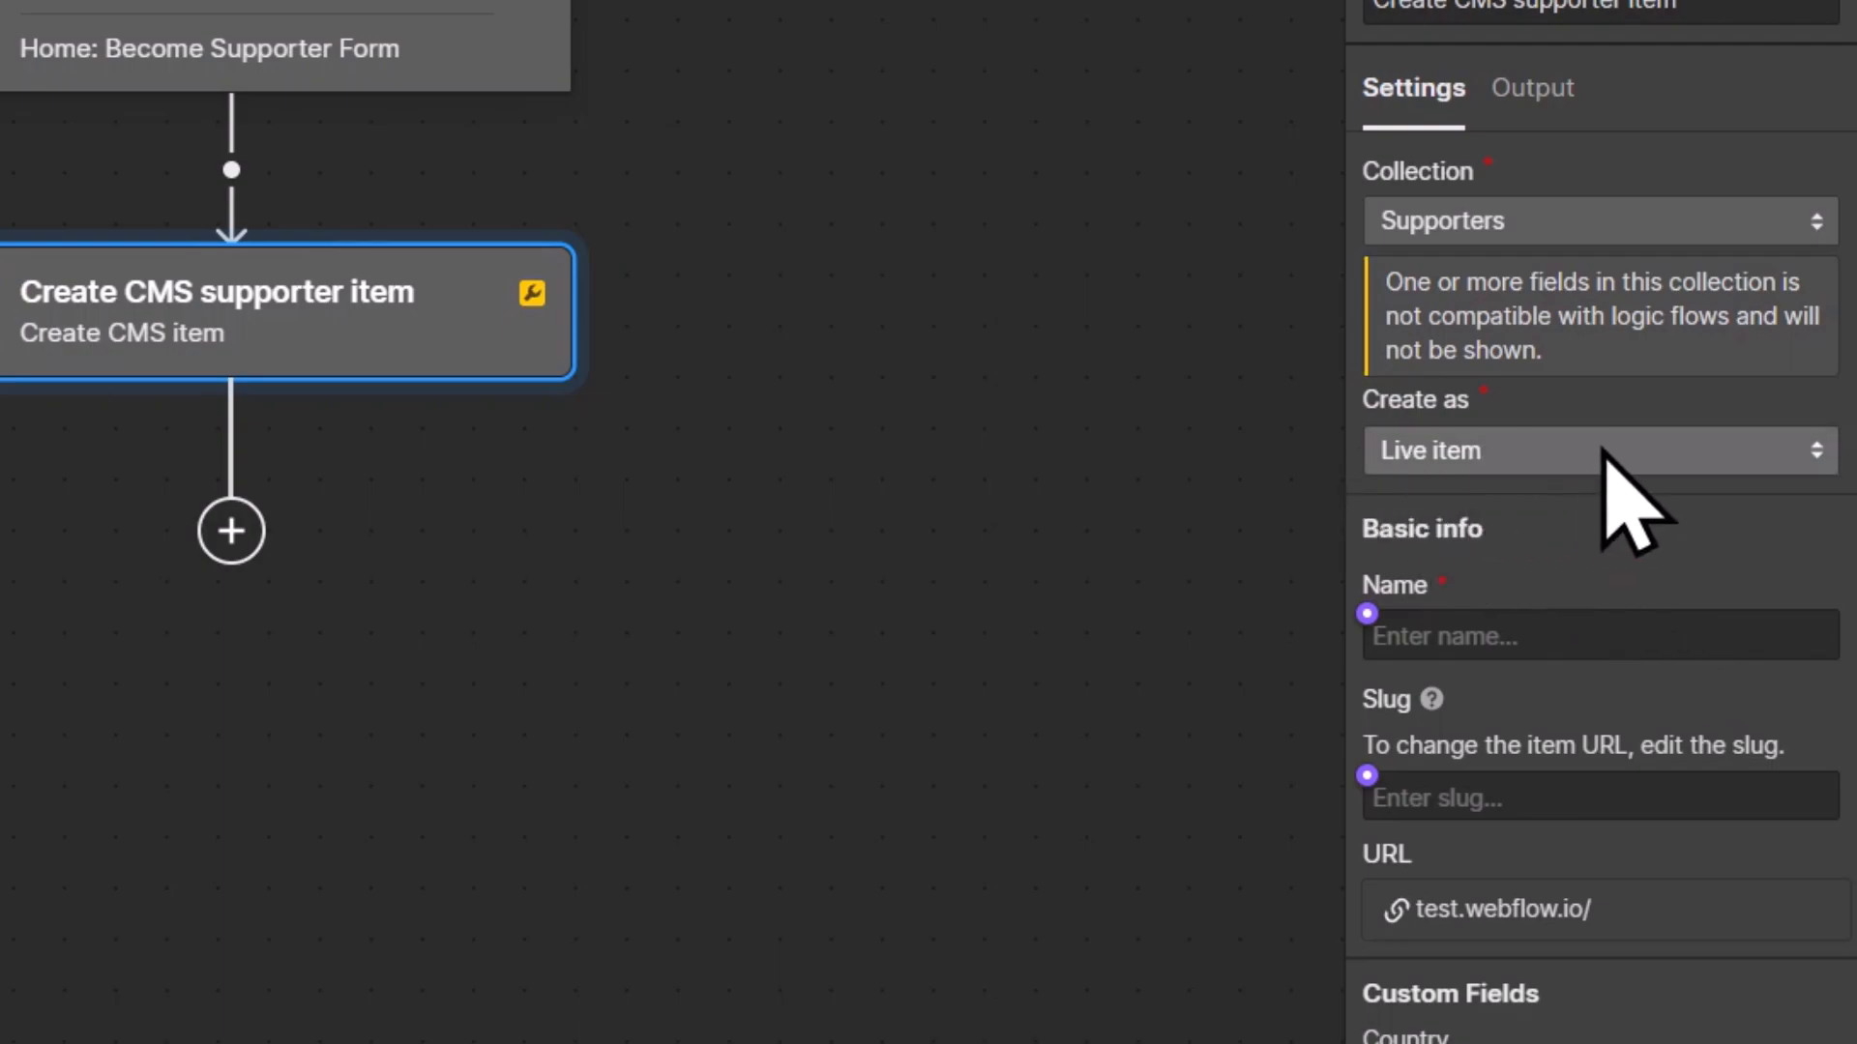
mouse_move(1612, 629)
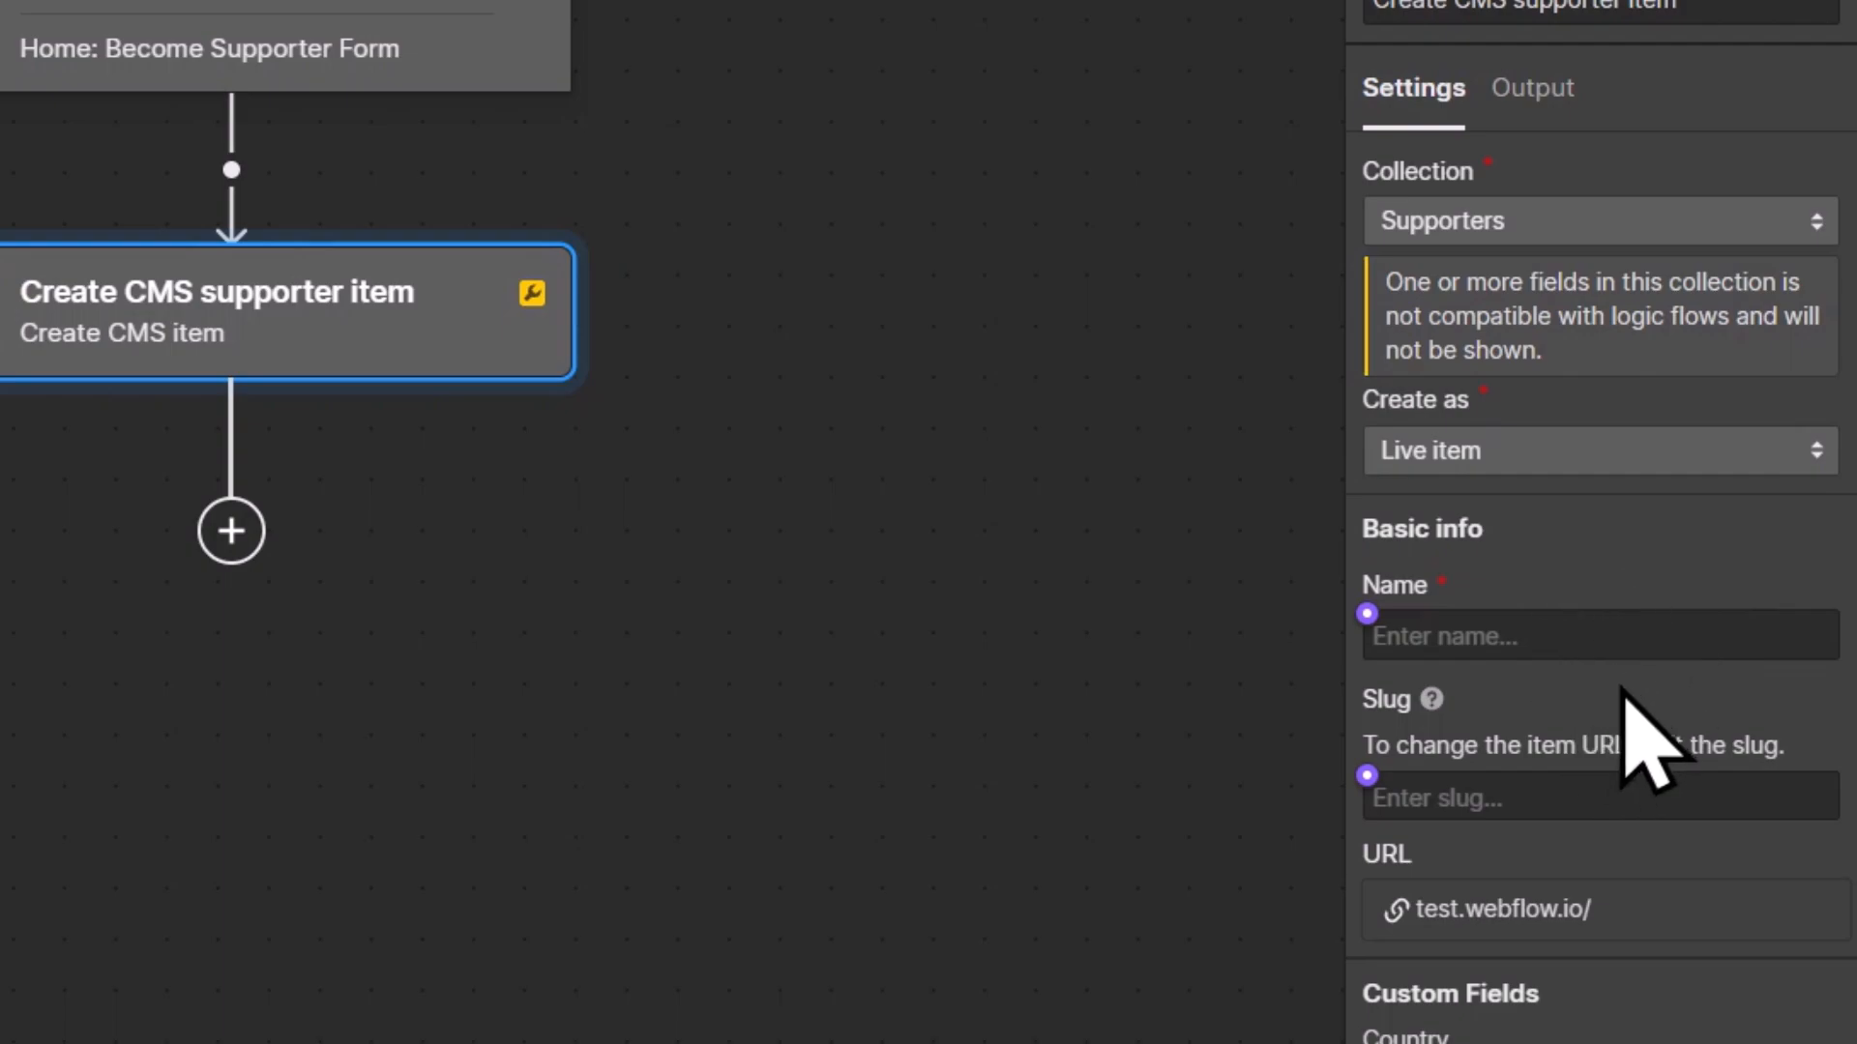
mouse_move(1510, 636)
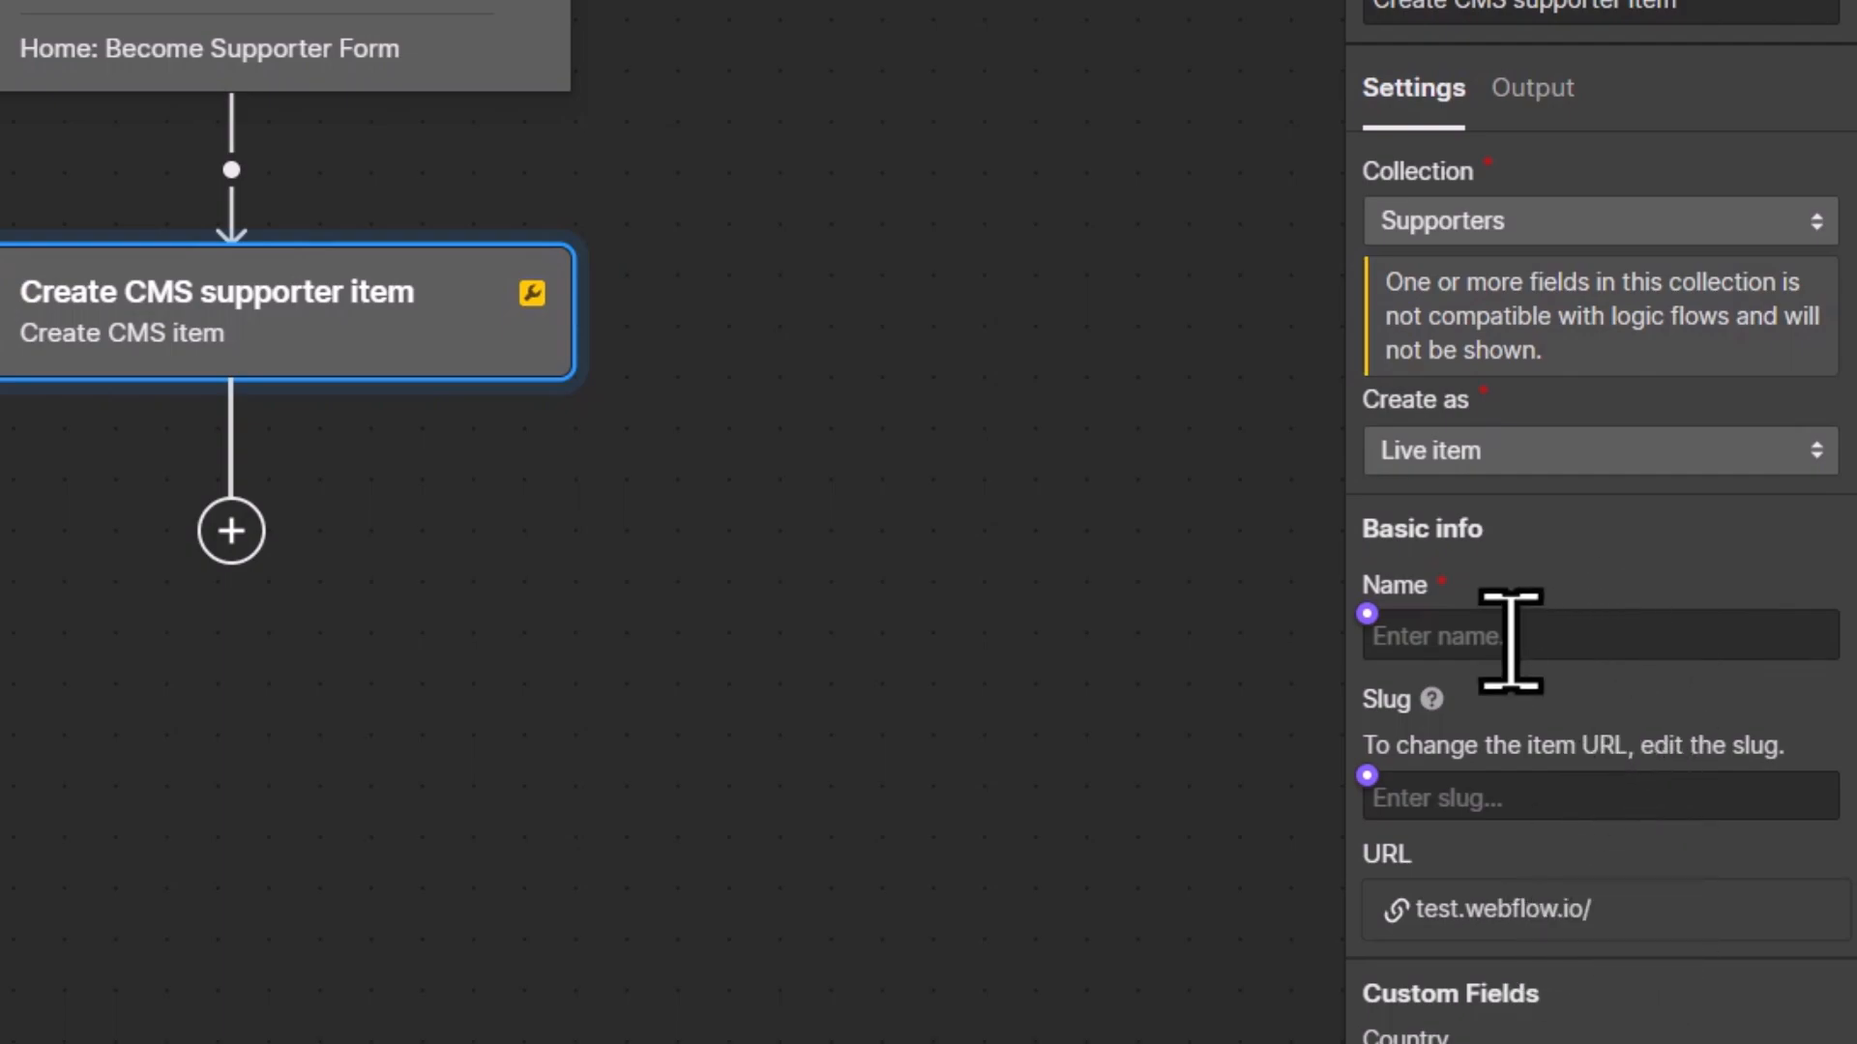
mouse_move(1571, 746)
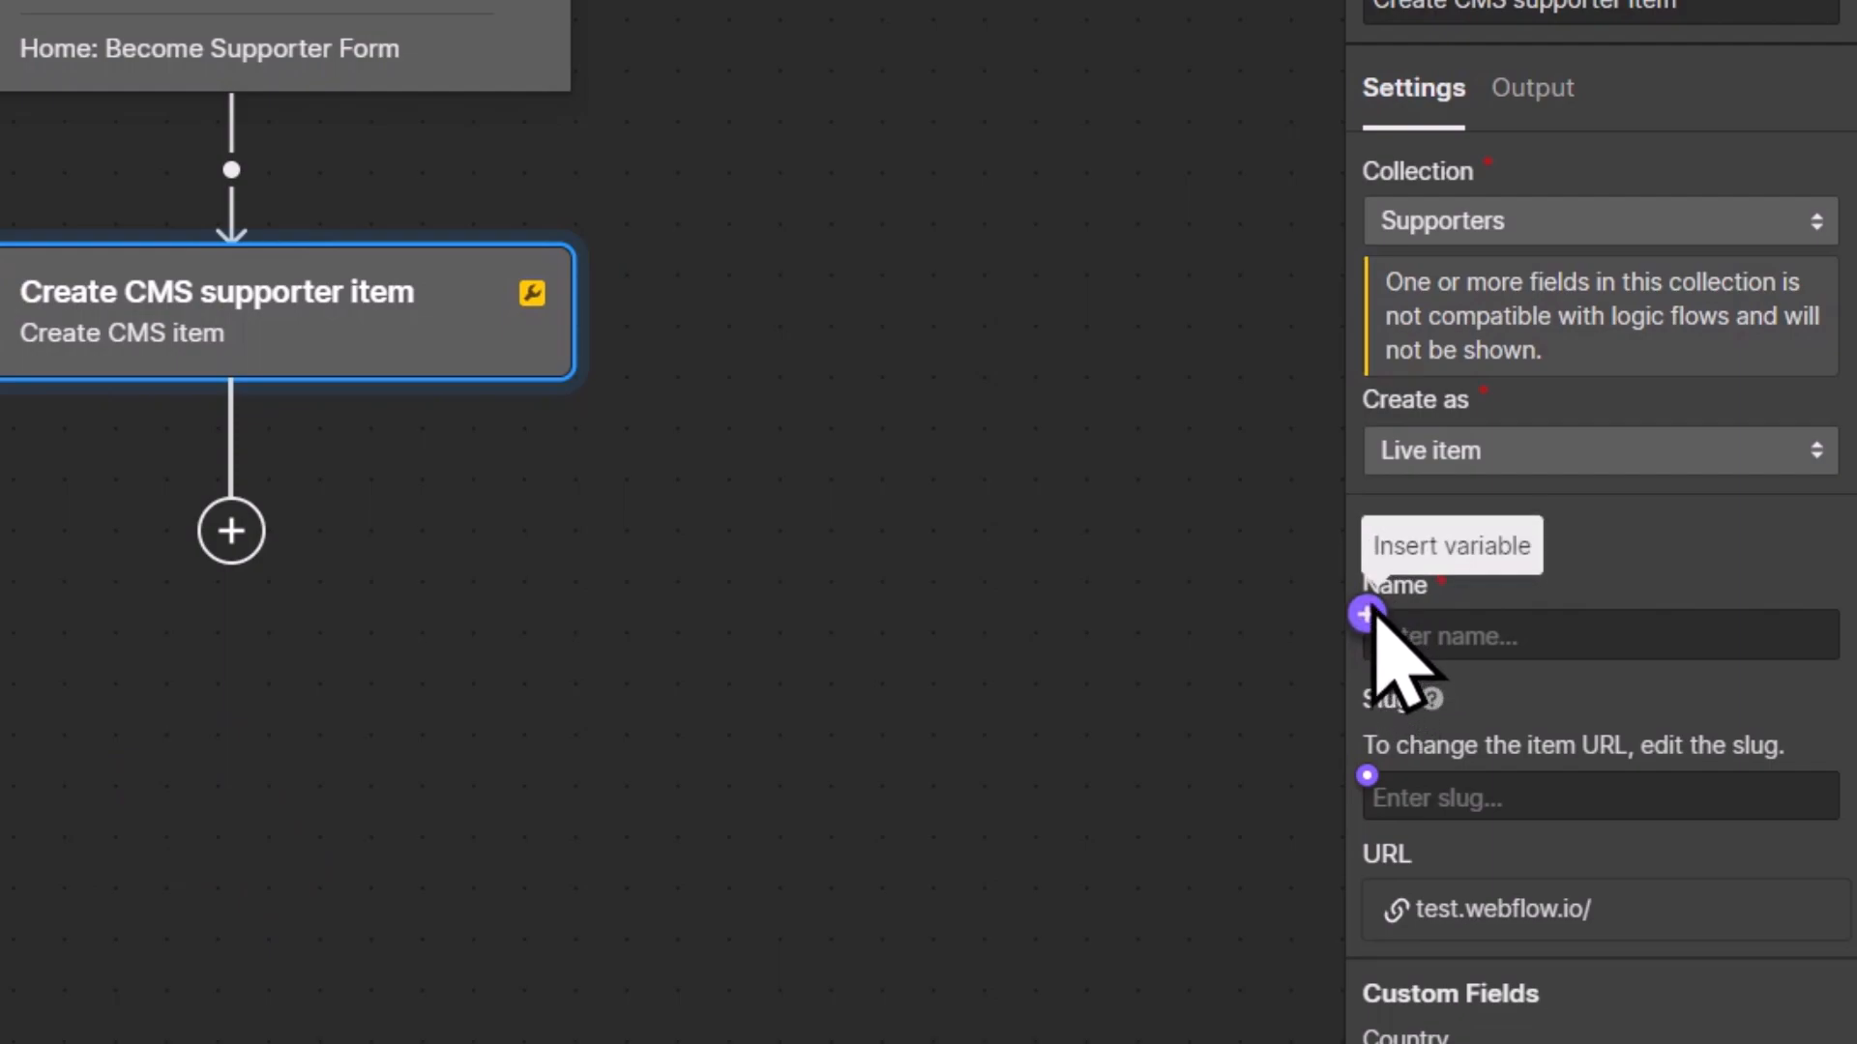
Map Name to fullname and Country to country, clearing the item slug.
click(1366, 614)
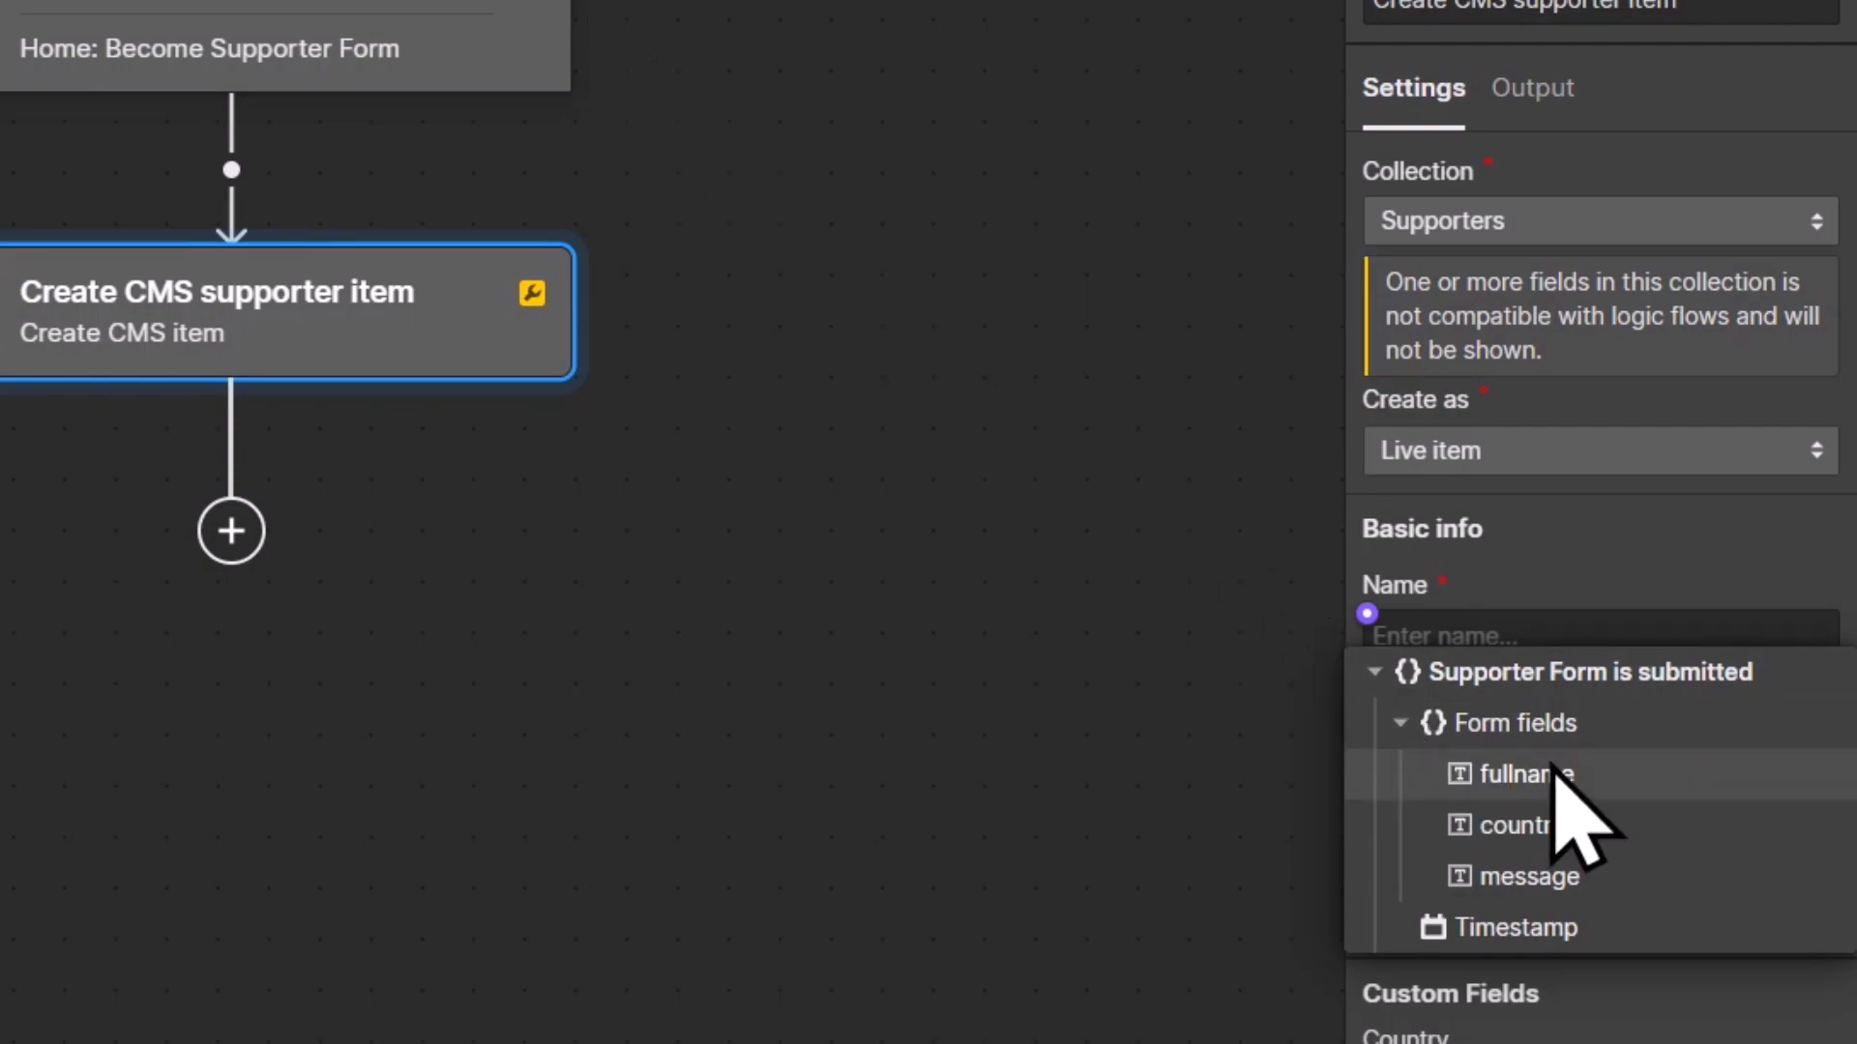
scroll(down, 3)
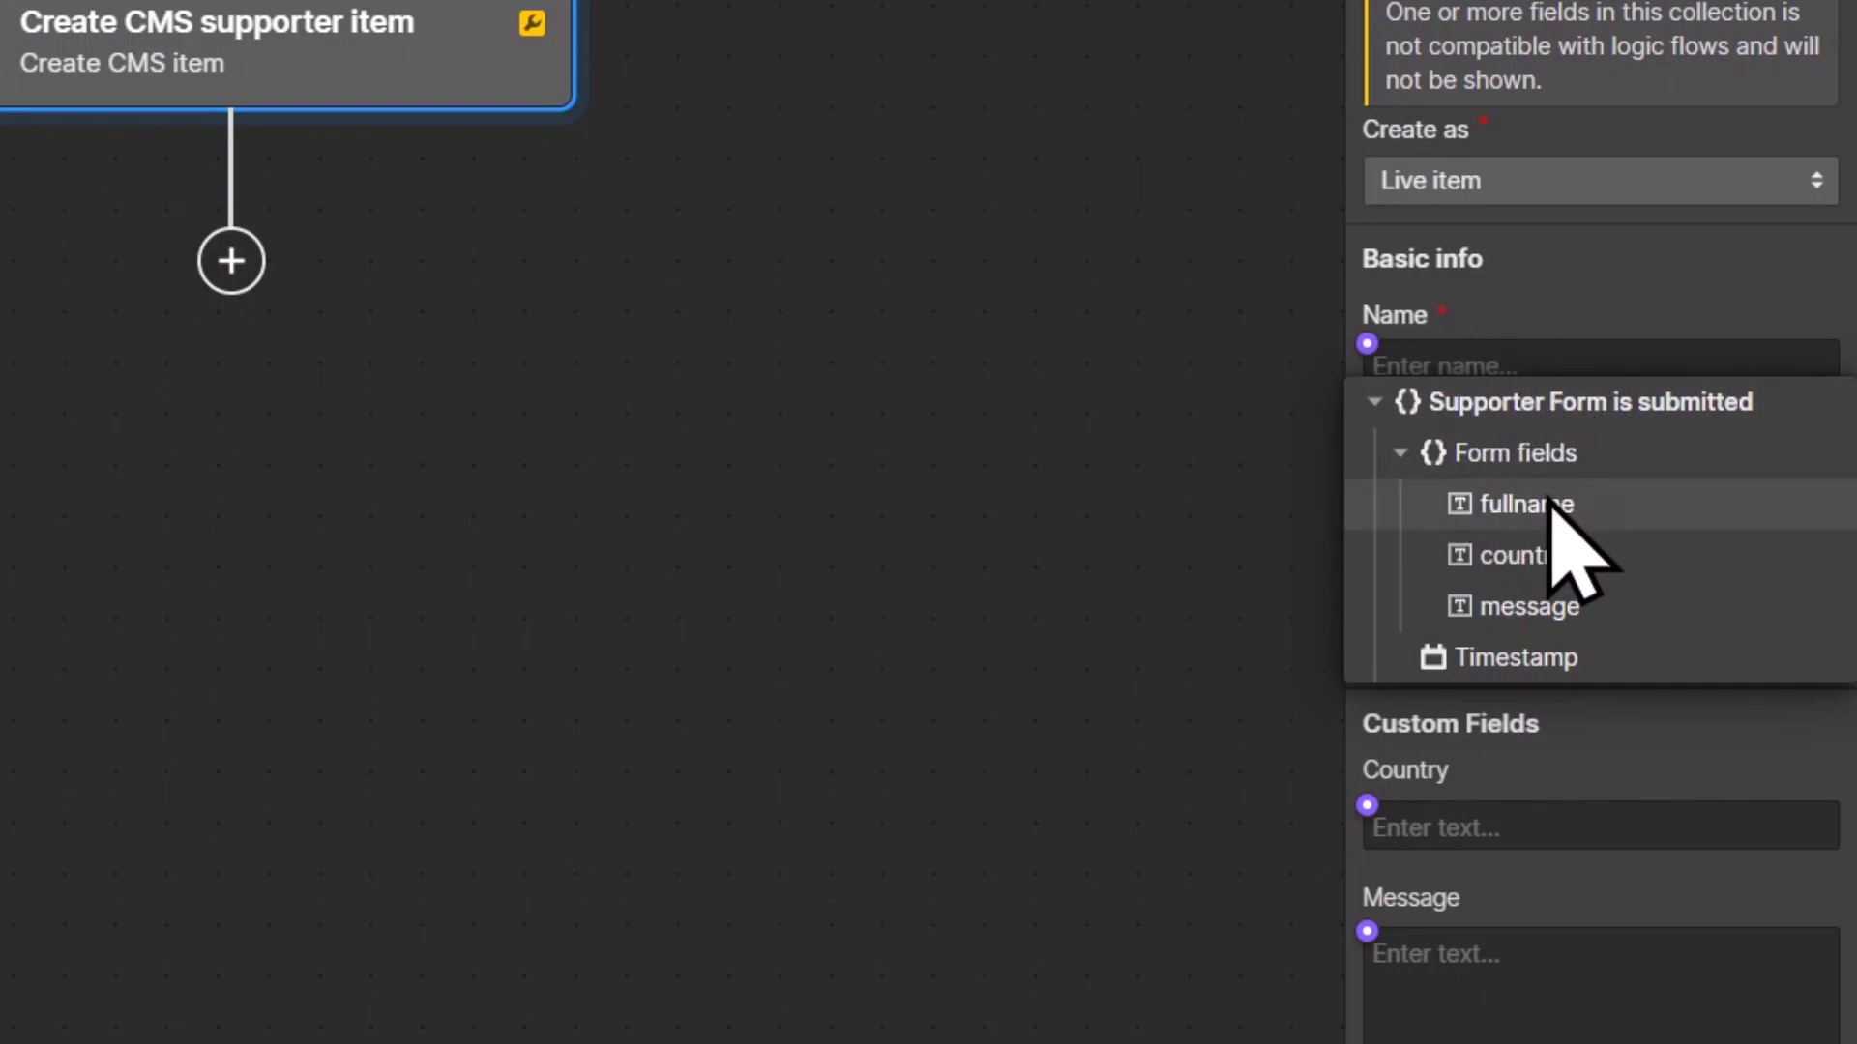
click(1512, 504)
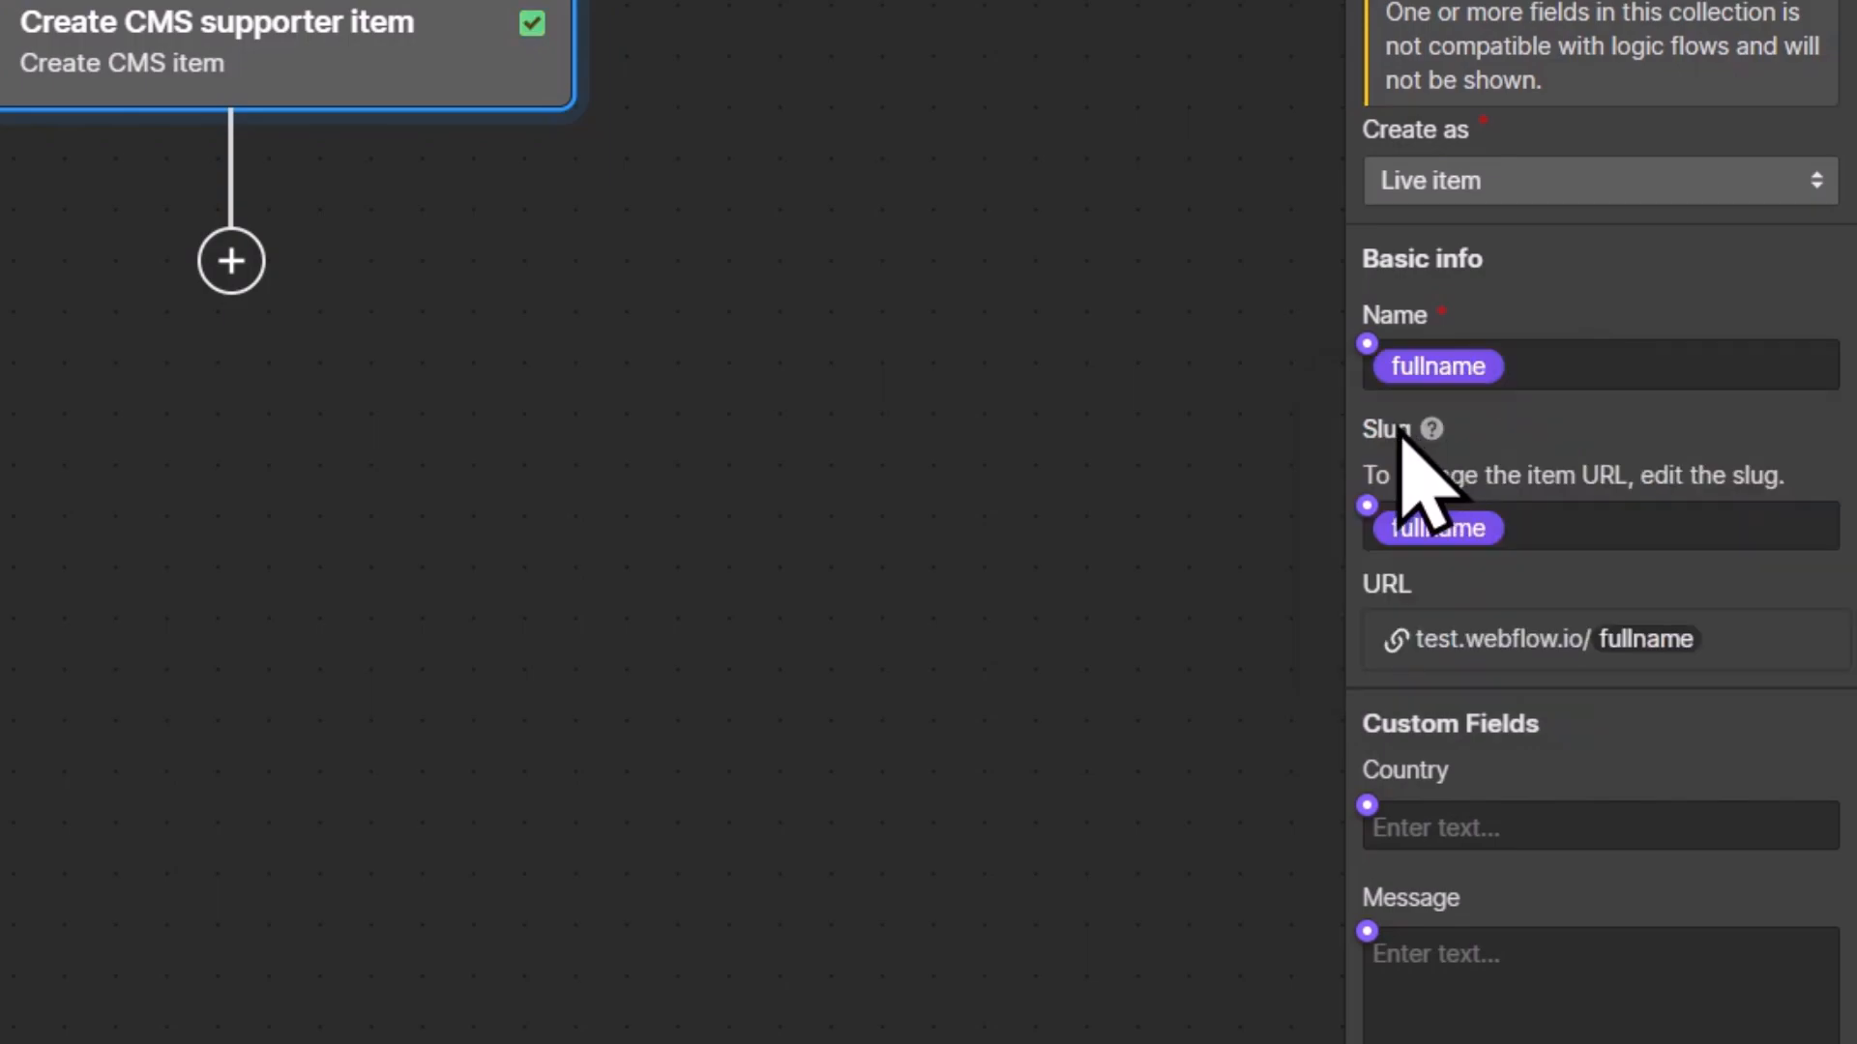
click(1599, 526)
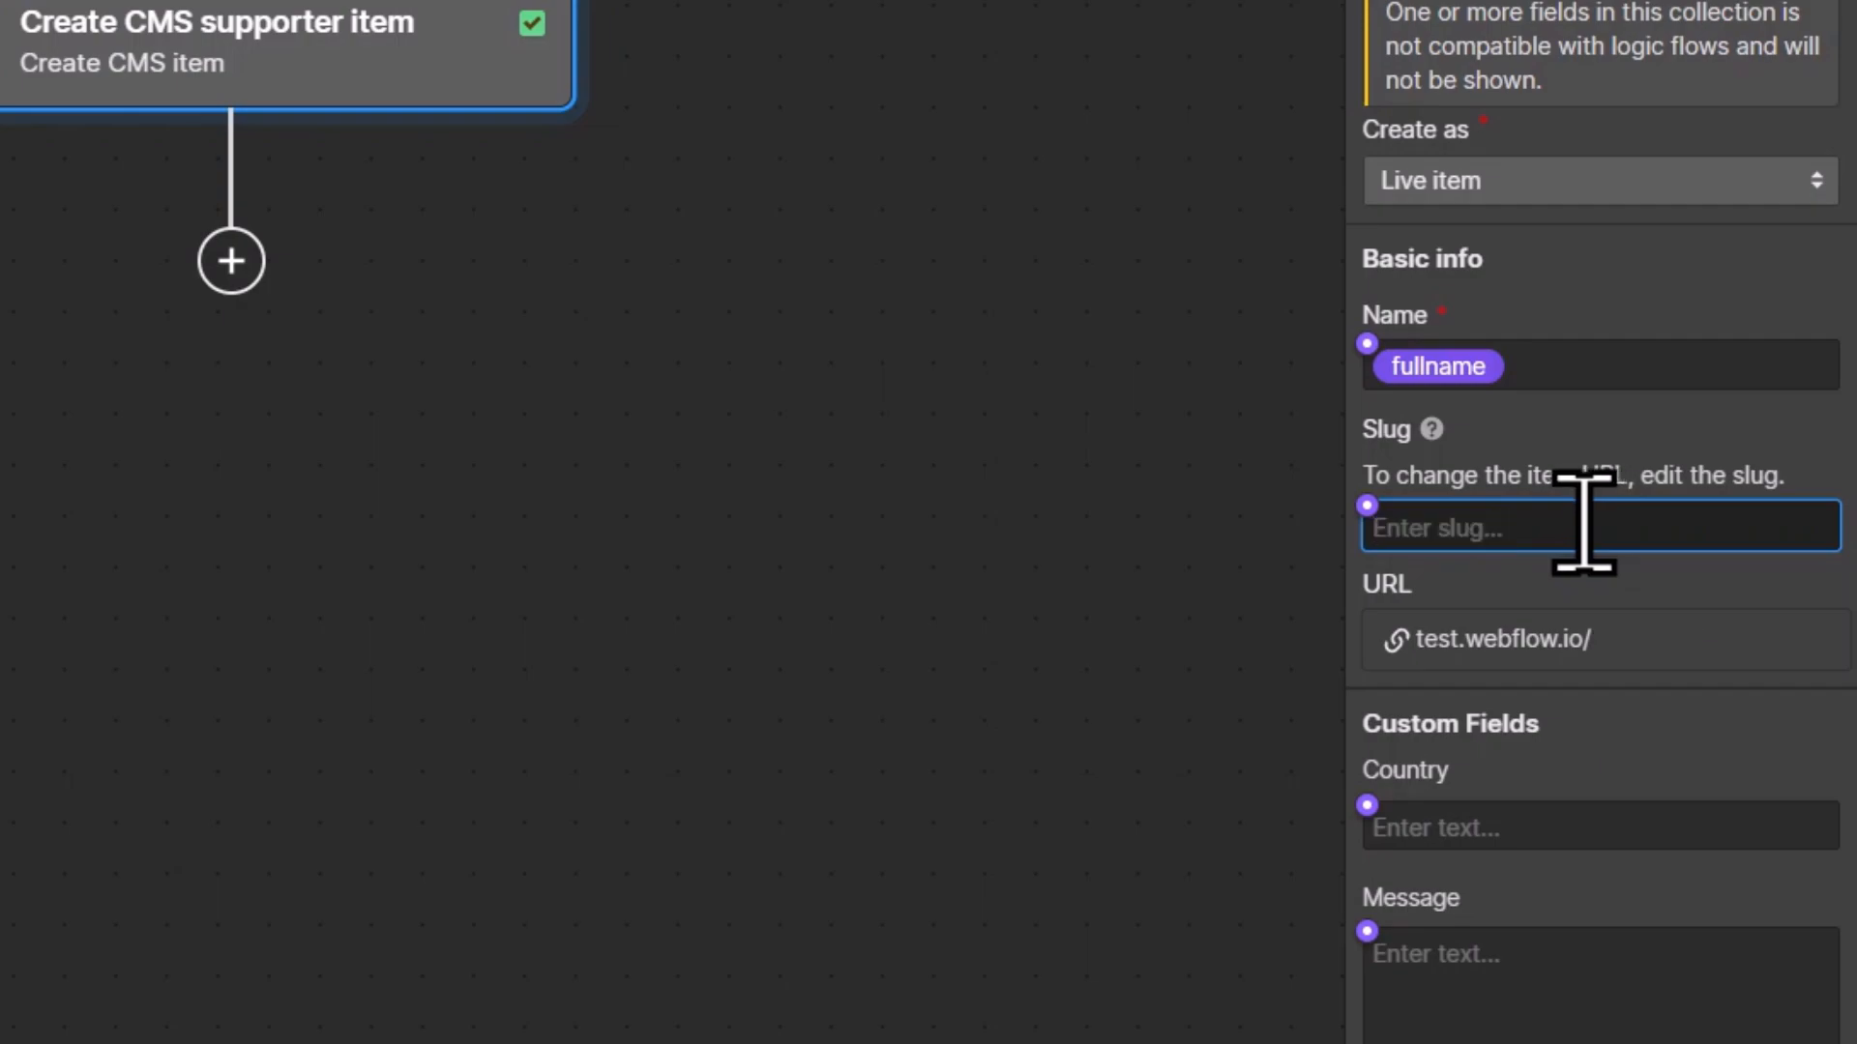
mouse_move(1414, 521)
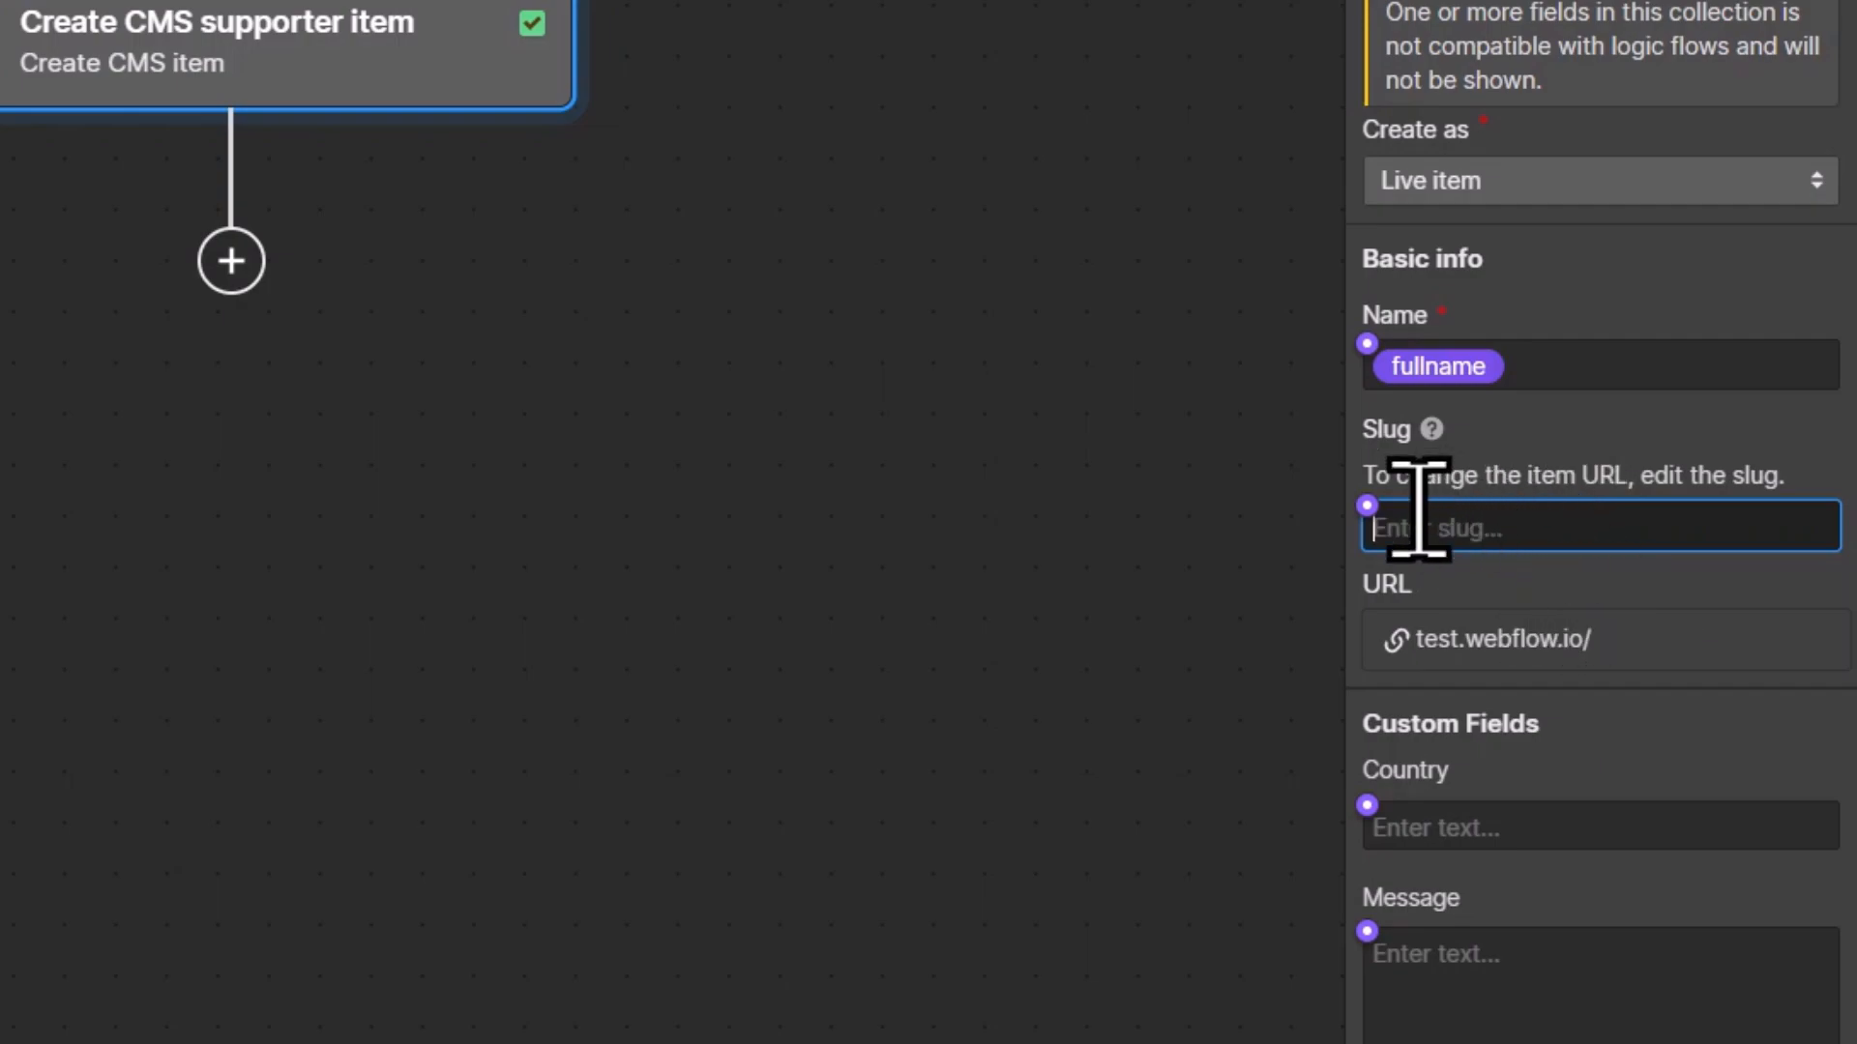
mouse_move(1491, 539)
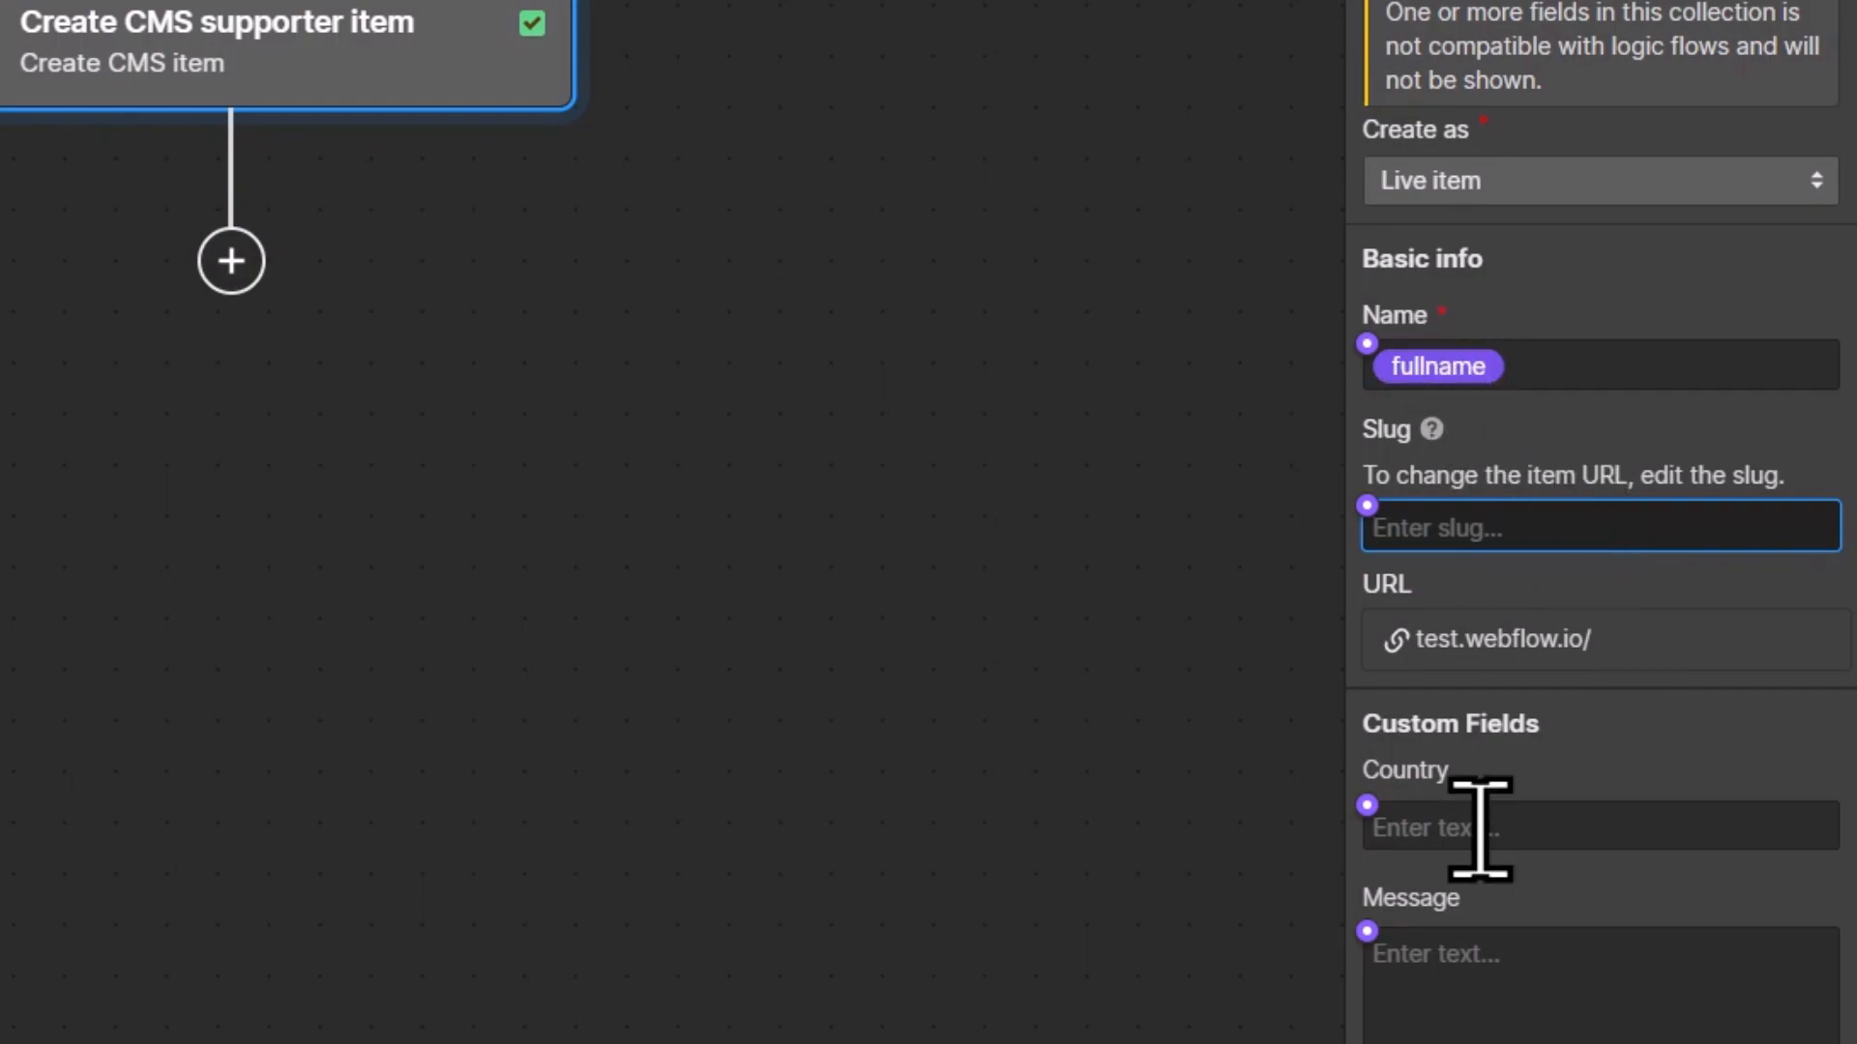
scroll(down, 3)
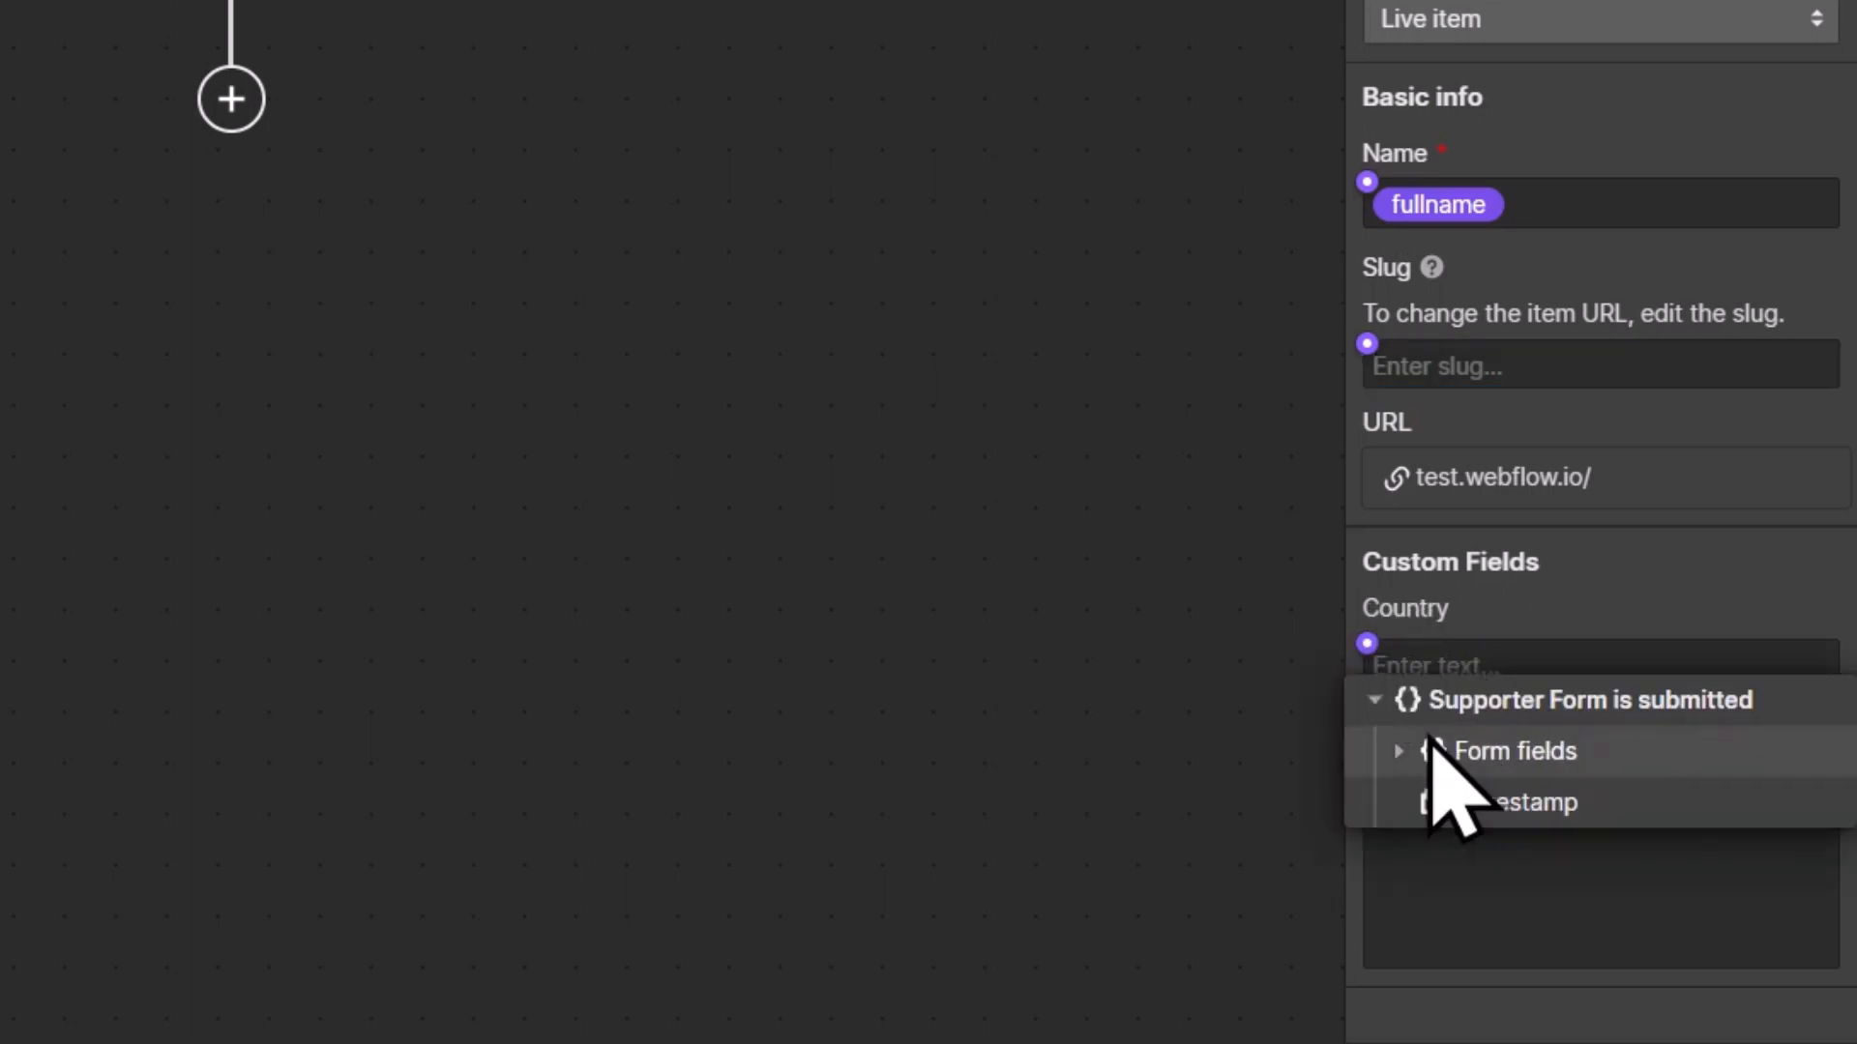
click(1399, 751)
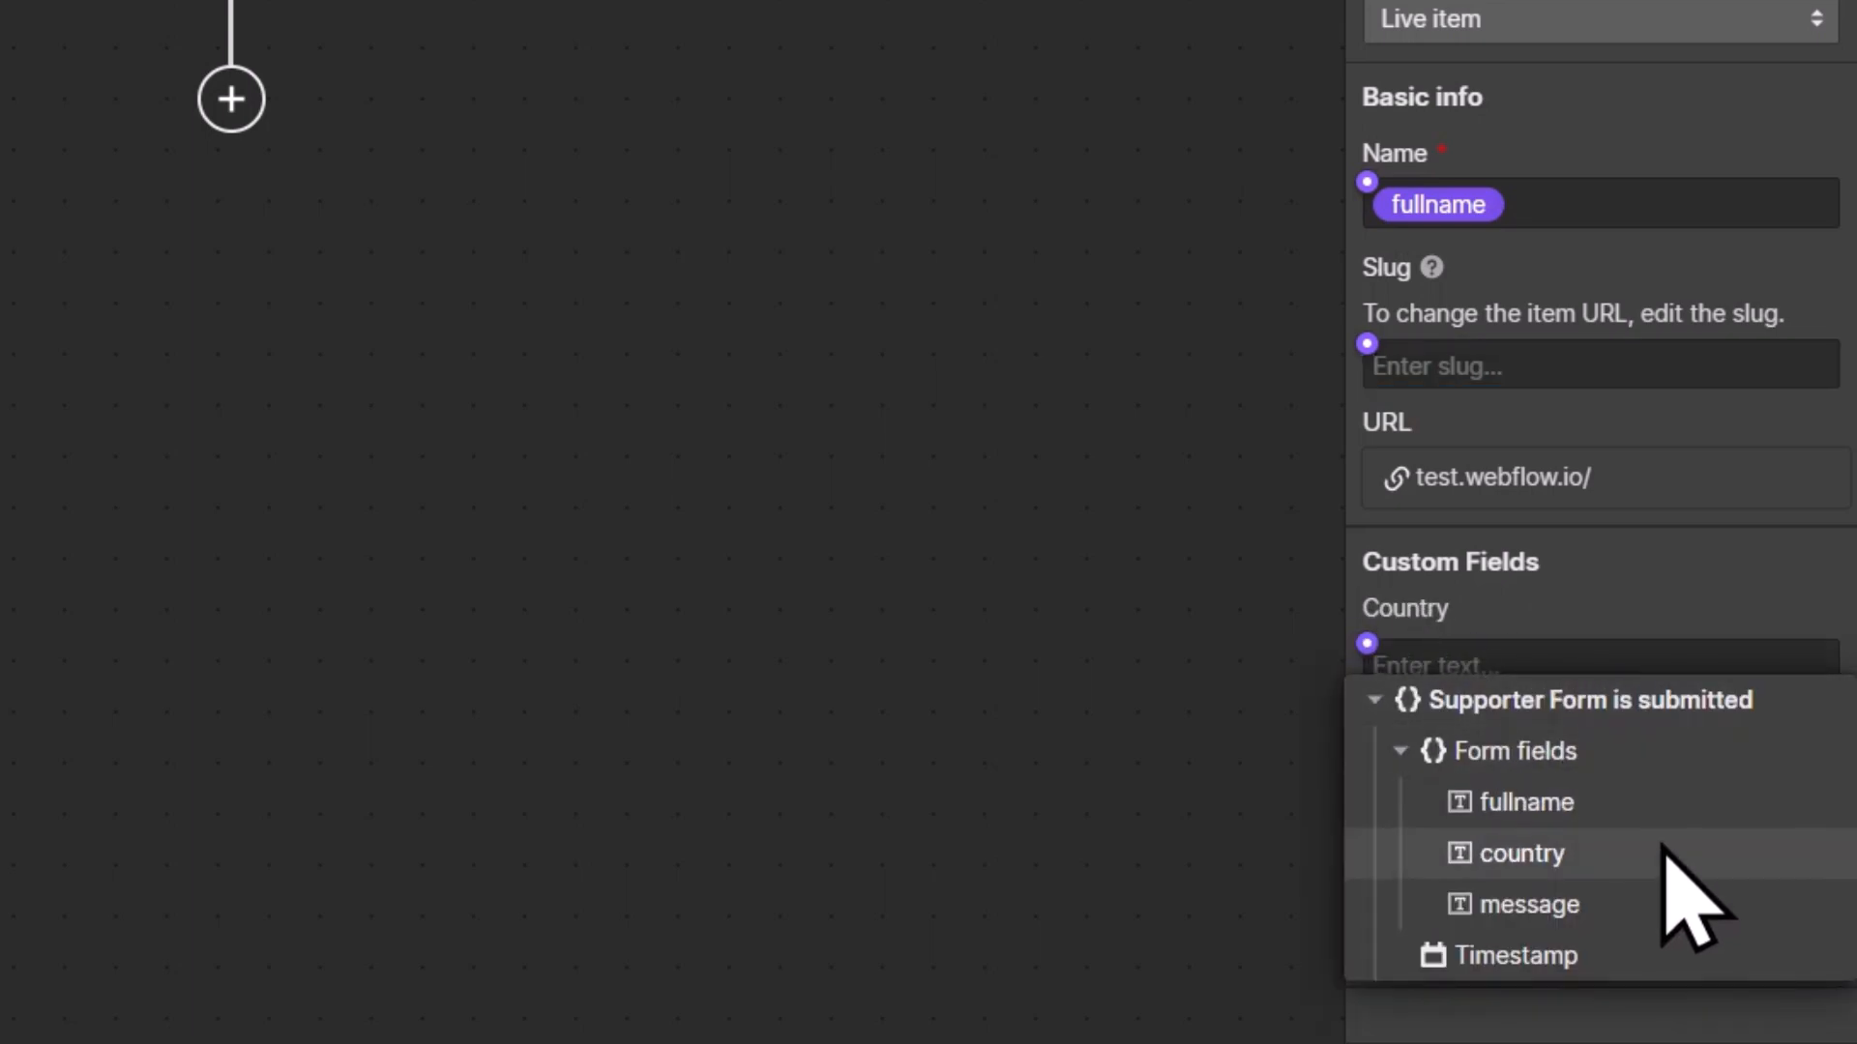
click(1524, 853)
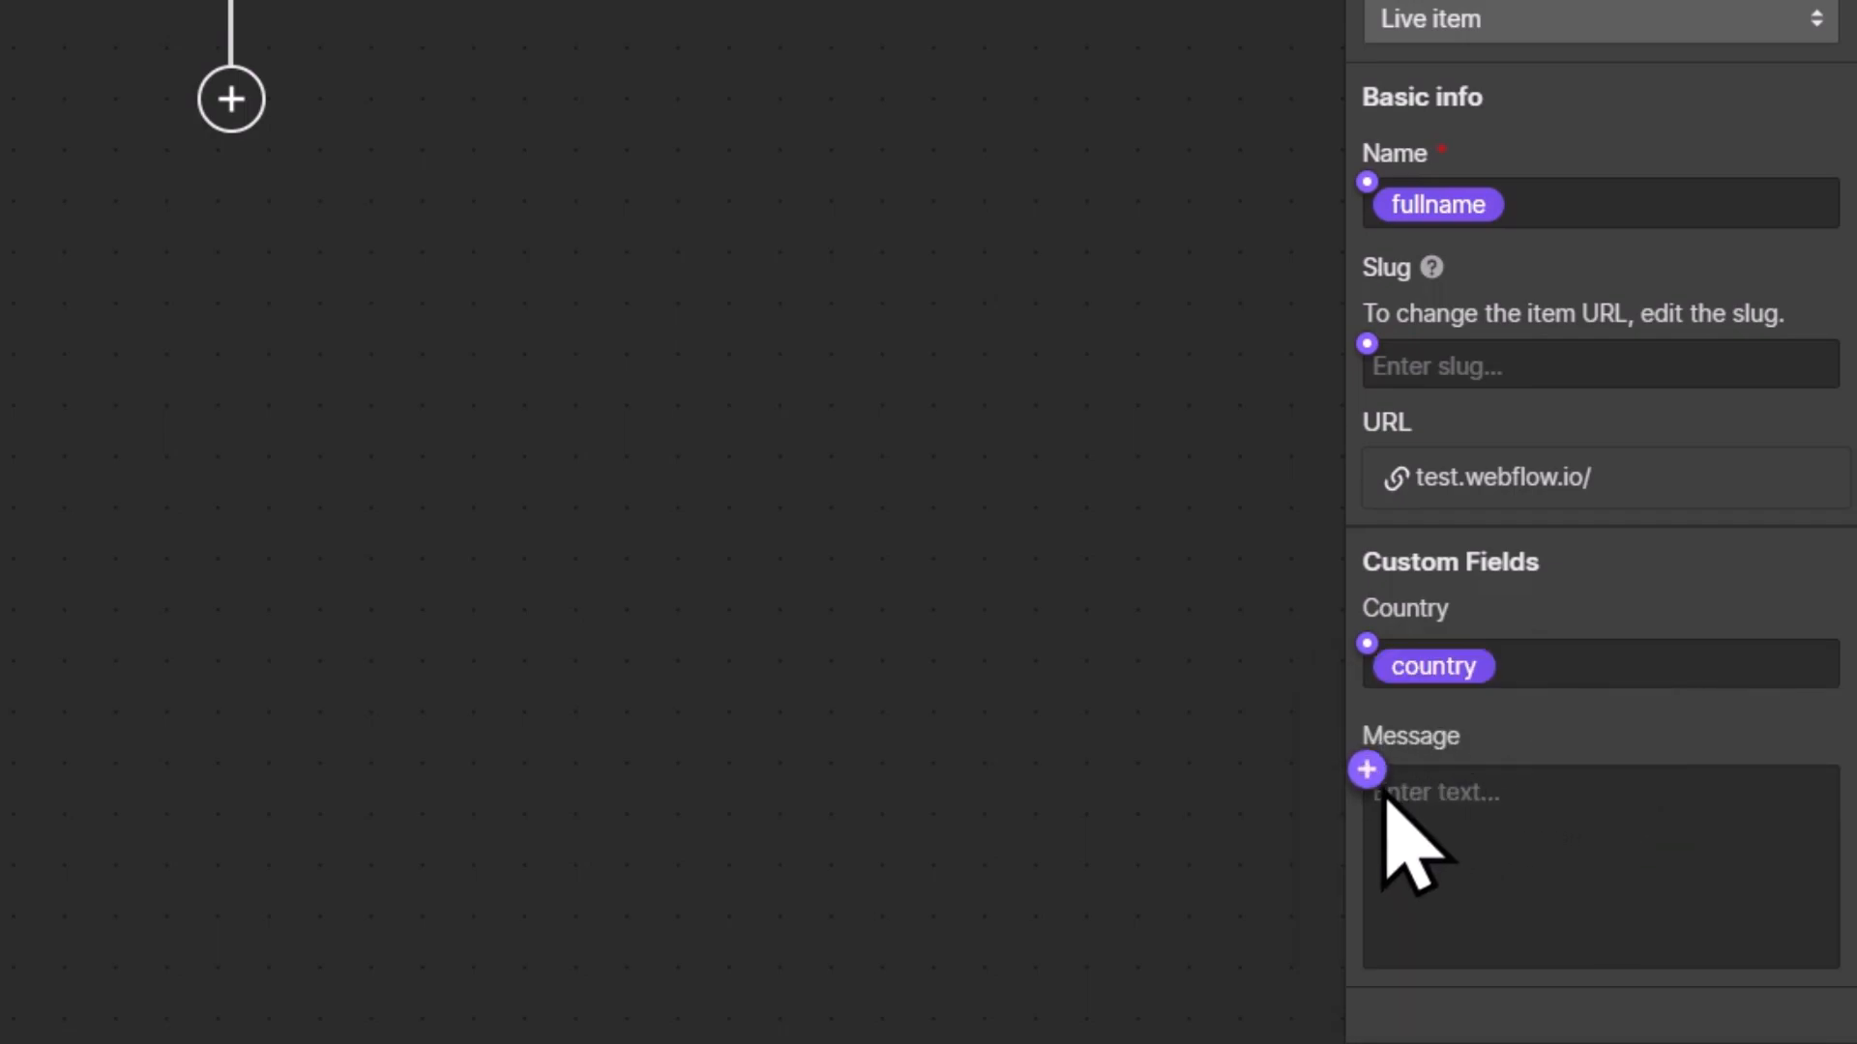
Expand the form fields for Message, then launch a test run.
click(1366, 769)
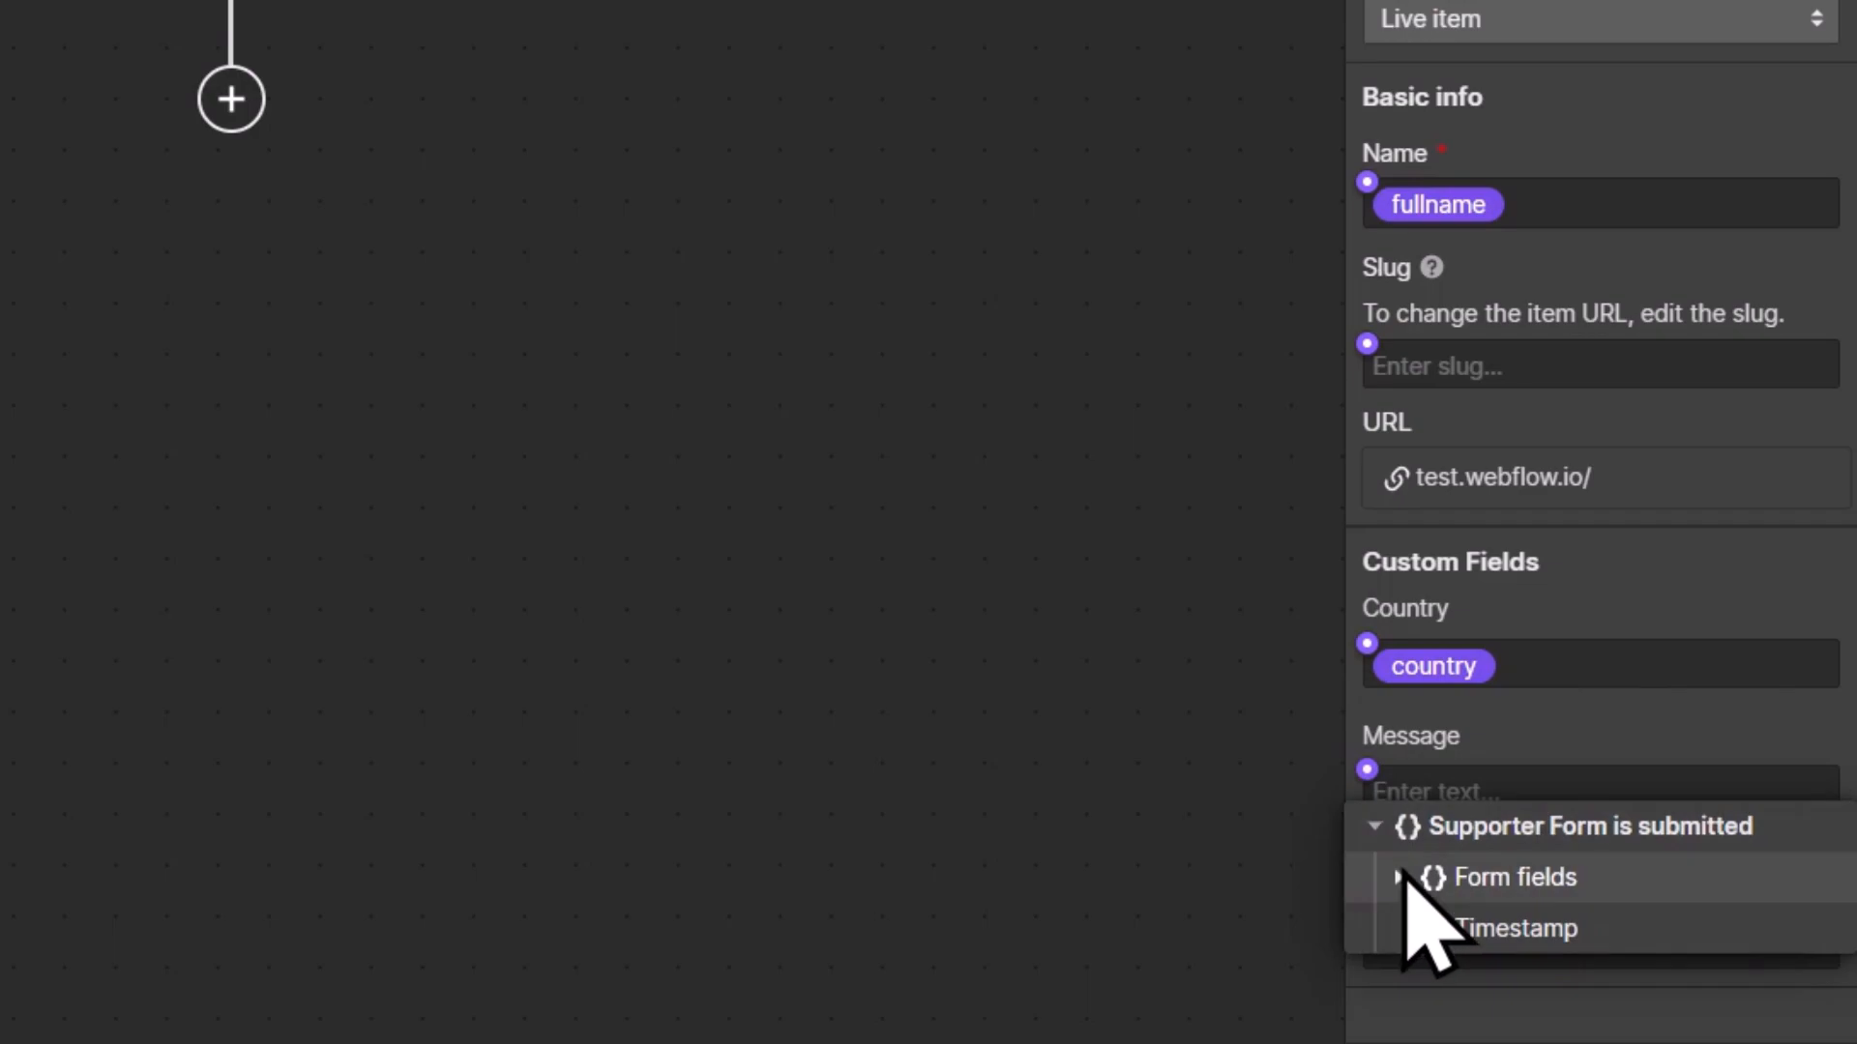
click(1403, 877)
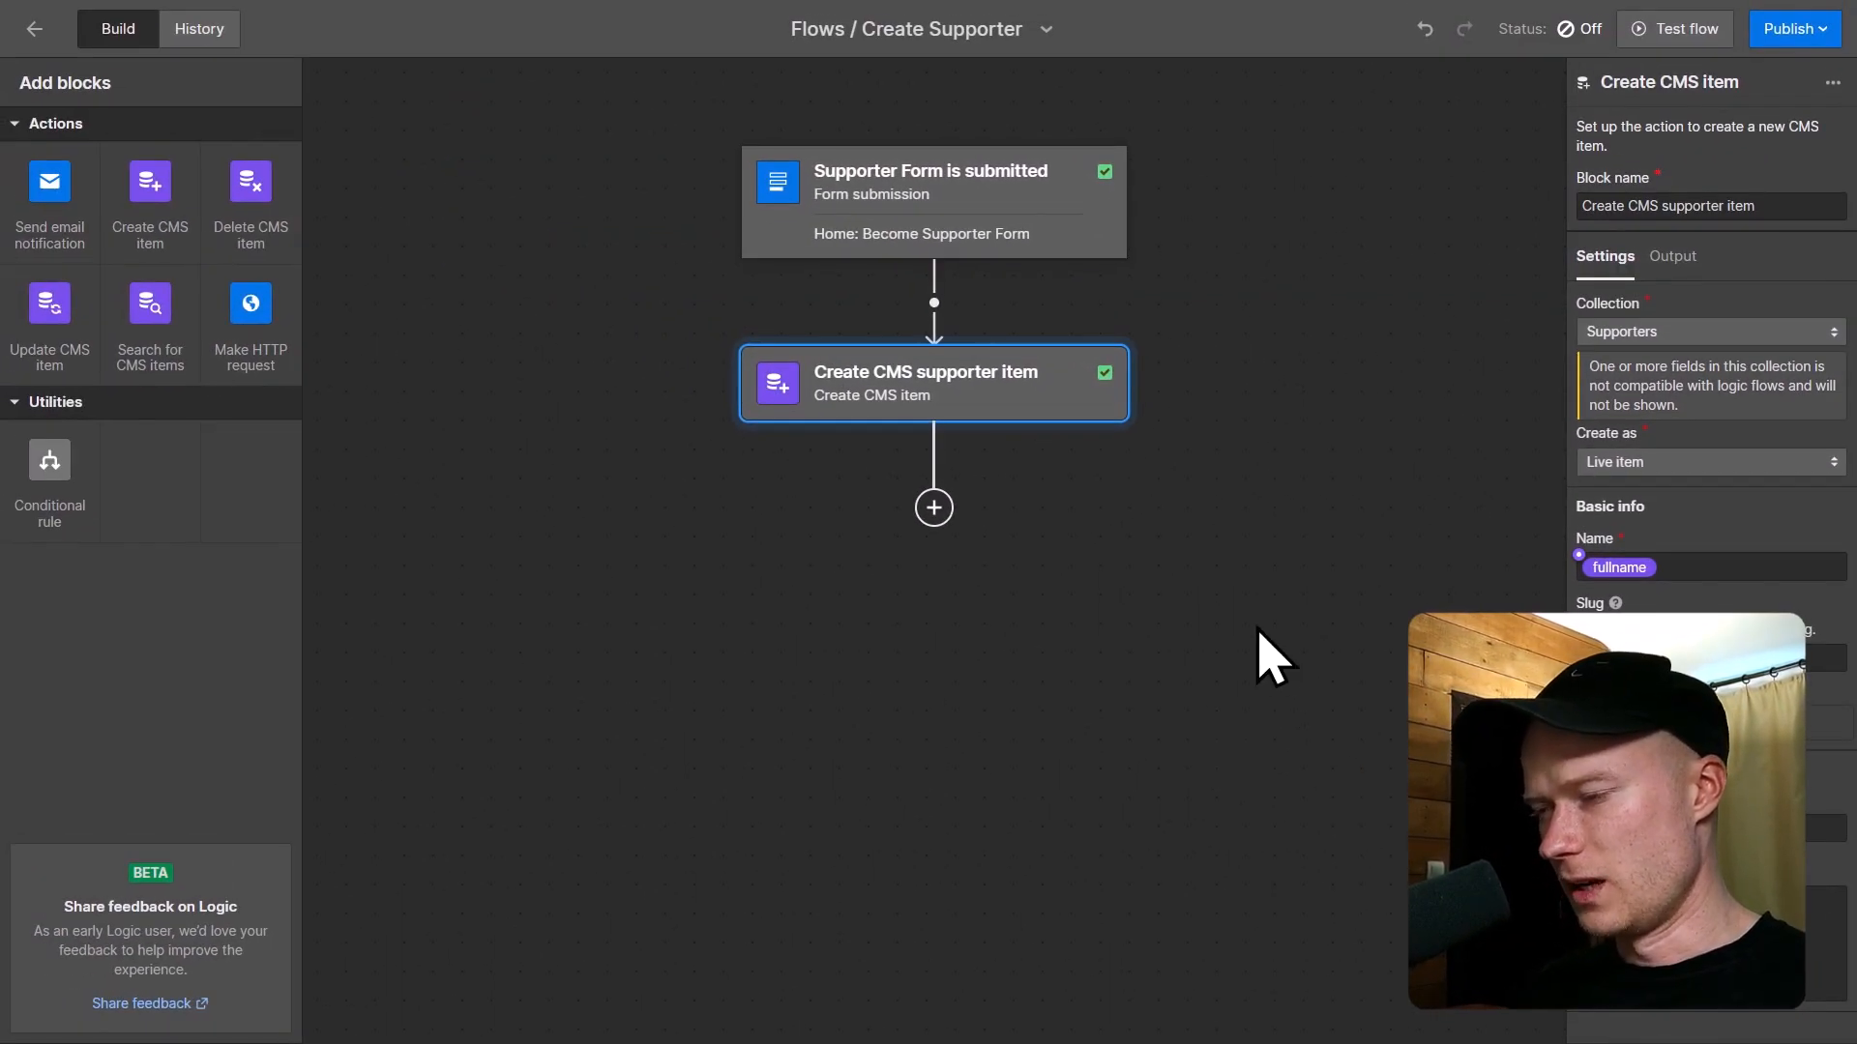
mouse_move(1553, 203)
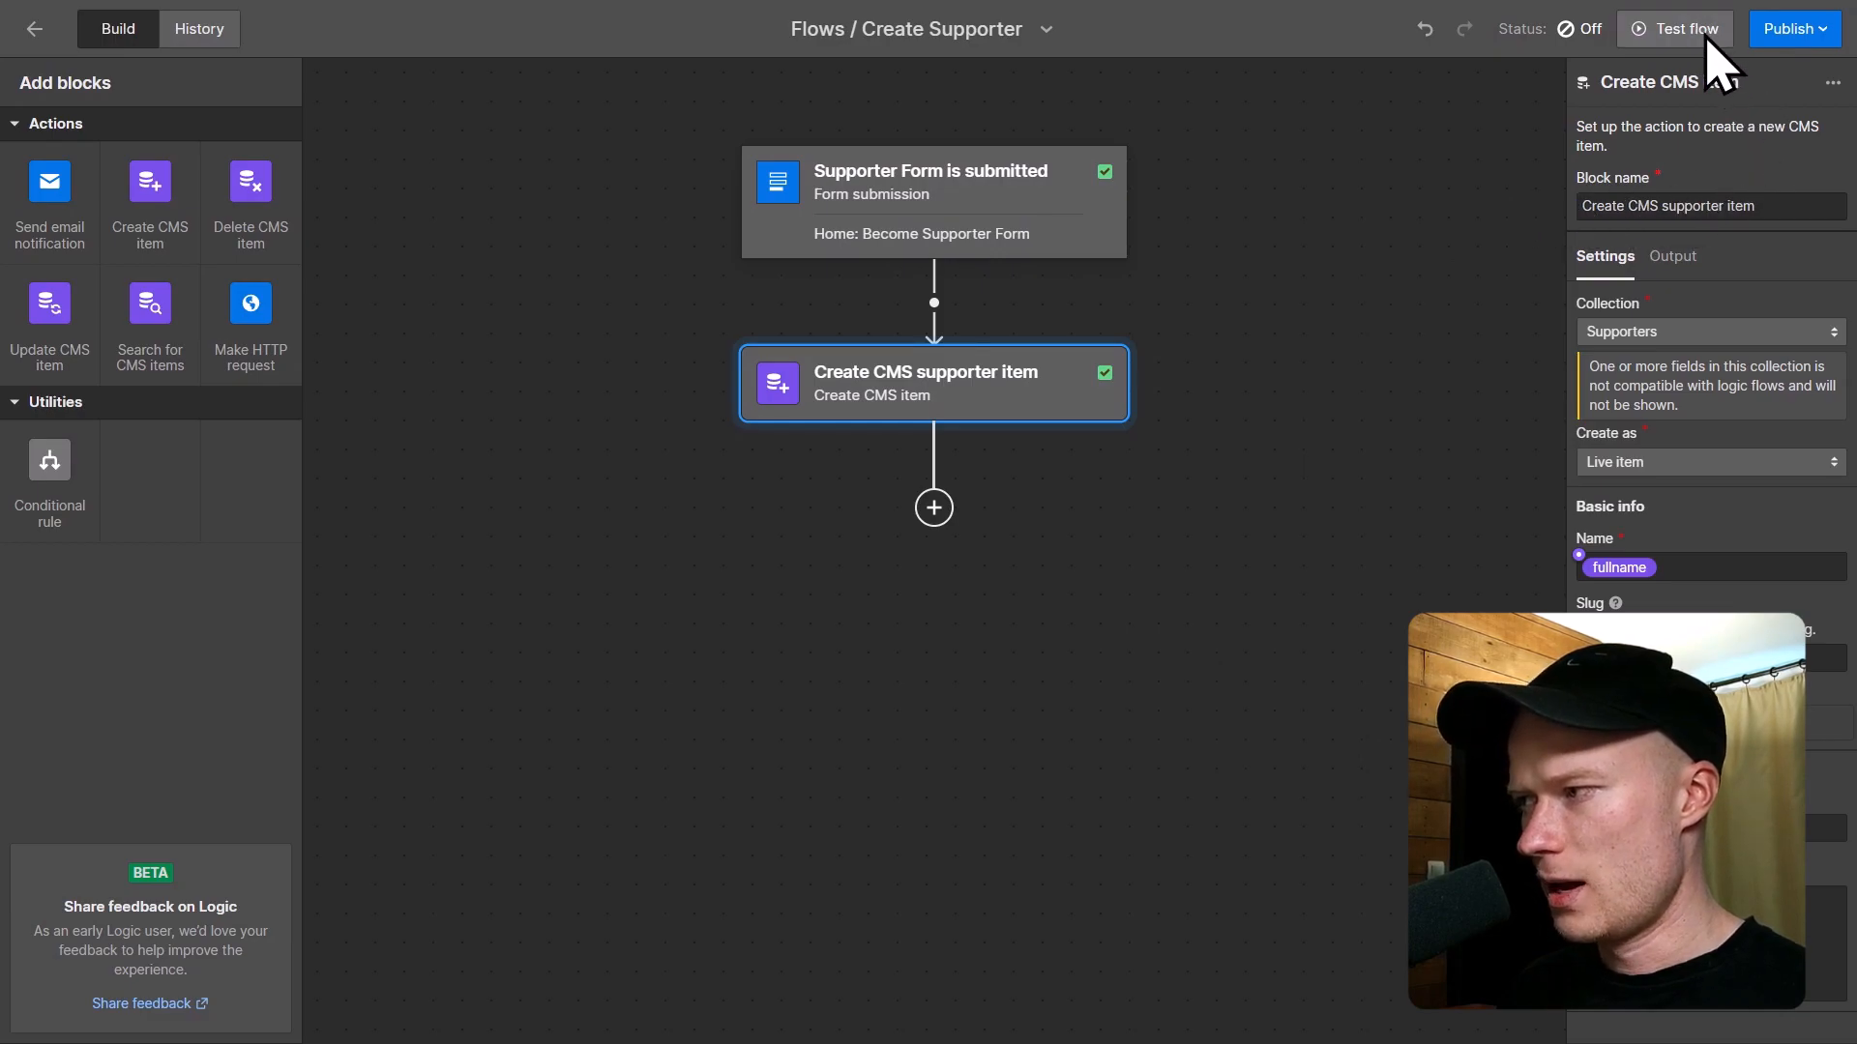
click(1676, 28)
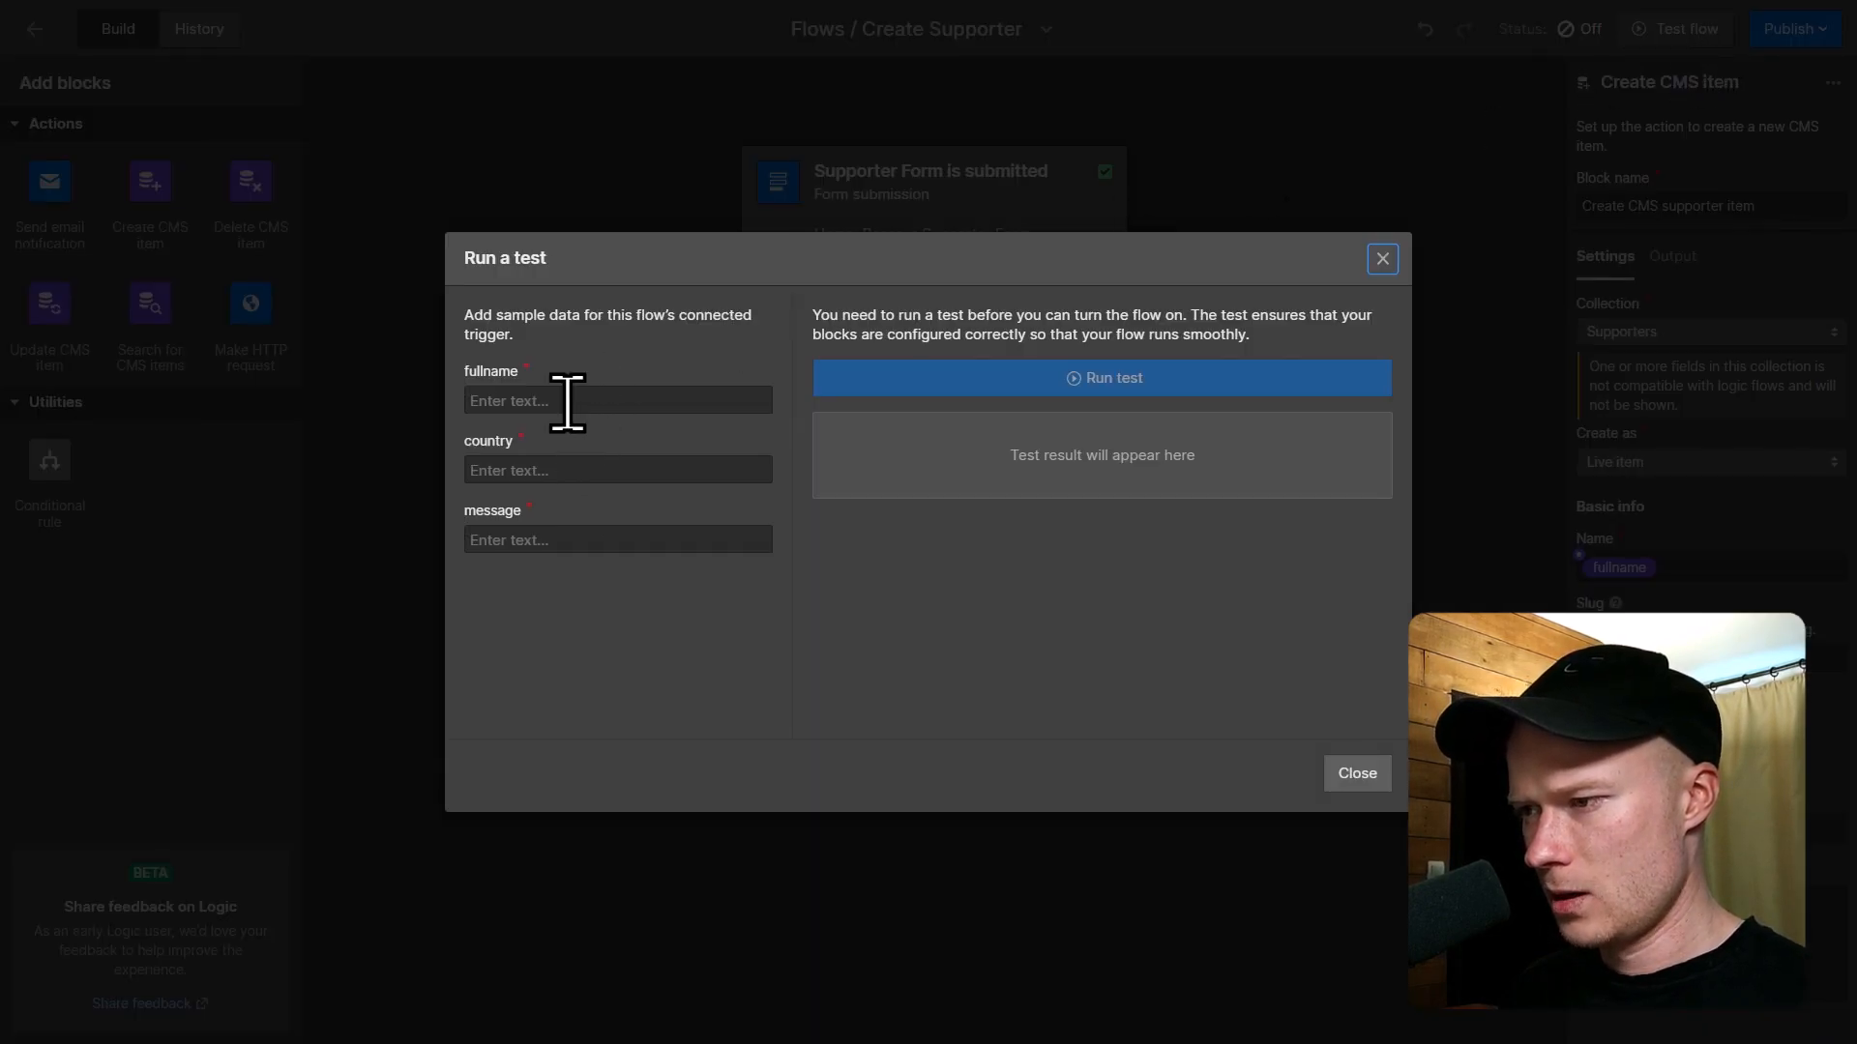
Test with name Mike Pec, country Flowland and a lorem message, returning status 200.
text(Mik)
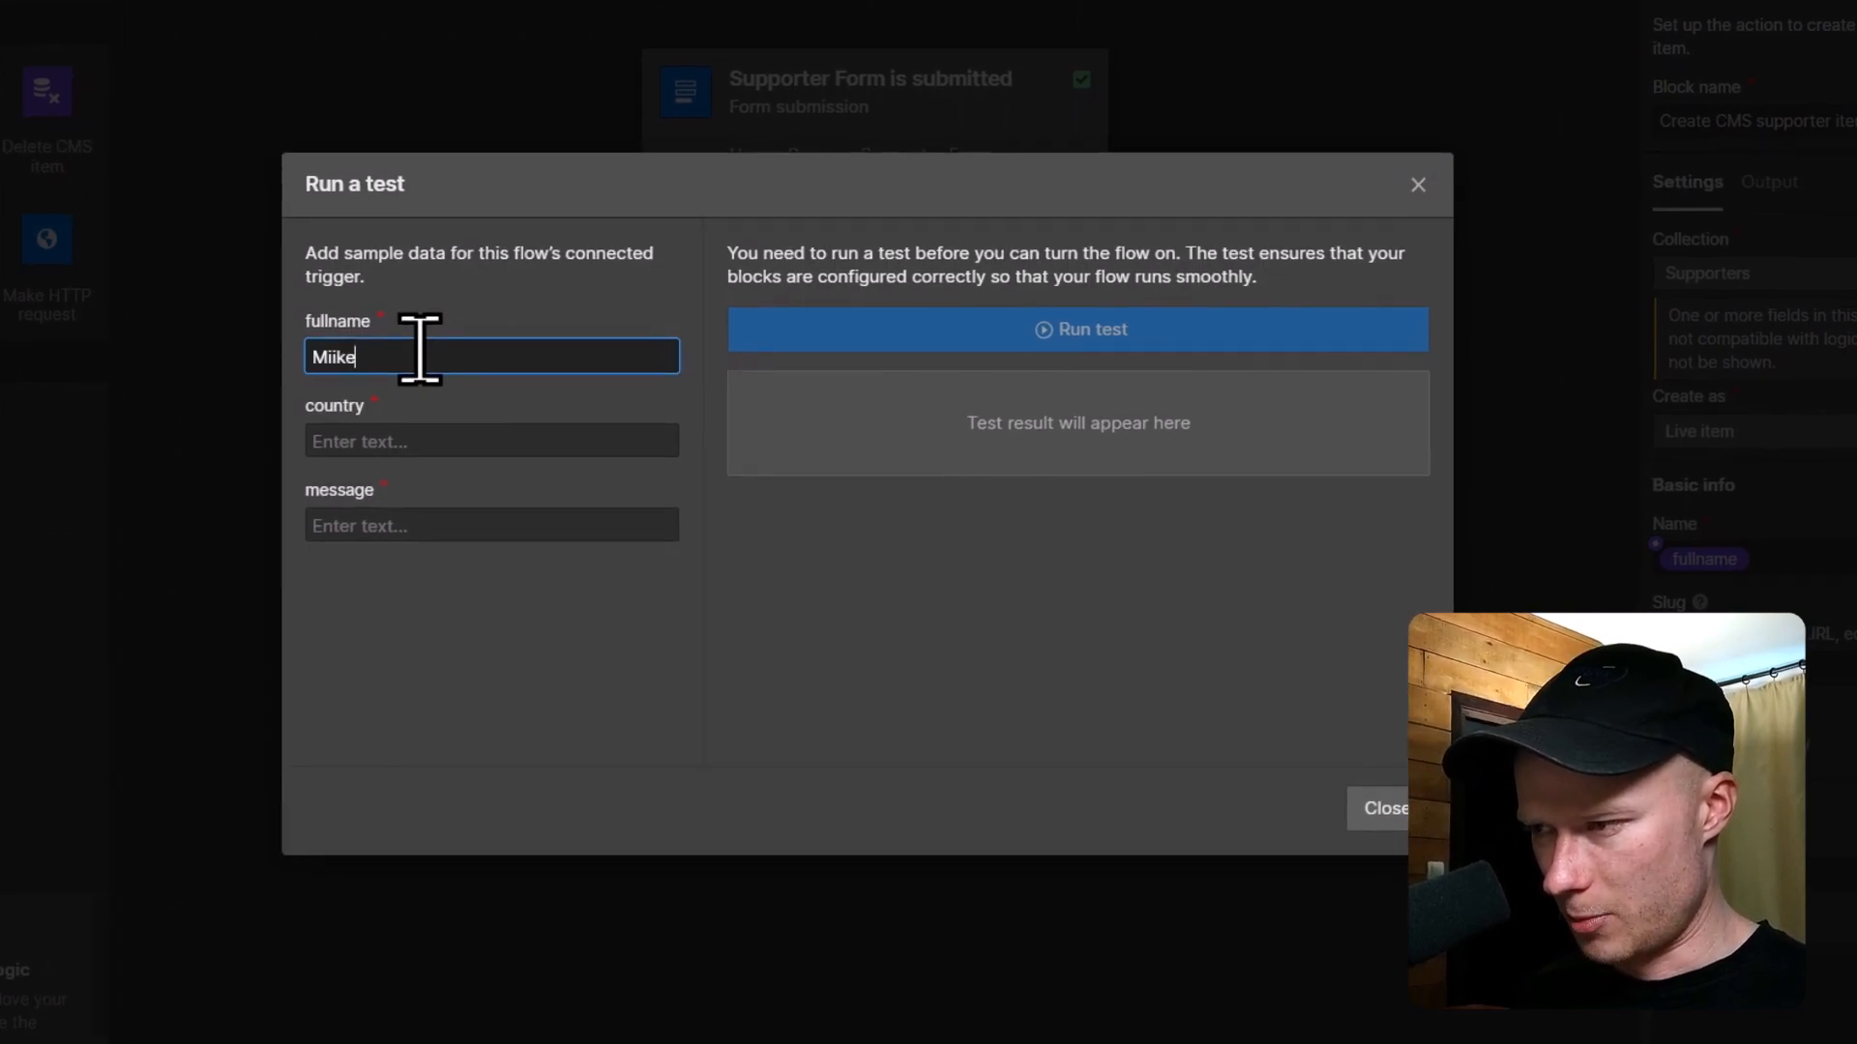
text(Mike Pecha)
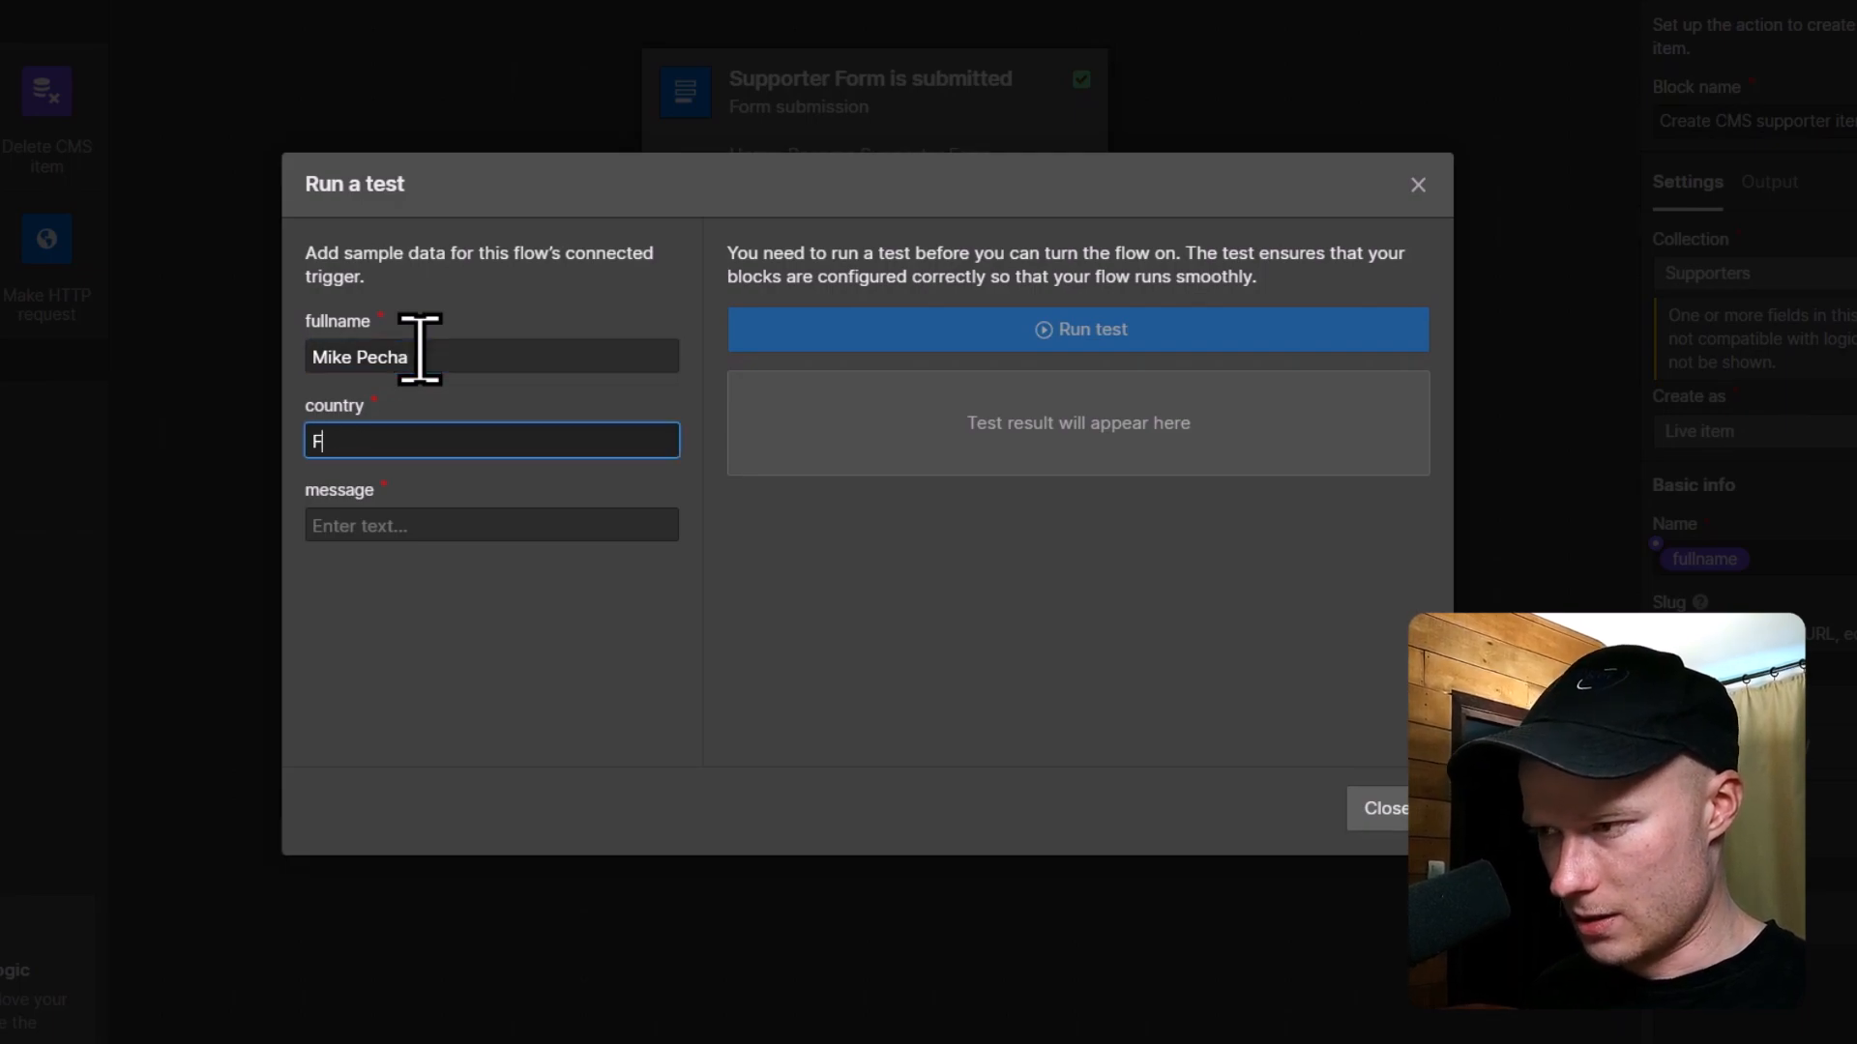
text(Flowland)
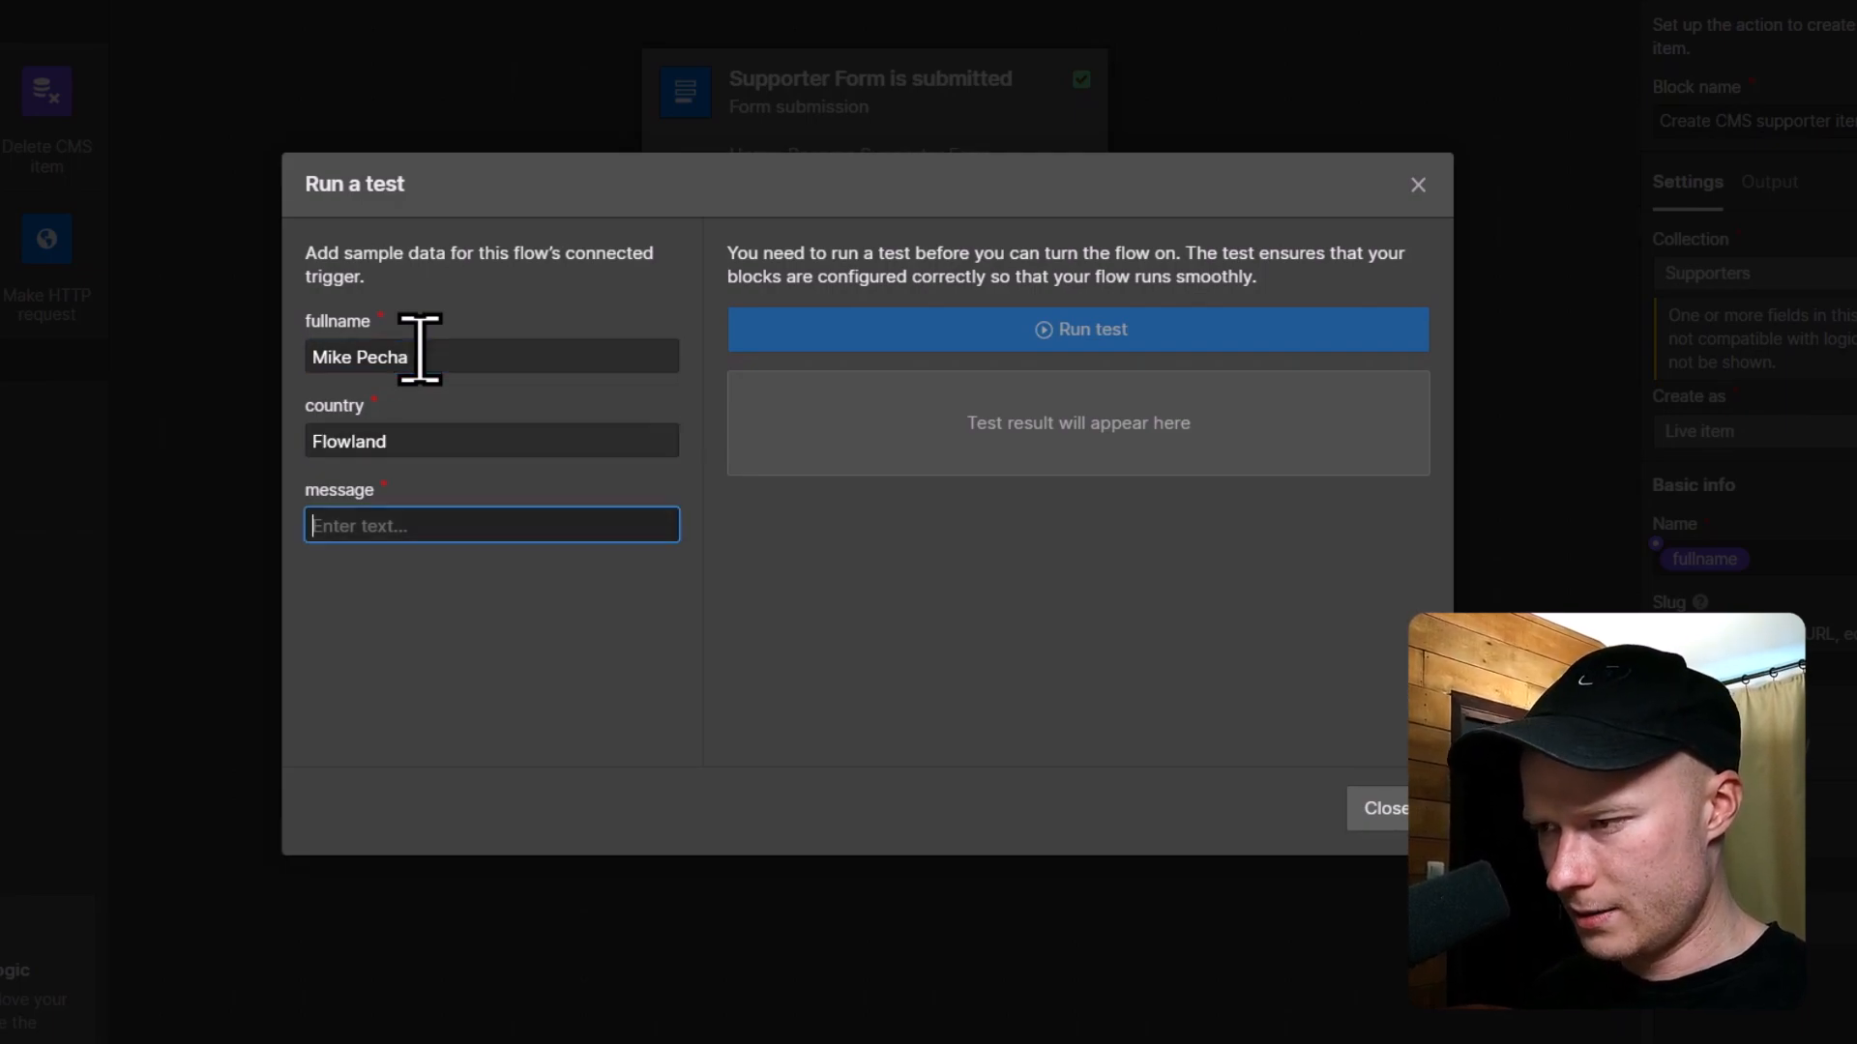
text(/lorem)
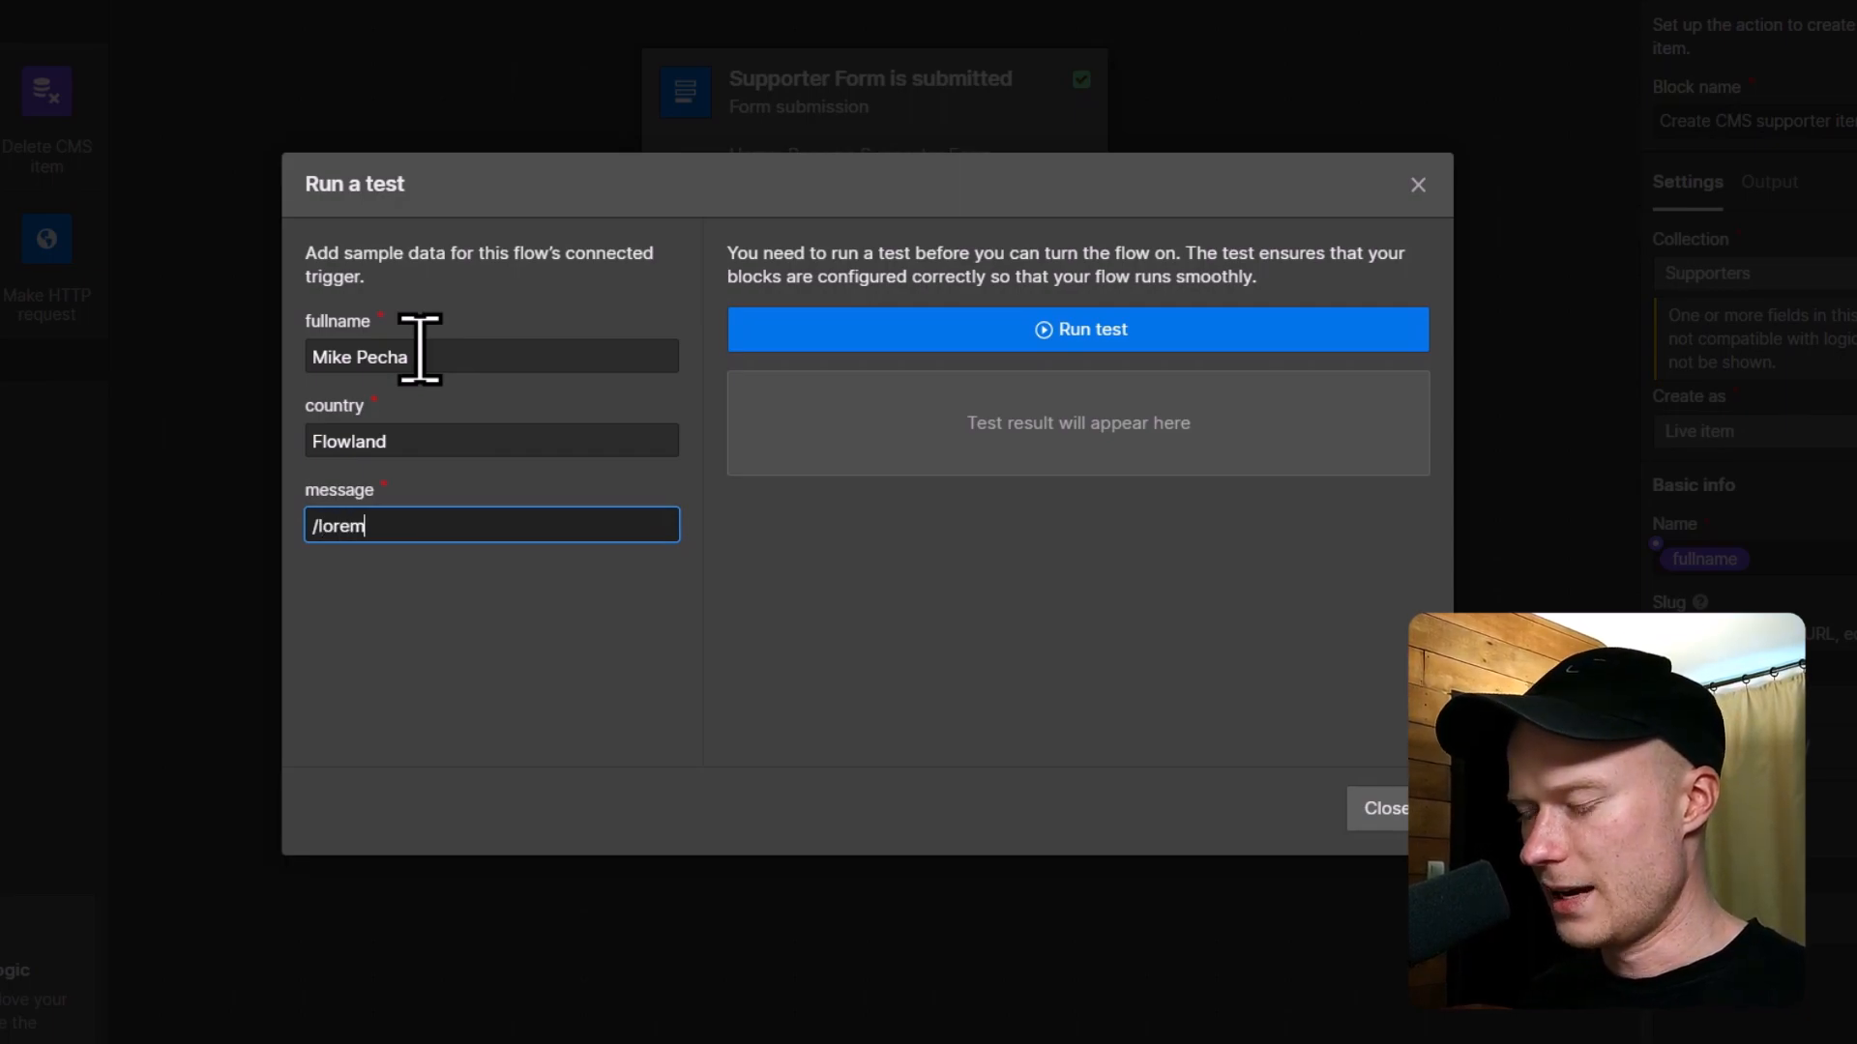
click(1079, 329)
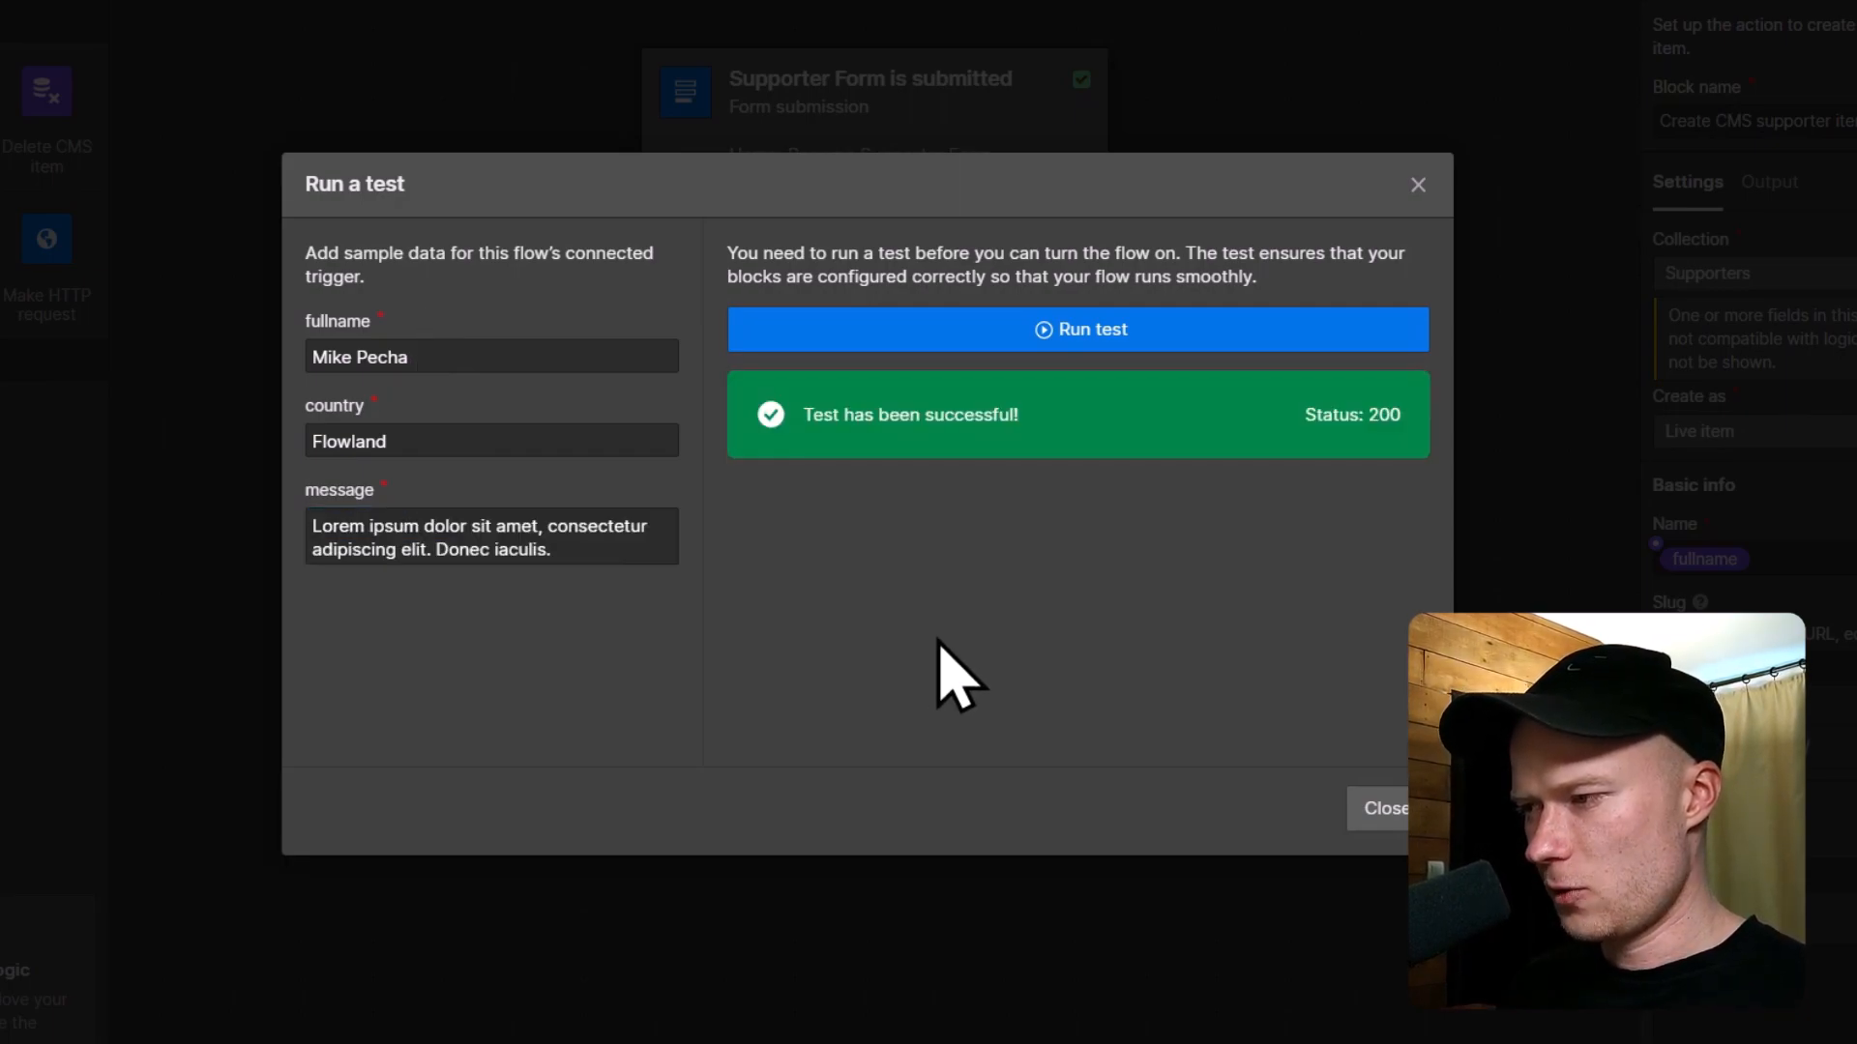
mouse_move(843, 431)
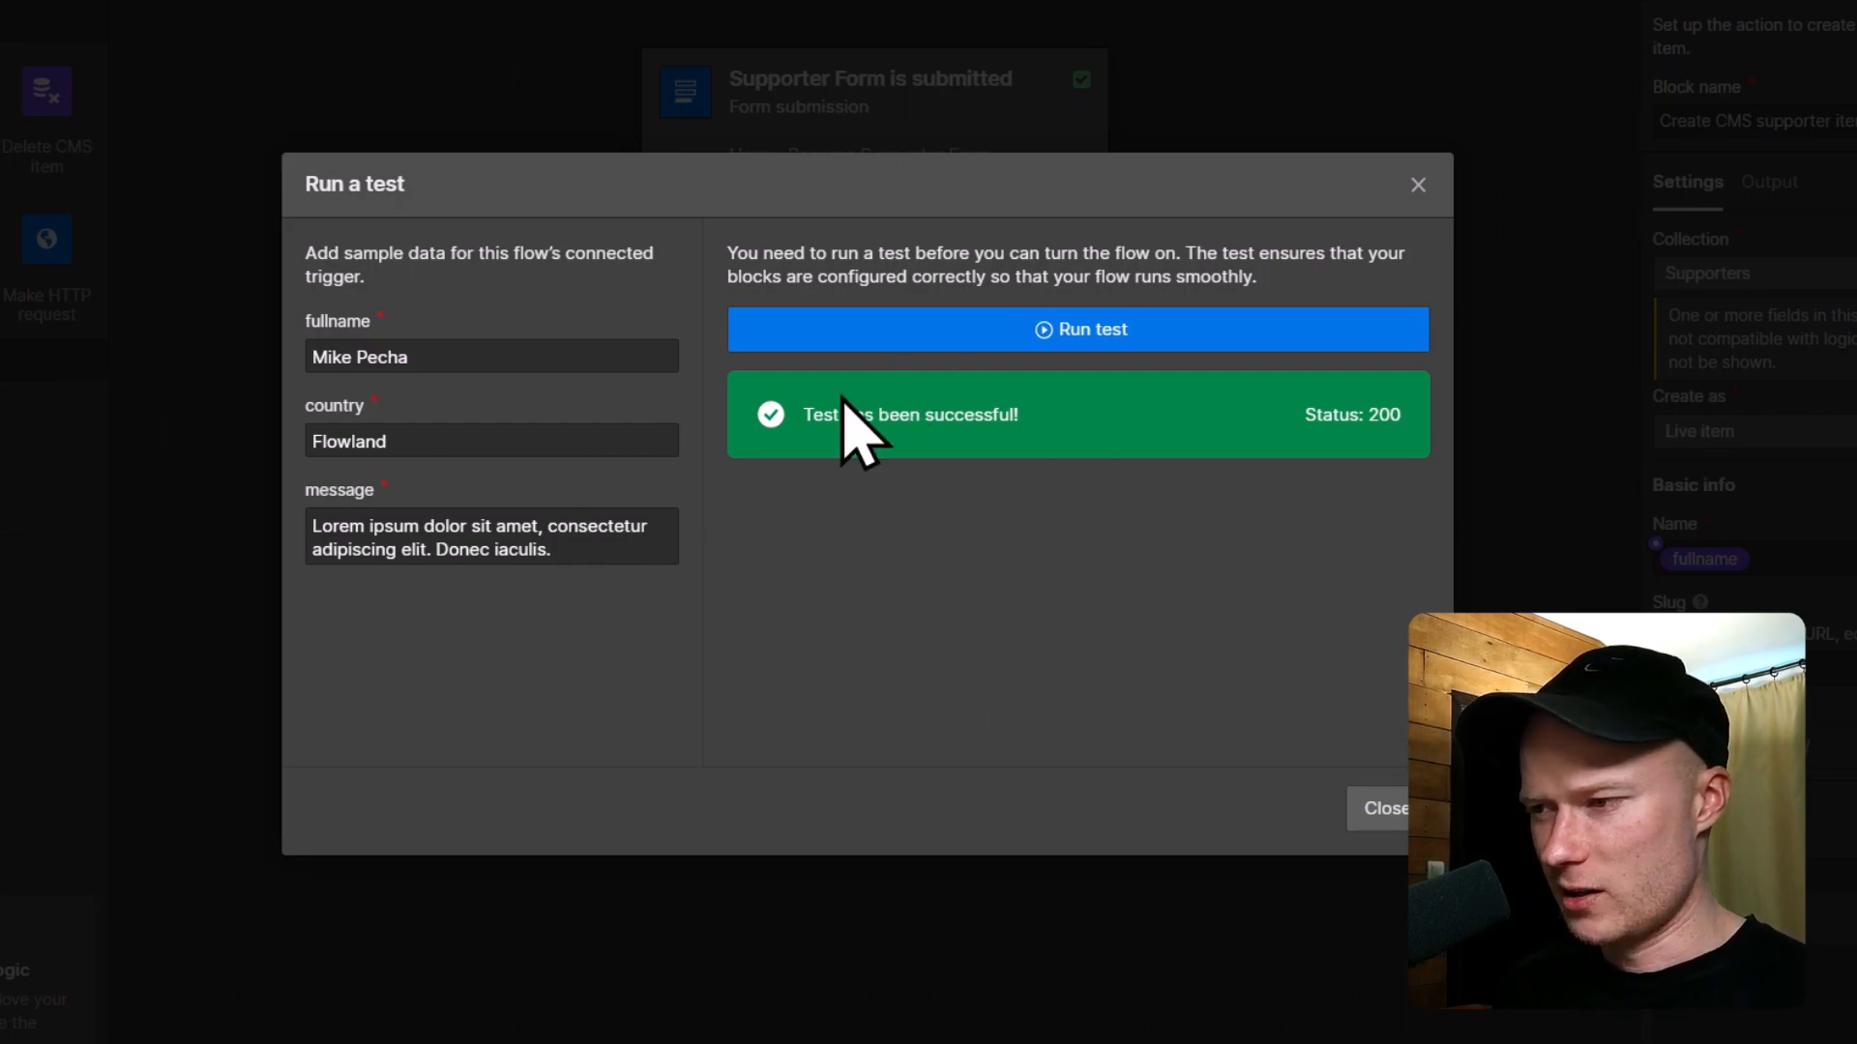
mouse_move(800, 597)
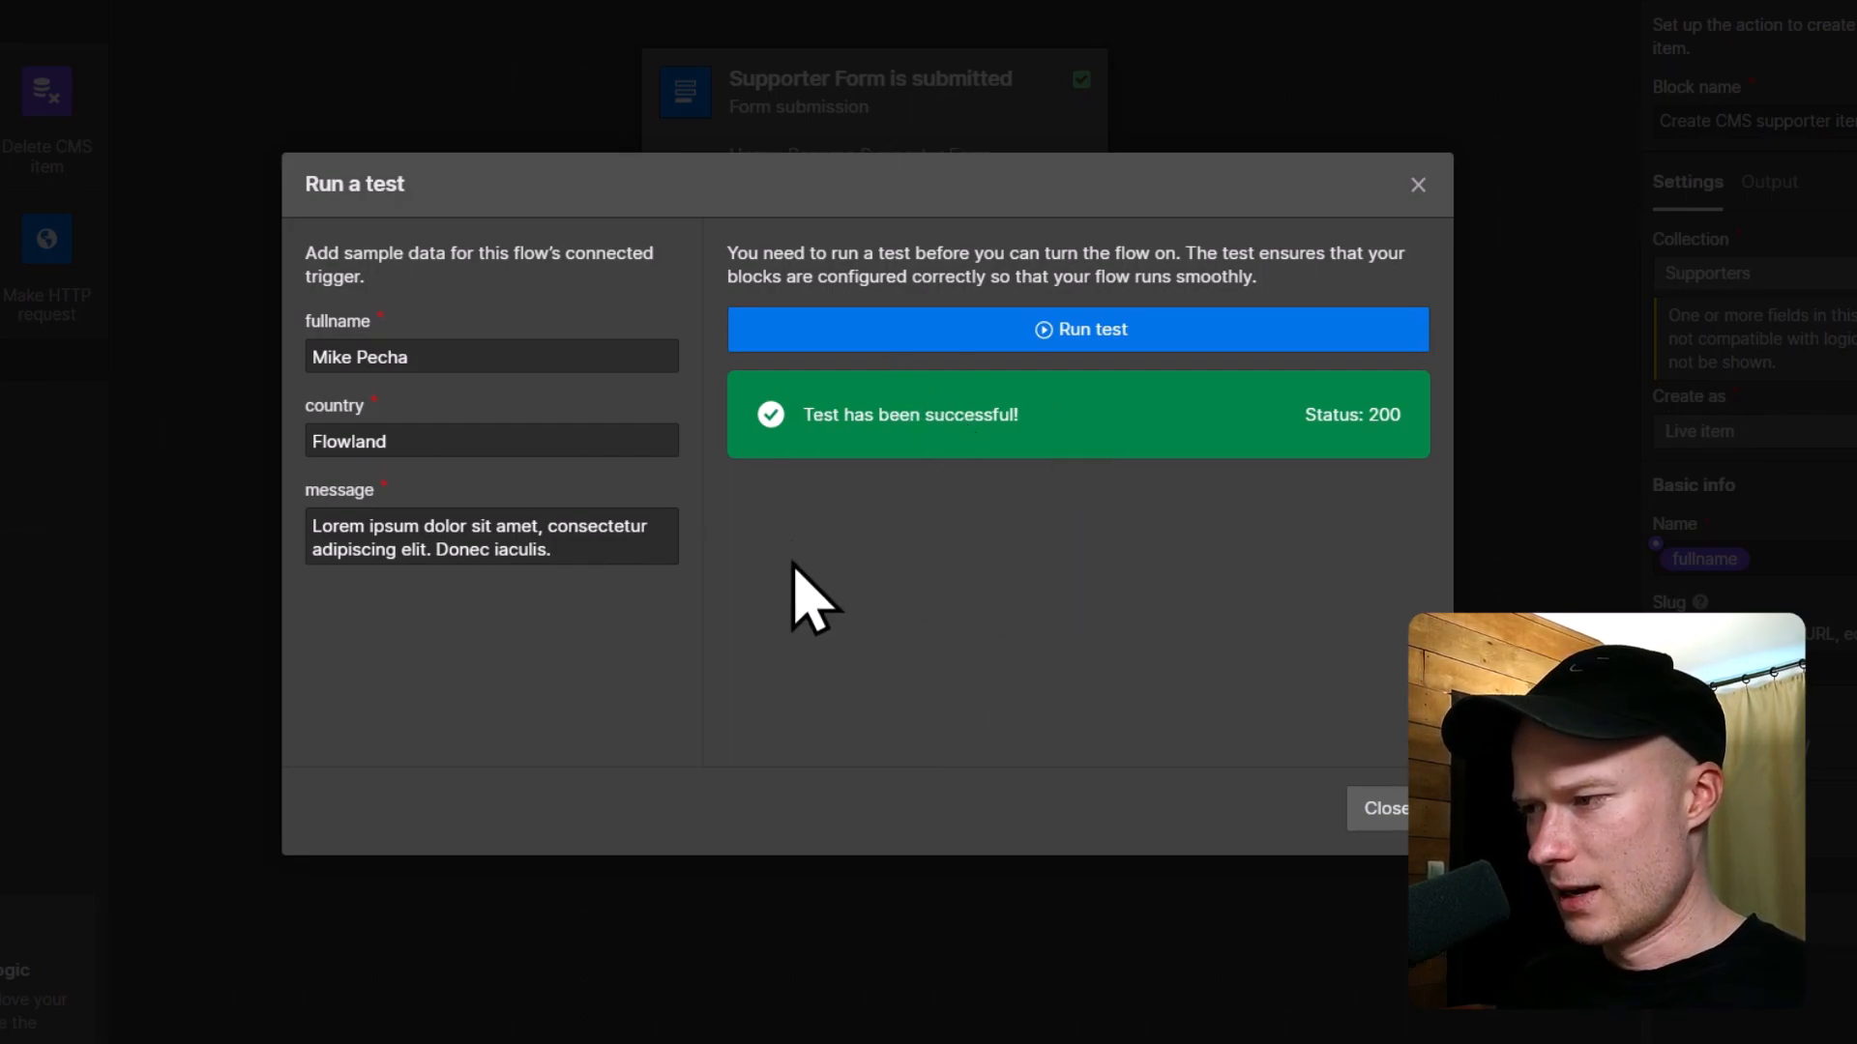
mouse_move(847, 470)
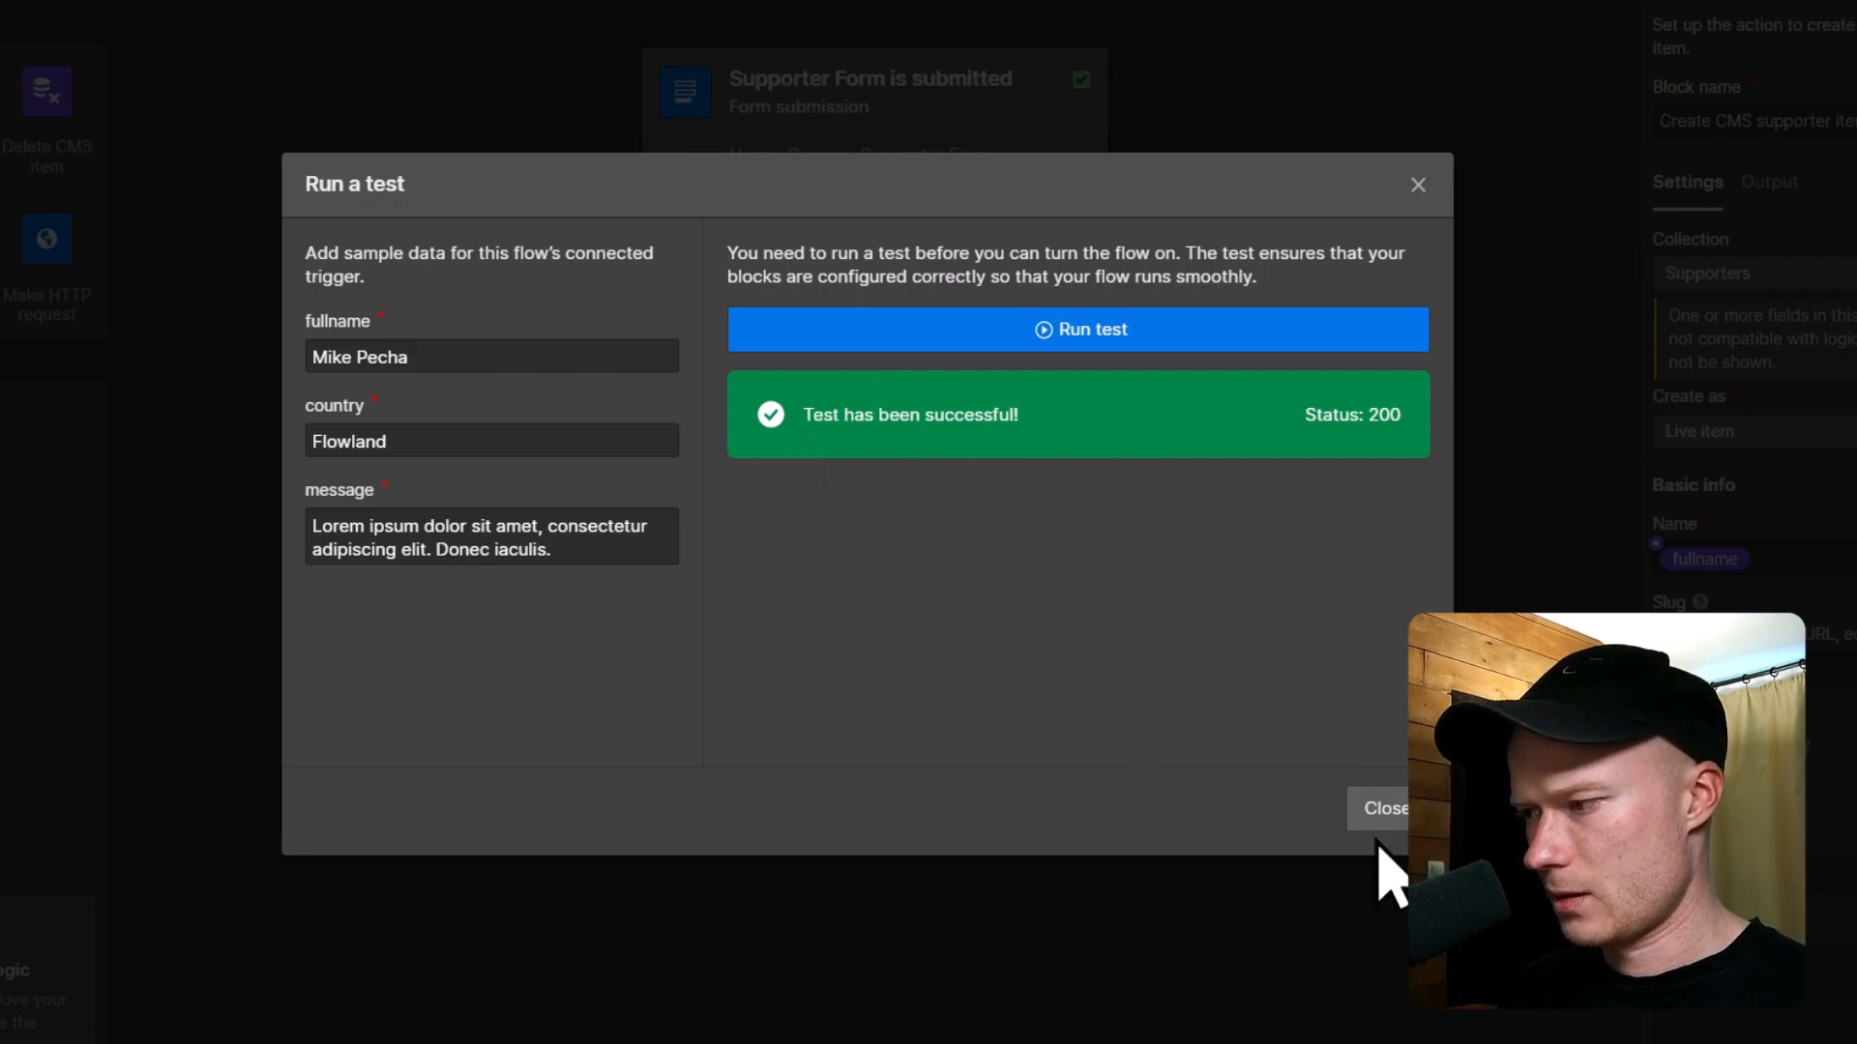
Close the test results and stage the Create Supporter flow for publish.
click(1385, 809)
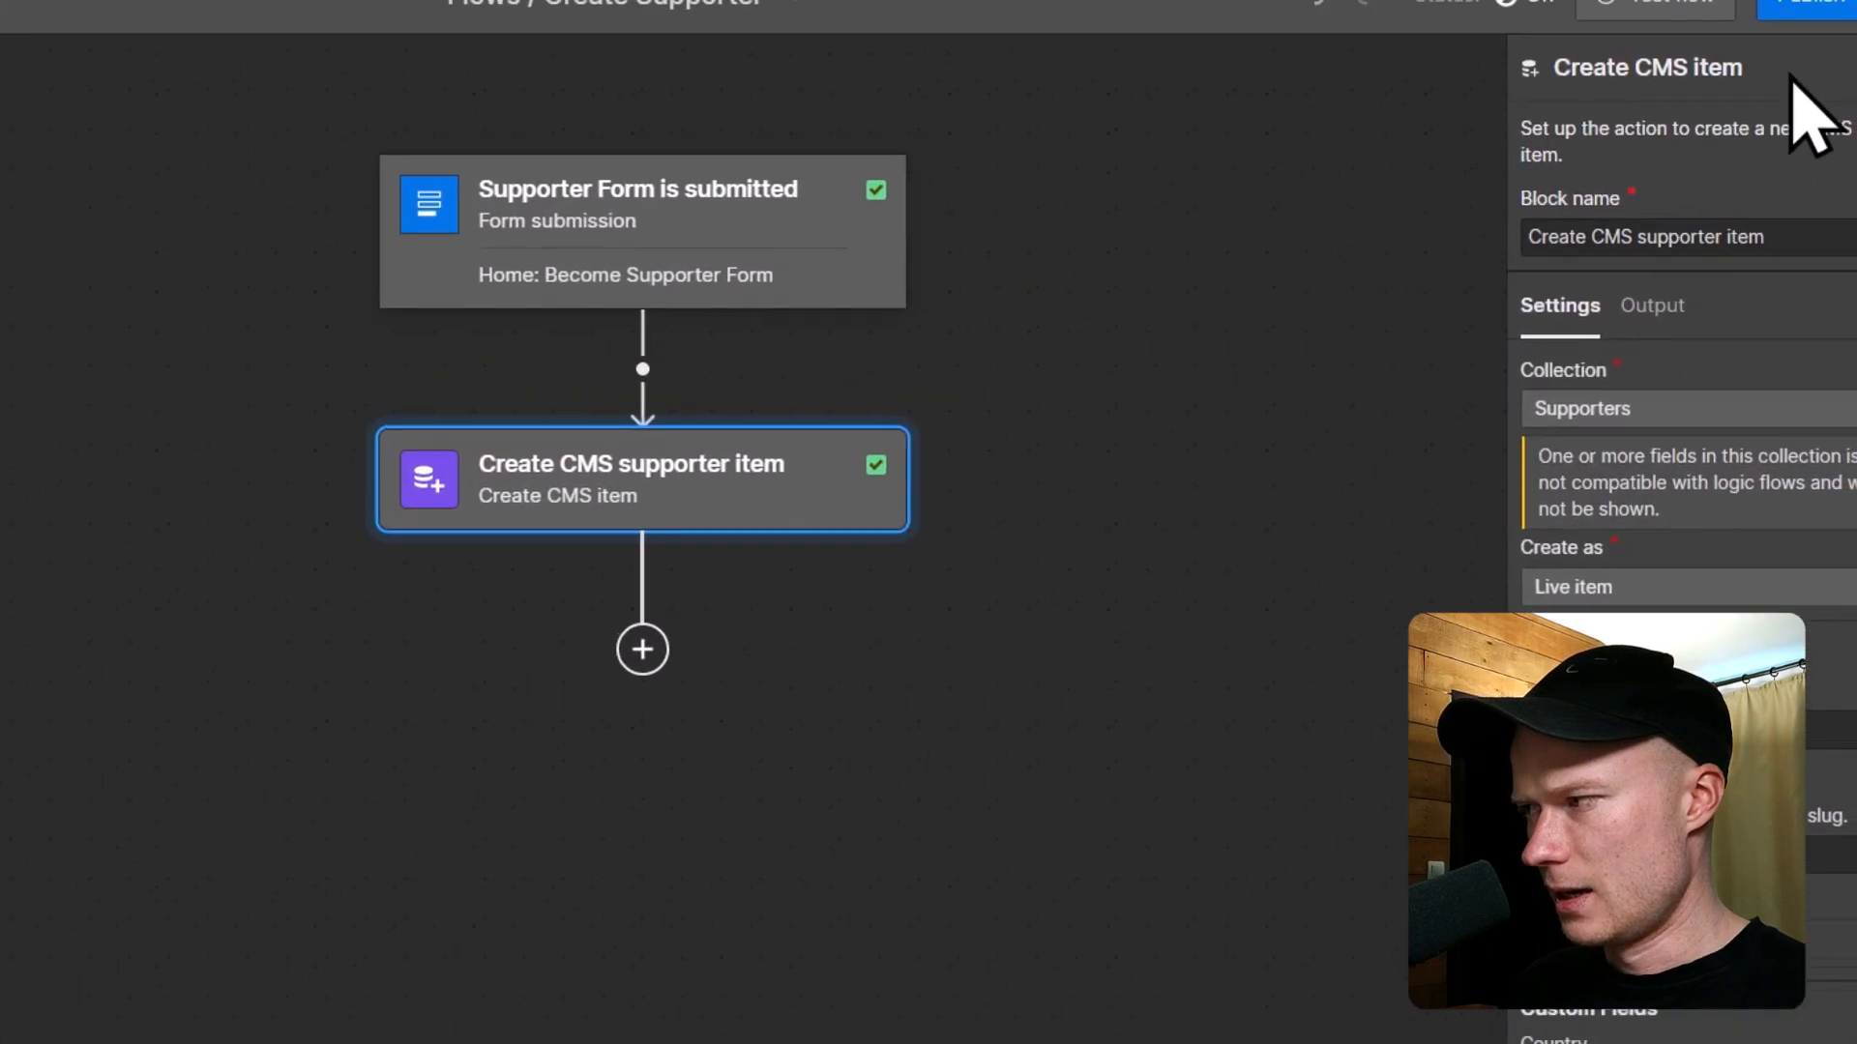
click(1764, 40)
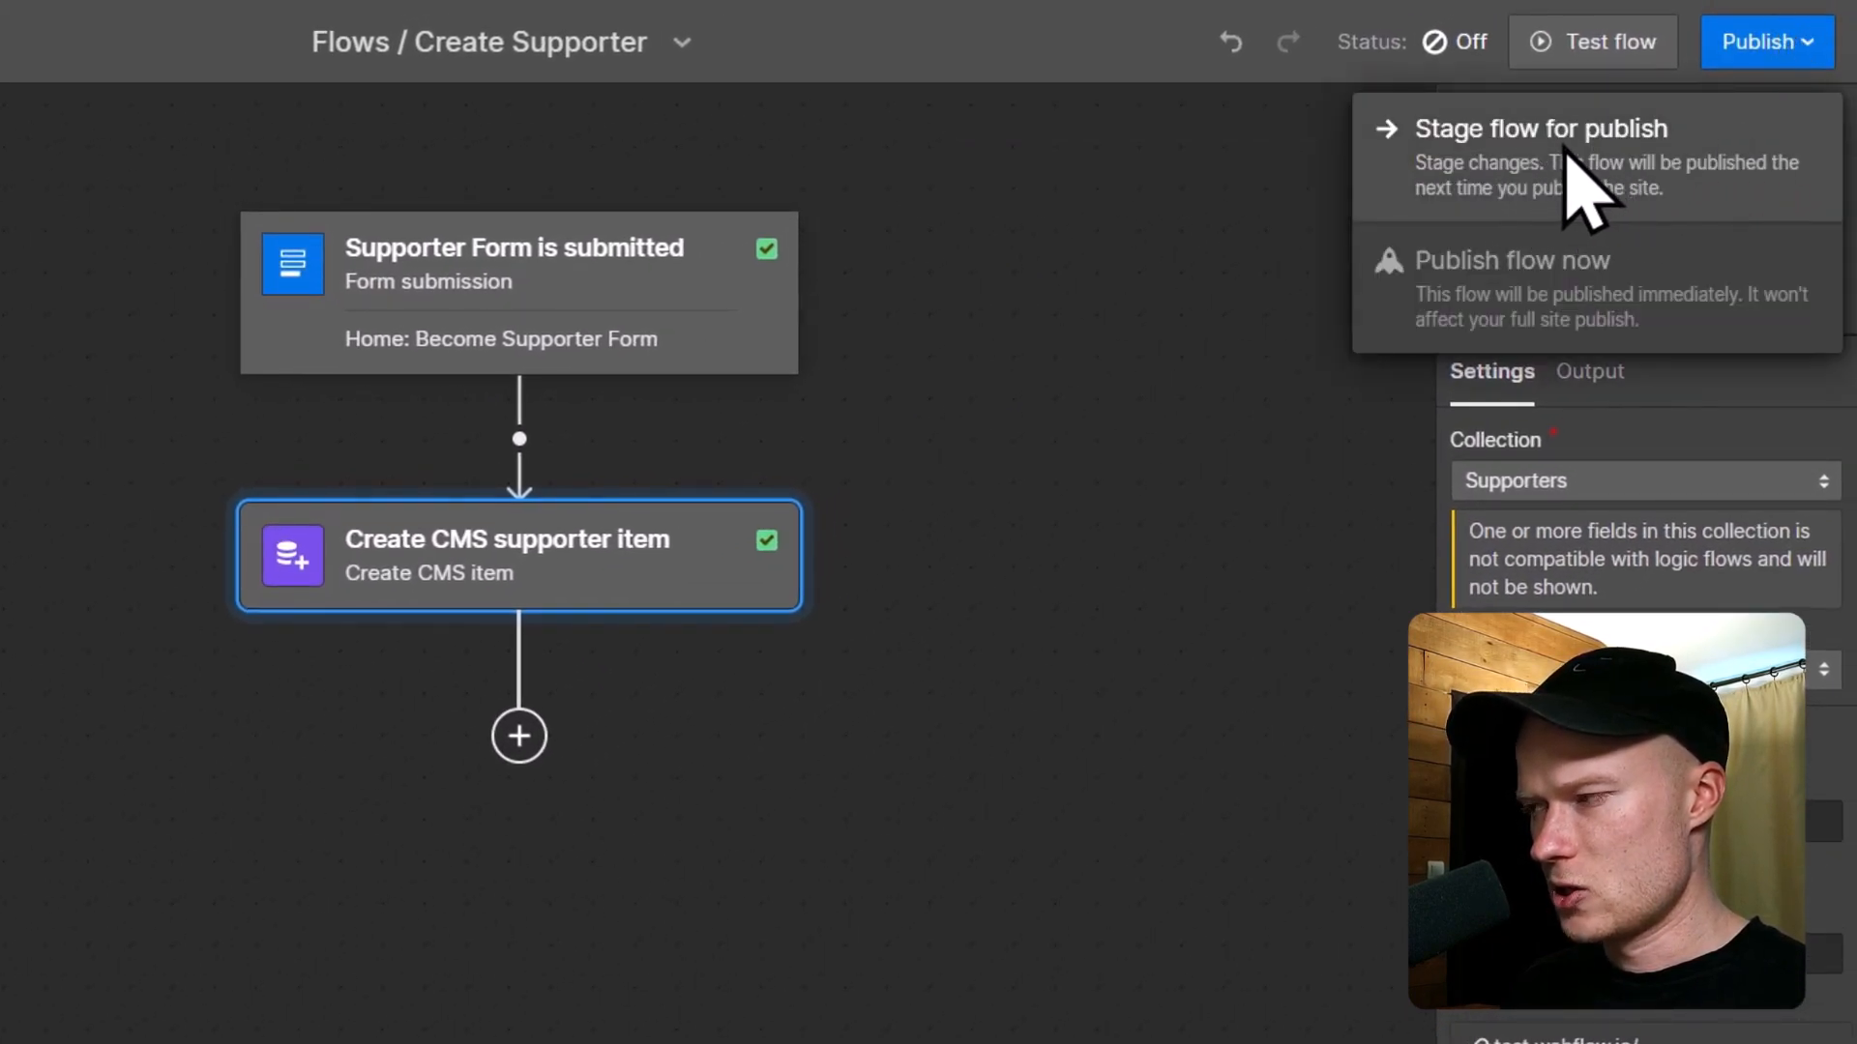
click(1529, 129)
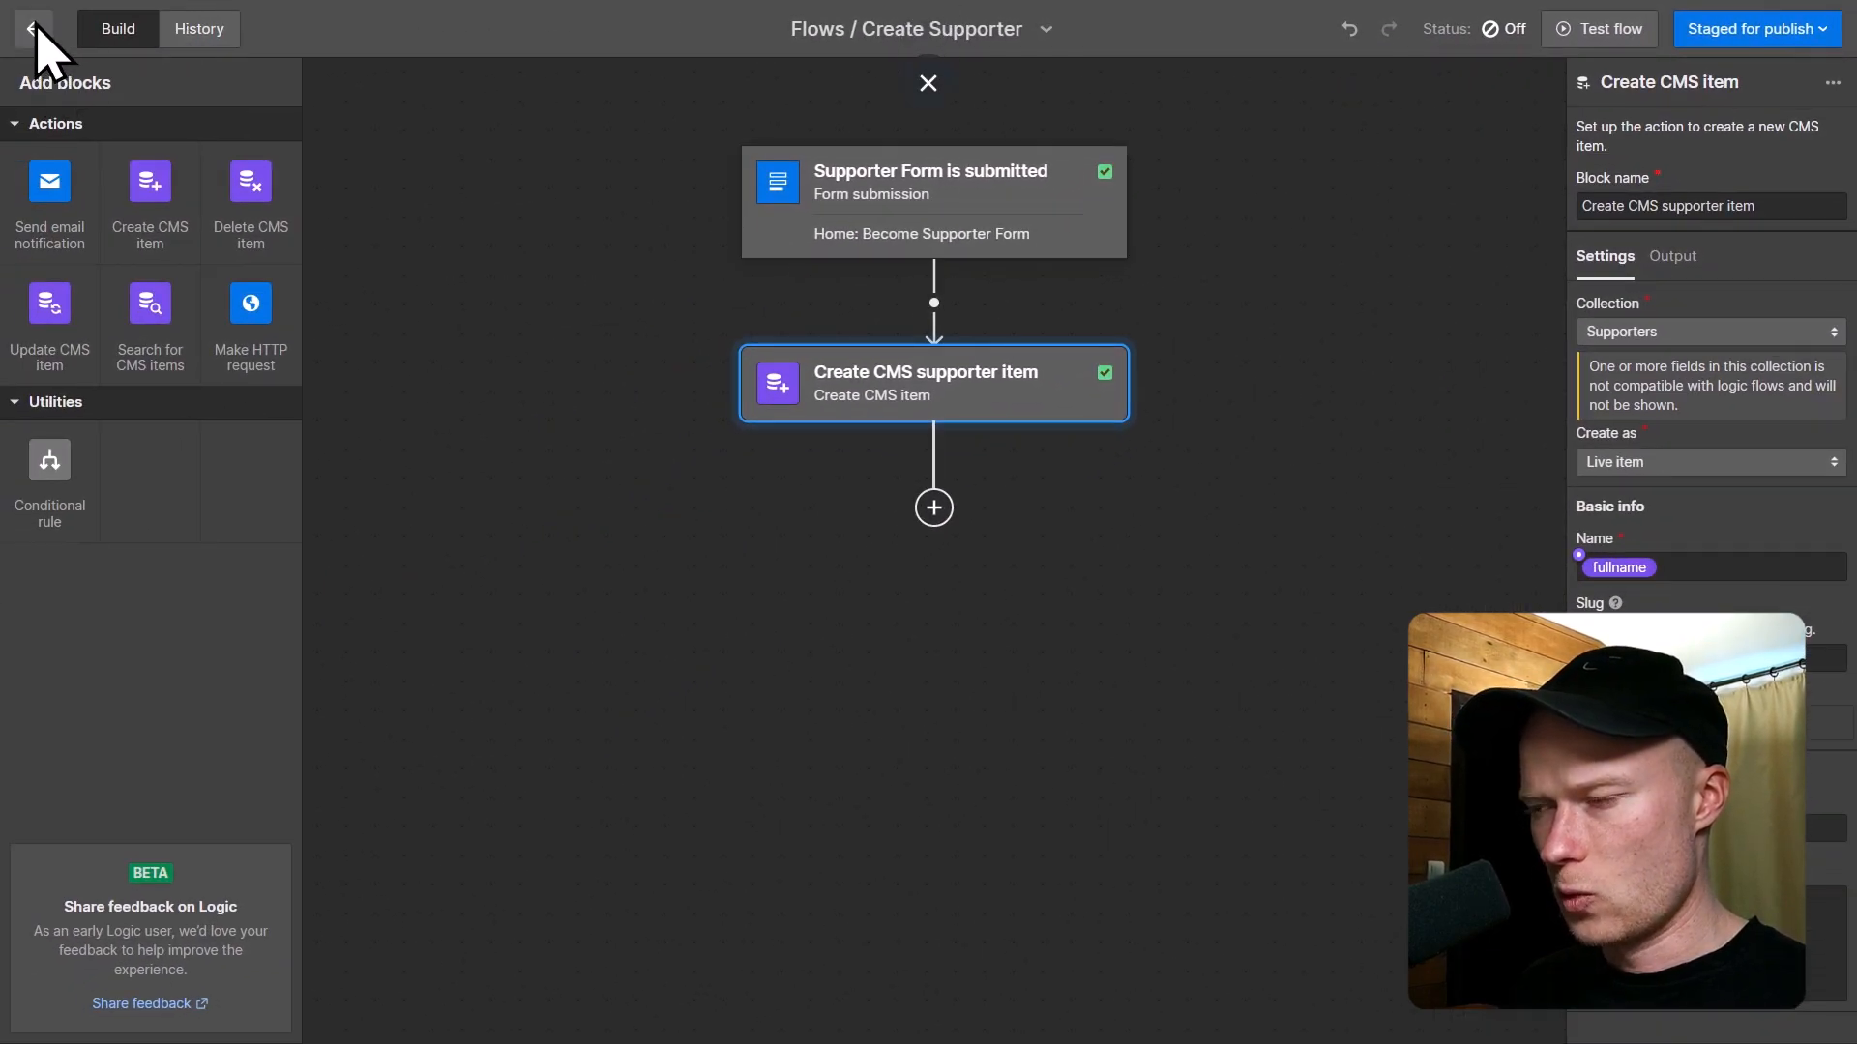
Publish the site to the staging domain and confirm the flow shows On.
click(39, 28)
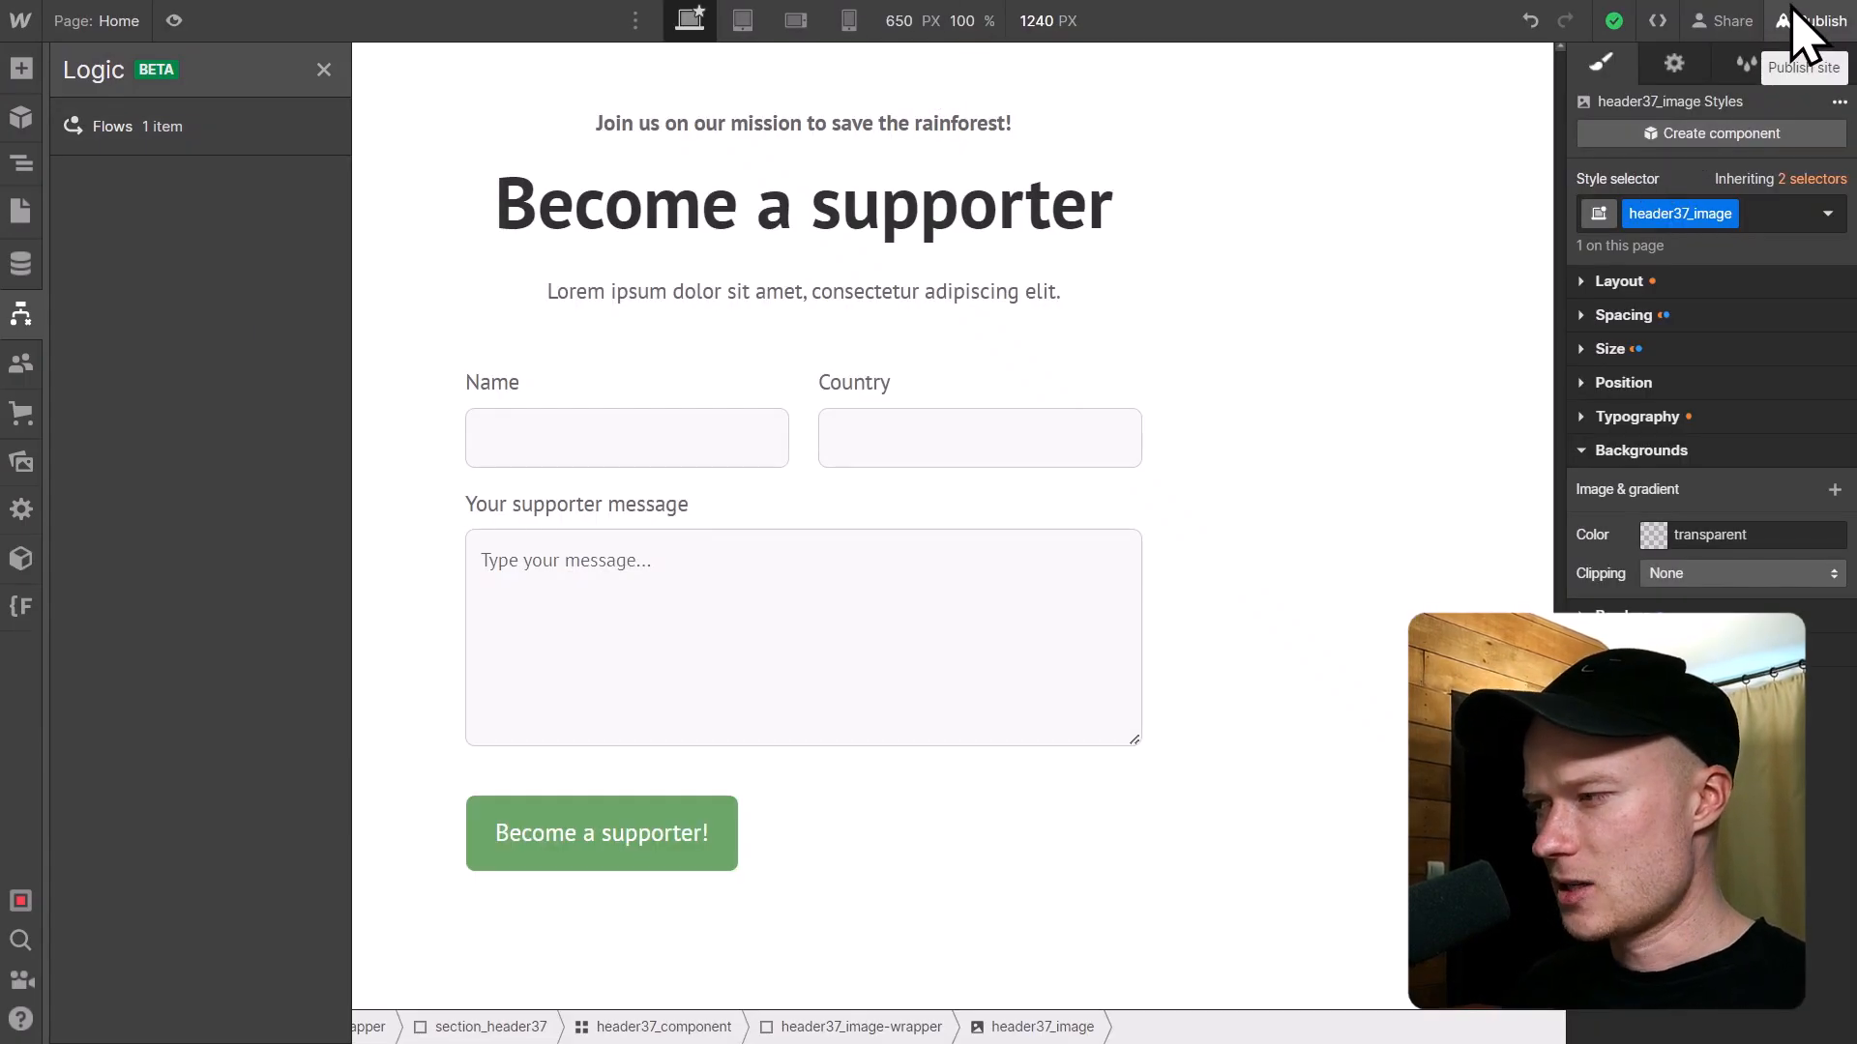
click(1816, 21)
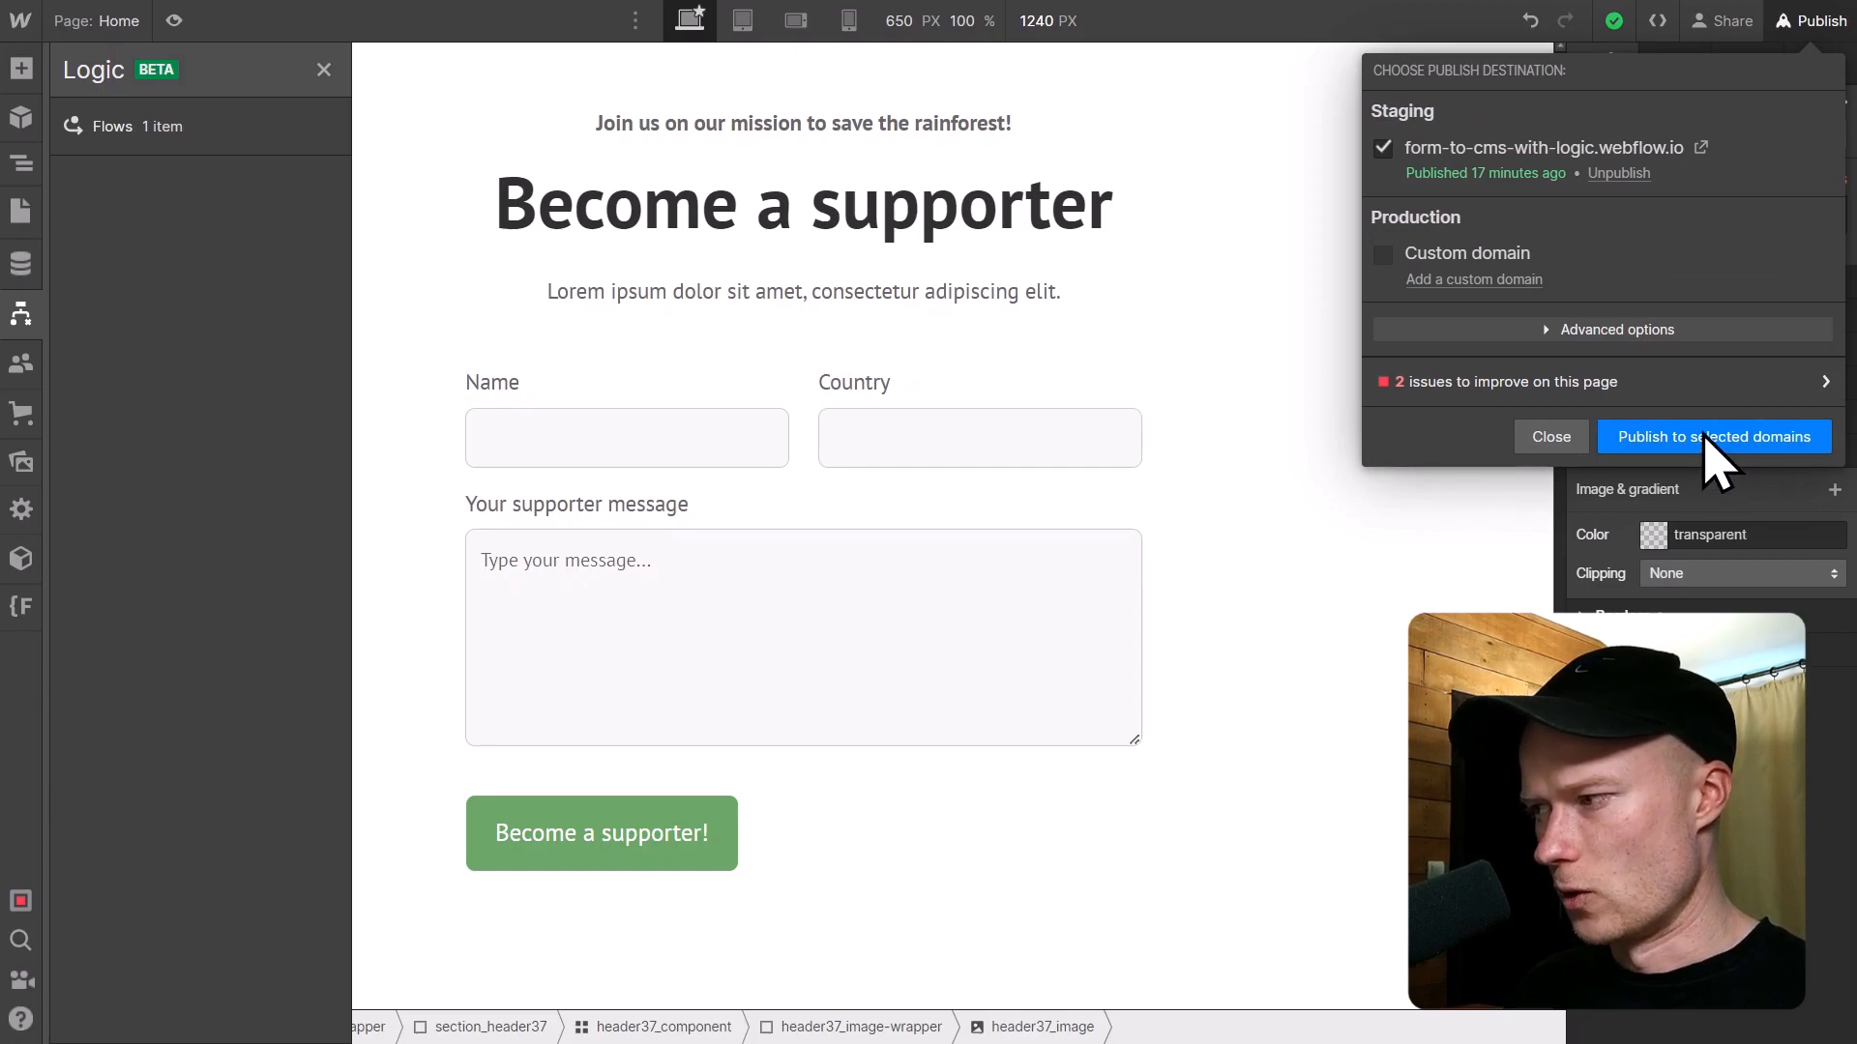
click(1713, 436)
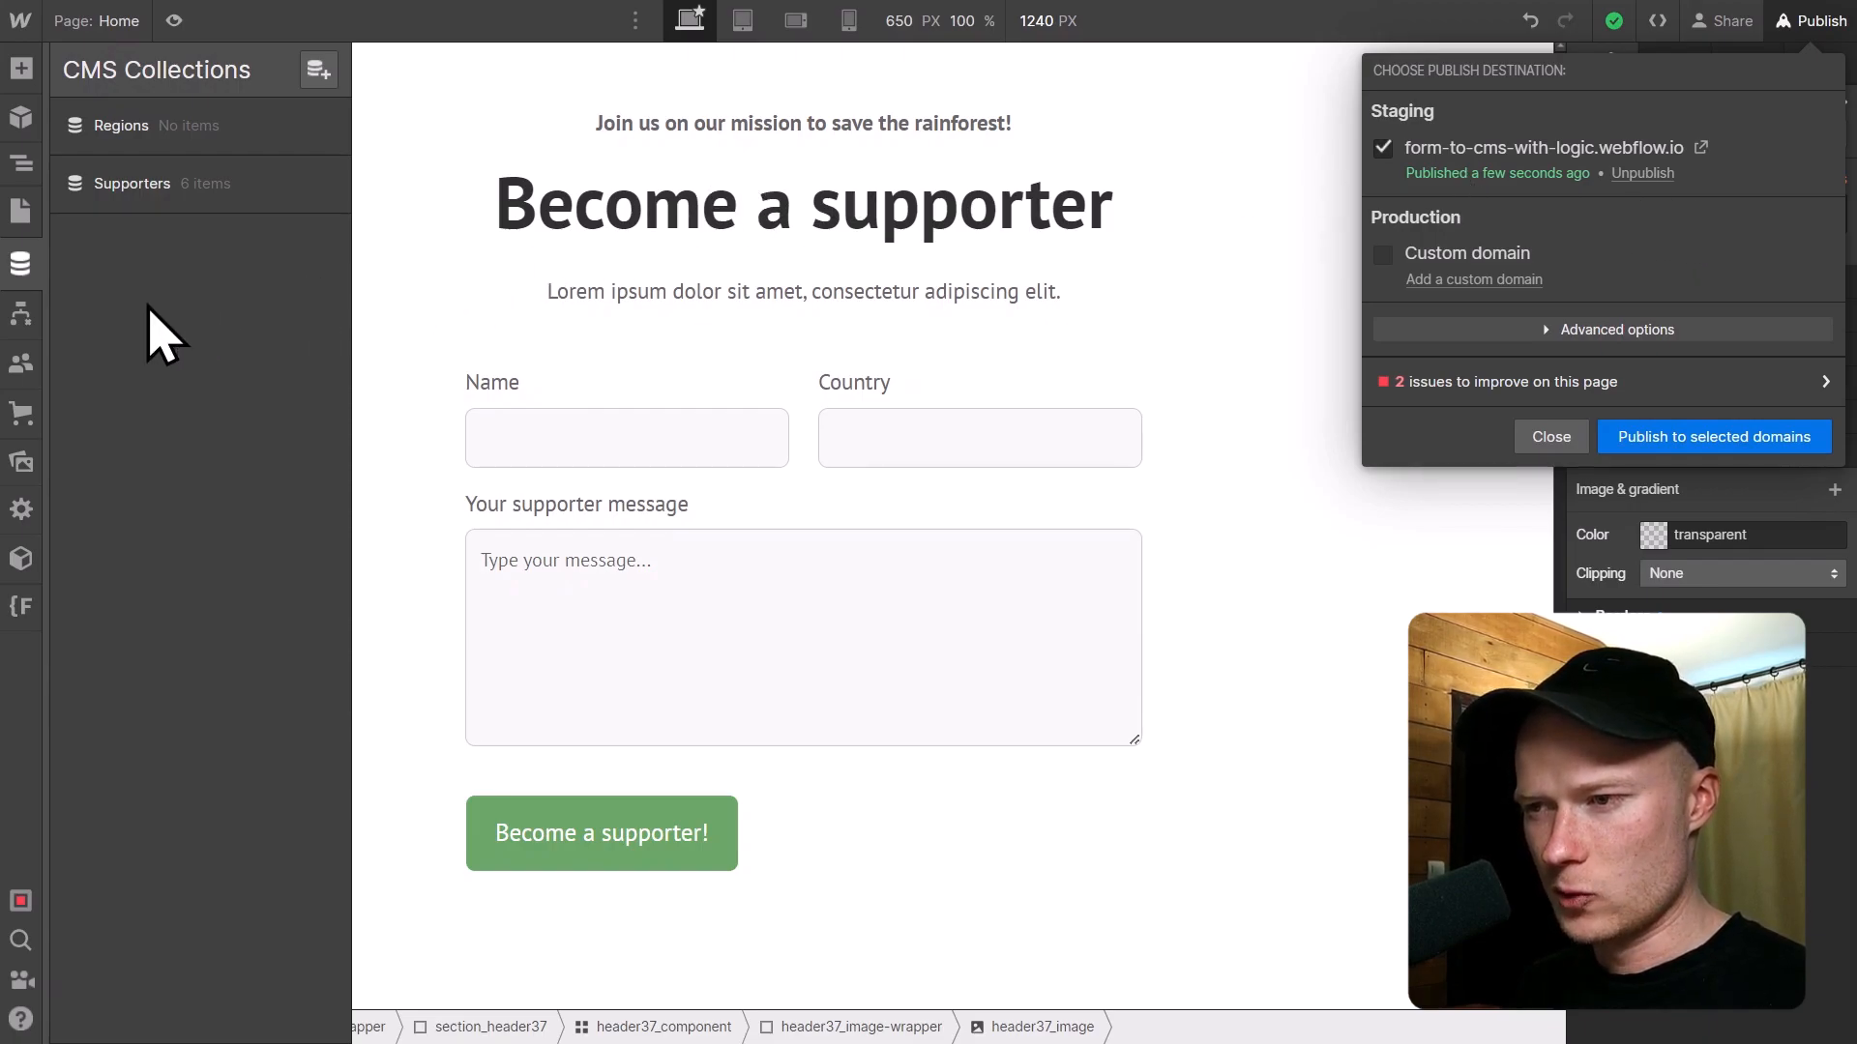
click(22, 315)
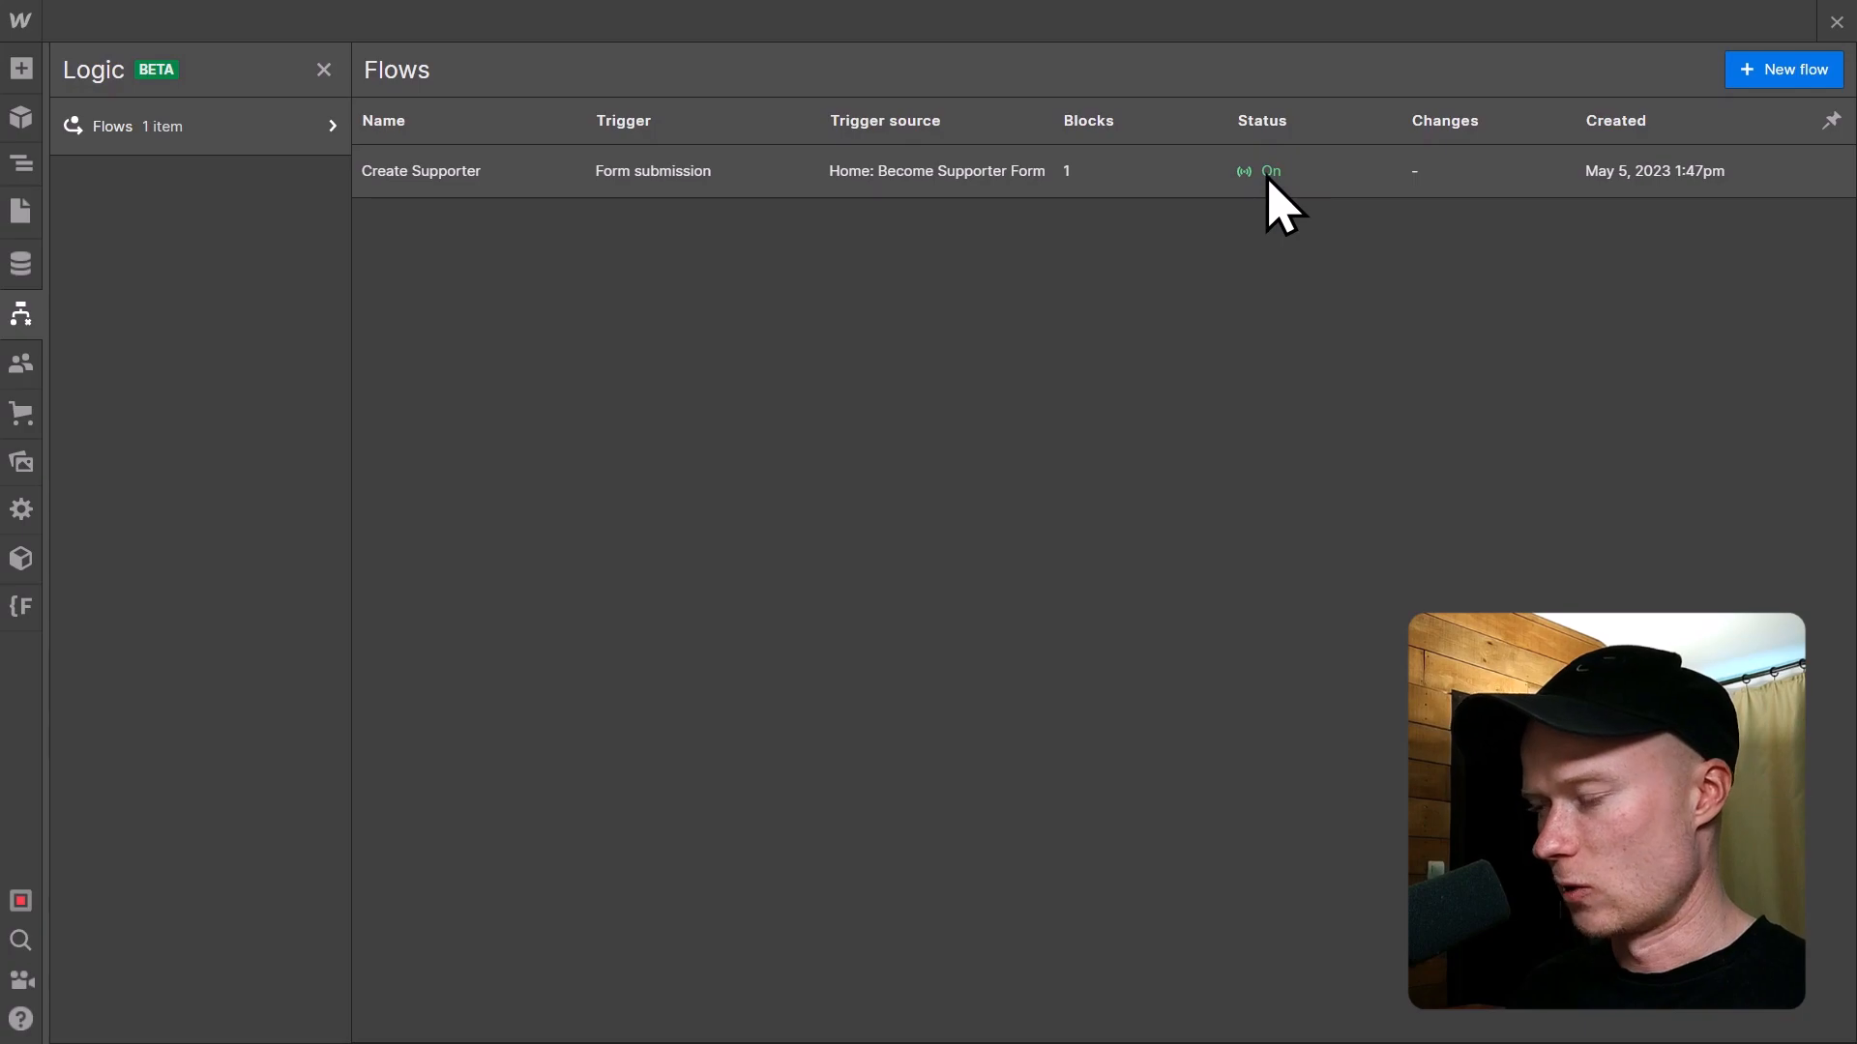
mouse_move(1679, 152)
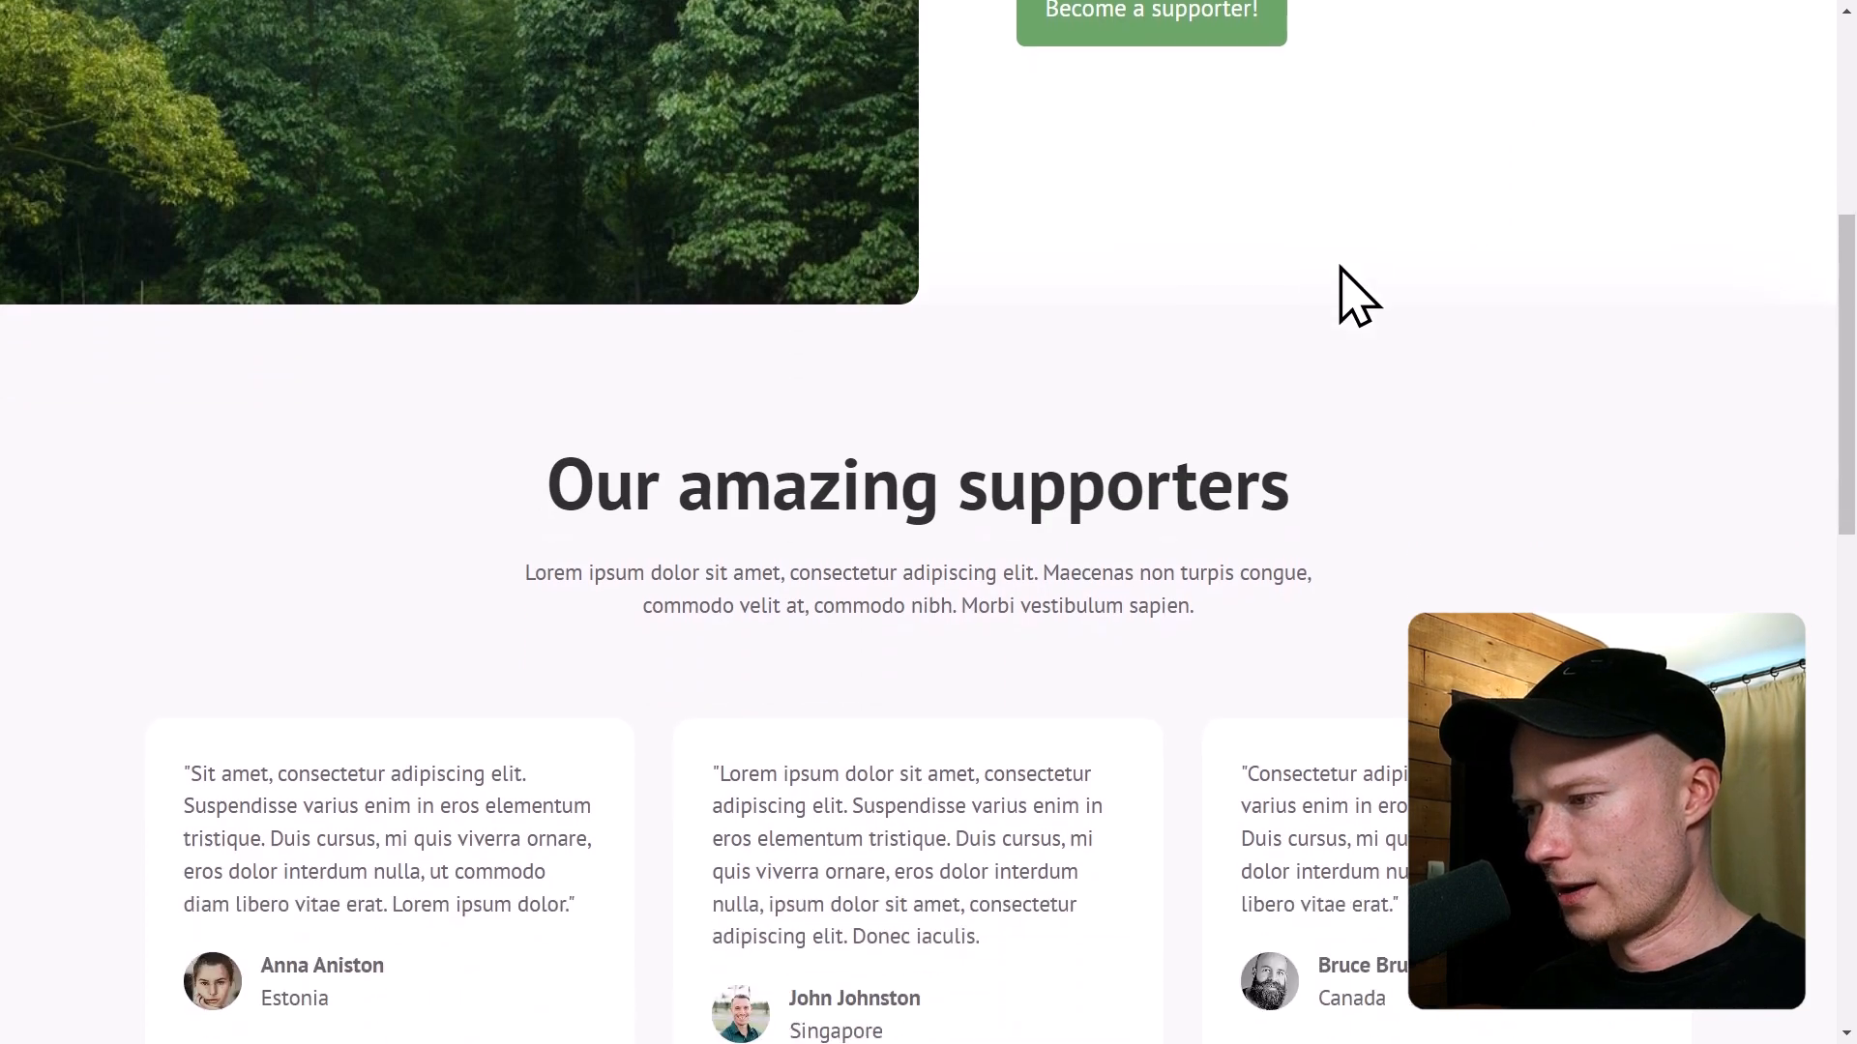
Submit the supporter form as Mike with a message about supporting the rainforest.
click(1151, 10)
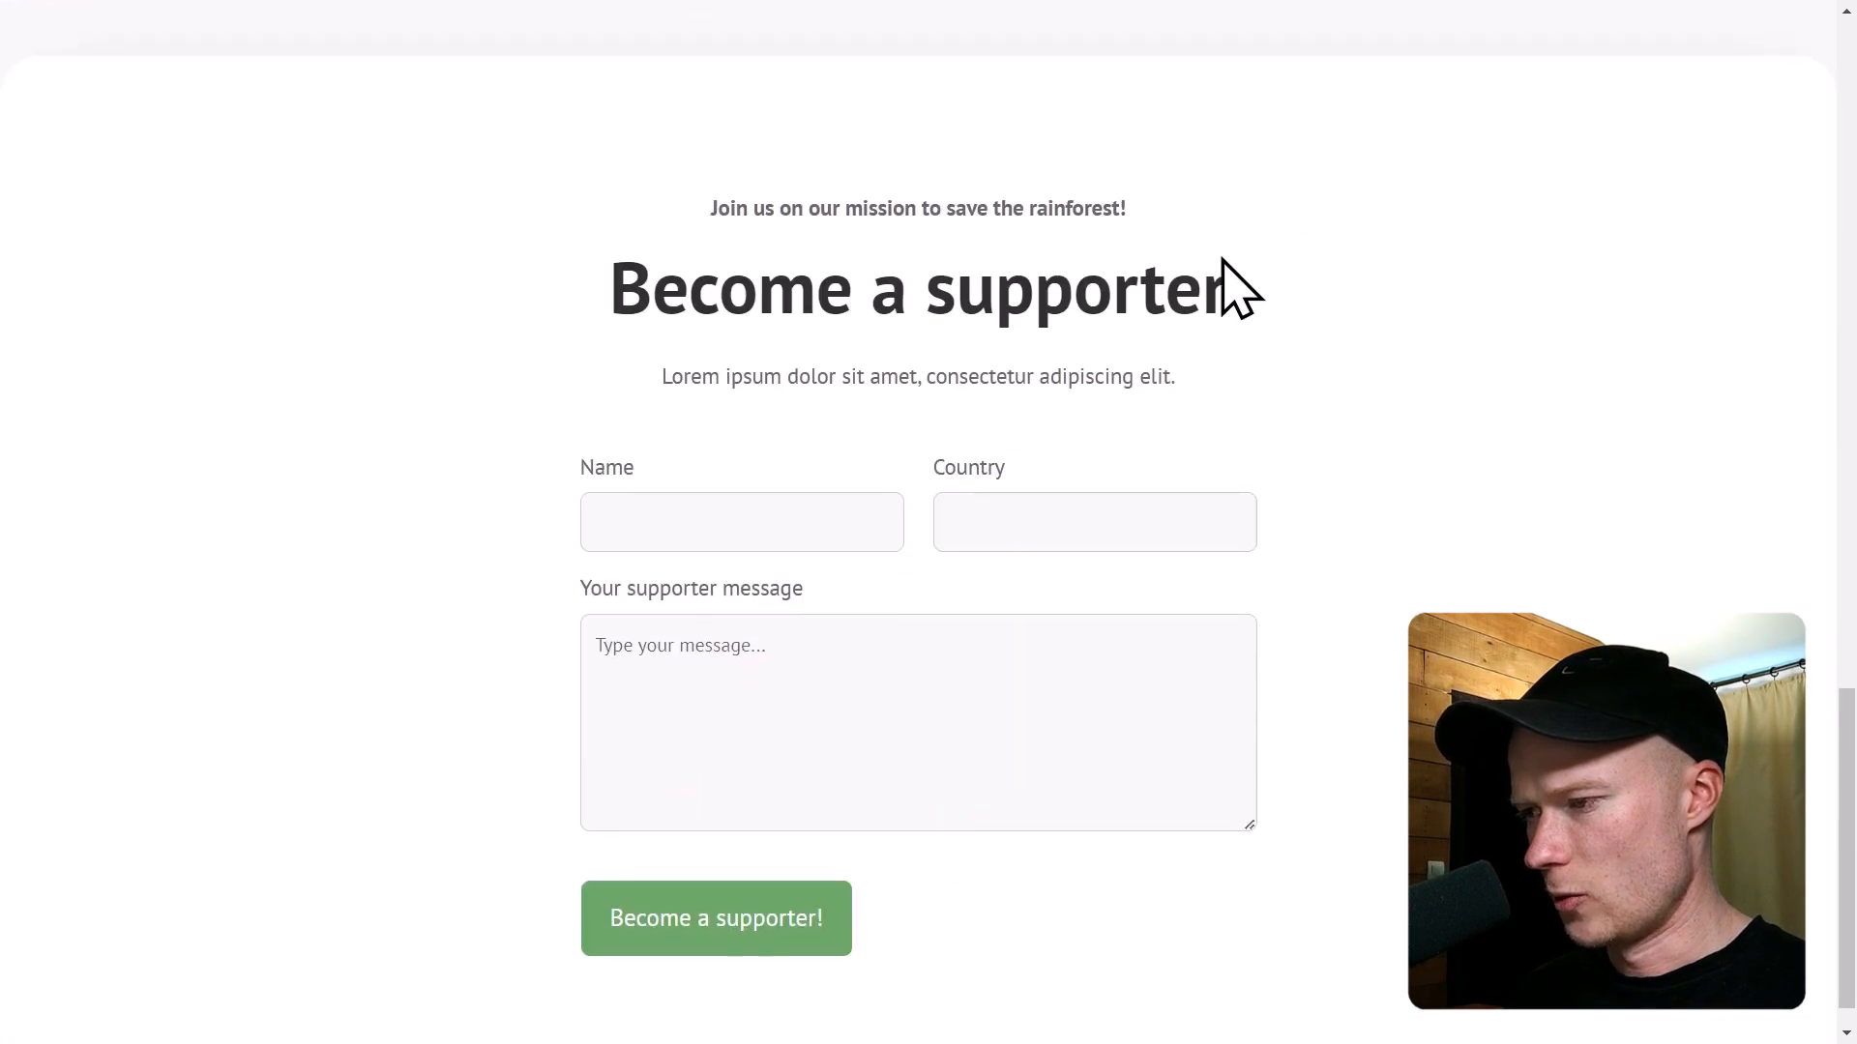
text(Mike Pecha)
text(Flowland)
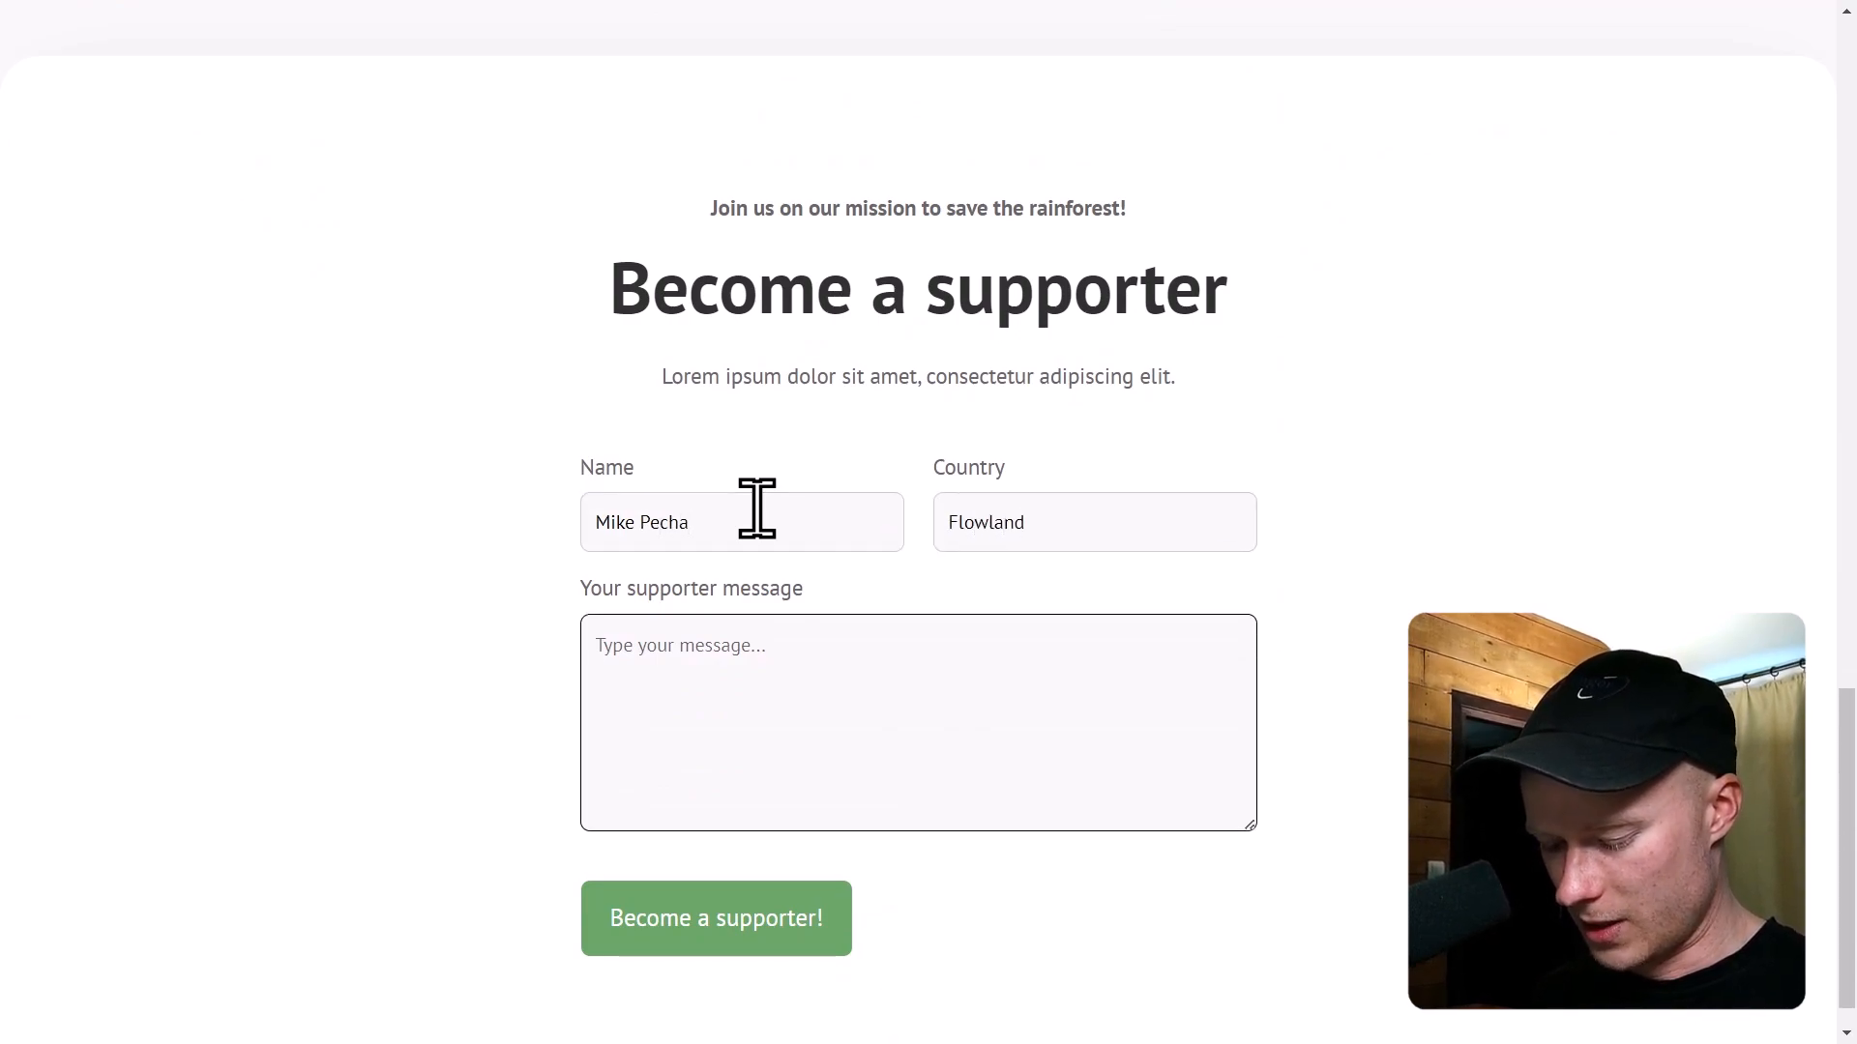
text(I support the)
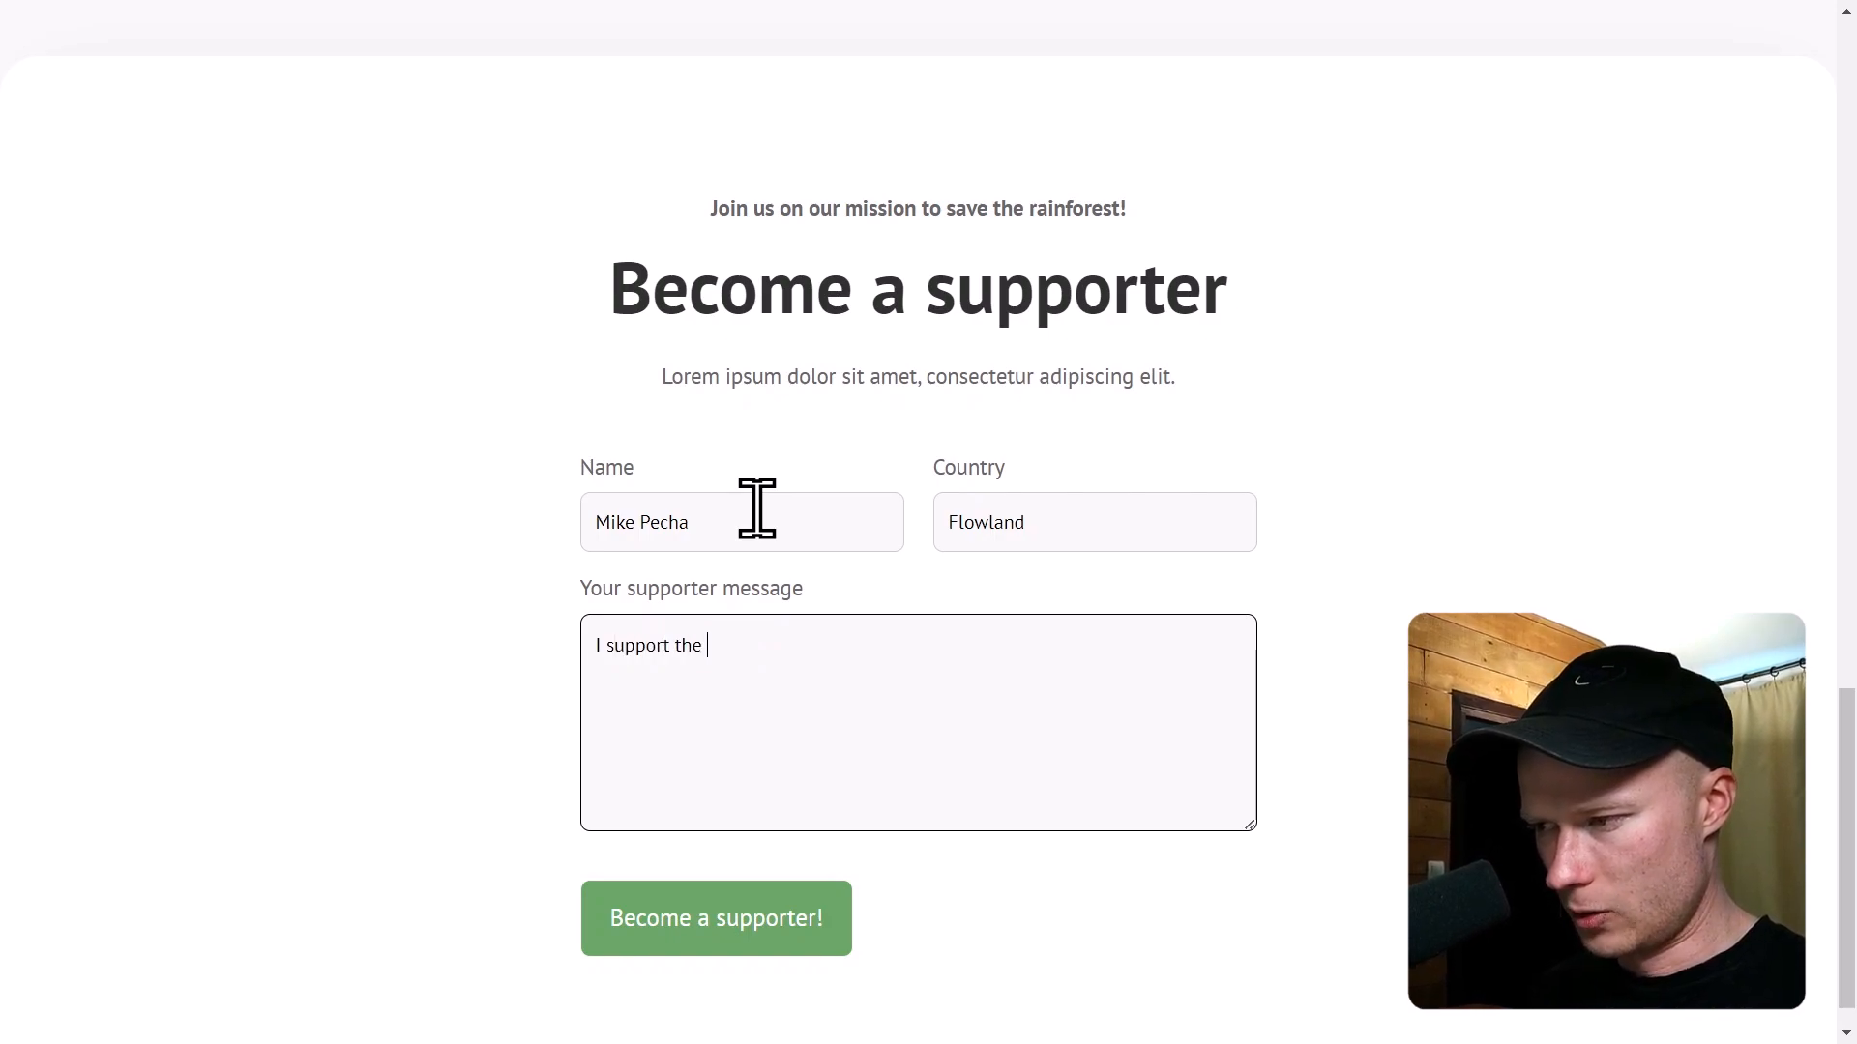
text(rainforest)
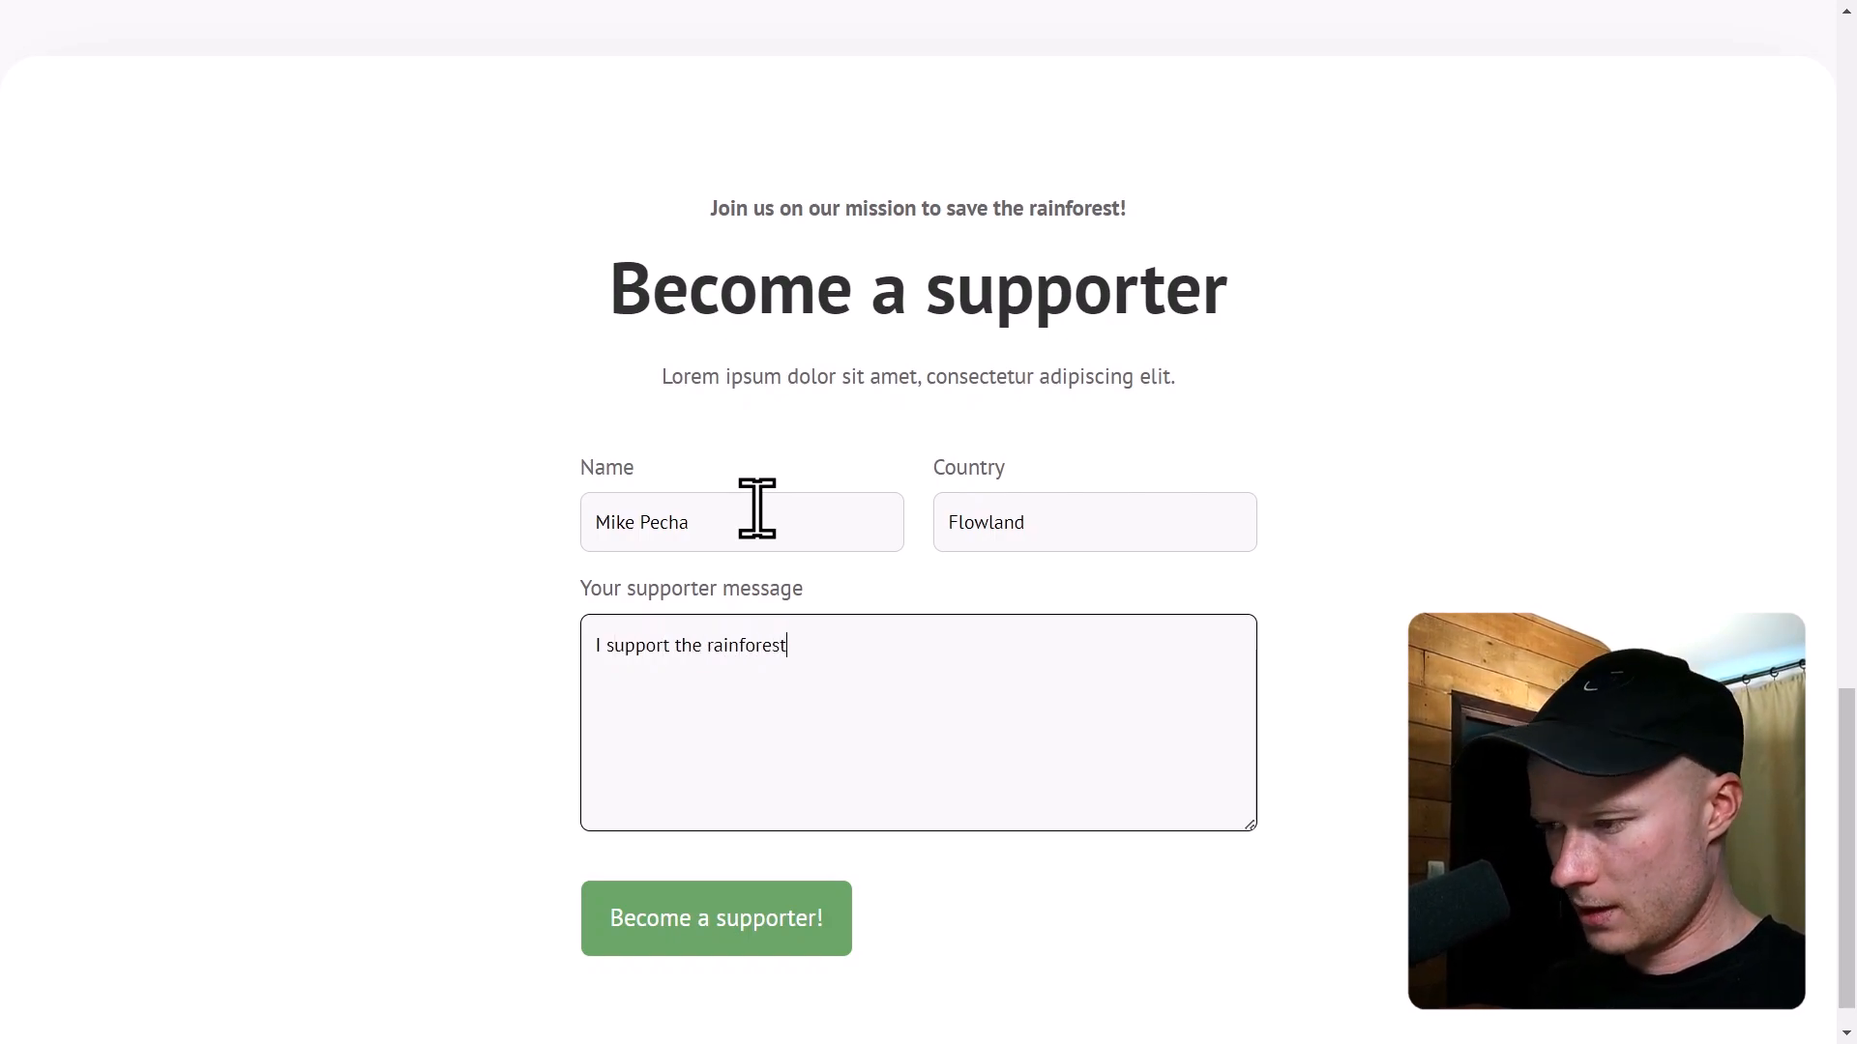
click(717, 918)
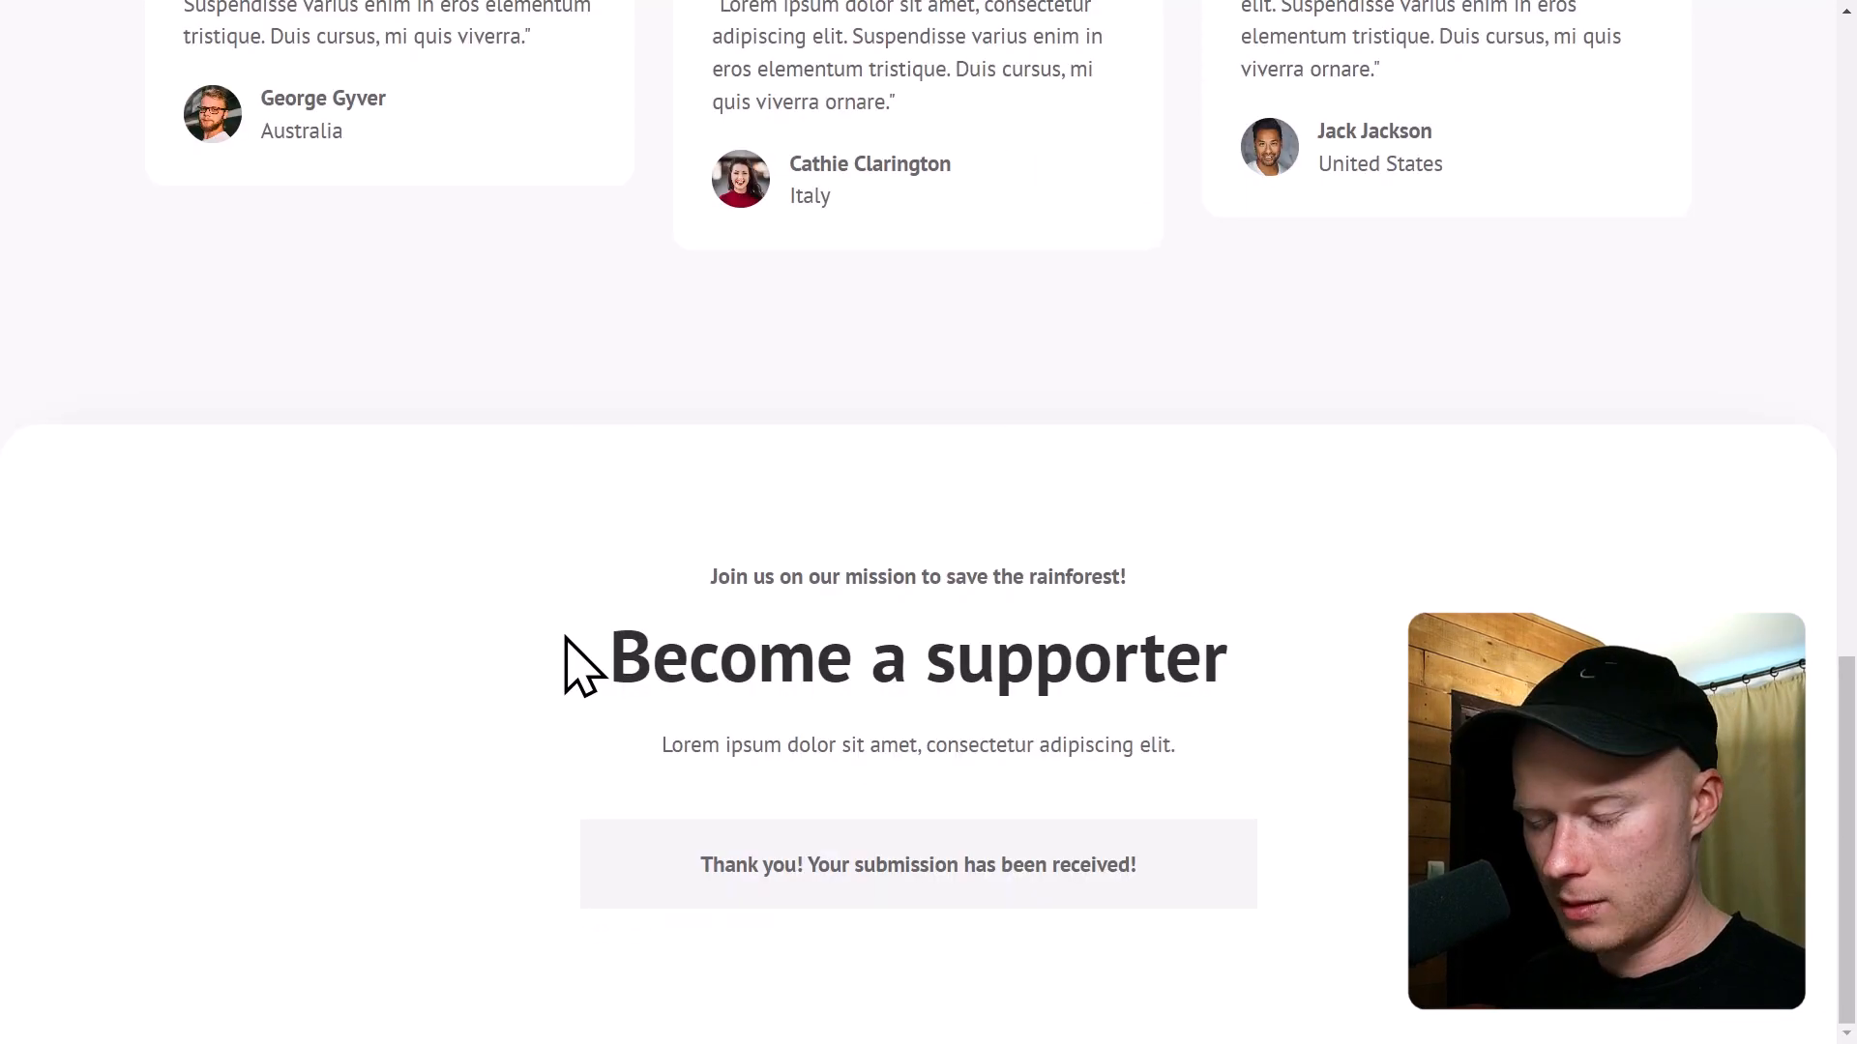
mouse_move(550, 624)
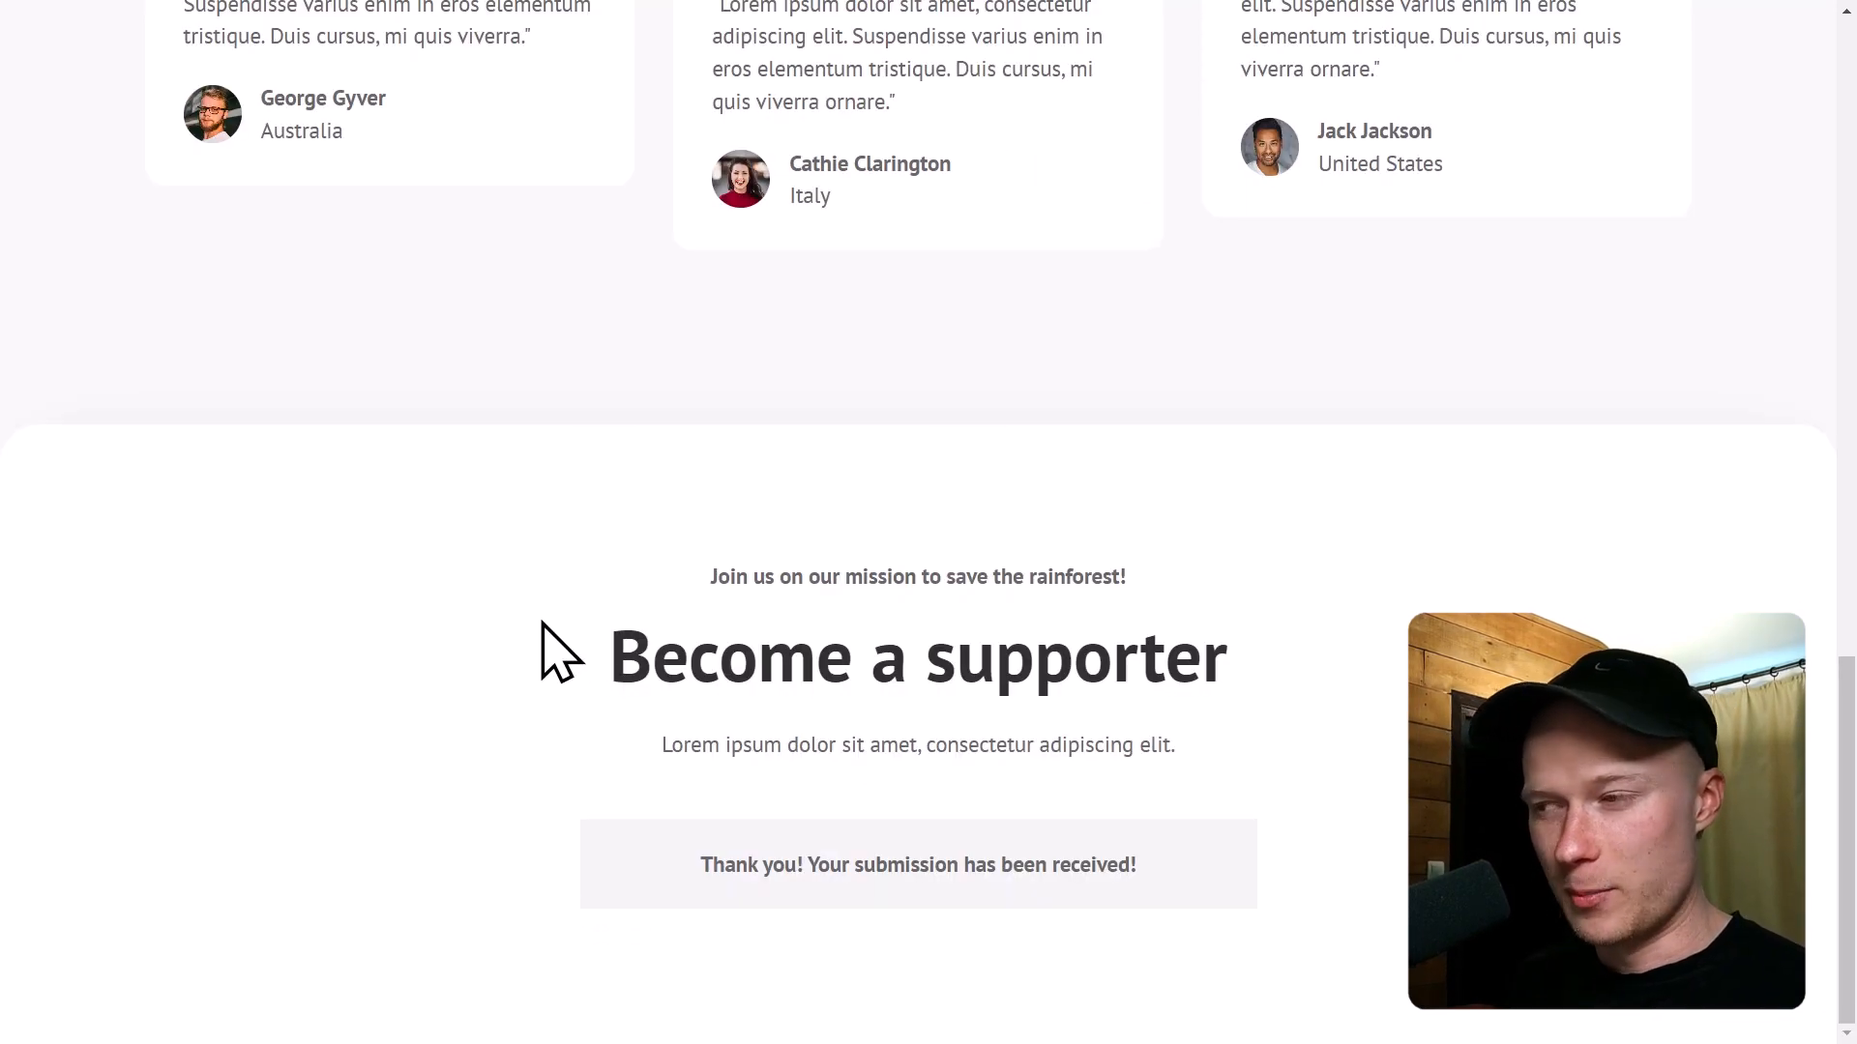
scroll(up, 3)
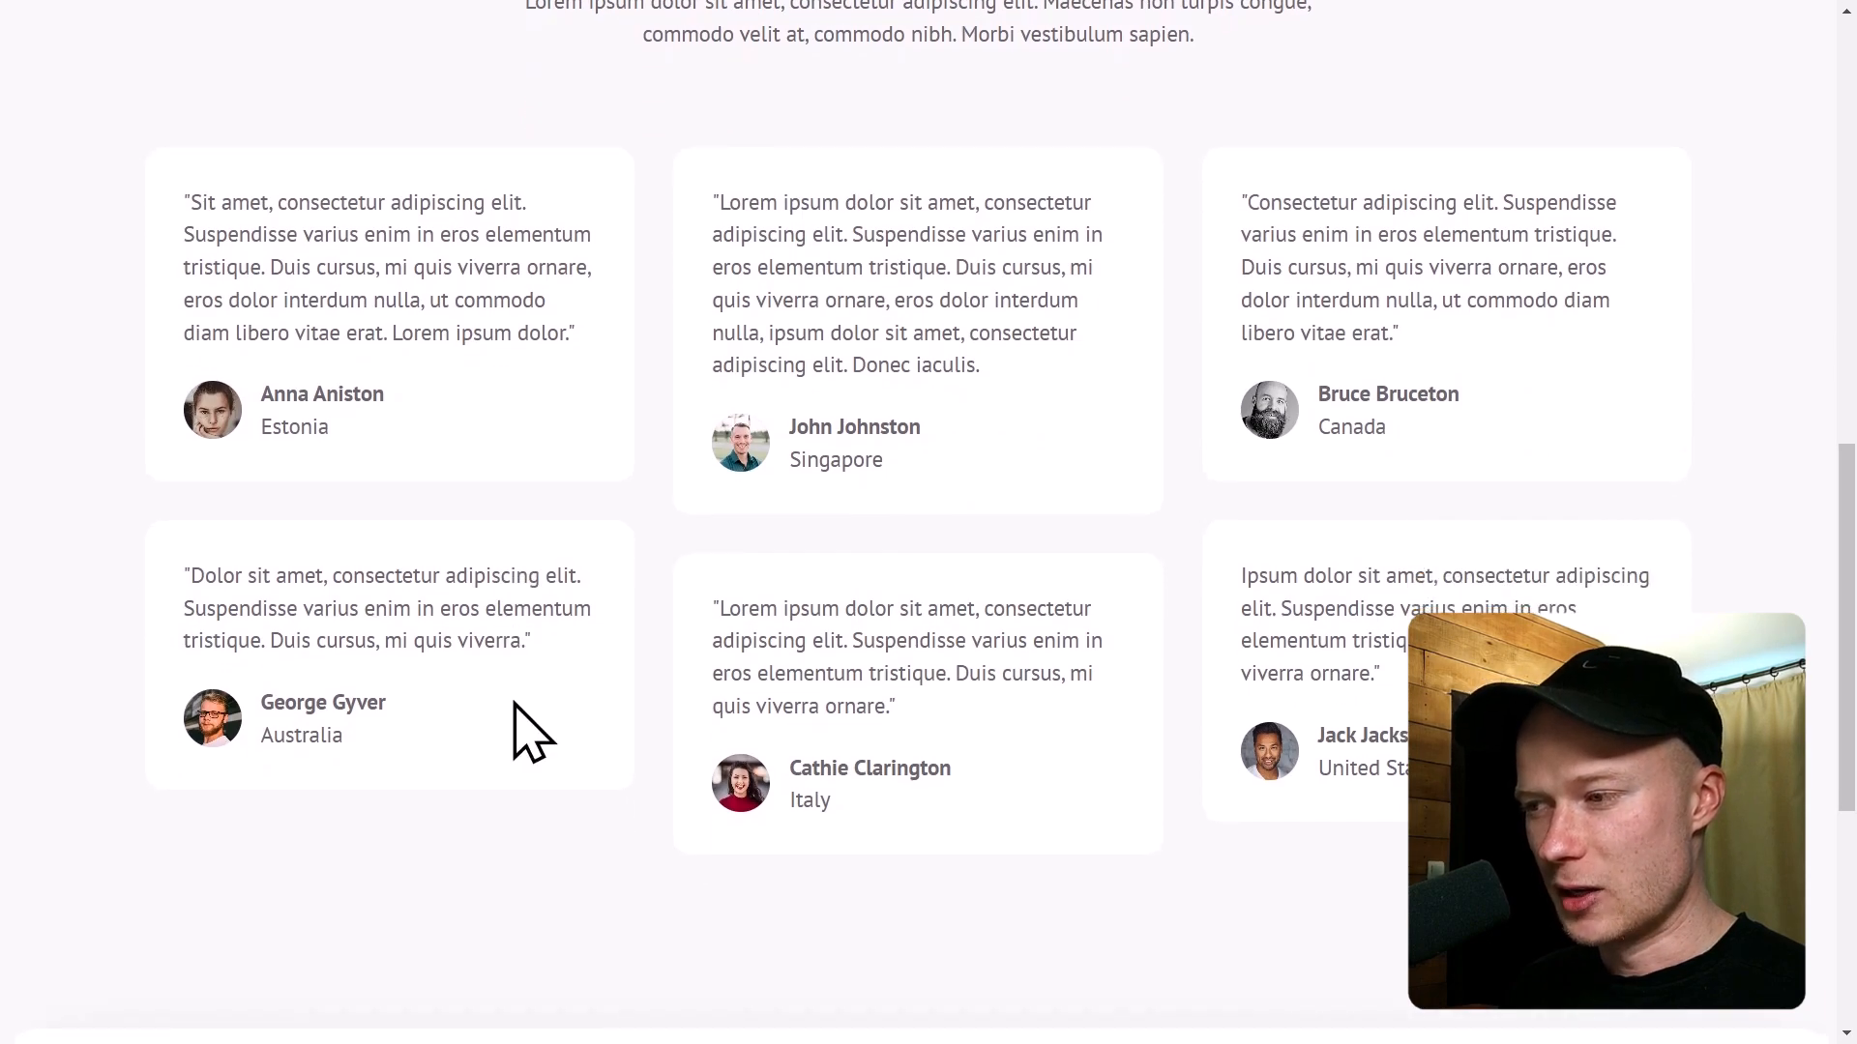
mouse_move(820, 511)
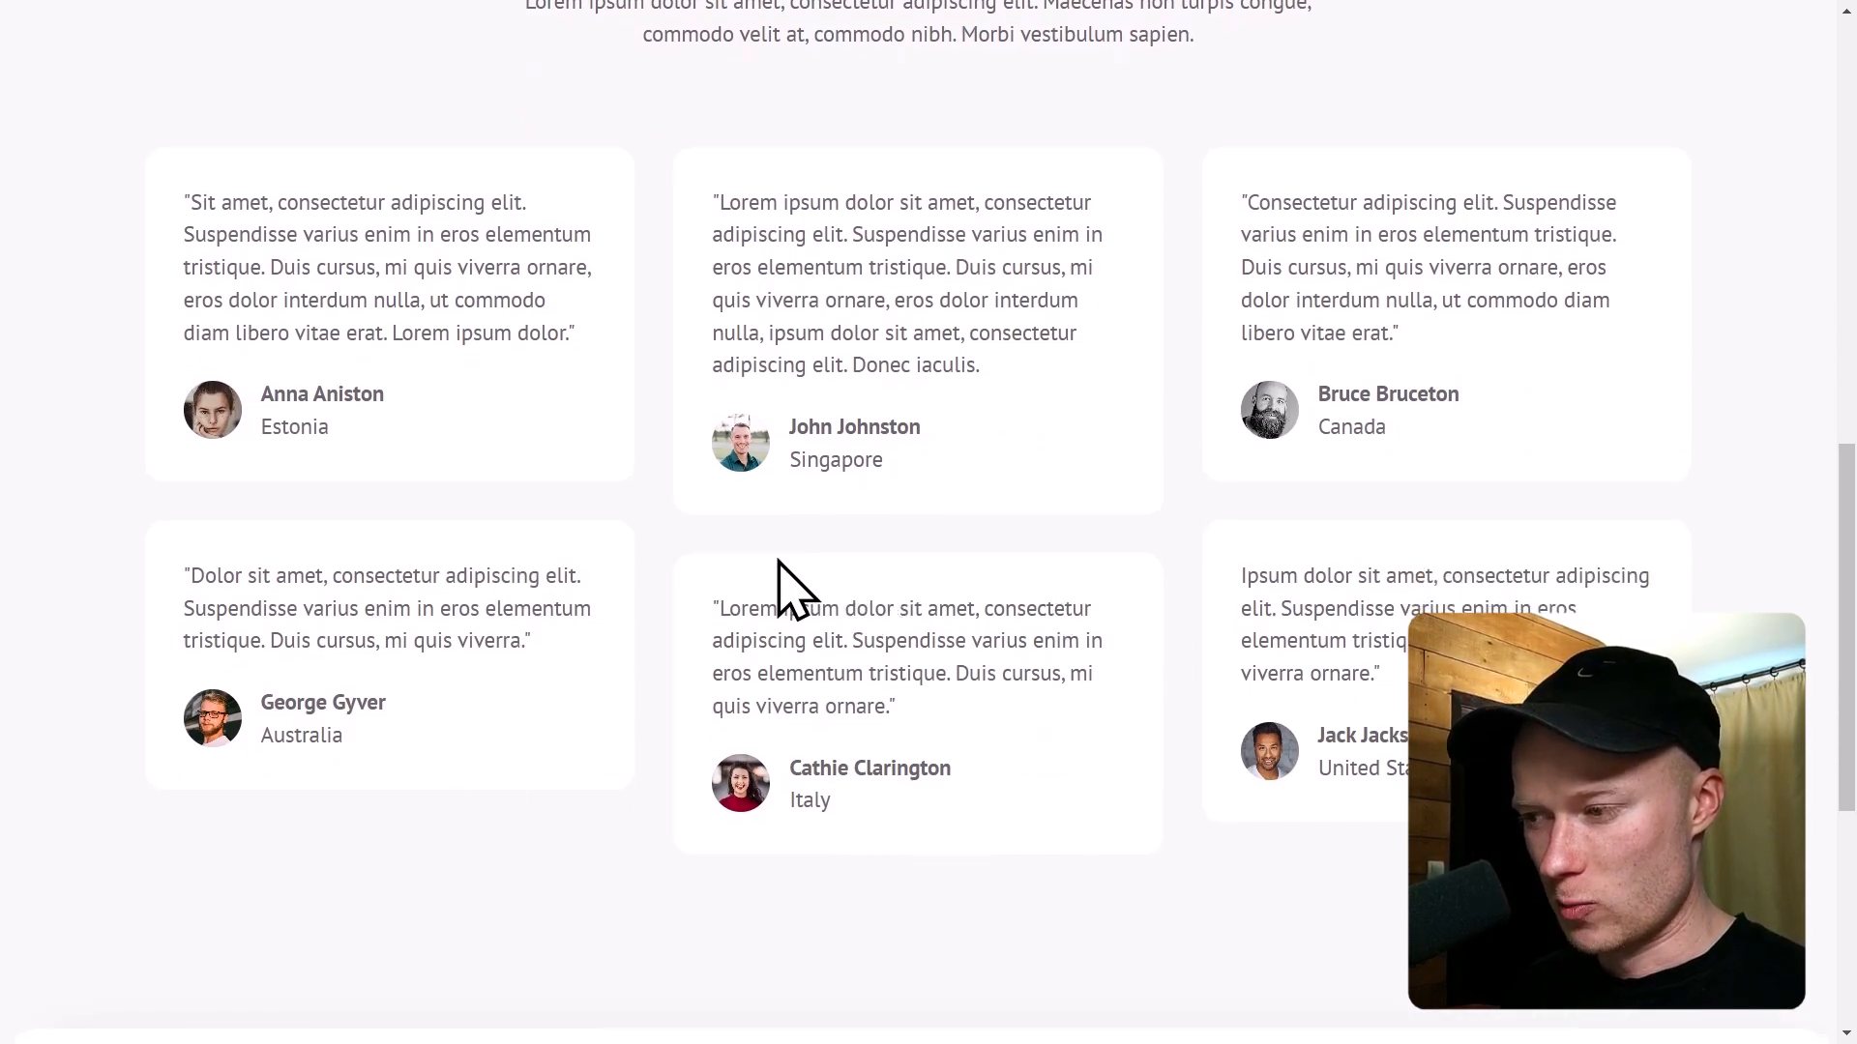
scroll(down, 3)
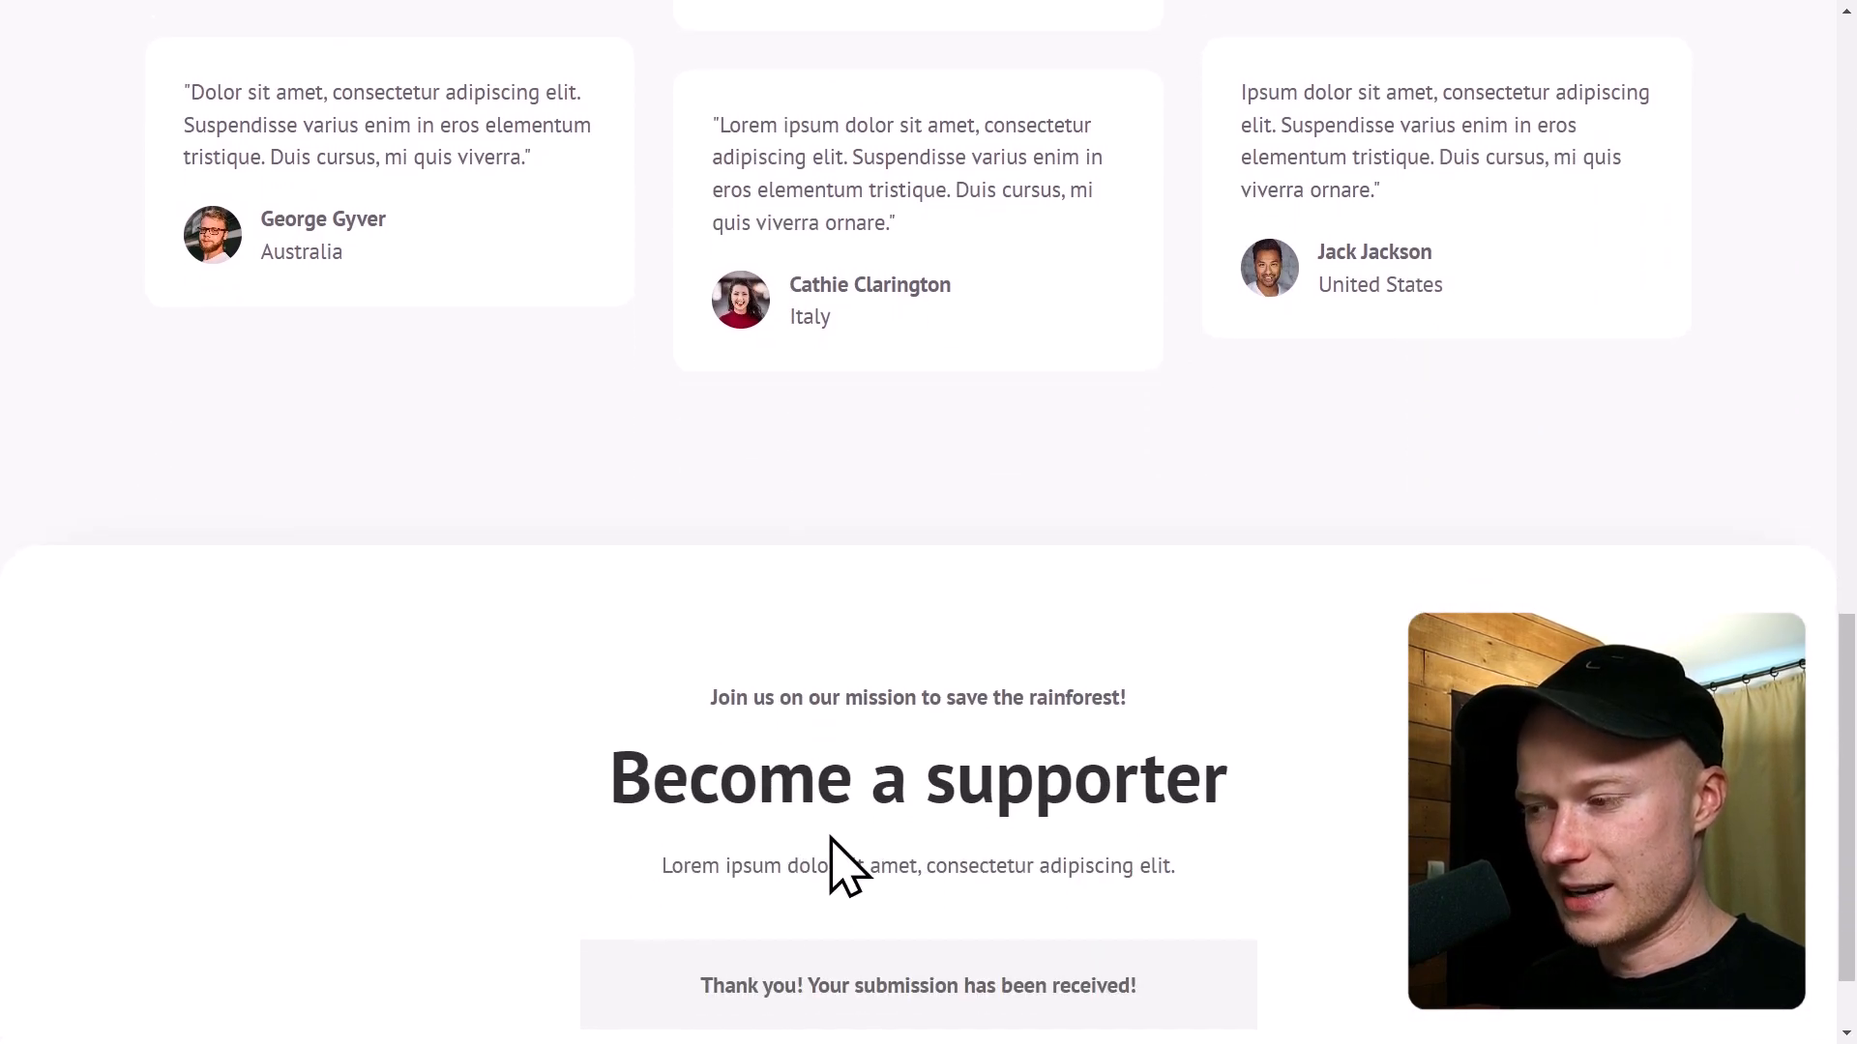
scroll(up, 3)
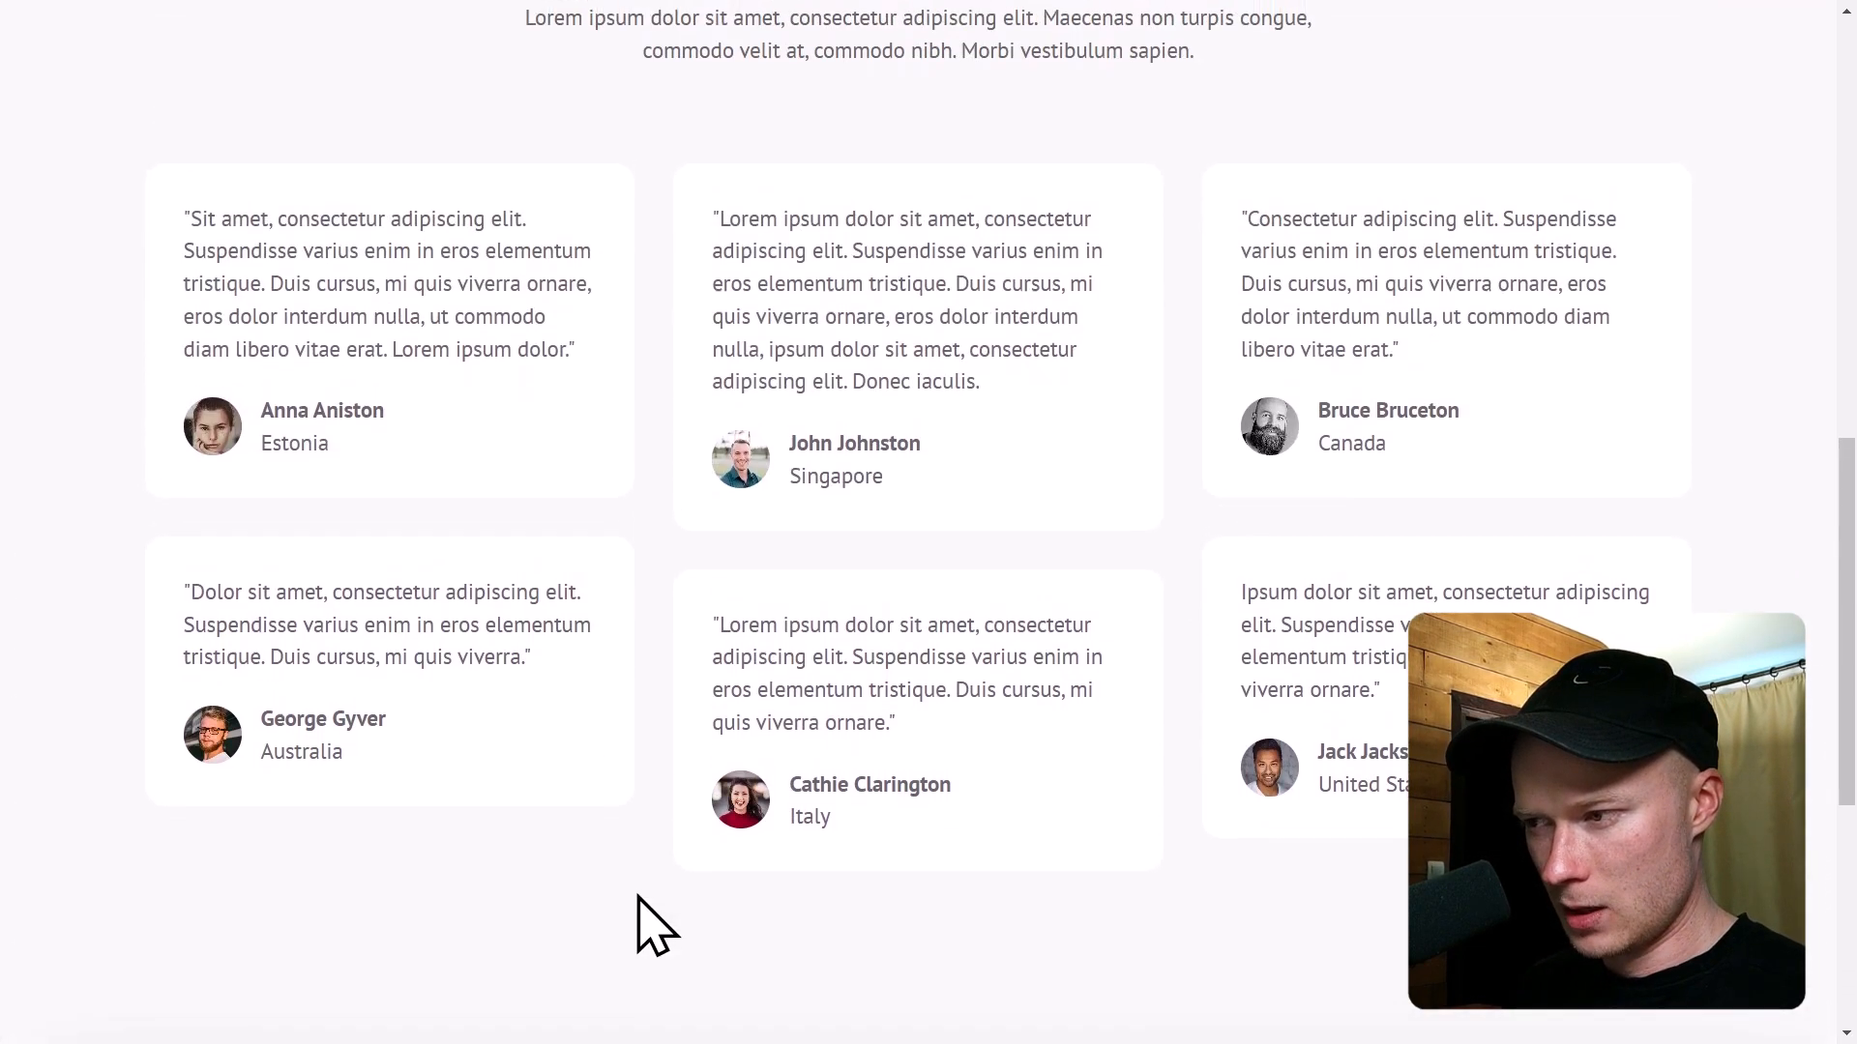
scroll(up, 3)
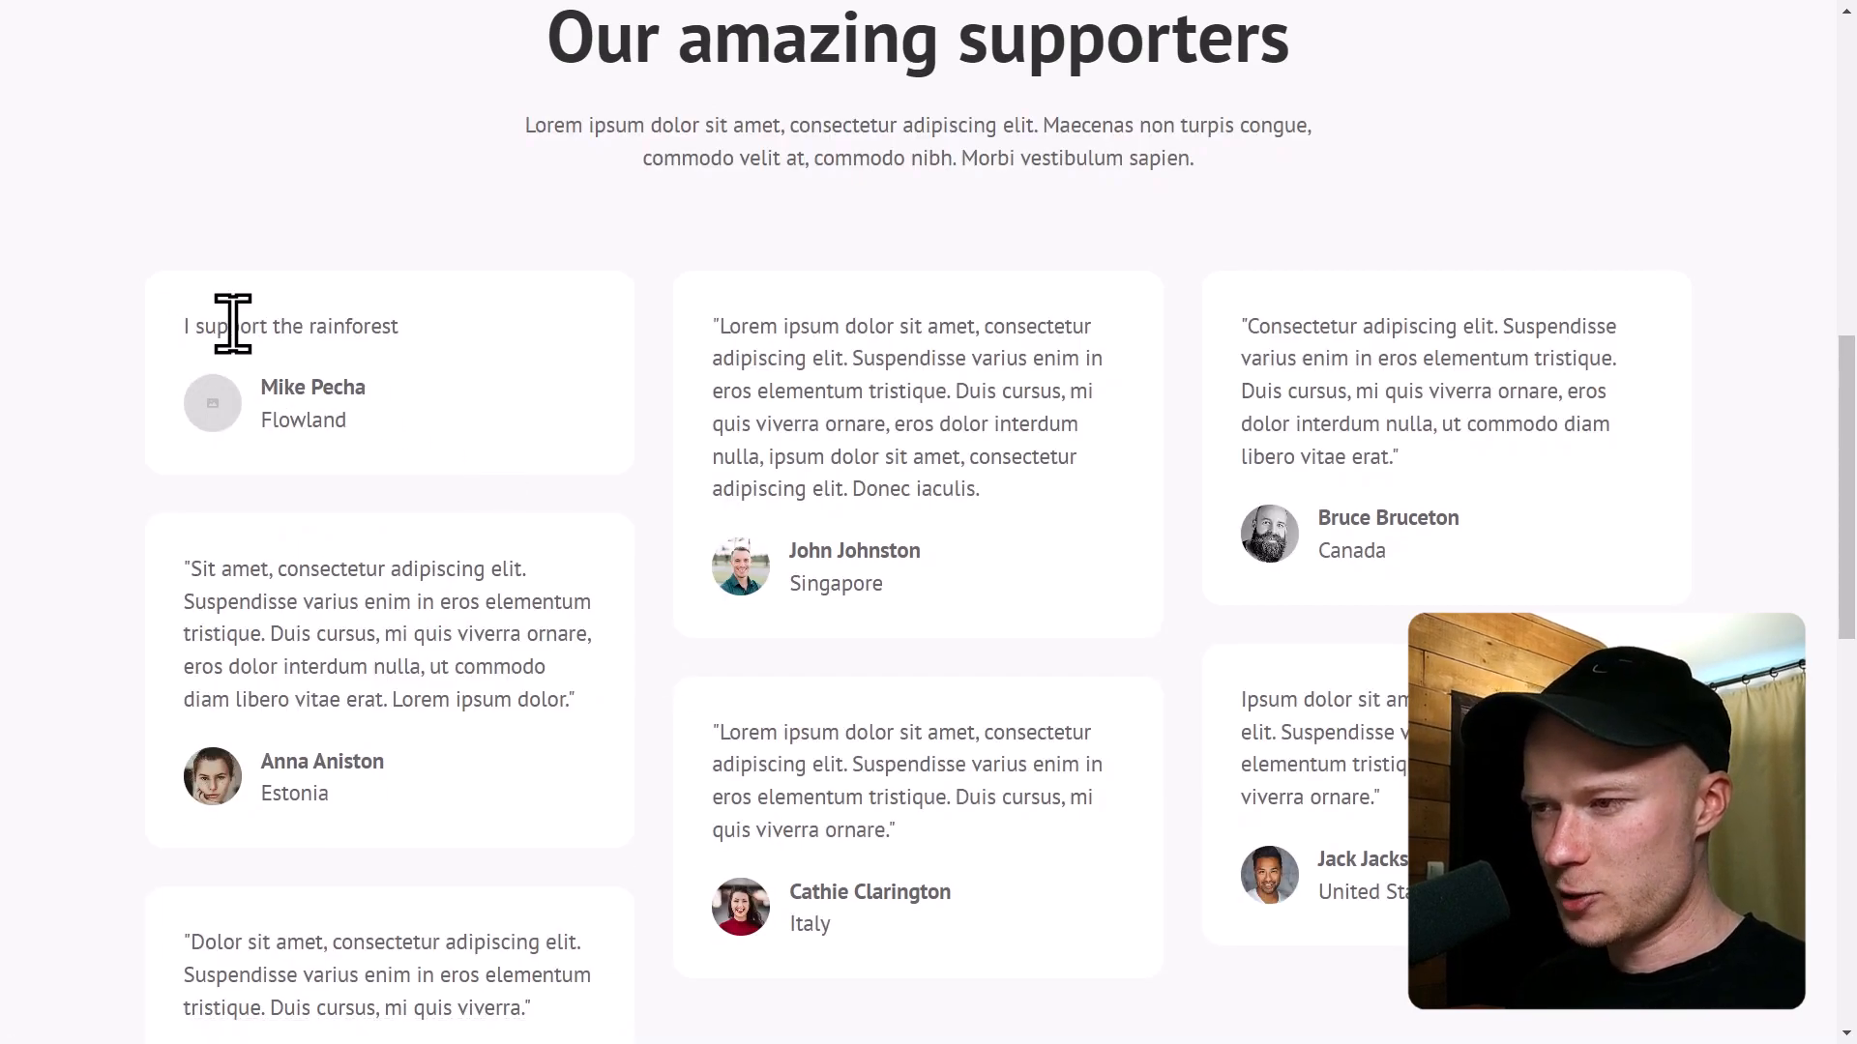
mouse_move(337, 411)
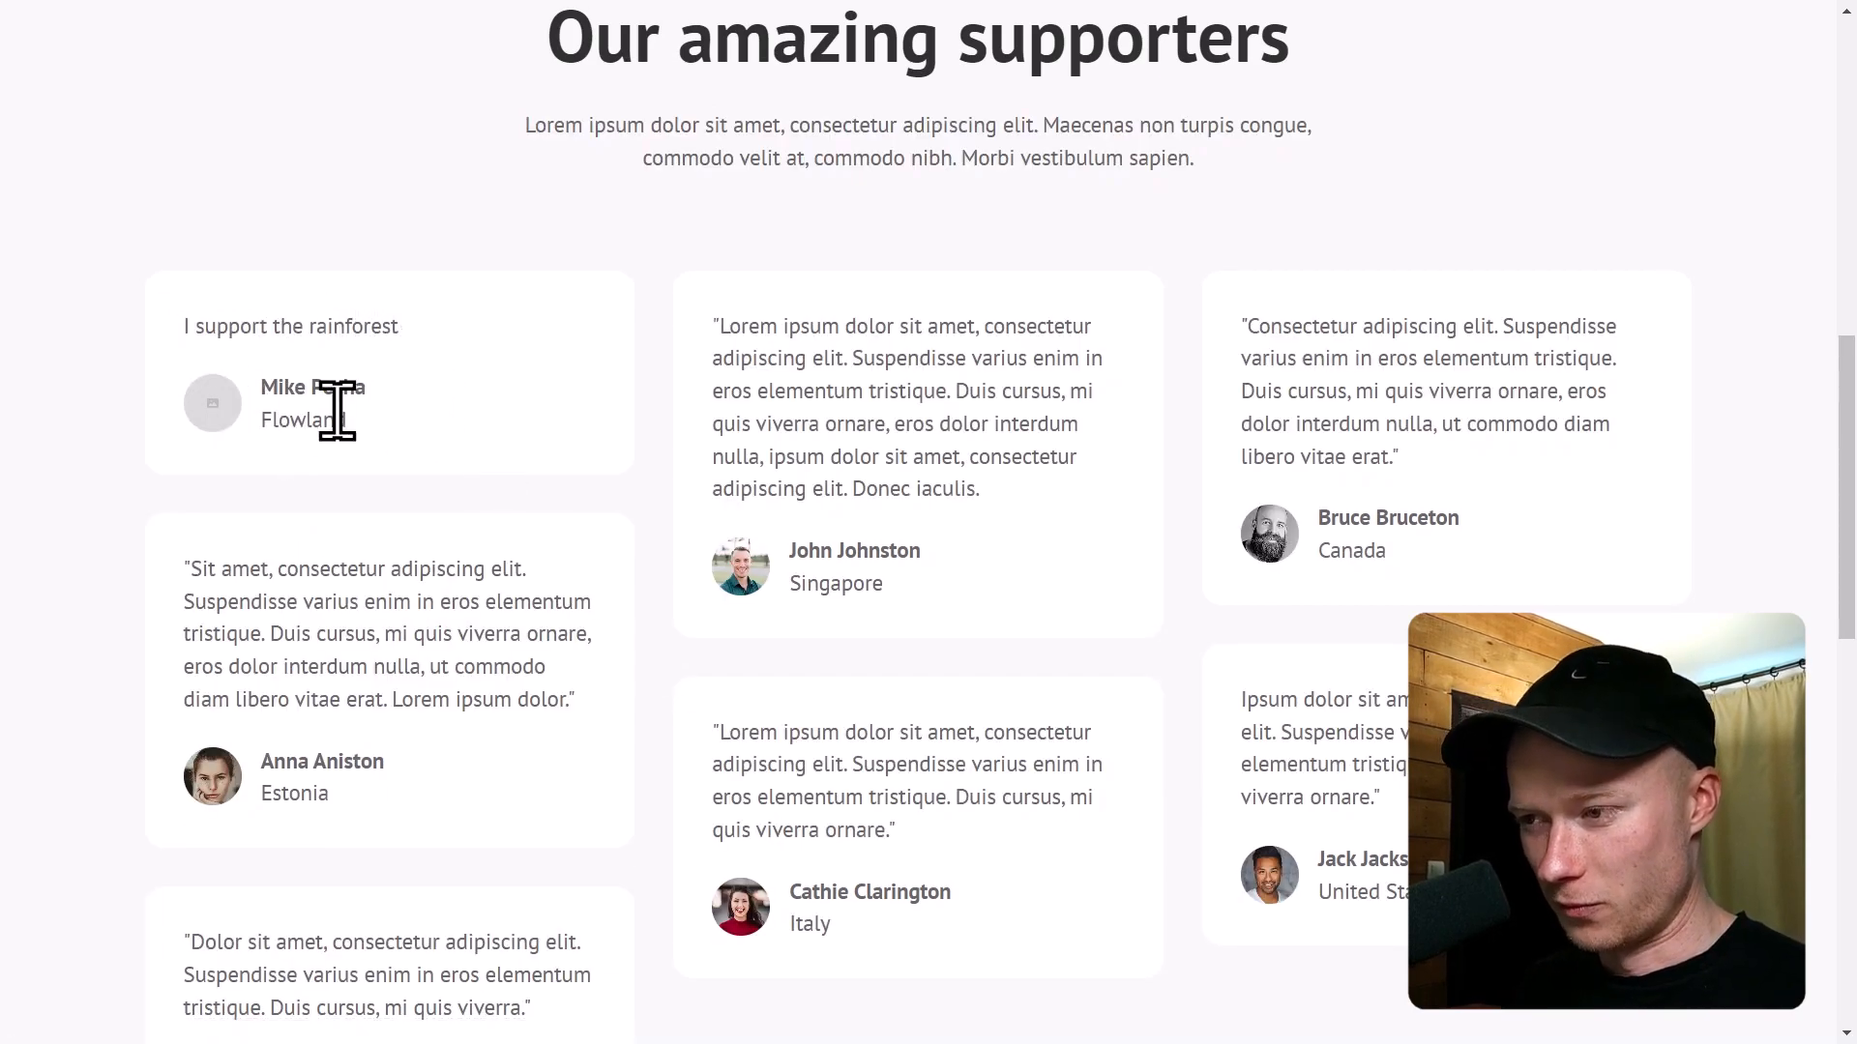
mouse_move(368, 440)
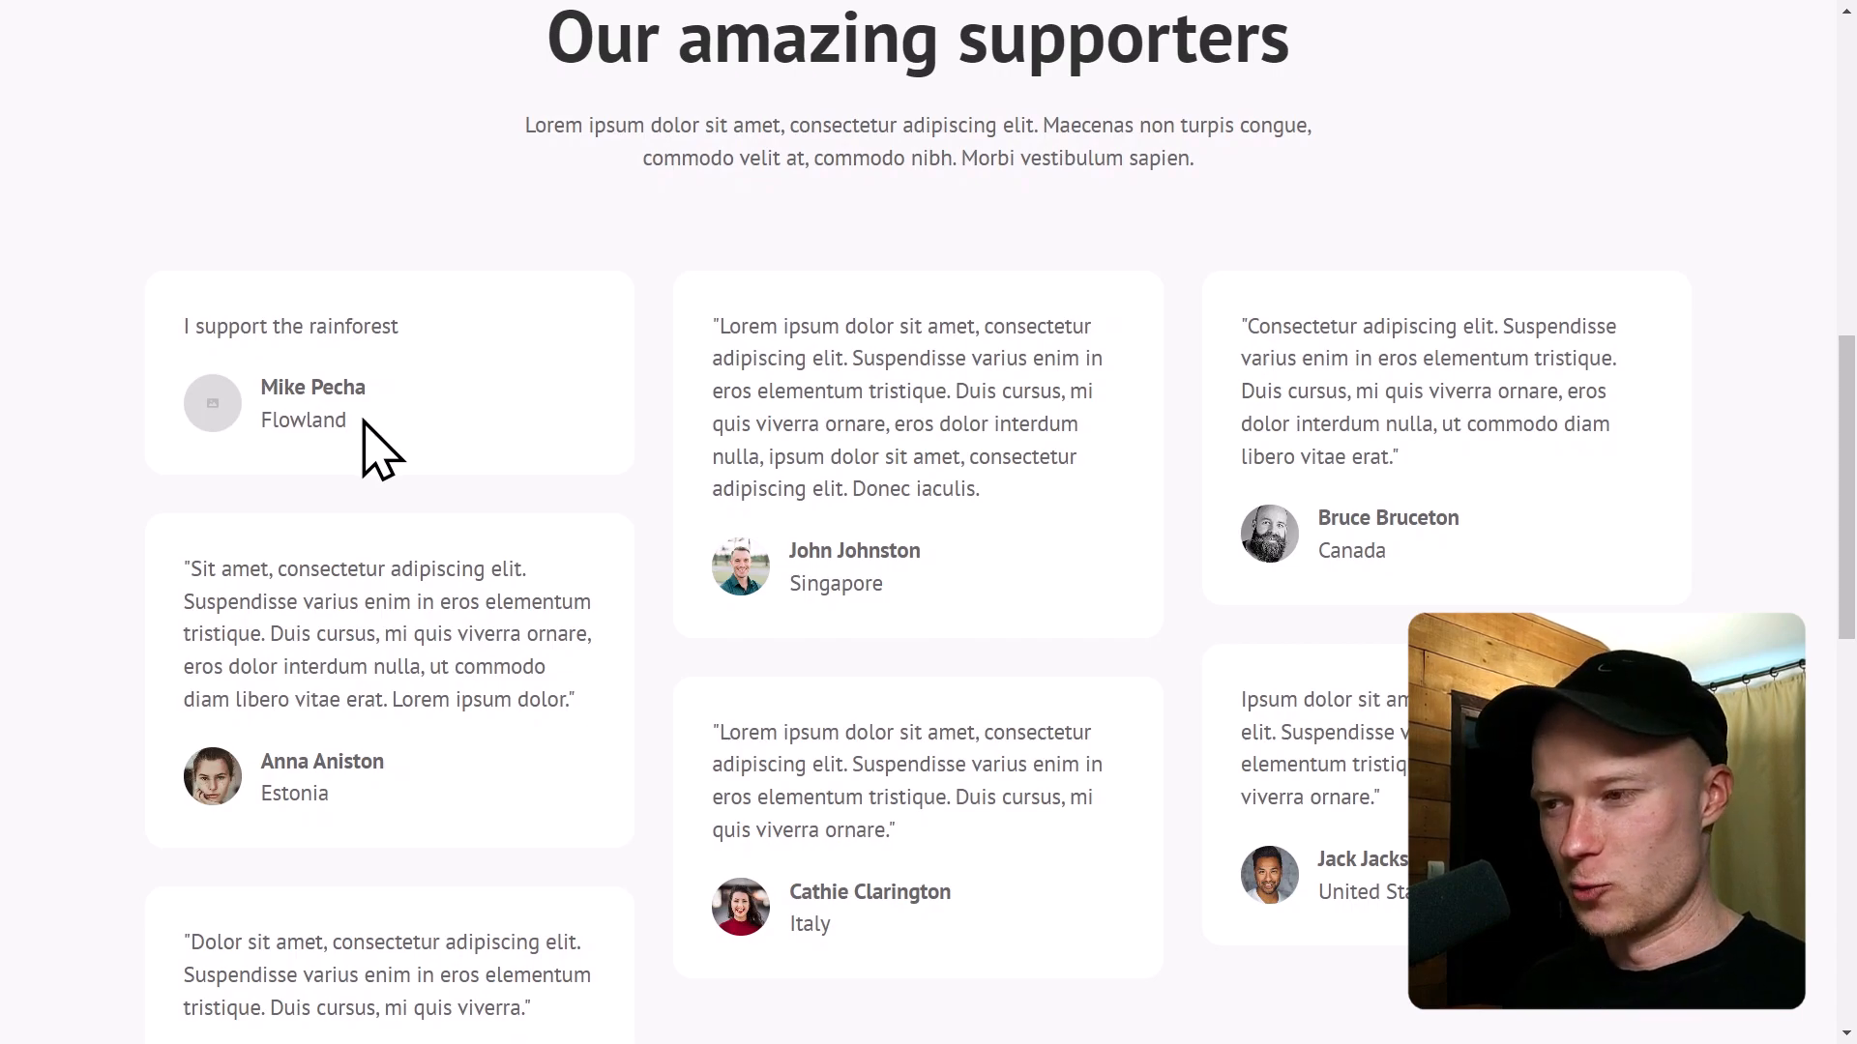
mouse_move(395, 415)
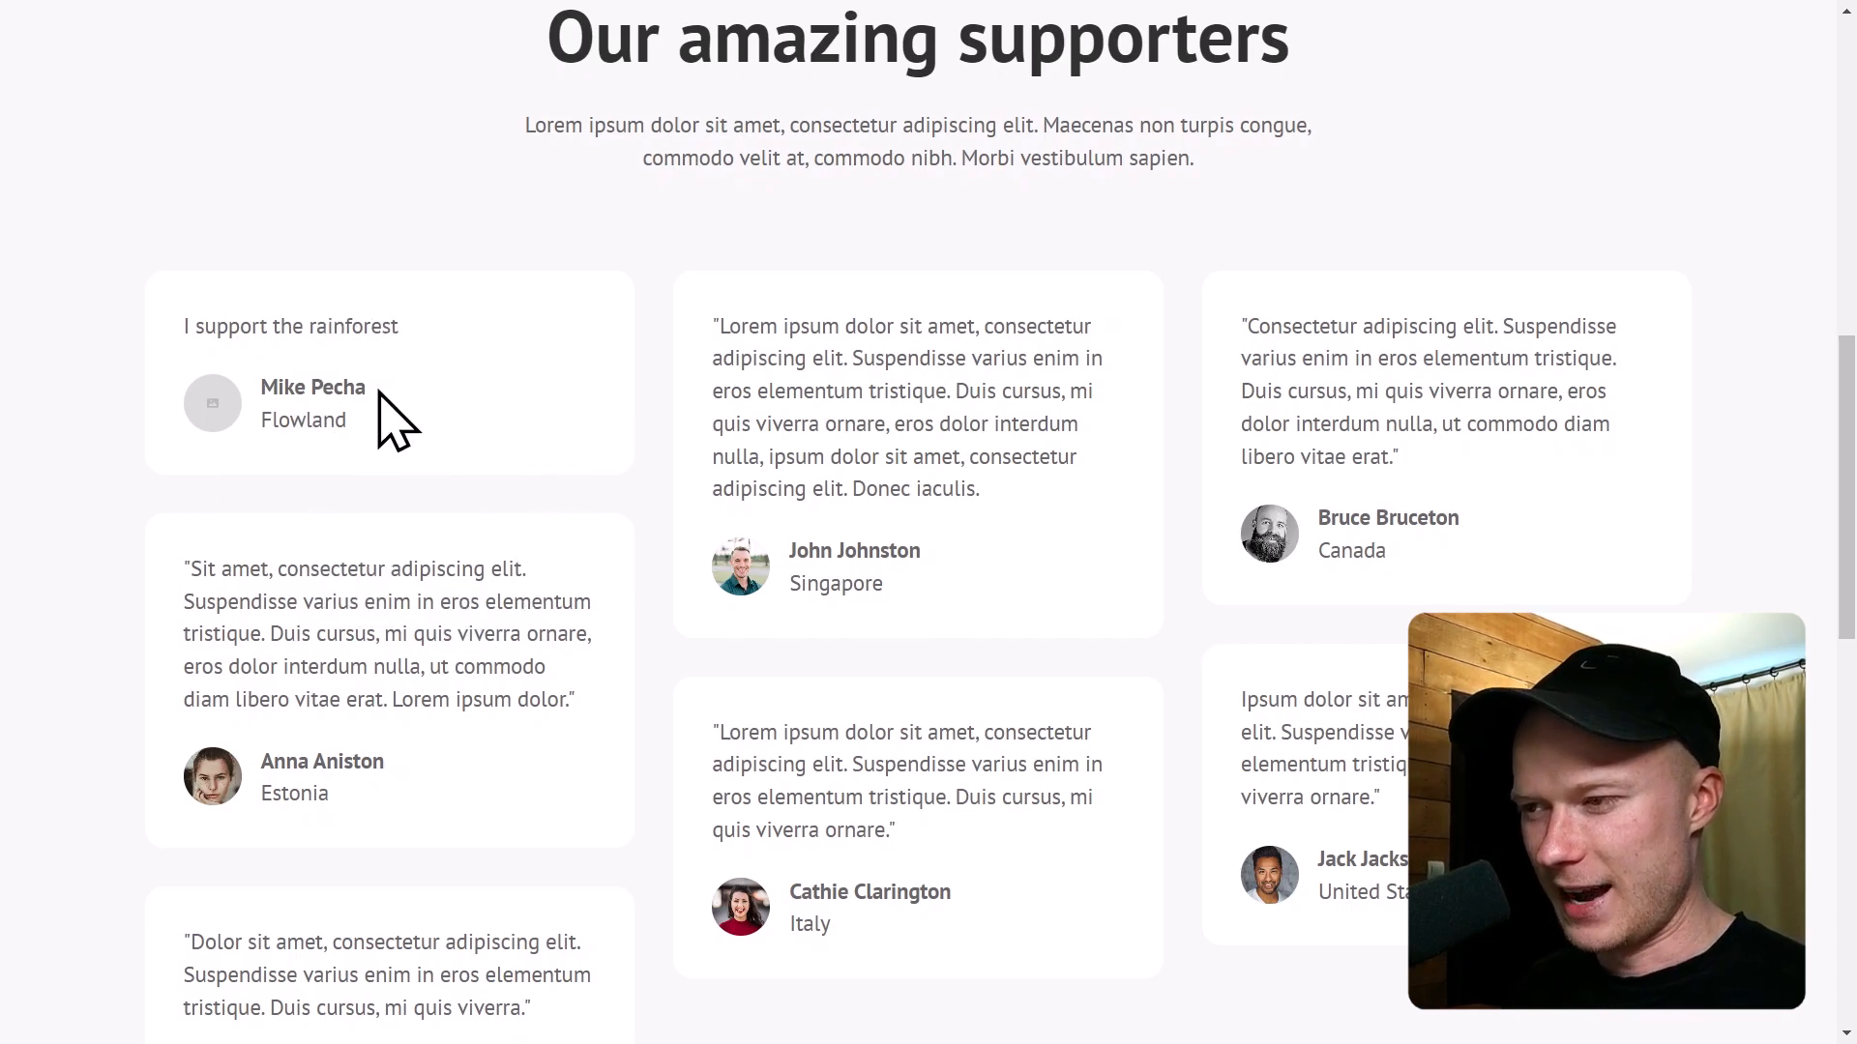